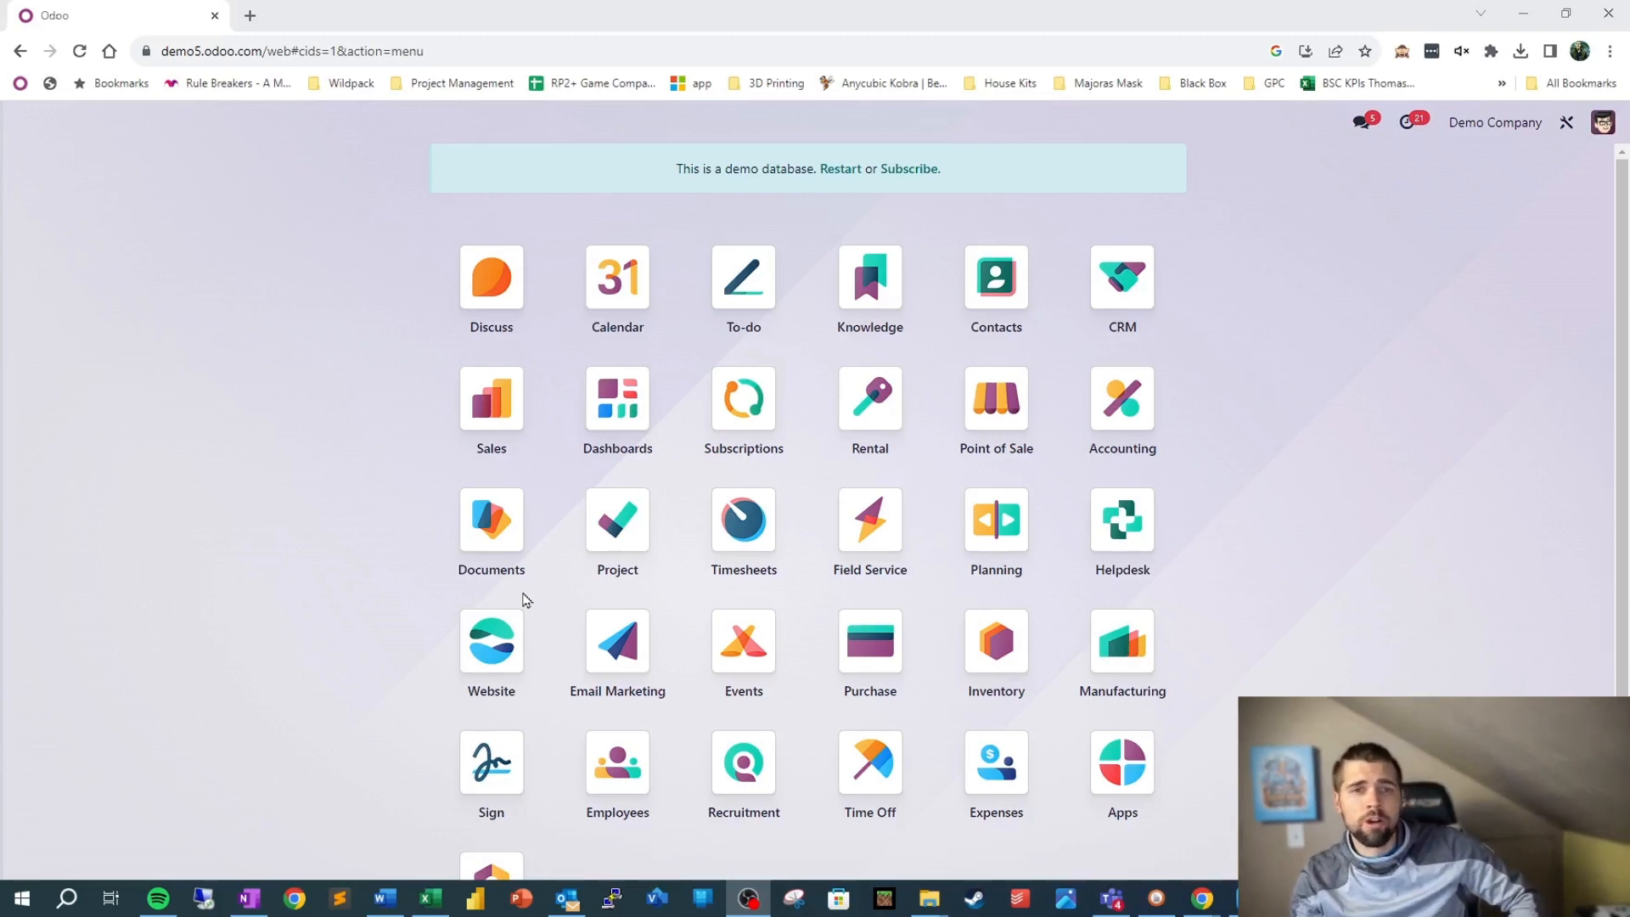
{"action": "mouse_move", "coordinate": [1532, 654]}
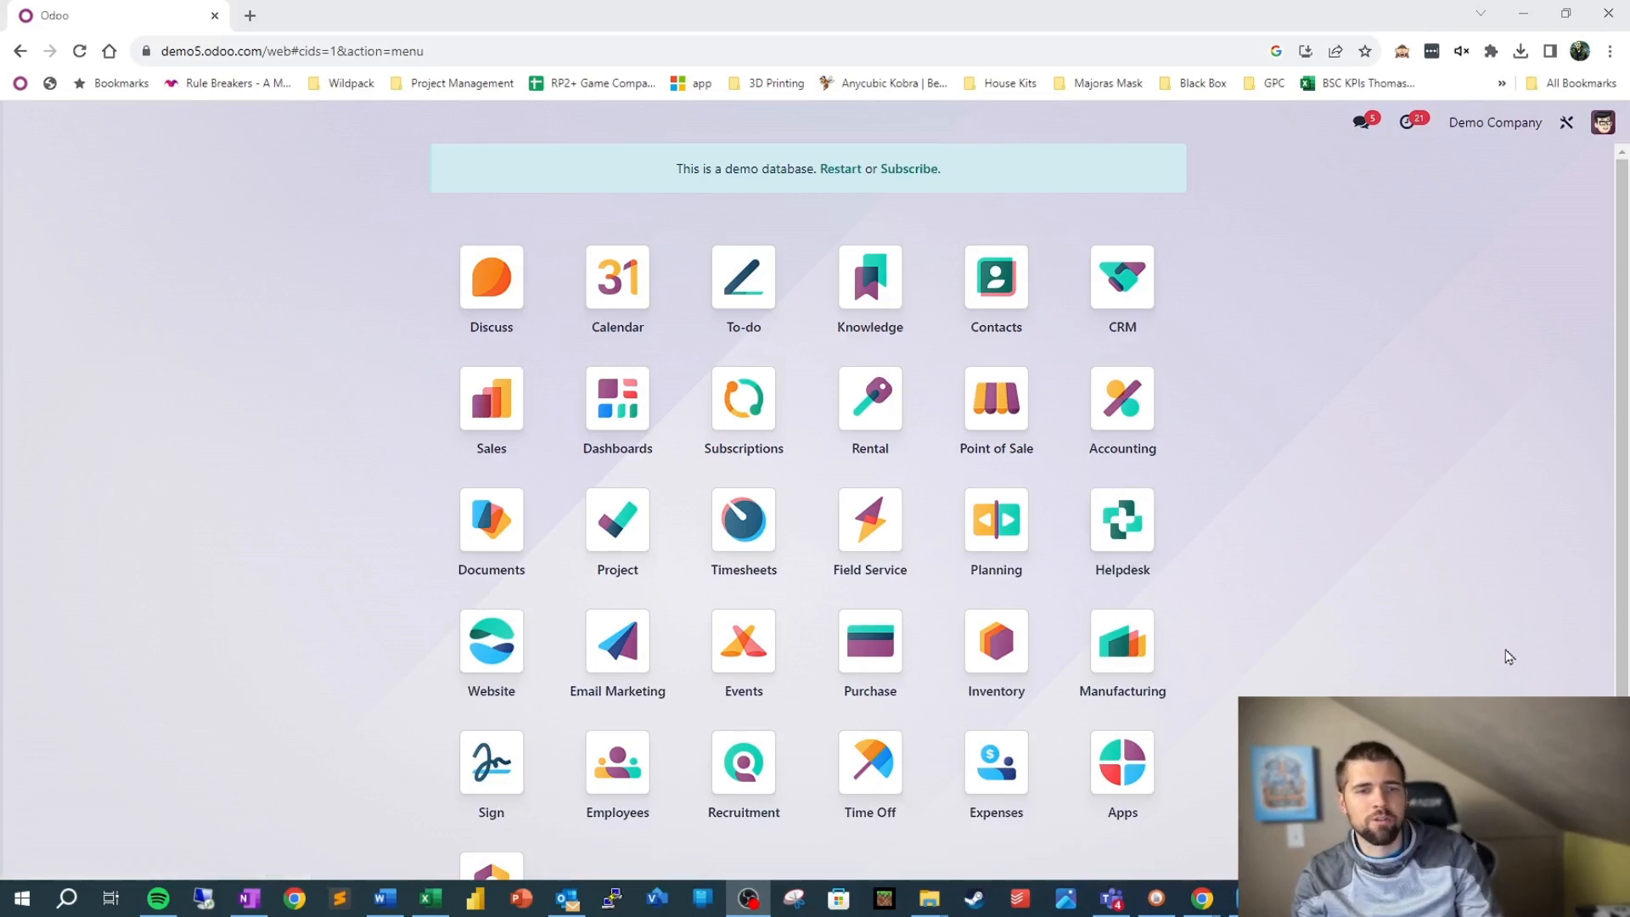
{"action": "mouse_move", "coordinate": [1468, 446]}
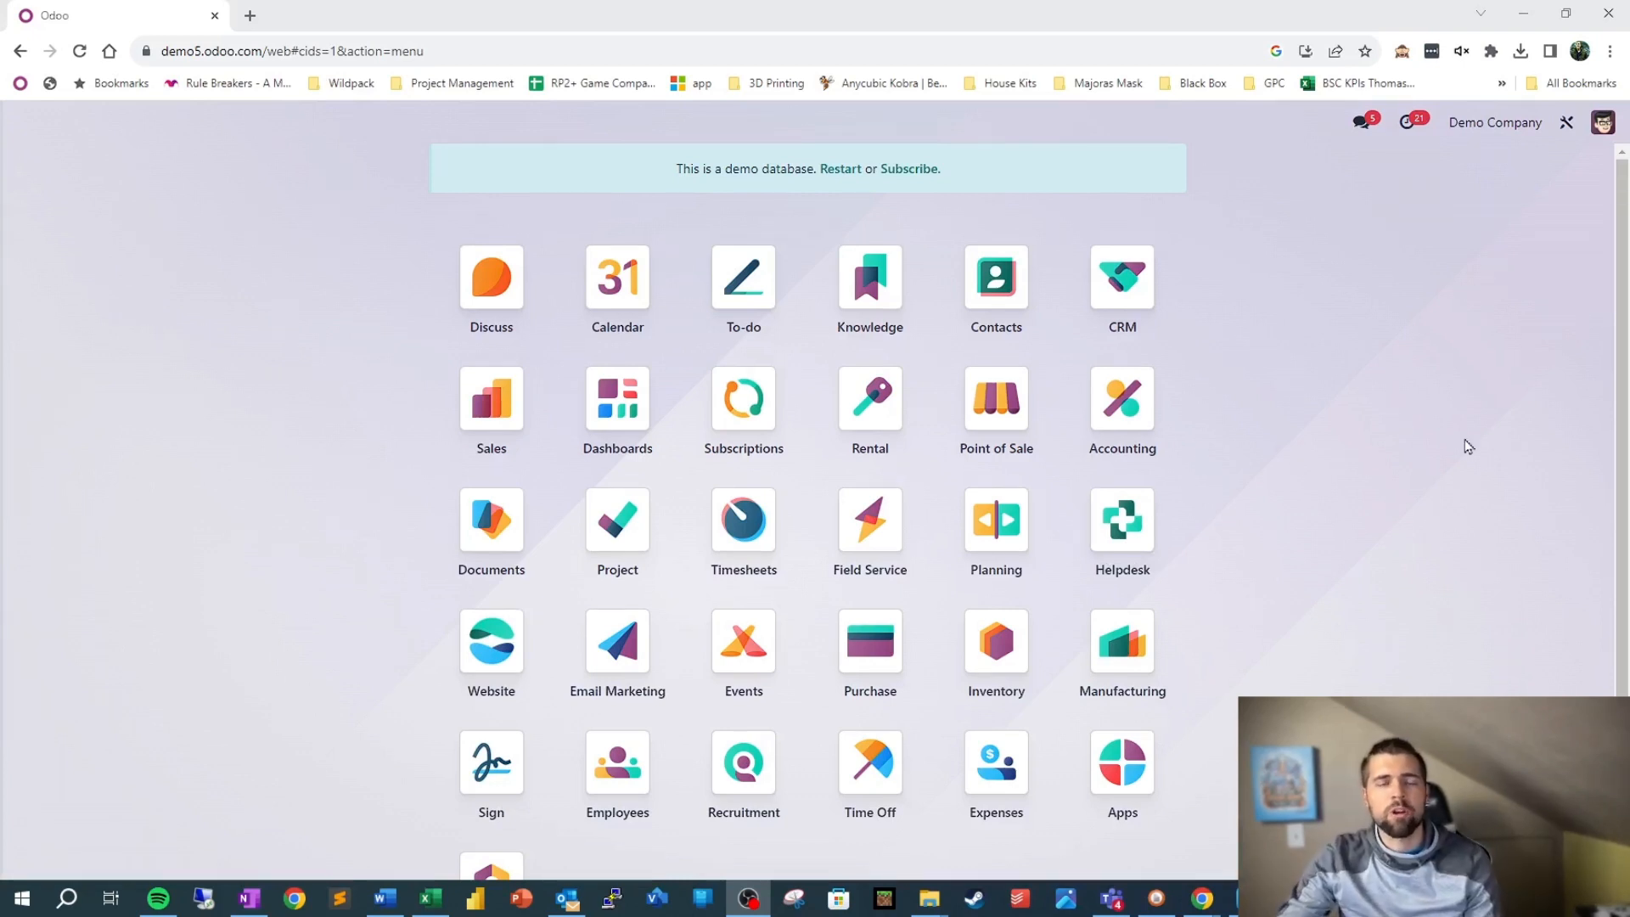
{"action": "mouse_move", "coordinate": [1372, 212]}
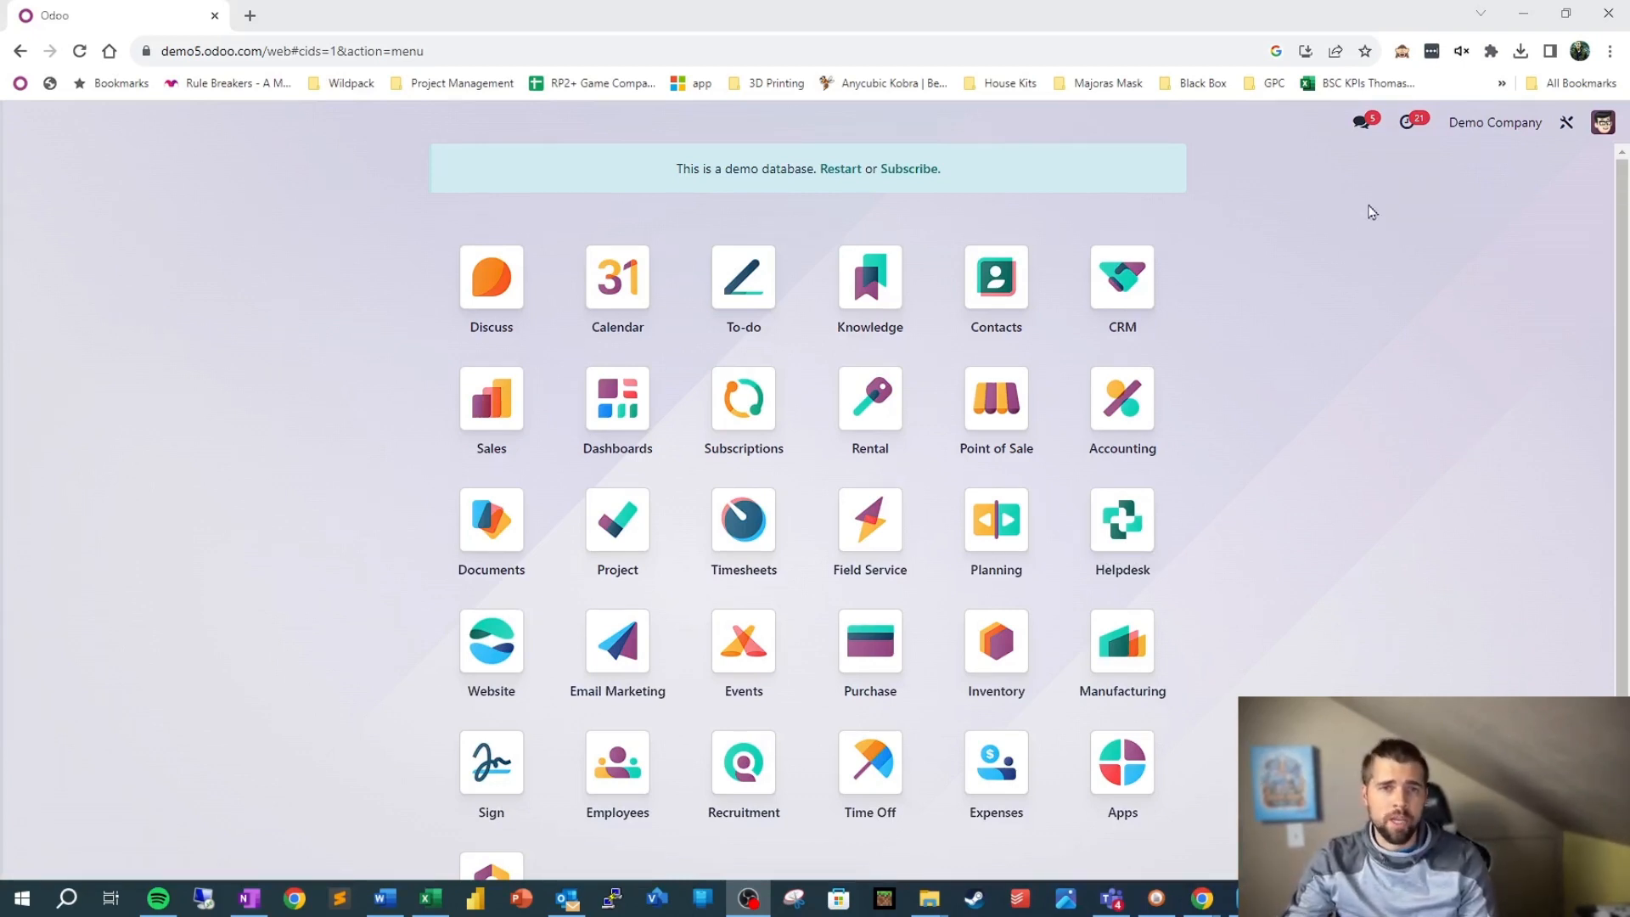
{"action": "mouse_move", "coordinate": [1403, 51]}
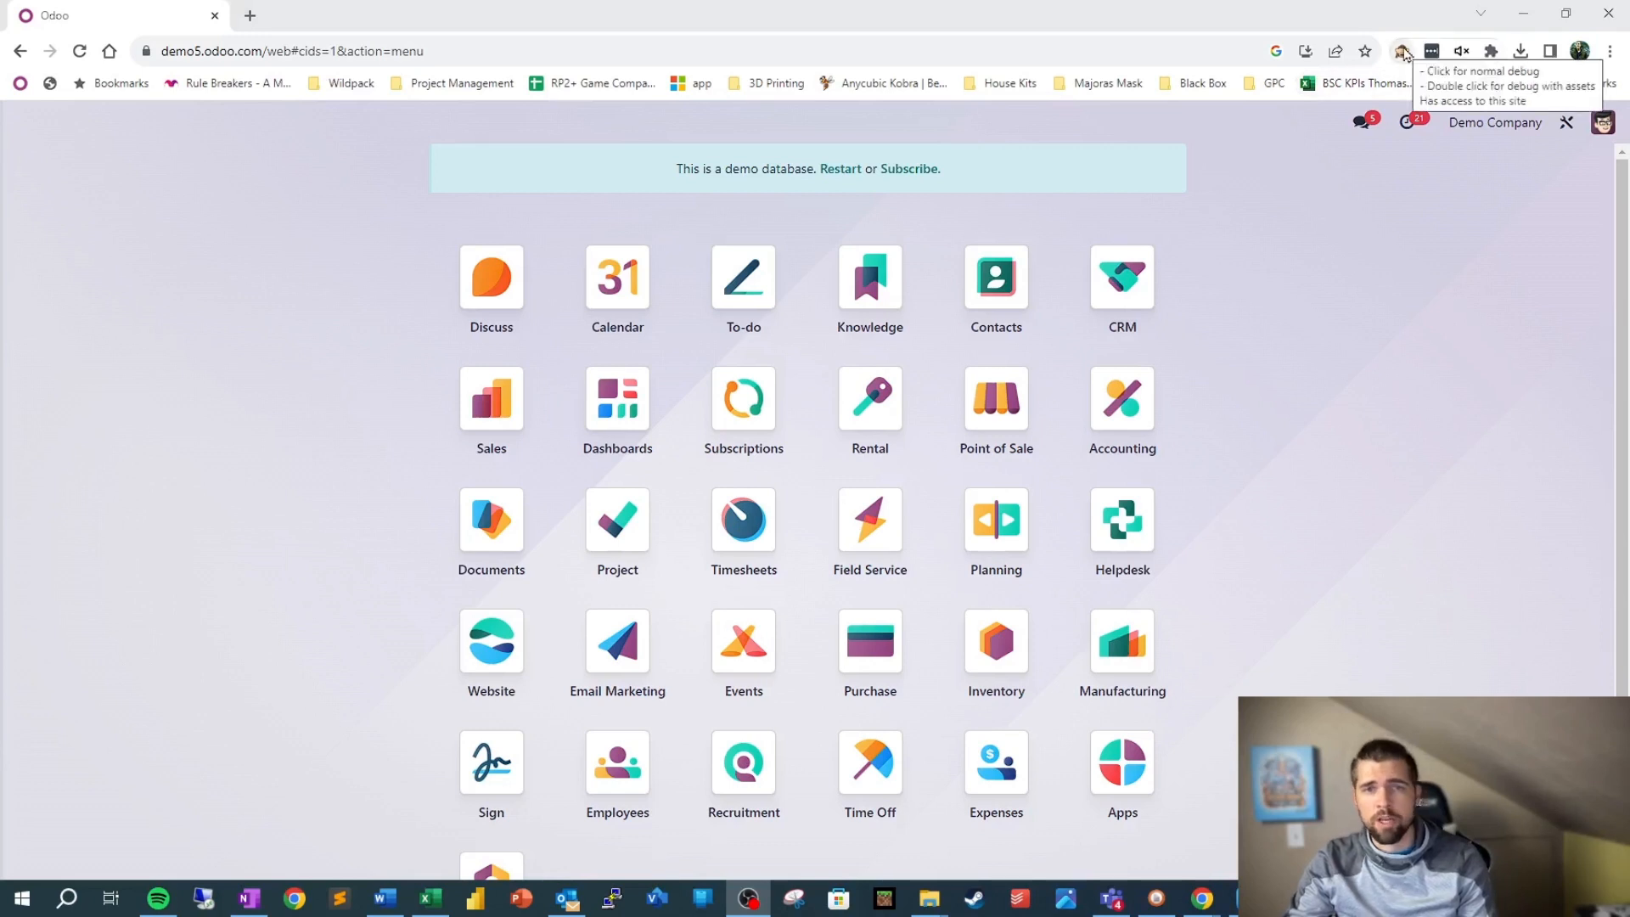
- Enable developer mode and search the command palette for '/ view'
{"action": "left_click", "coordinate": [1402, 51]}
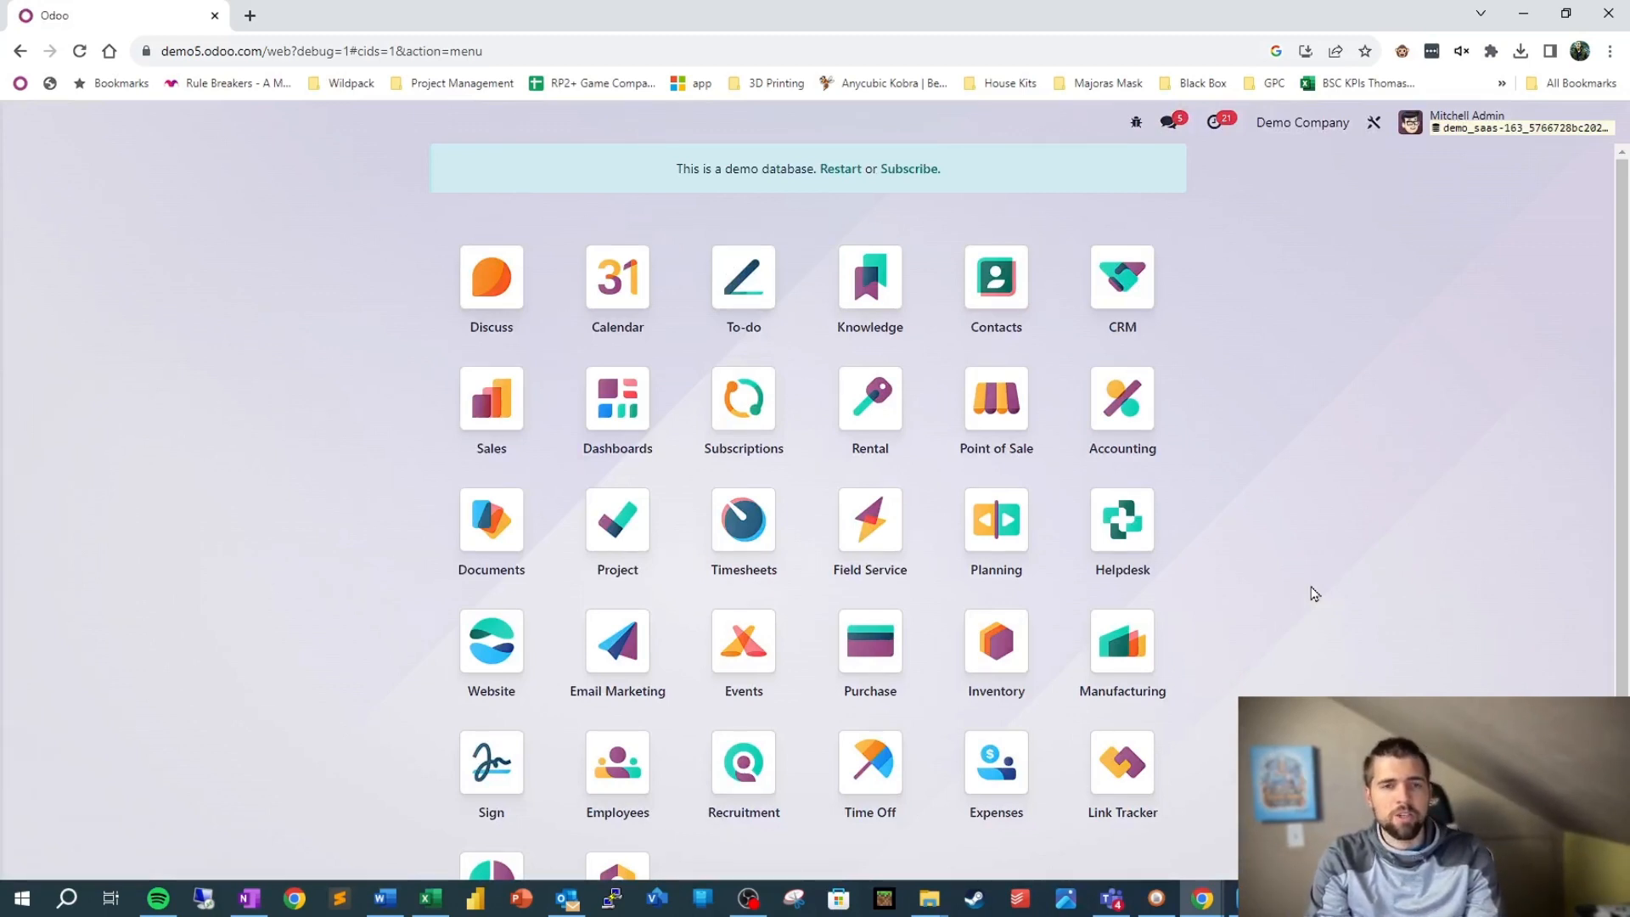
{"action": "type", "text": "/ view"}
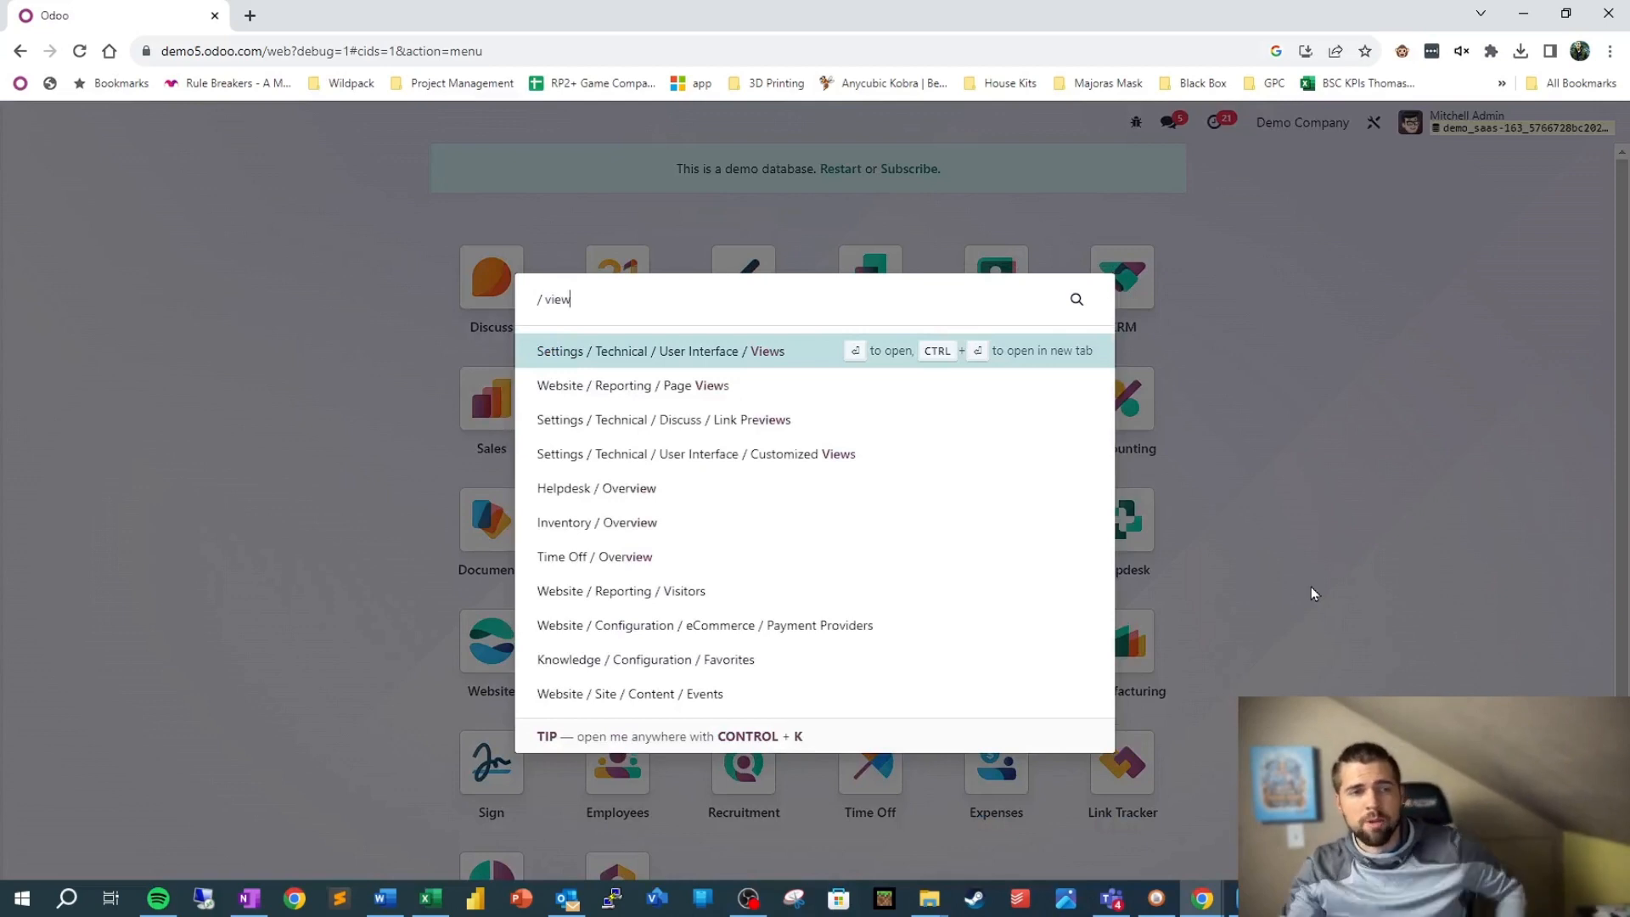
{"action": "mouse_move", "coordinate": [745, 358]}
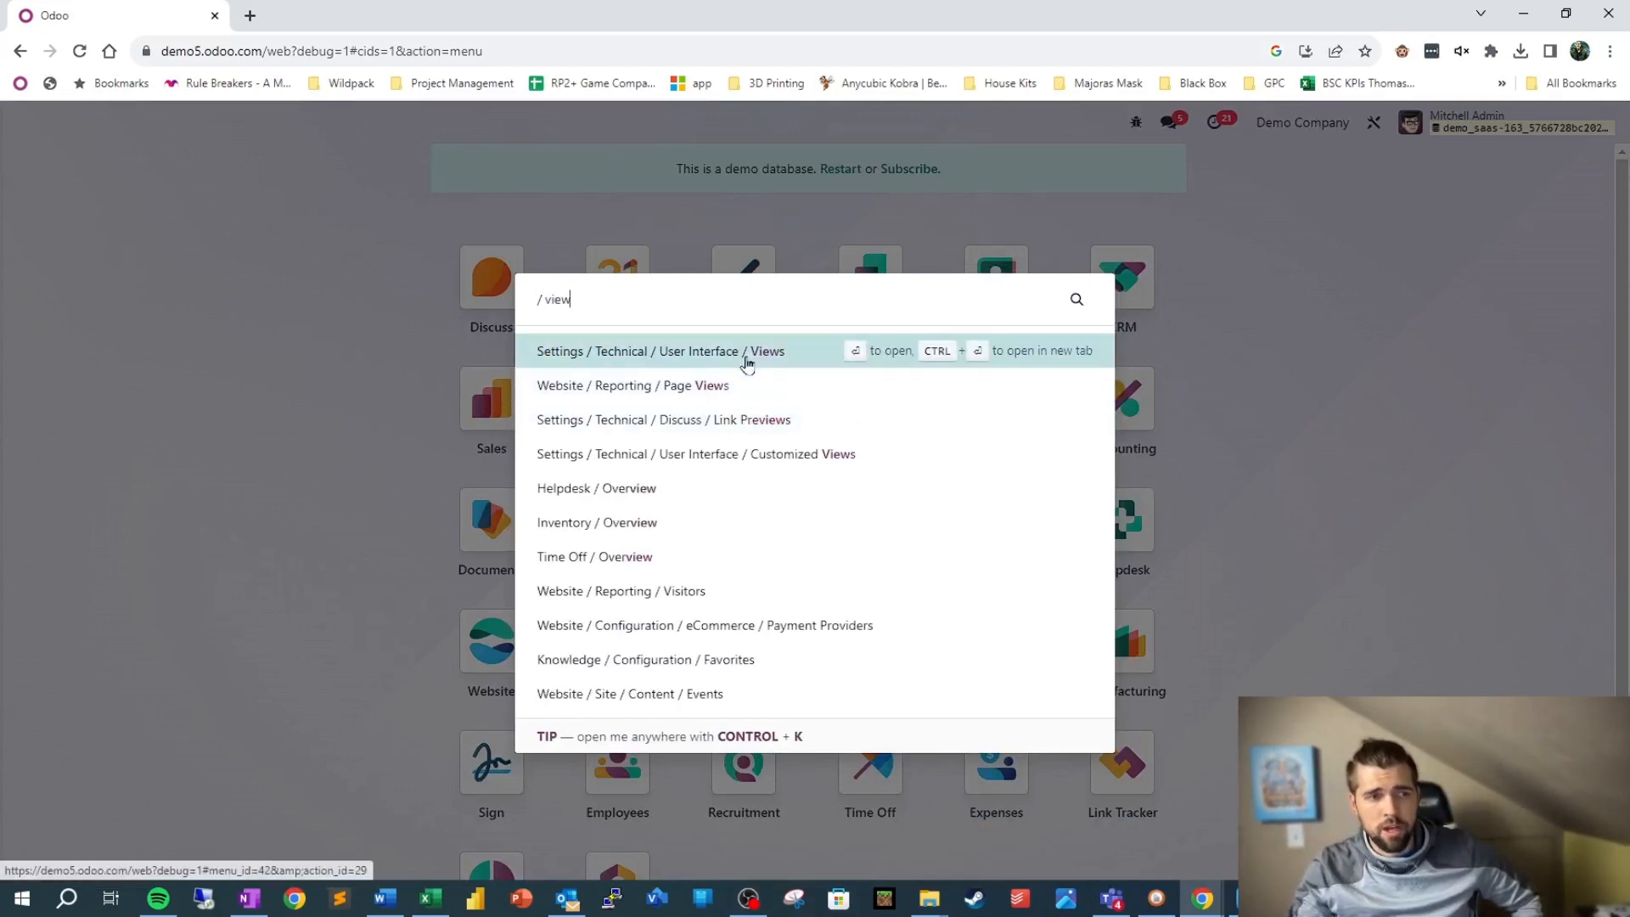
{"action": "mouse_move", "coordinate": [732, 390]}
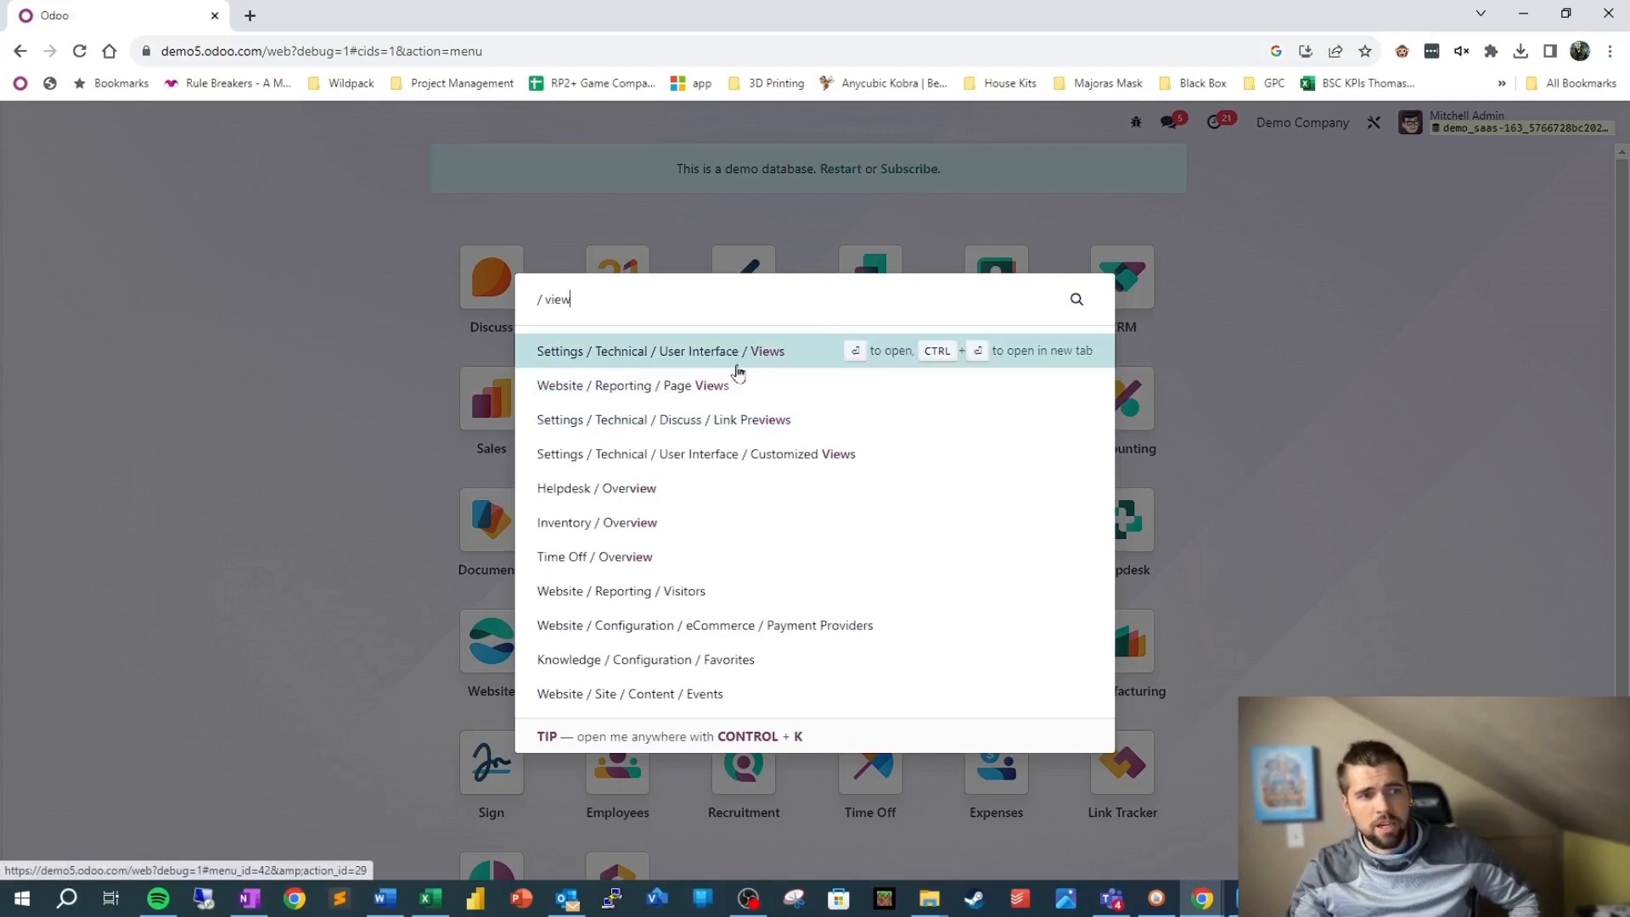
- Open Settings / Technical / User Interface / Views and browse the 3954 listed views
{"action": "key", "text": "Escape"}
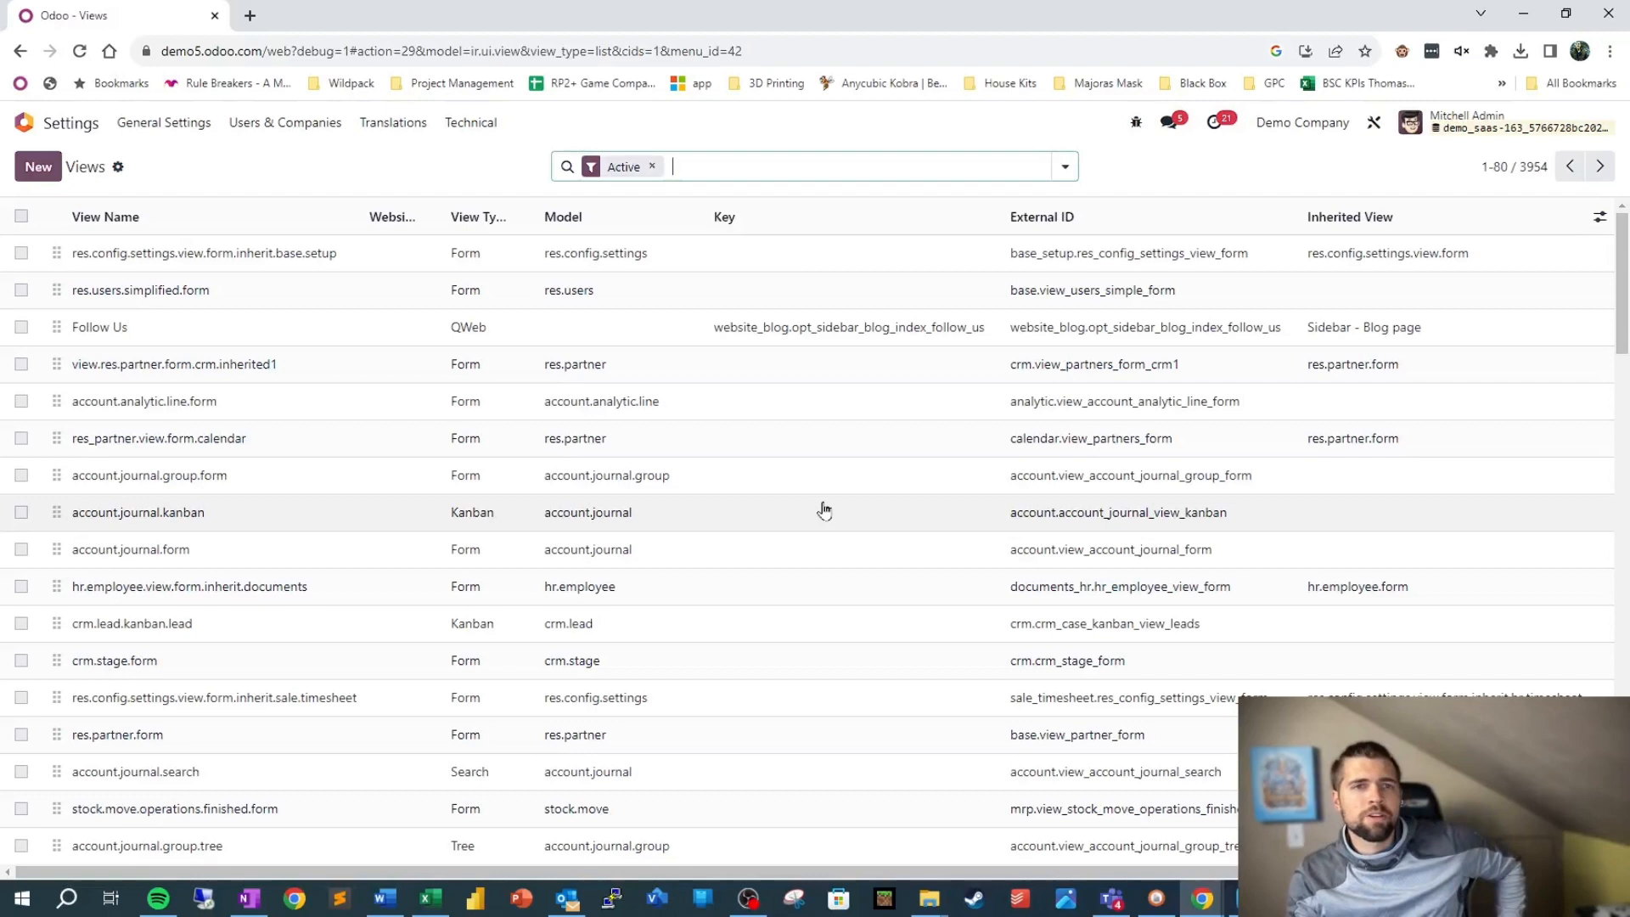
{"action": "mouse_move", "coordinate": [633, 370]}
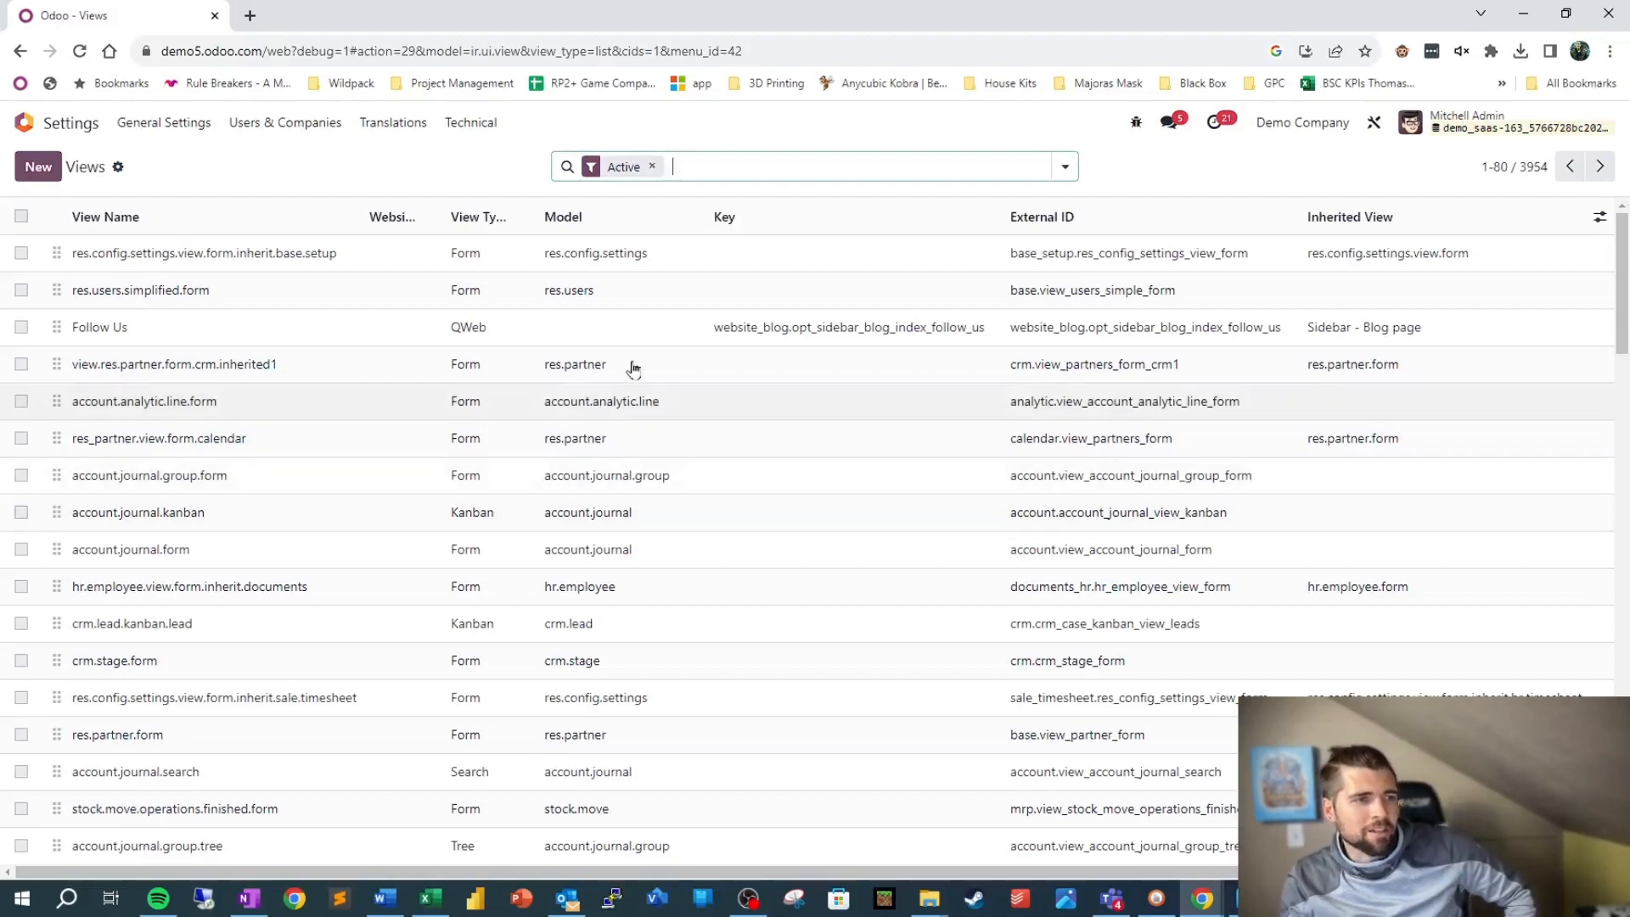
{"action": "mouse_move", "coordinate": [901, 198]}
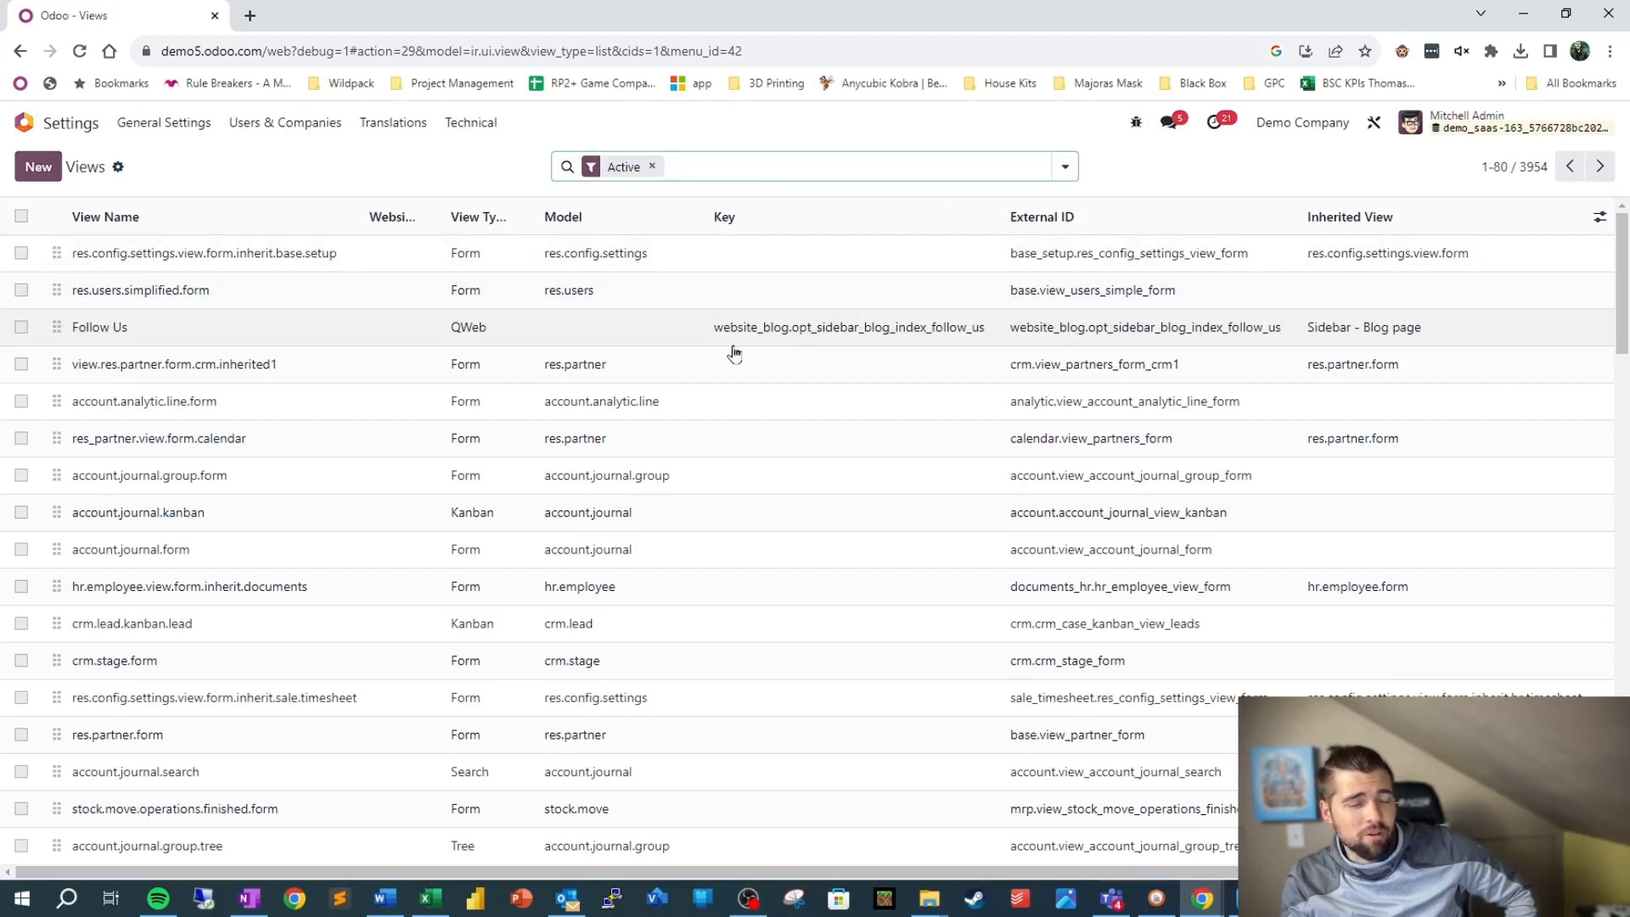
{"action": "scroll", "scroll_direction": "down", "scroll_amount": 3}
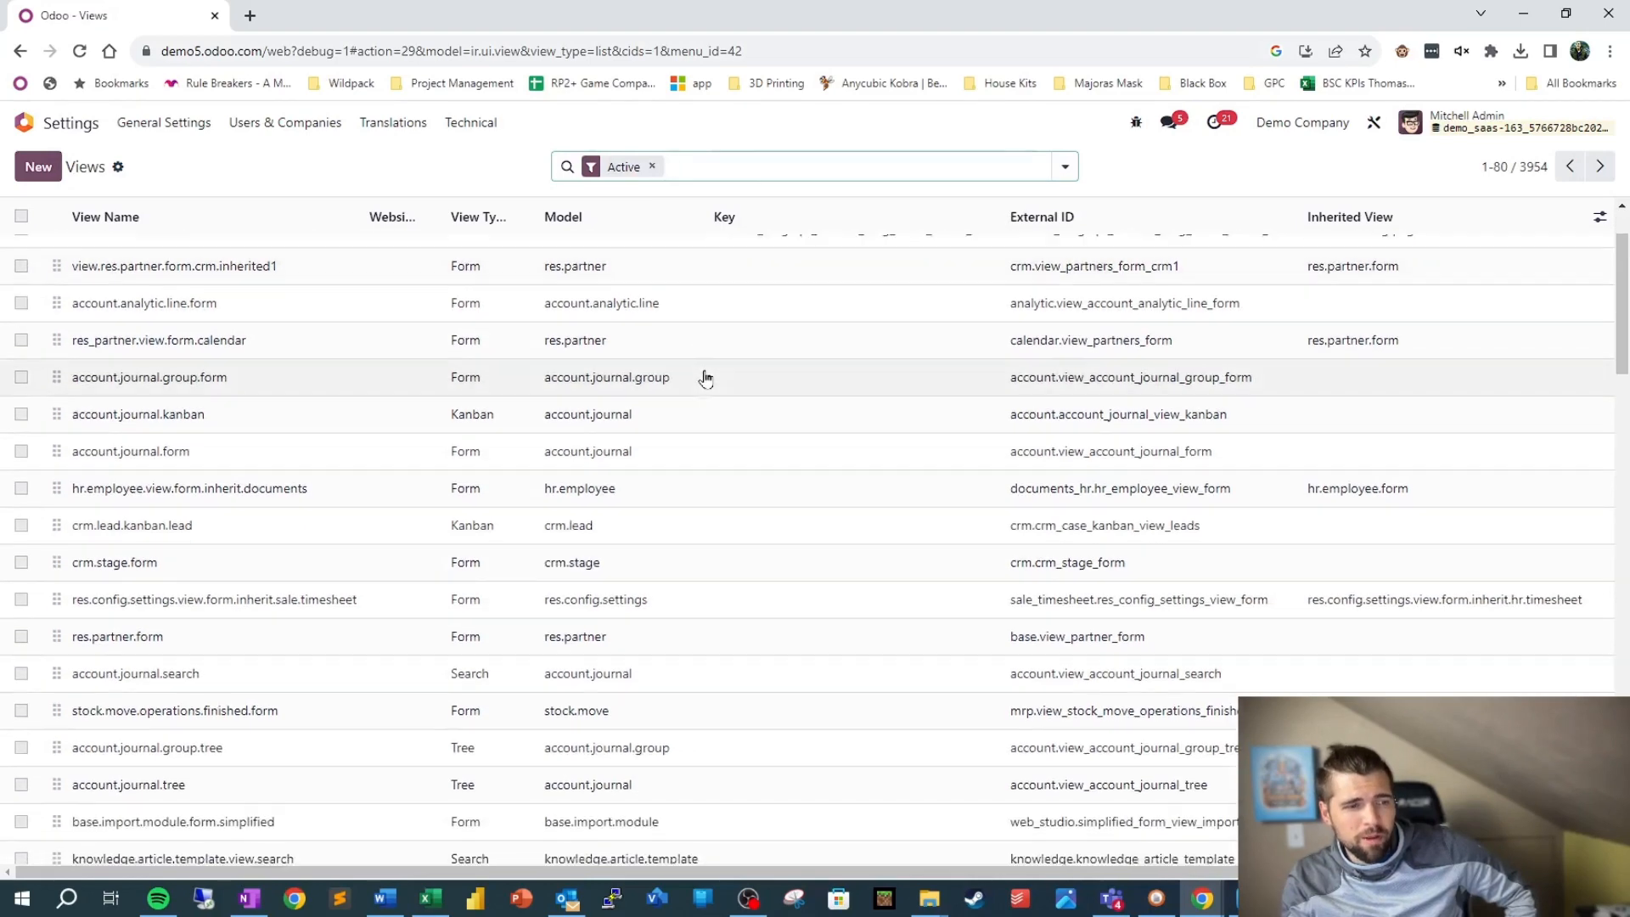
{"action": "scroll", "scroll_direction": "up", "scroll_amount": 3}
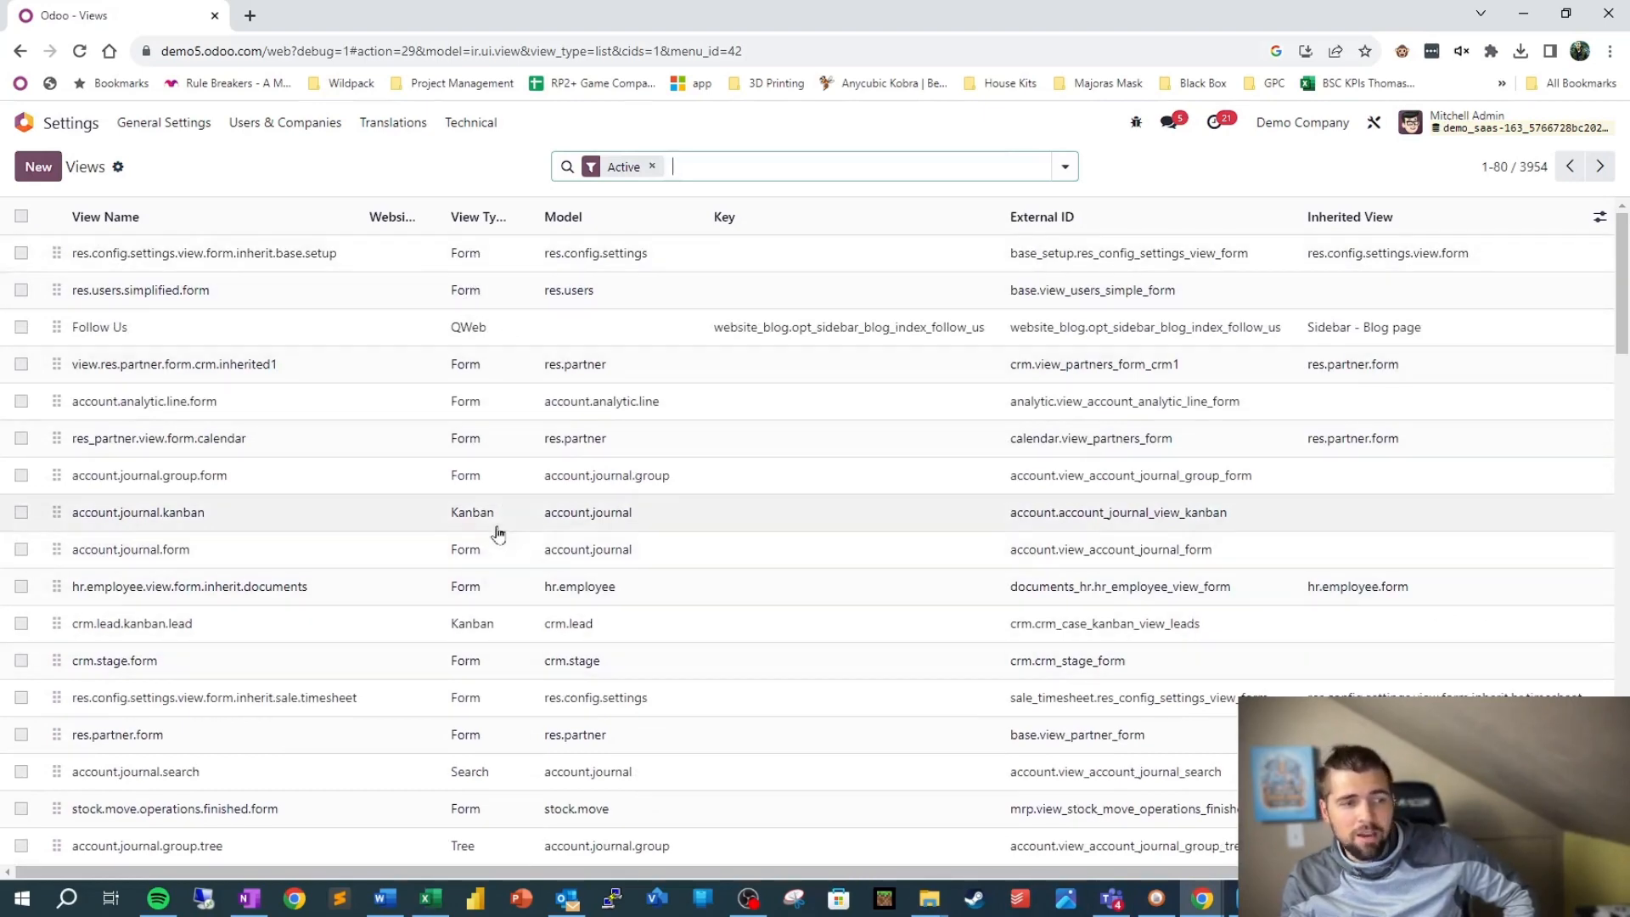
{"action": "scroll", "scroll_direction": "down", "scroll_amount": 3}
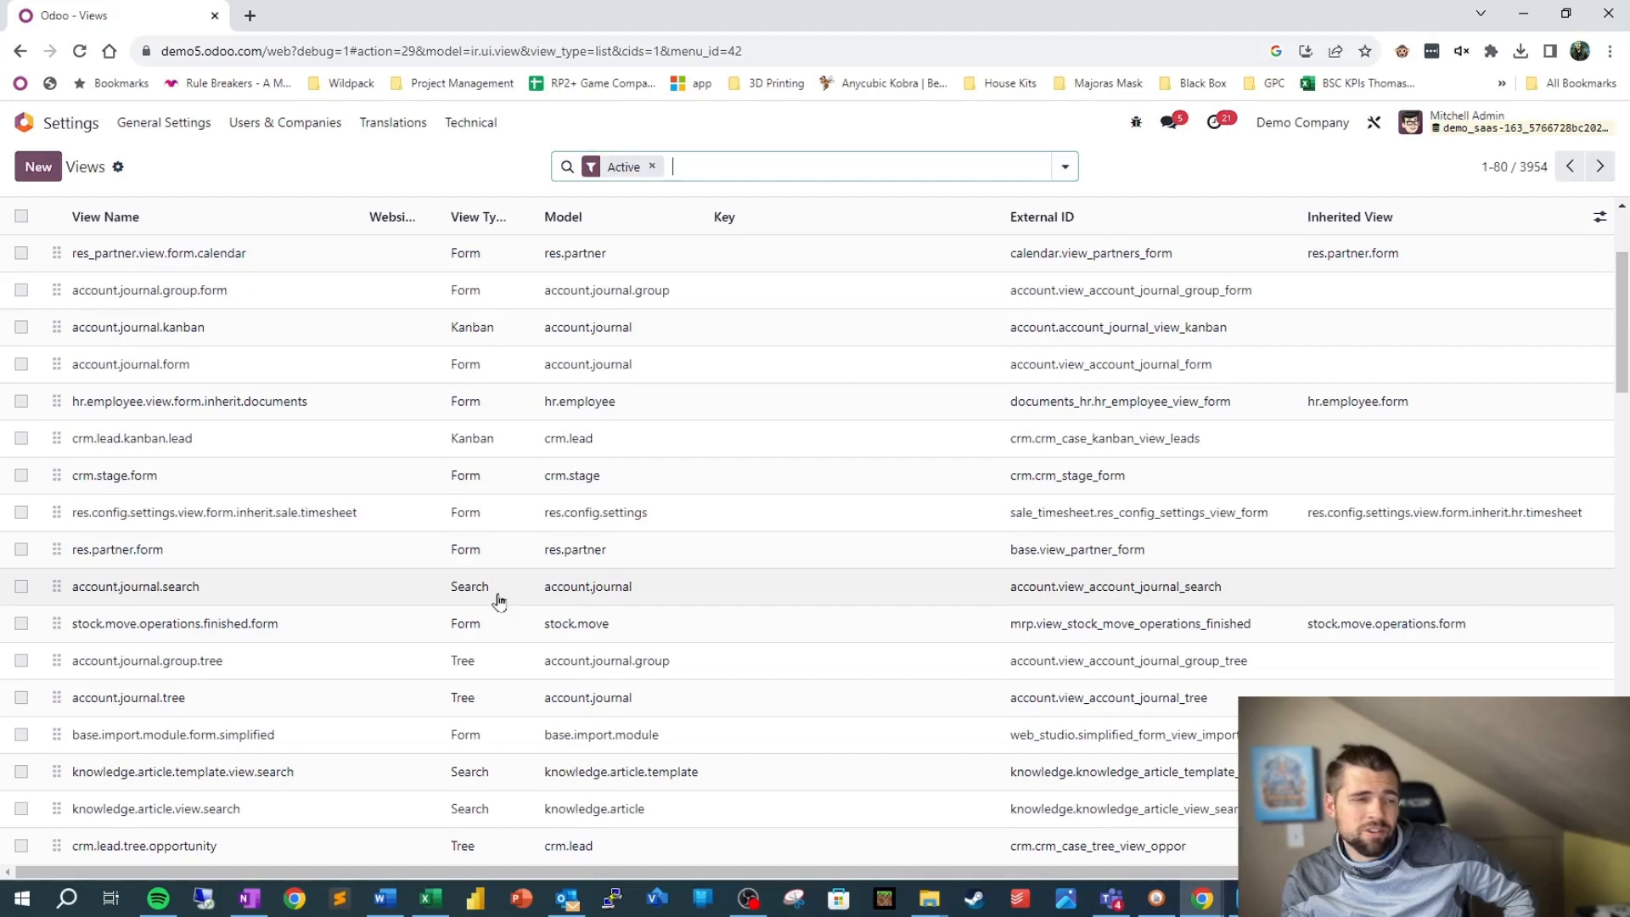
{"action": "scroll", "scroll_direction": "down", "scroll_amount": 3}
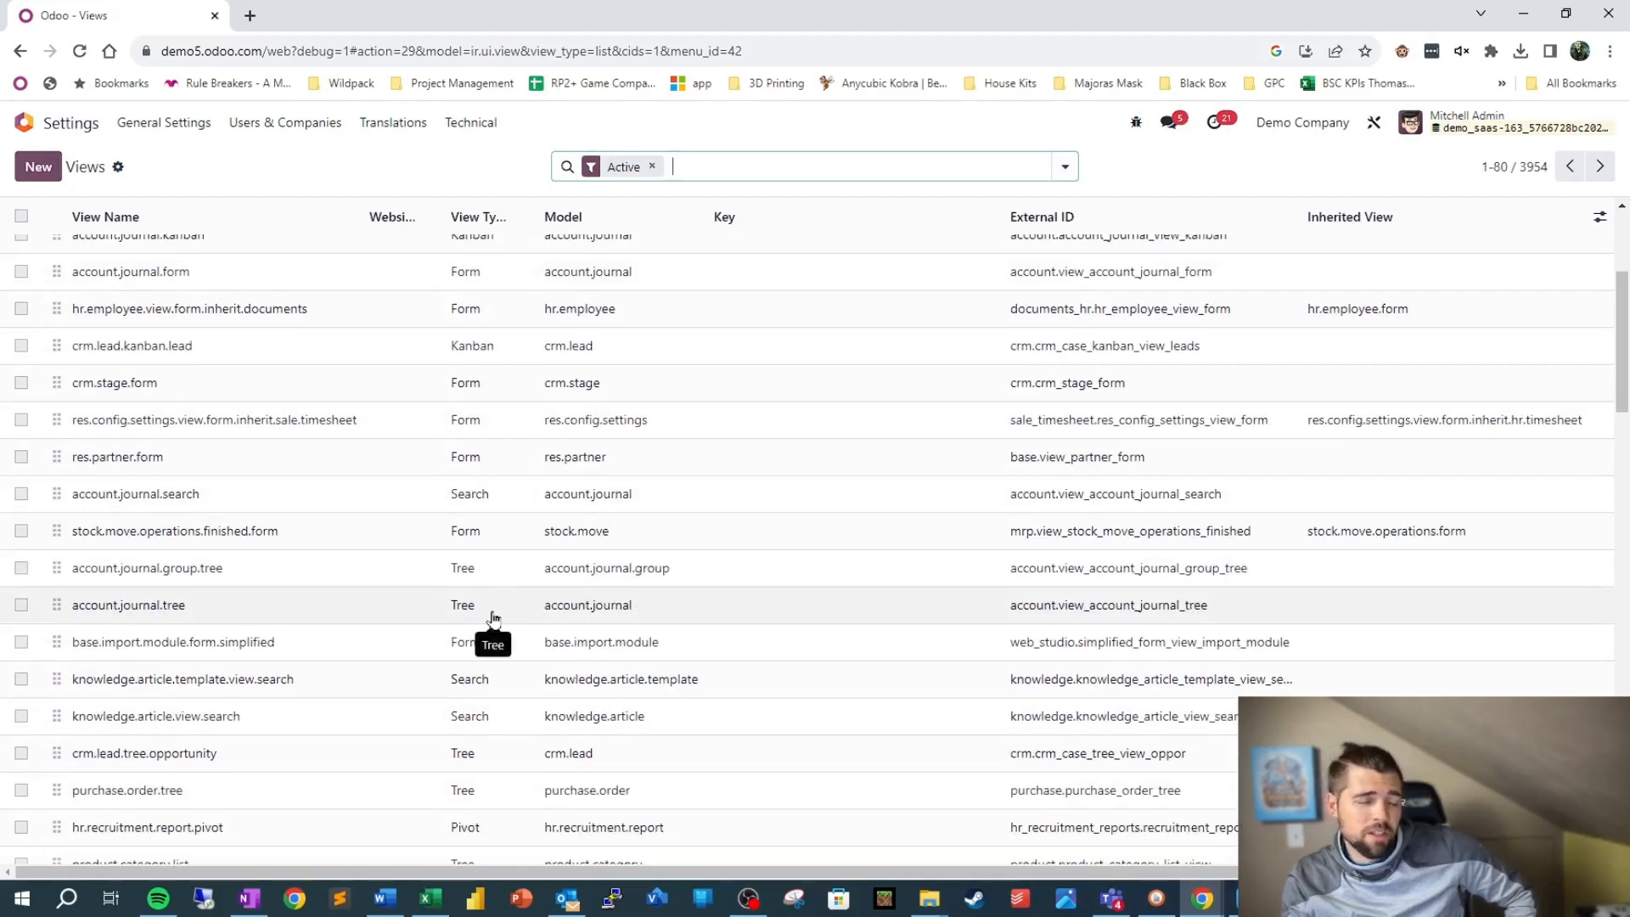
{"action": "scroll", "scroll_direction": "up", "scroll_amount": 3}
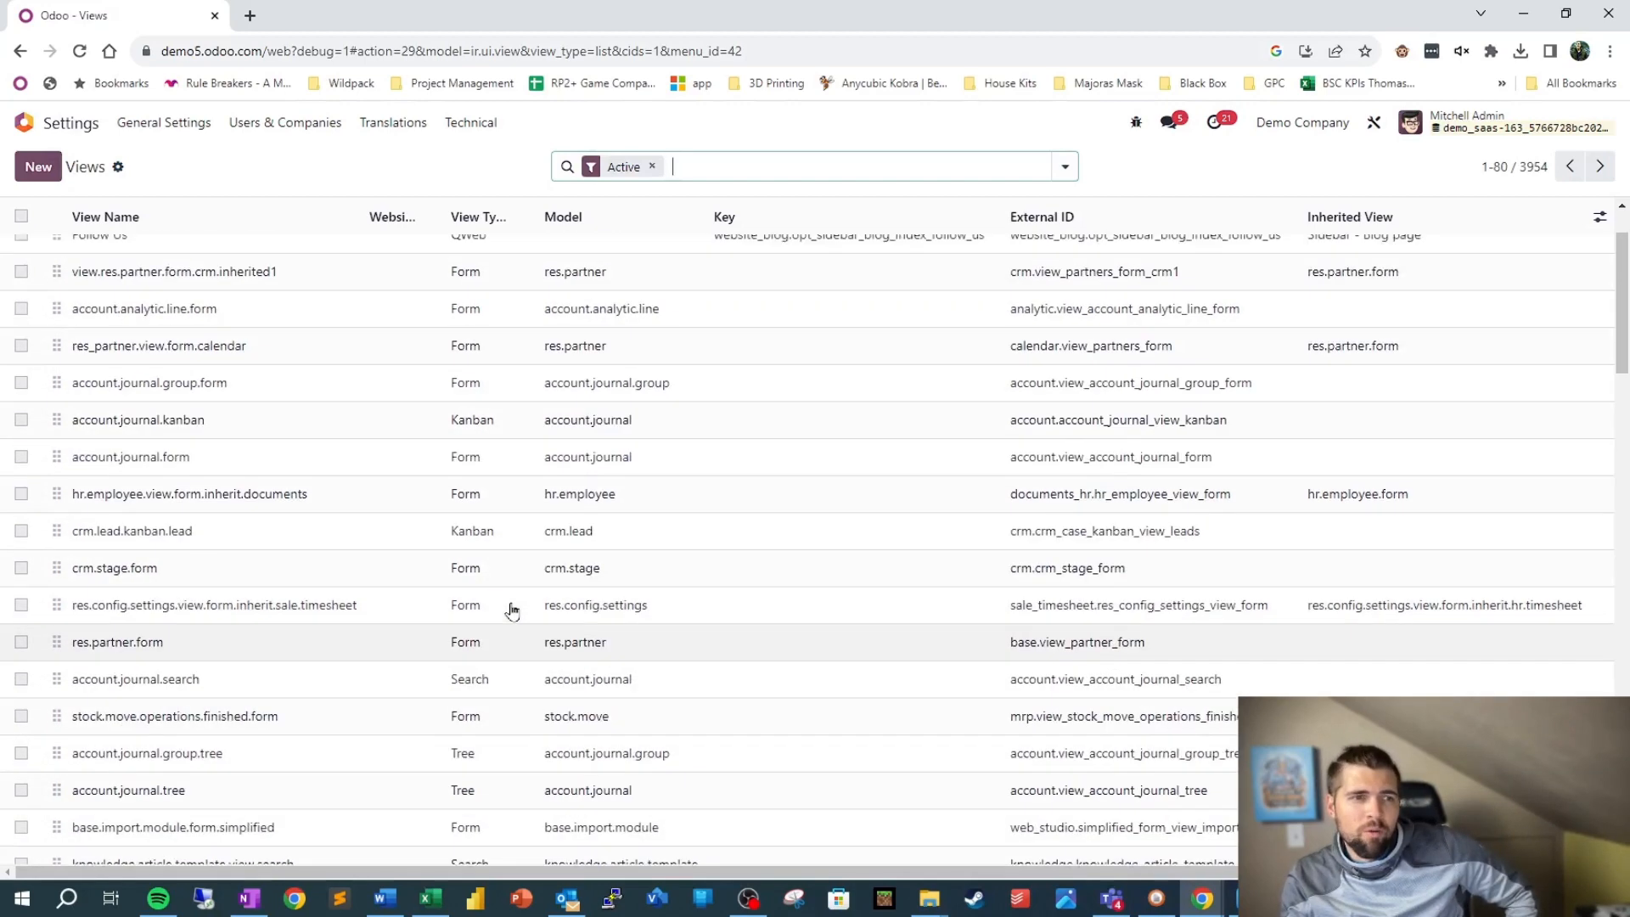
{"action": "scroll", "scroll_direction": "up", "scroll_amount": 3}
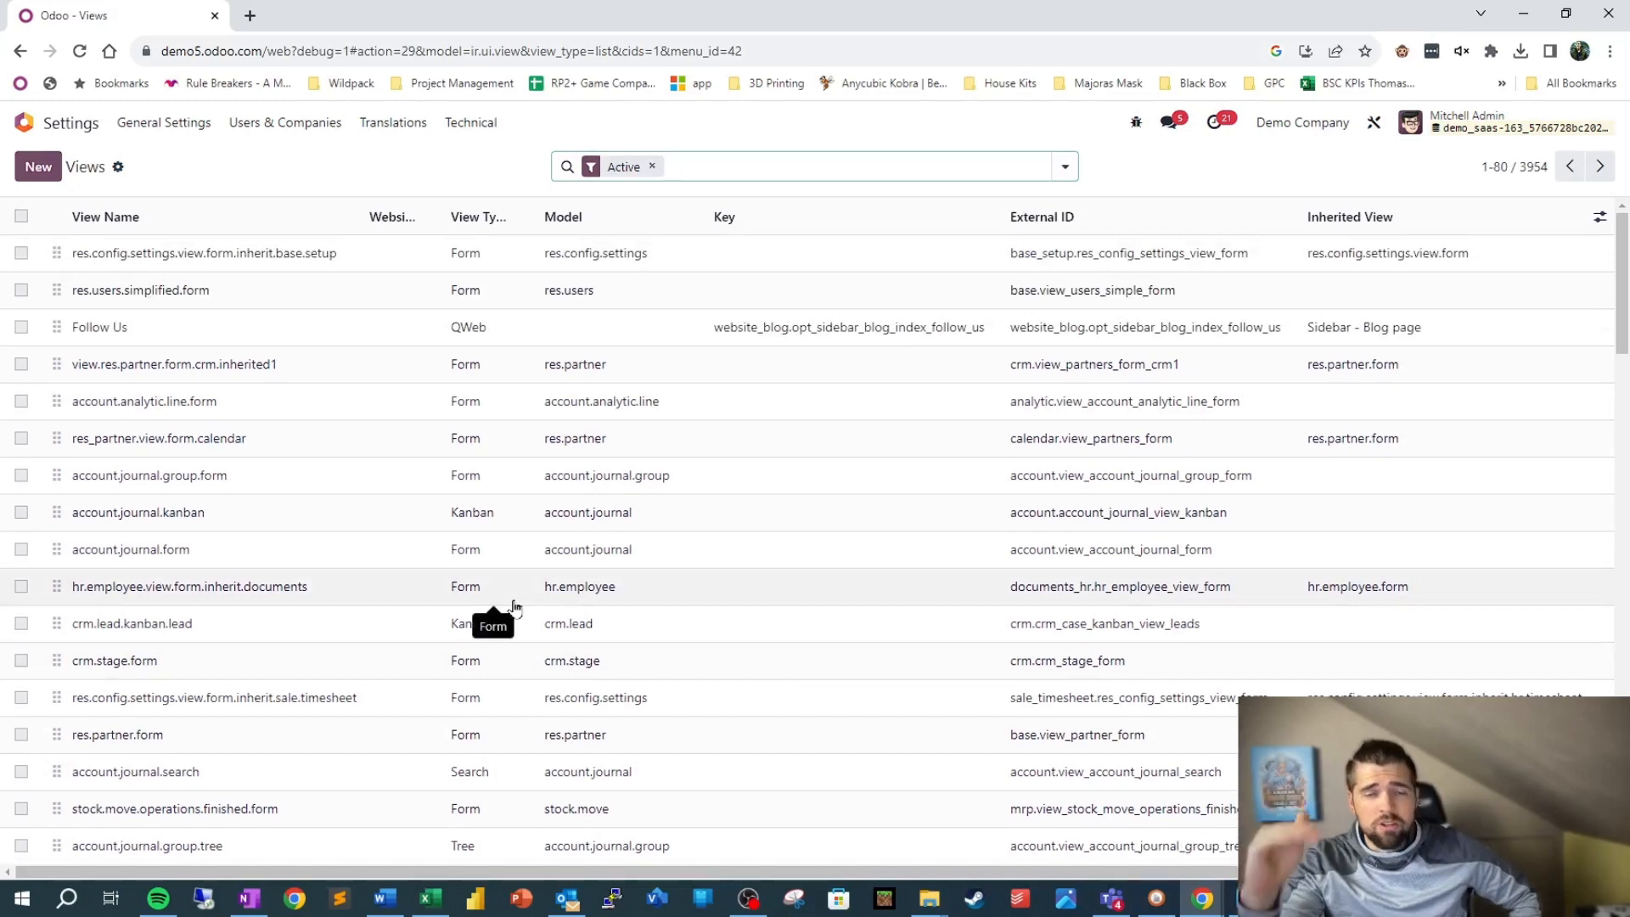
{"action": "mouse_move", "coordinate": [520, 589]}
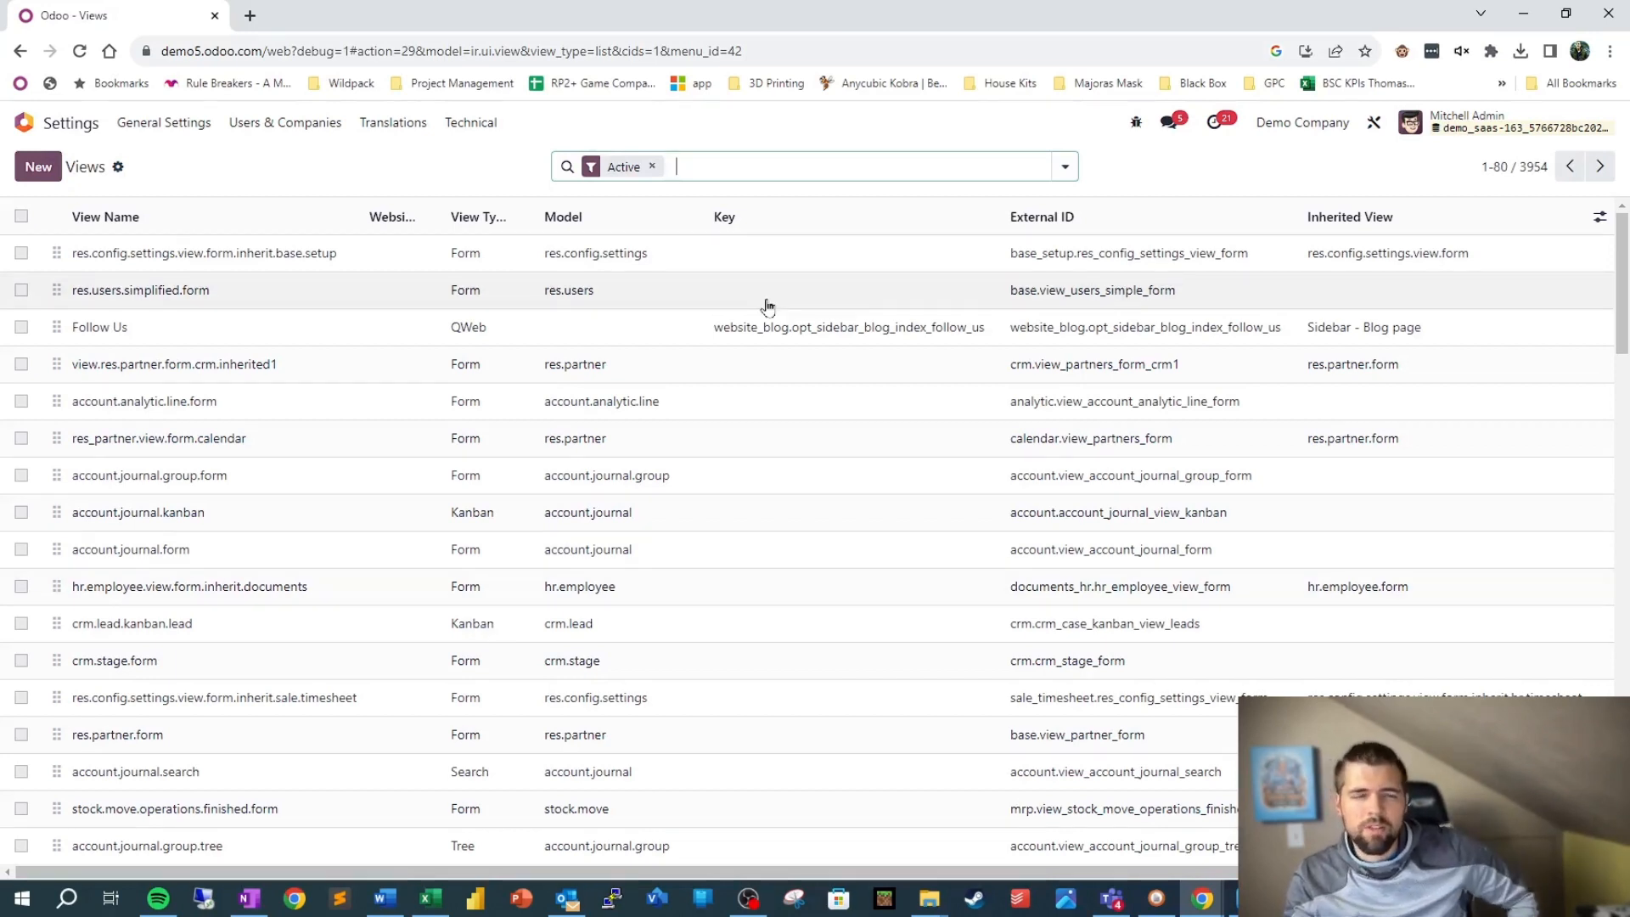
- Open the Sales app's Quotations list from home and close its onboarding panel
{"action": "left_click", "coordinate": [19, 51]}
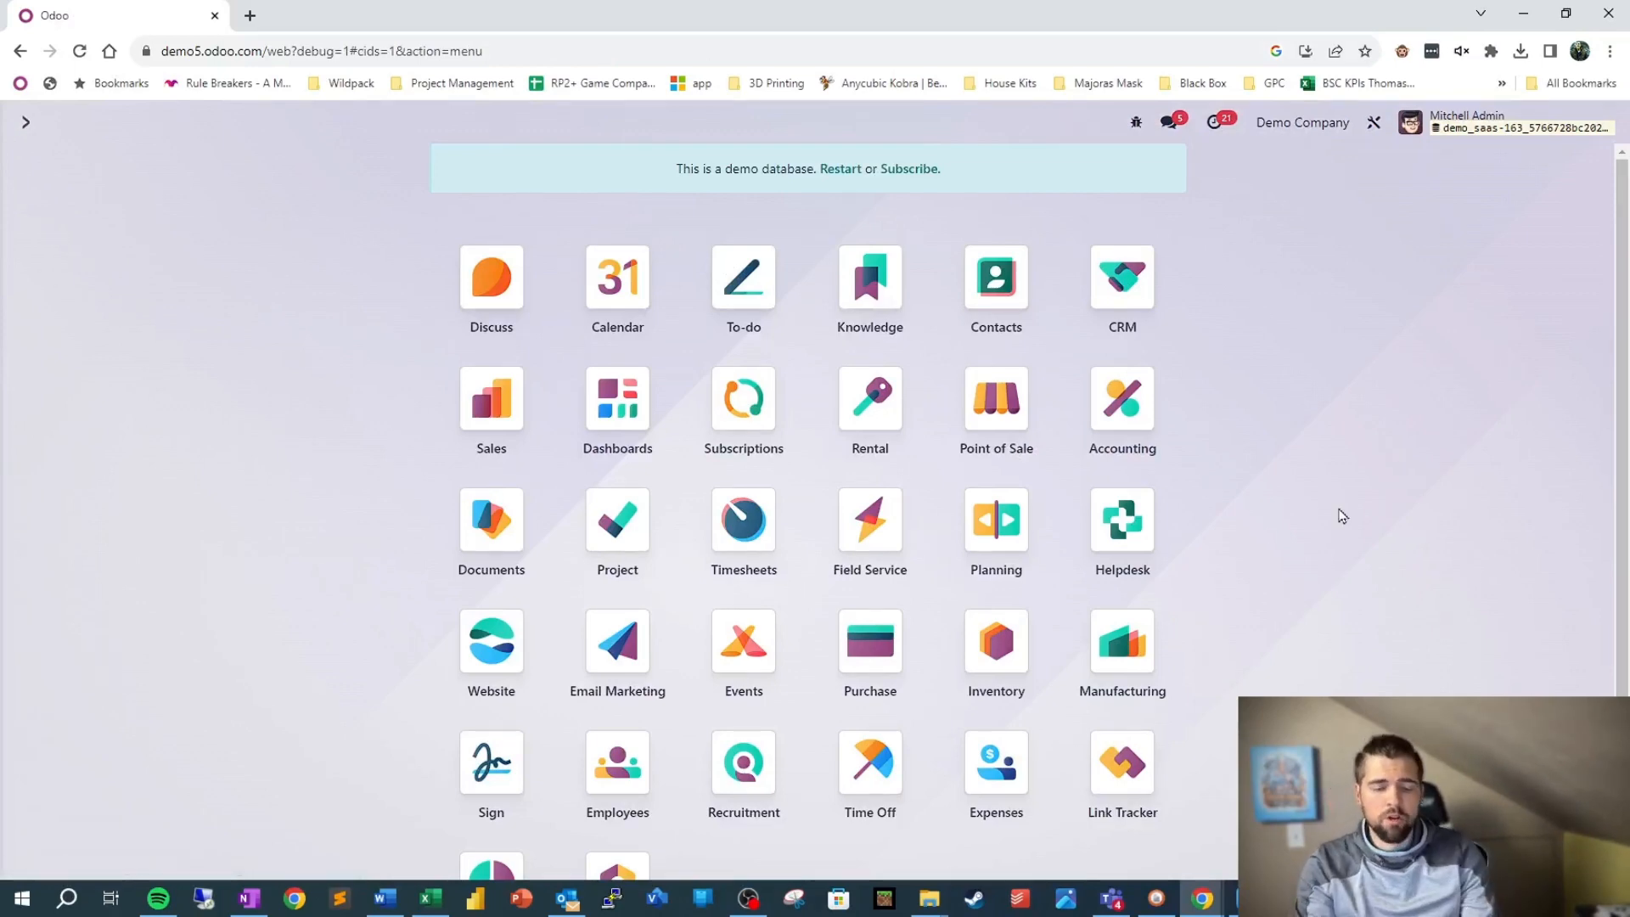
{"action": "type", "text": "/ sales"}
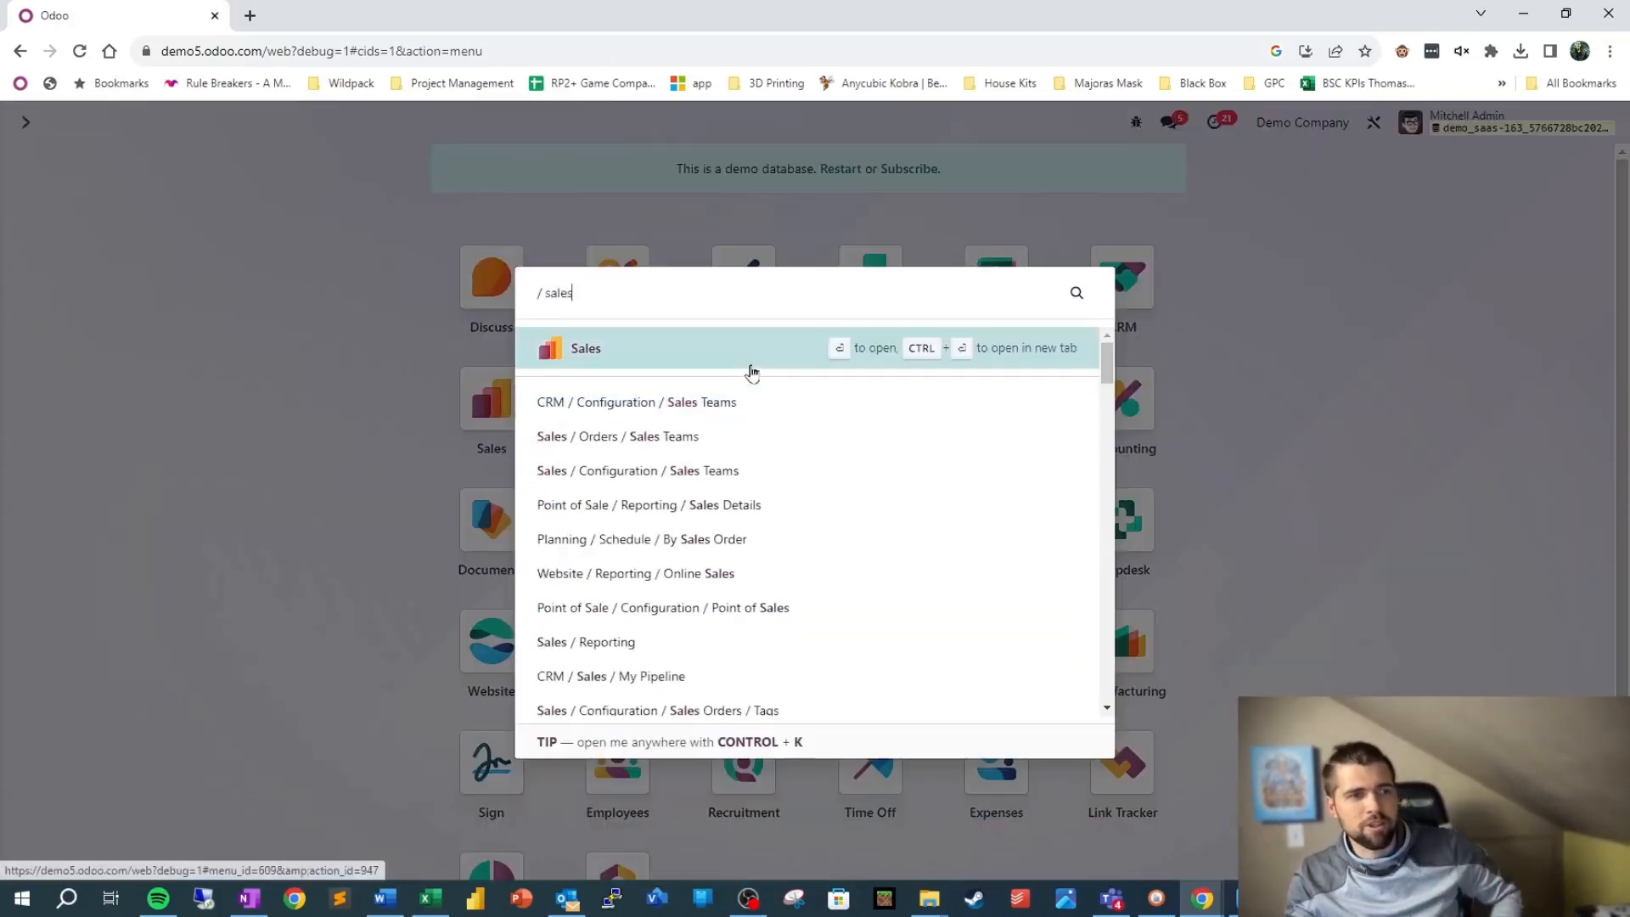
{"action": "left_click", "coordinate": [585, 347]}
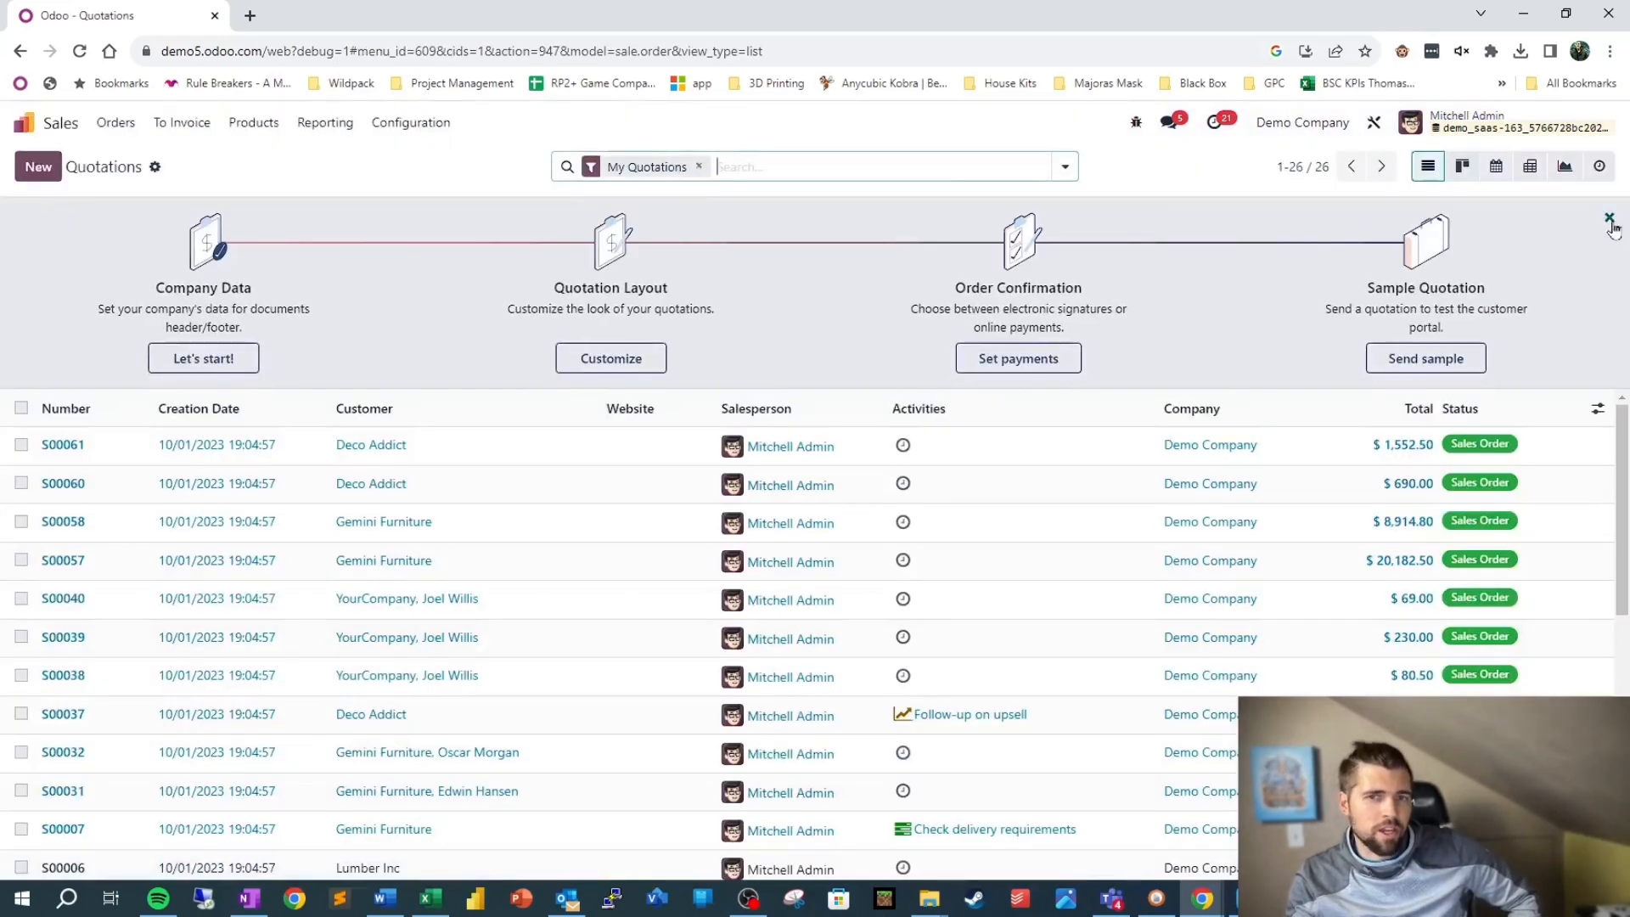
{"action": "mouse_move", "coordinate": [1609, 218]}
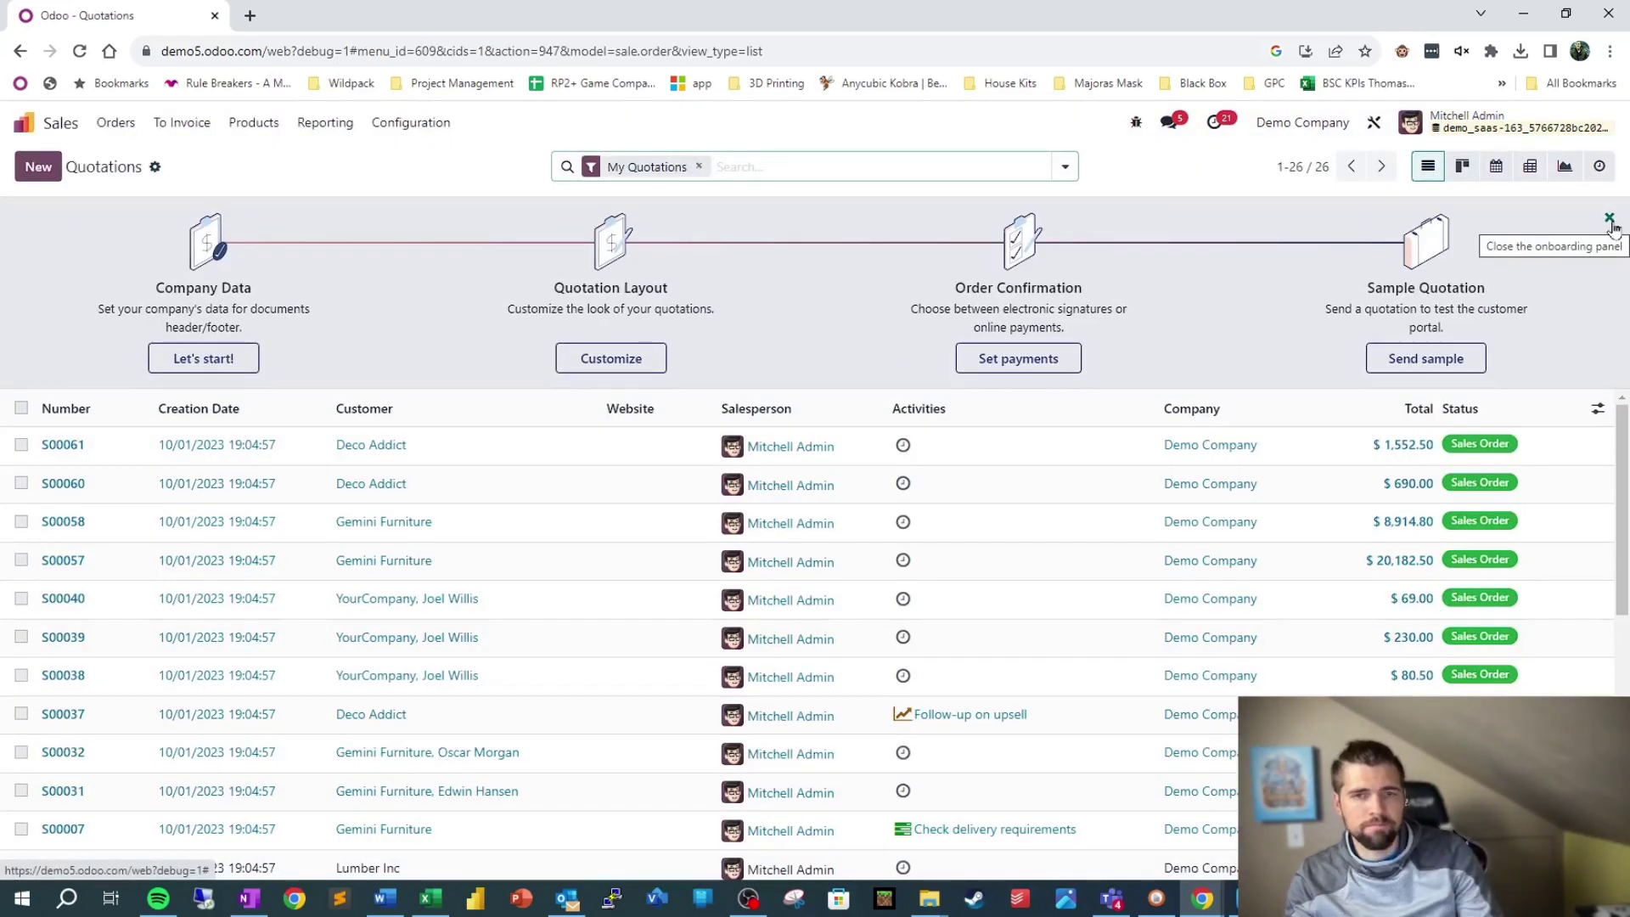
{"action": "left_click", "coordinate": [1609, 218]}
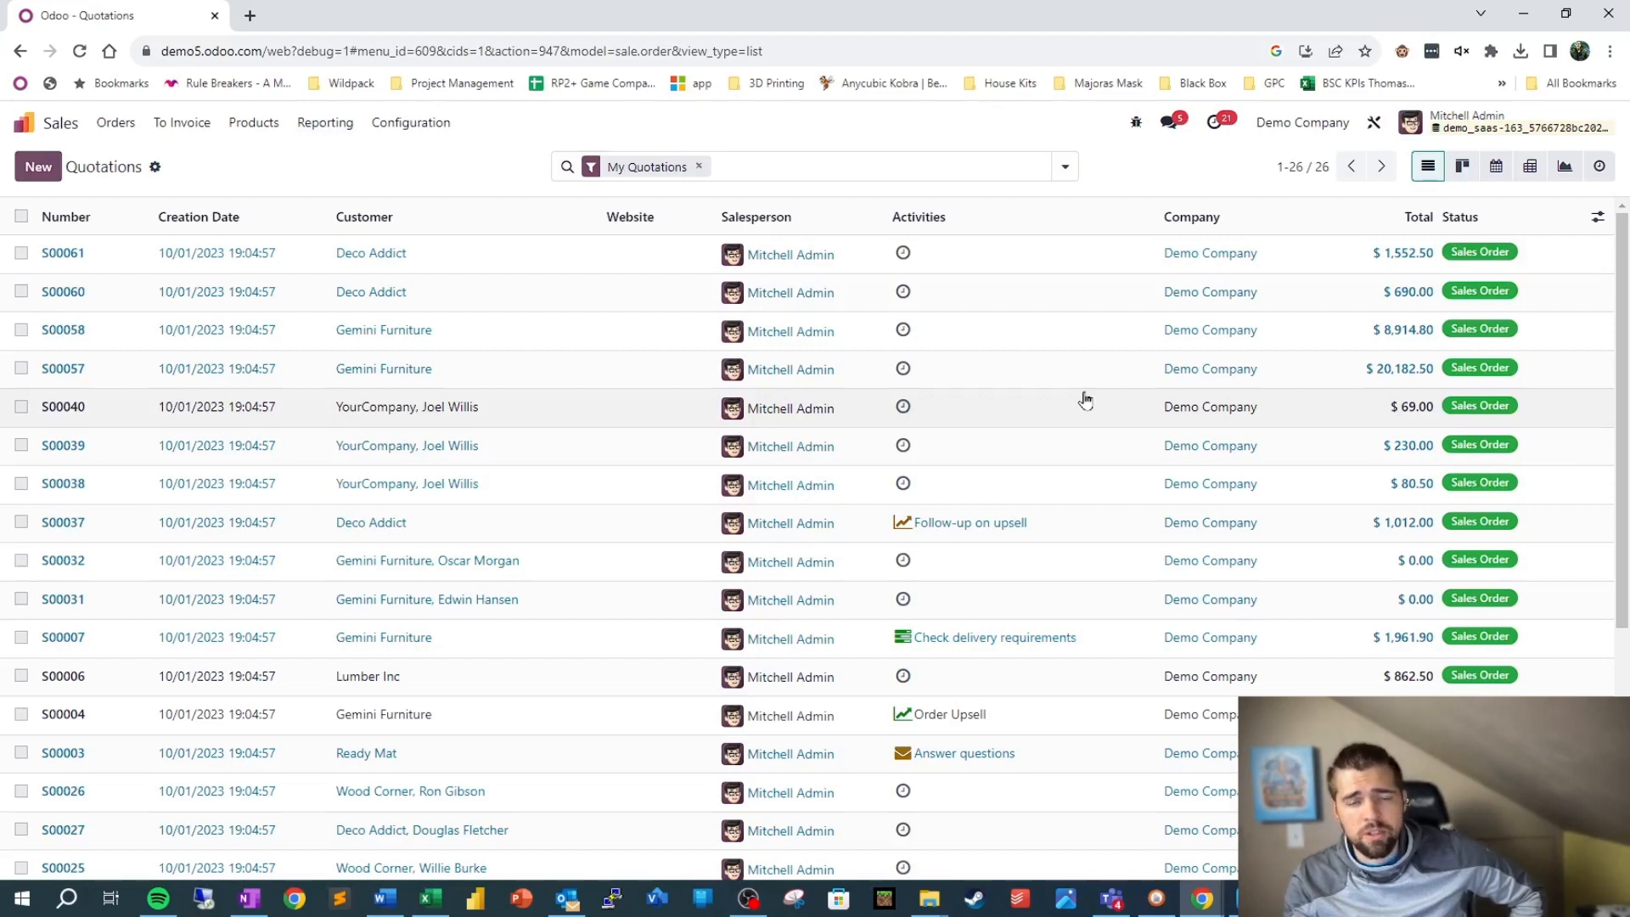
{"action": "mouse_move", "coordinate": [1379, 122]}
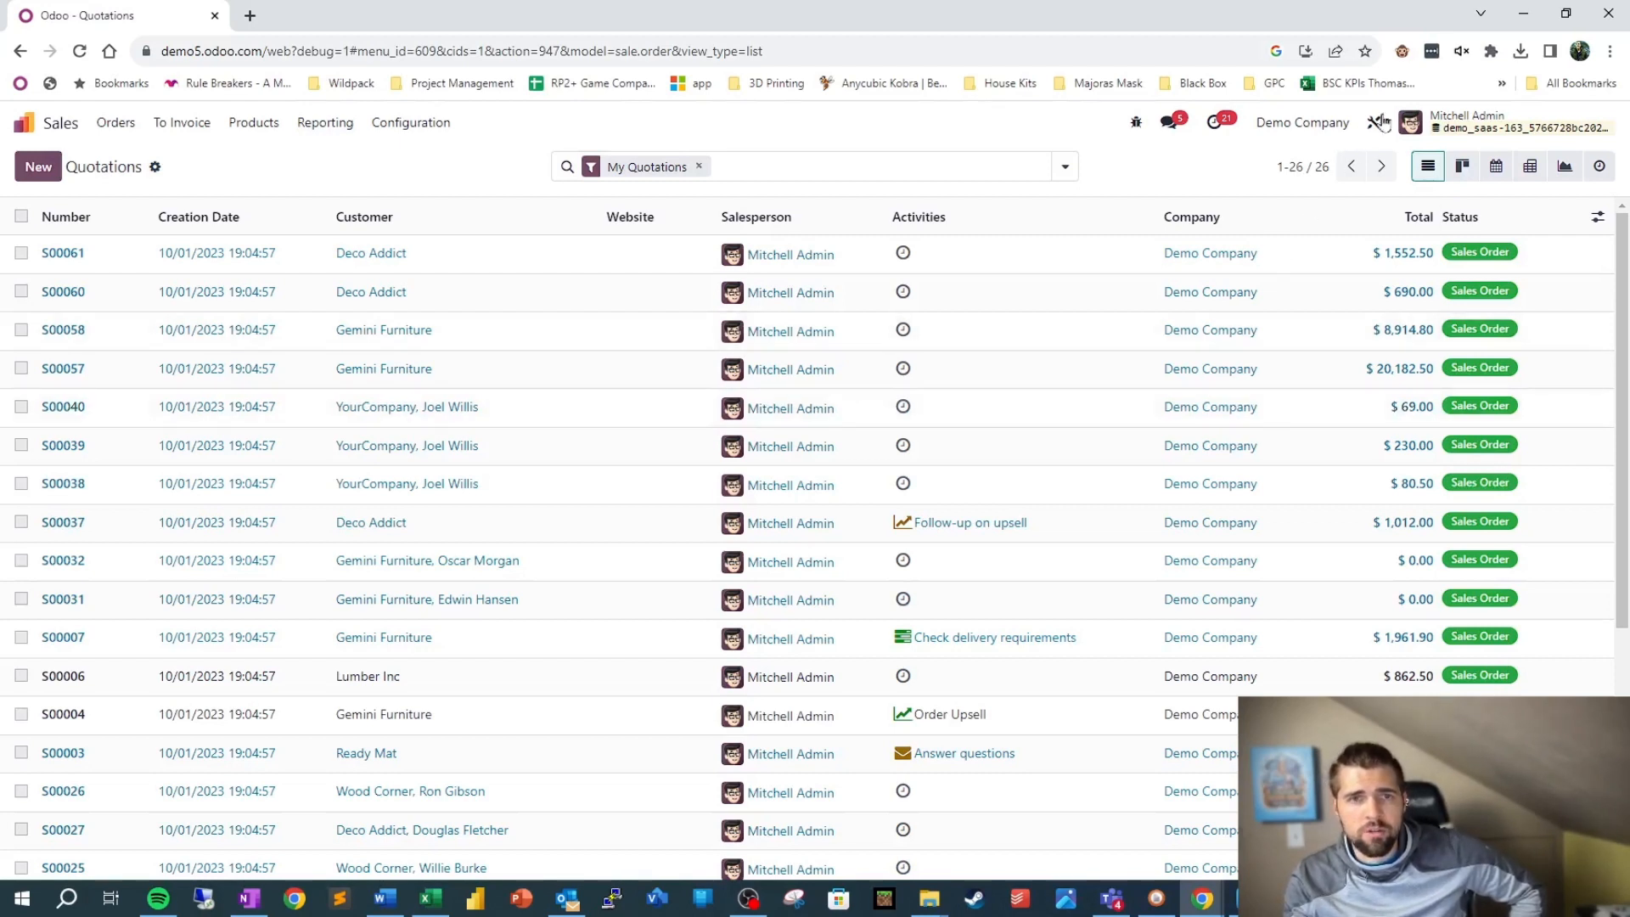
{"action": "left_click", "coordinate": [1379, 122]}
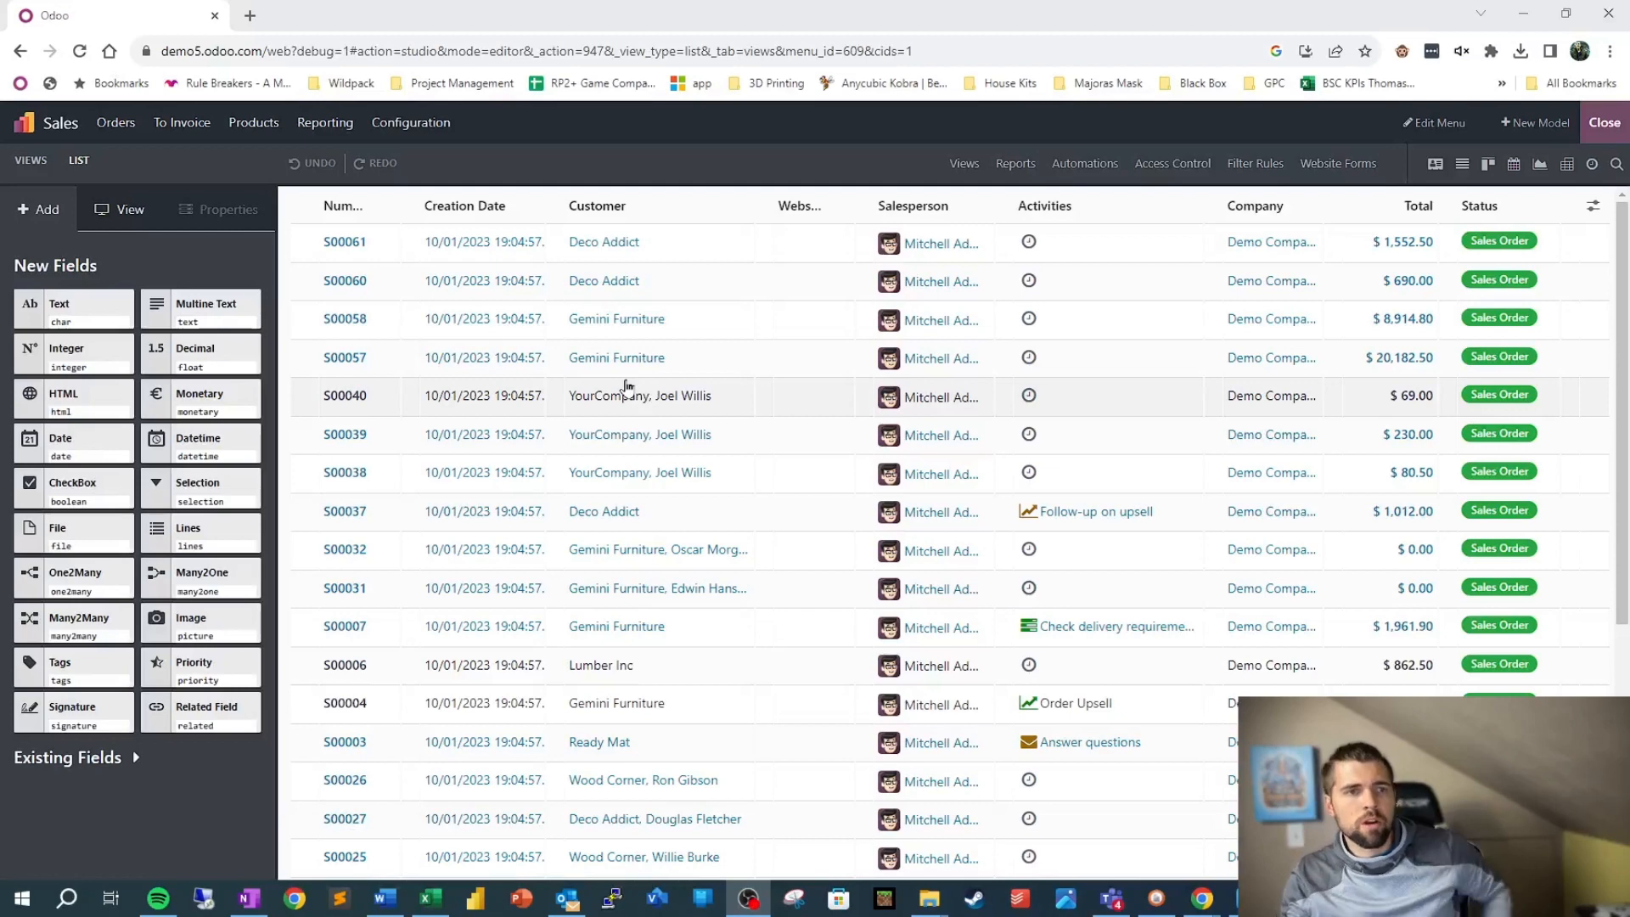
{"action": "mouse_move", "coordinate": [788, 255]}
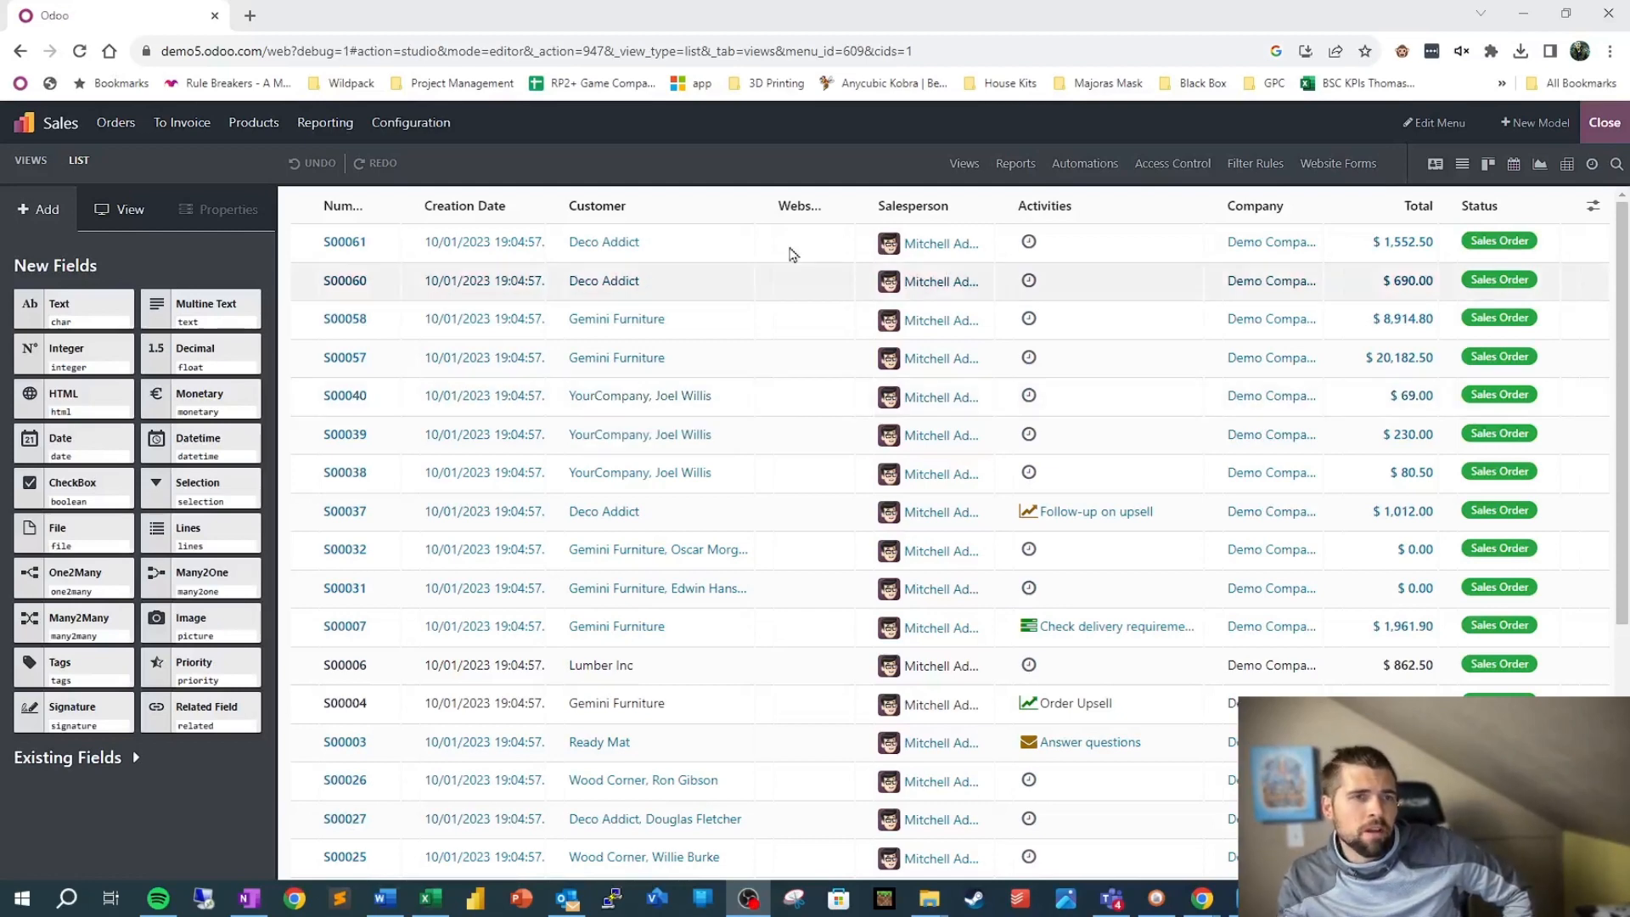
{"action": "mouse_move", "coordinate": [962, 163]}
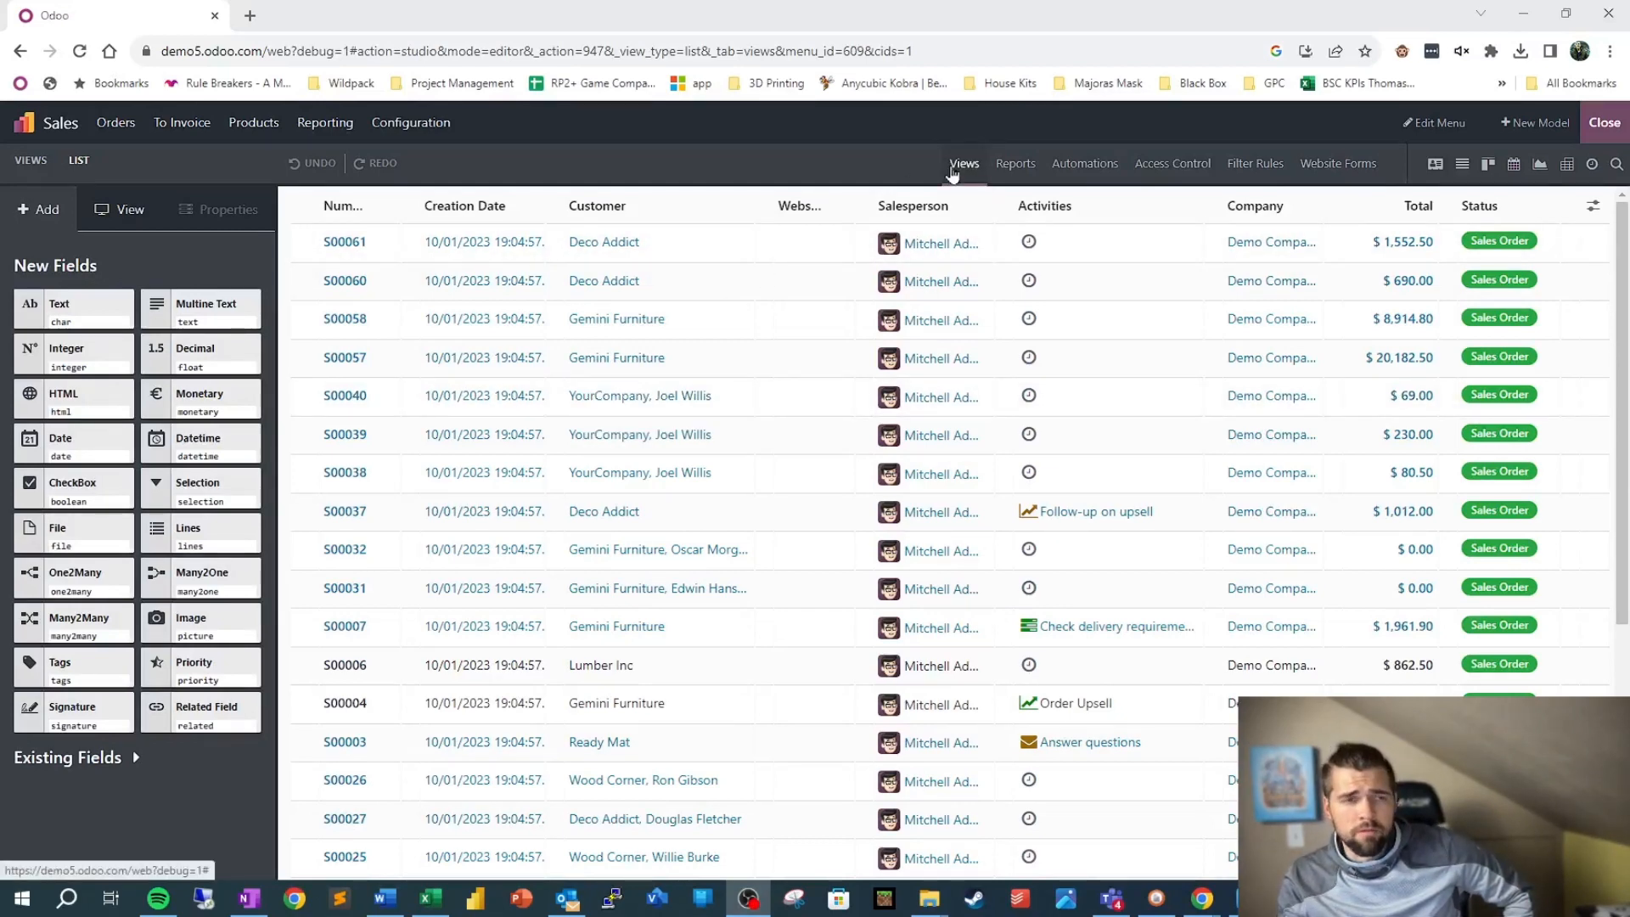
- Show the Quotations action's view types (Form, List, Kanban, Pivot and more) in Studio
{"action": "left_click", "coordinate": [963, 163]}
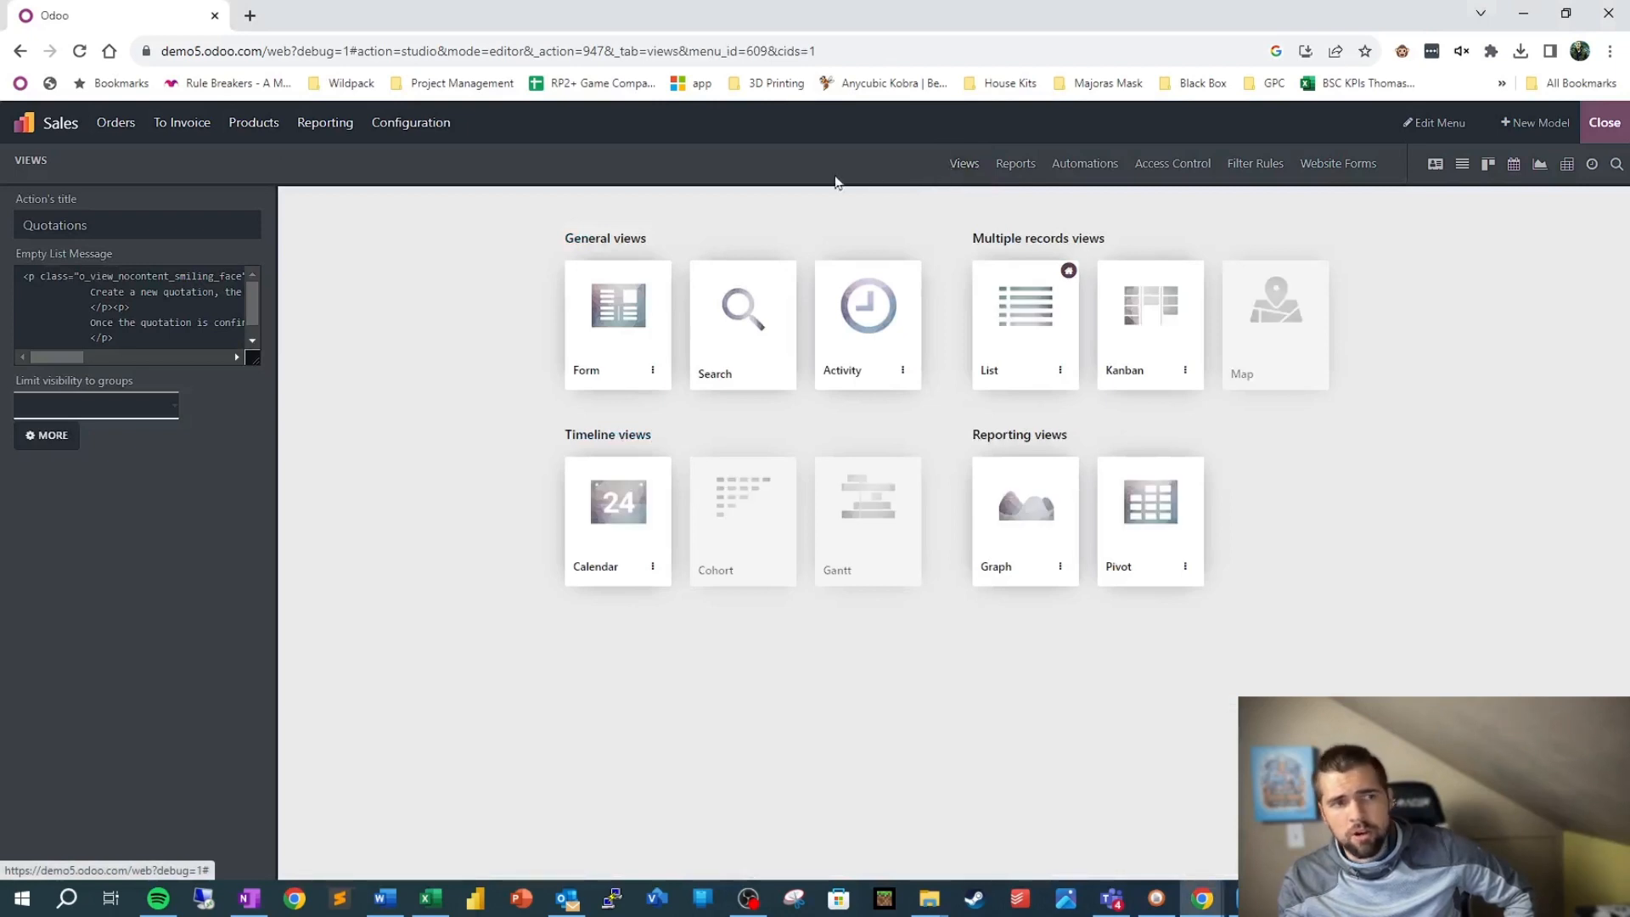
{"action": "mouse_move", "coordinate": [550, 407]}
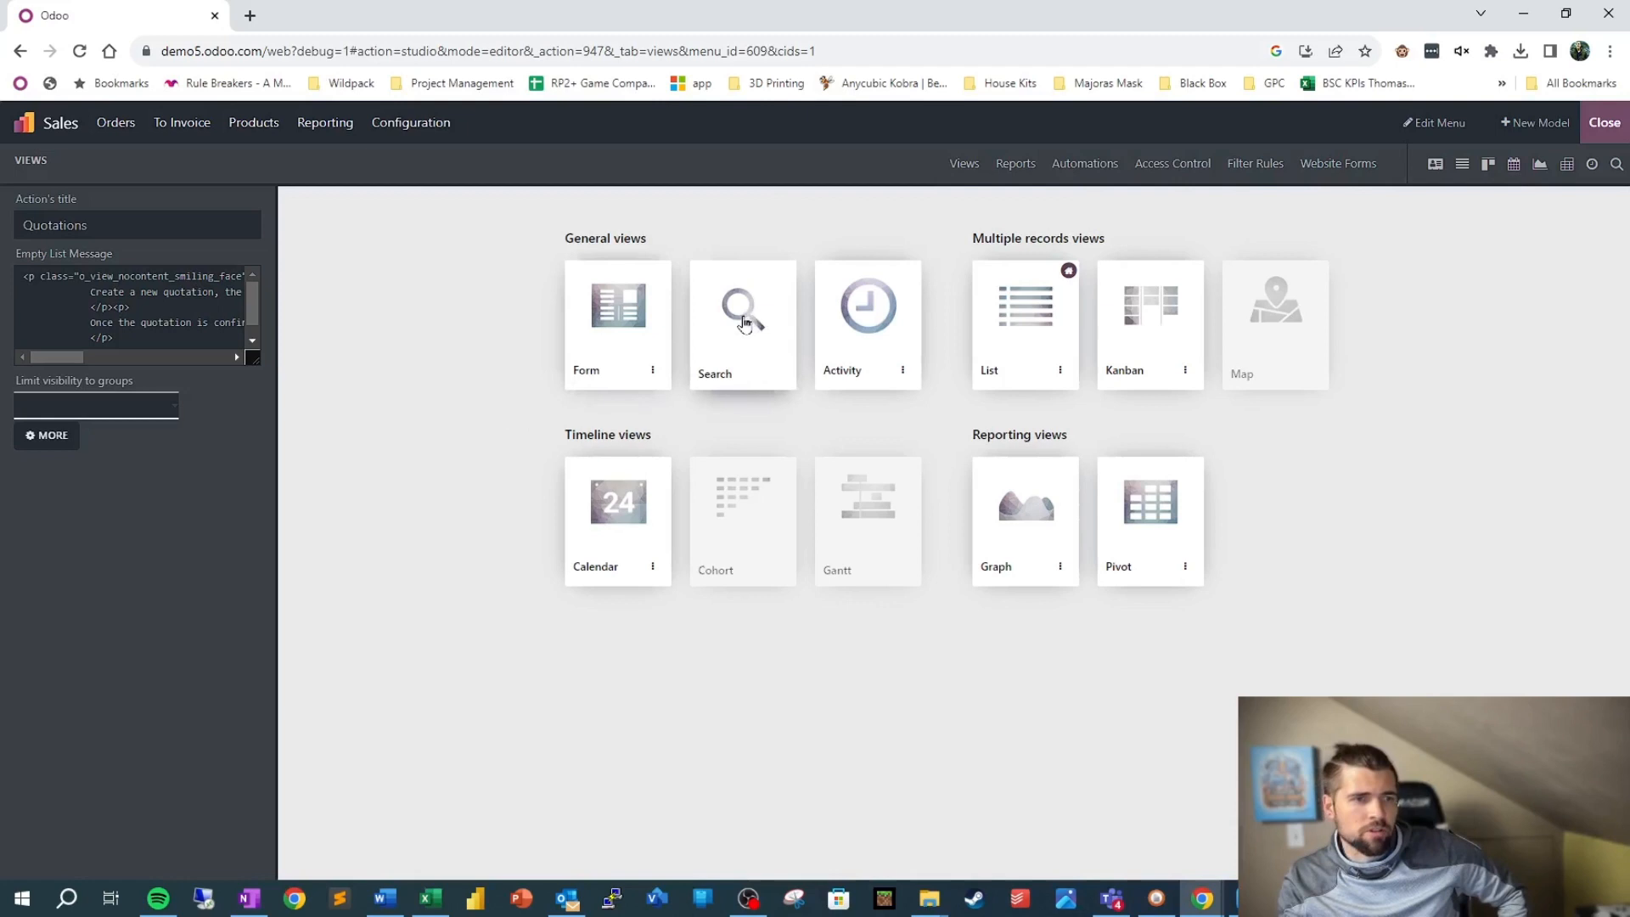
{"action": "mouse_move", "coordinate": [984, 330]}
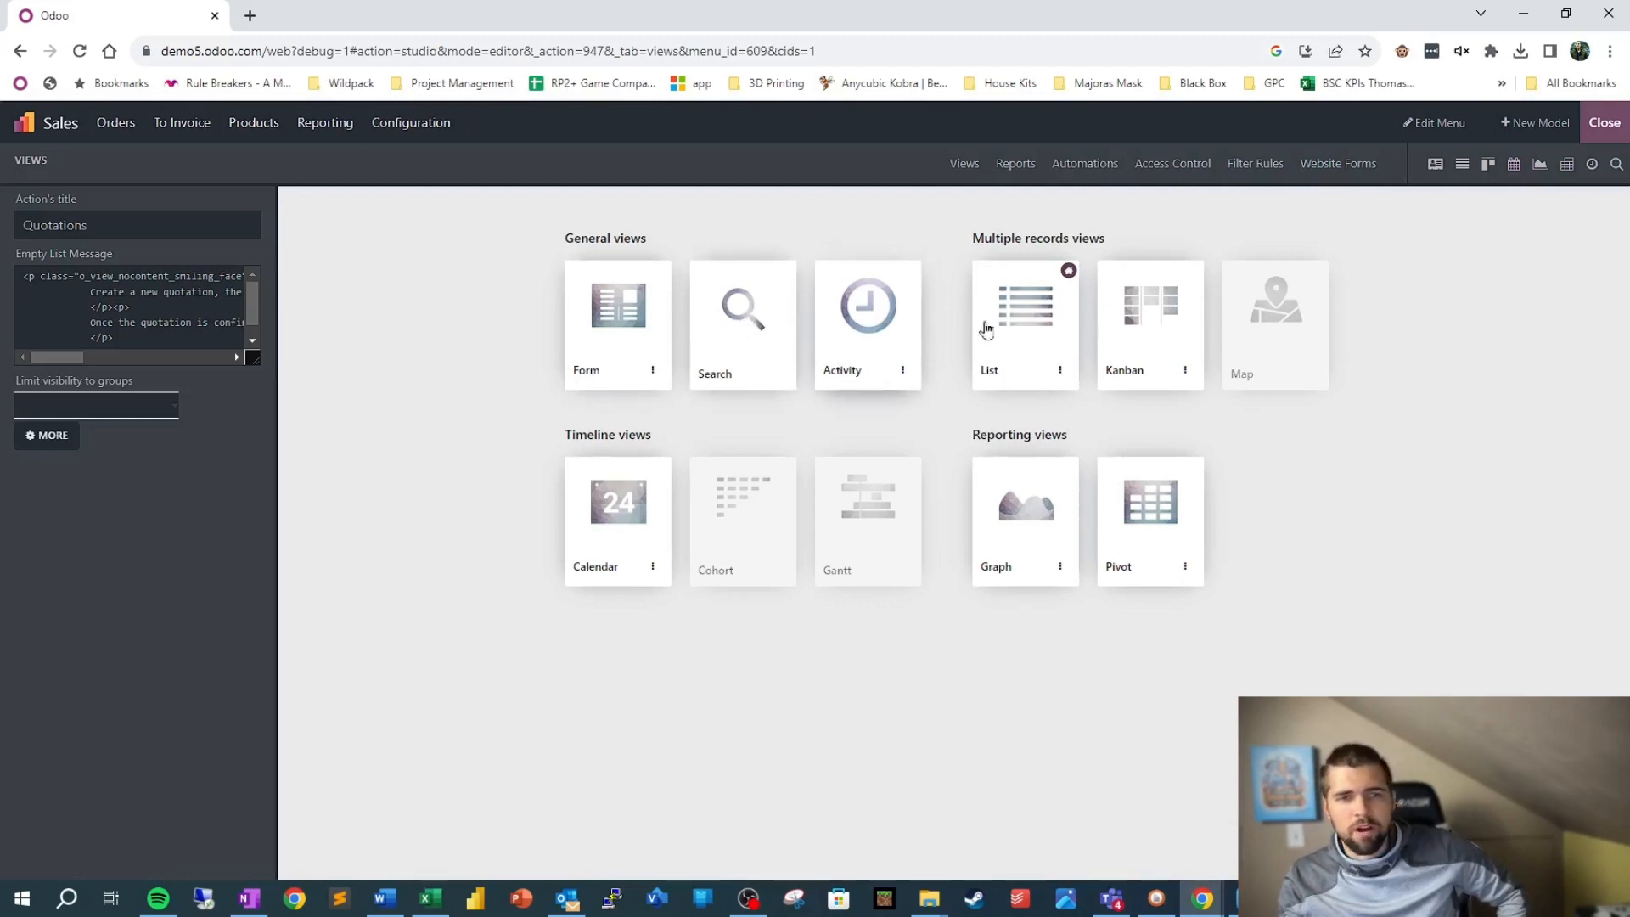
{"action": "mouse_move", "coordinate": [523, 538]}
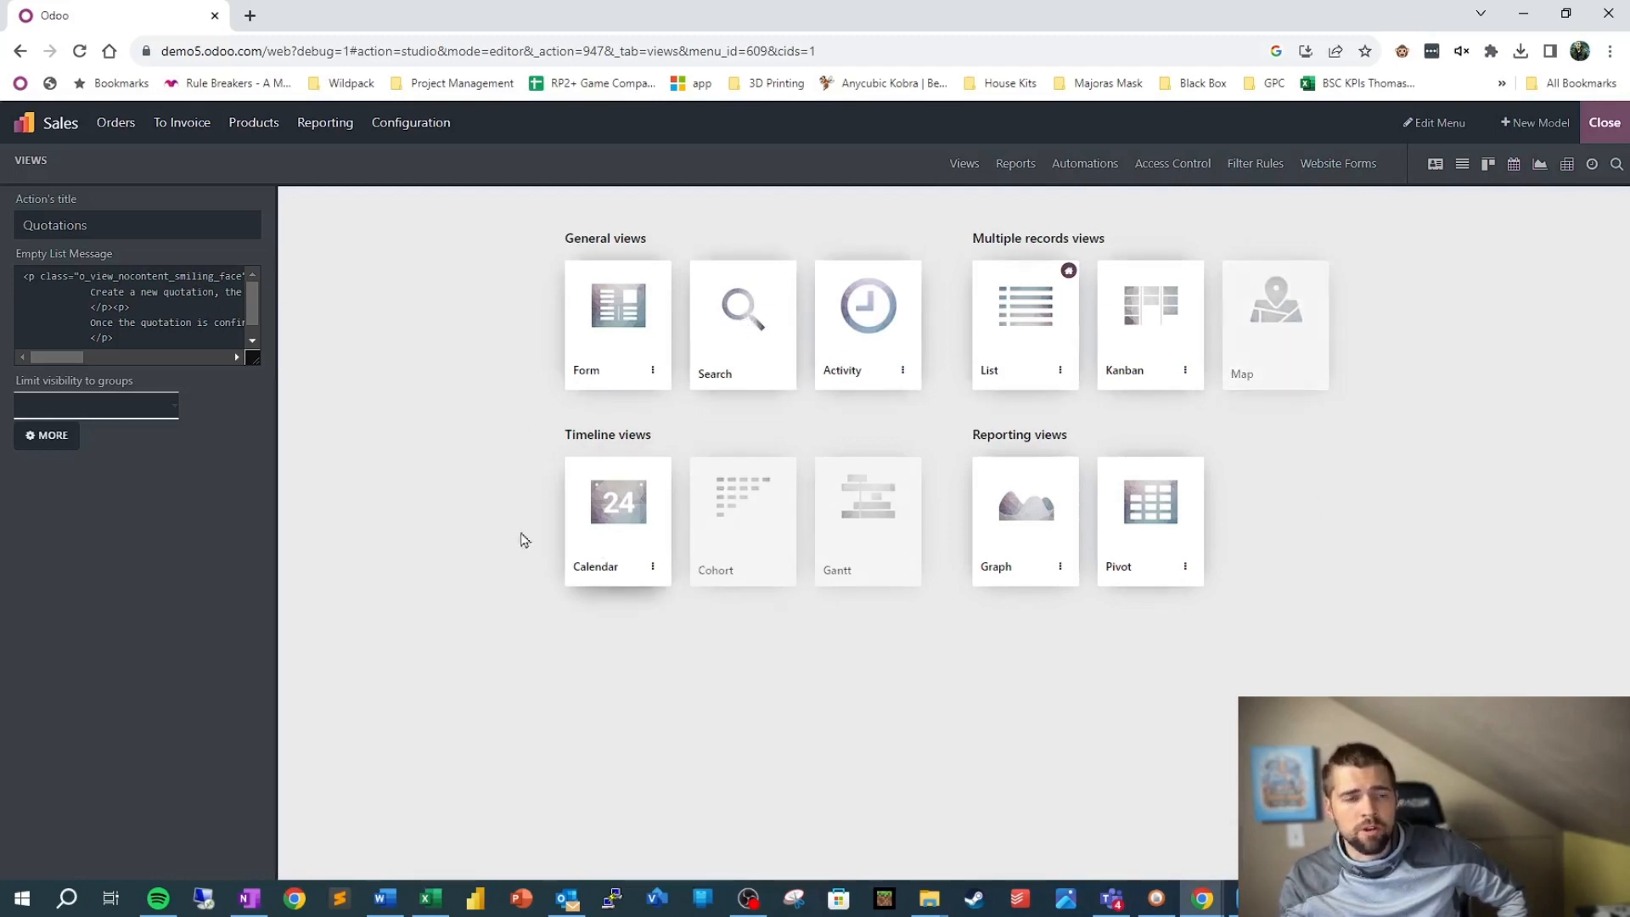
{"action": "mouse_move", "coordinate": [407, 519]}
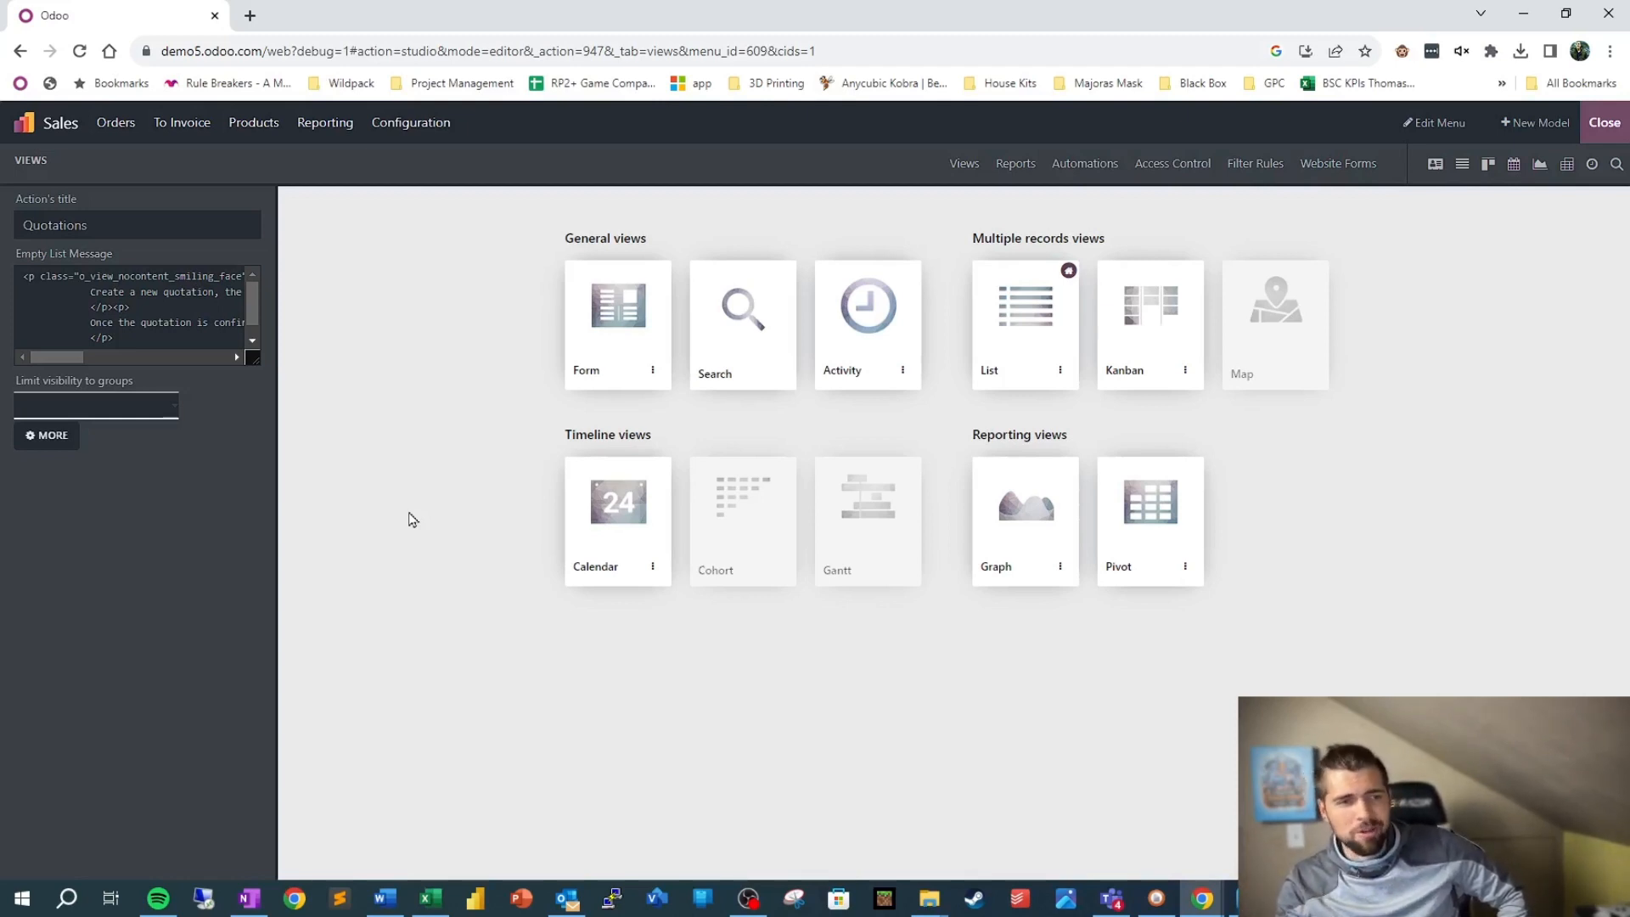
{"action": "mouse_move", "coordinate": [449, 503]}
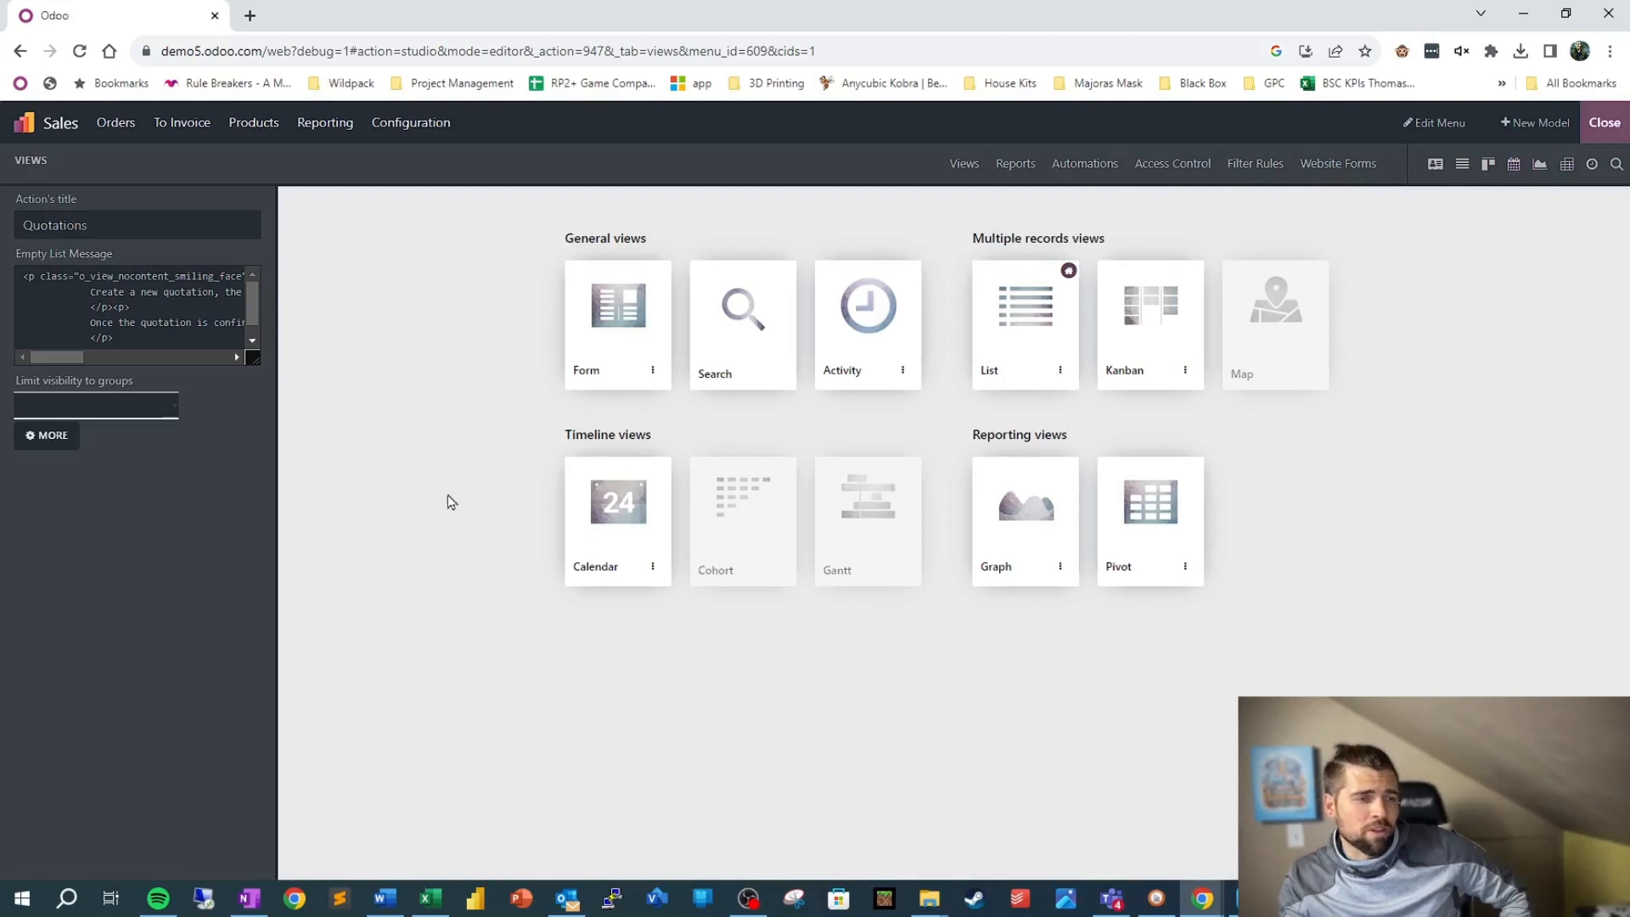
{"action": "mouse_move", "coordinate": [1010, 325]}
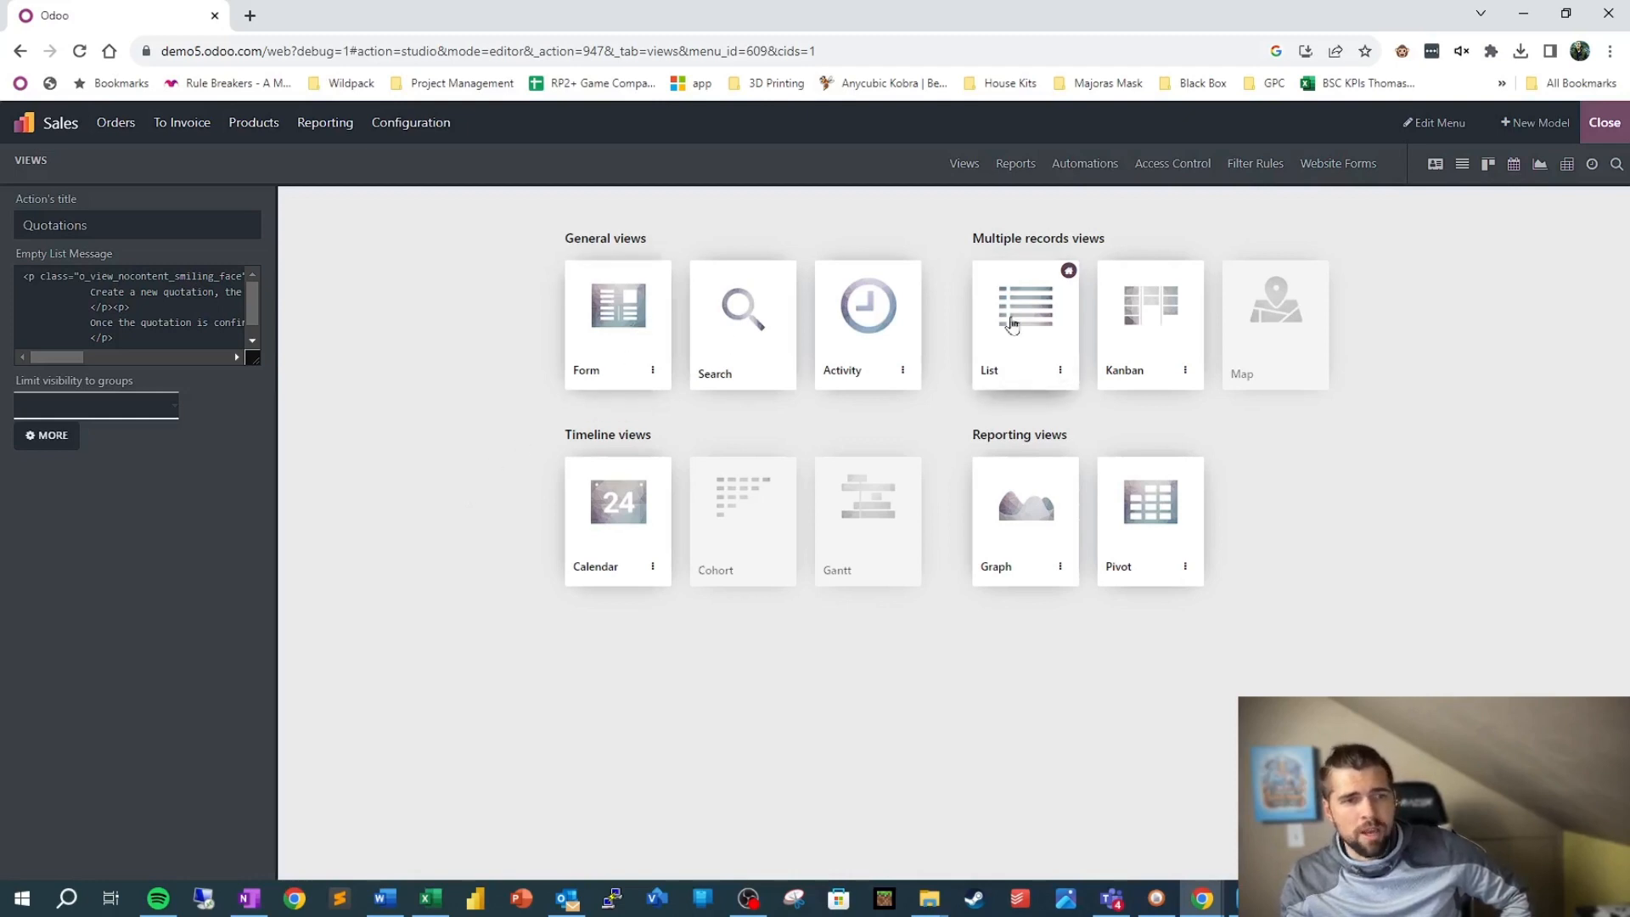
{"action": "mouse_move", "coordinate": [1136, 352]}
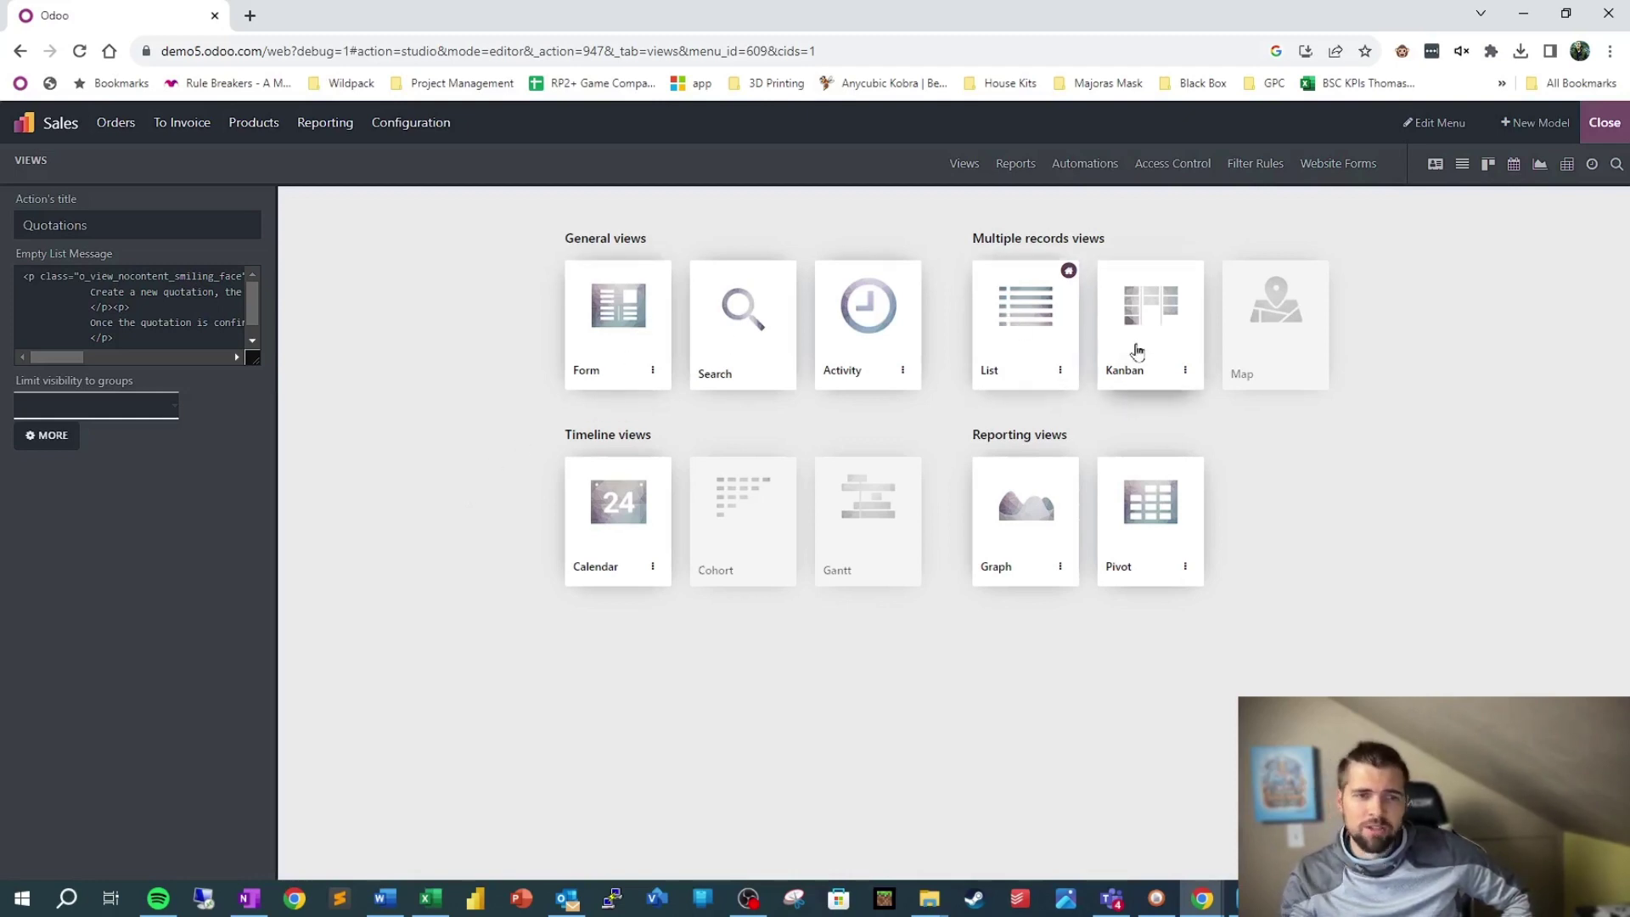
{"action": "mouse_move", "coordinate": [1129, 774]}
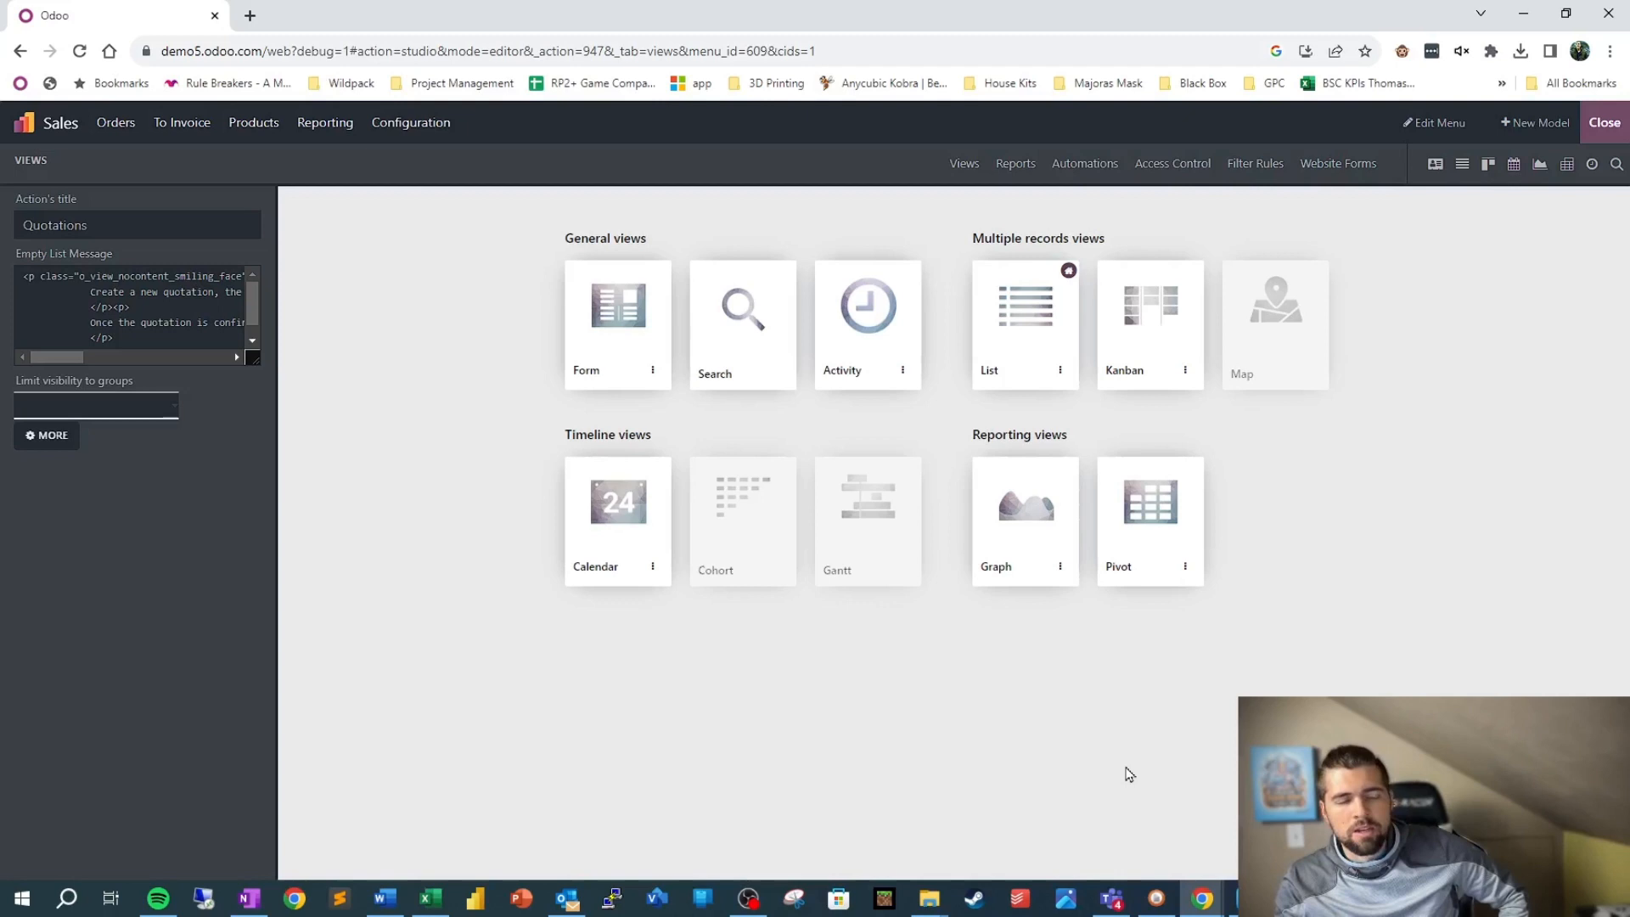
{"action": "mouse_move", "coordinate": [634, 351]}
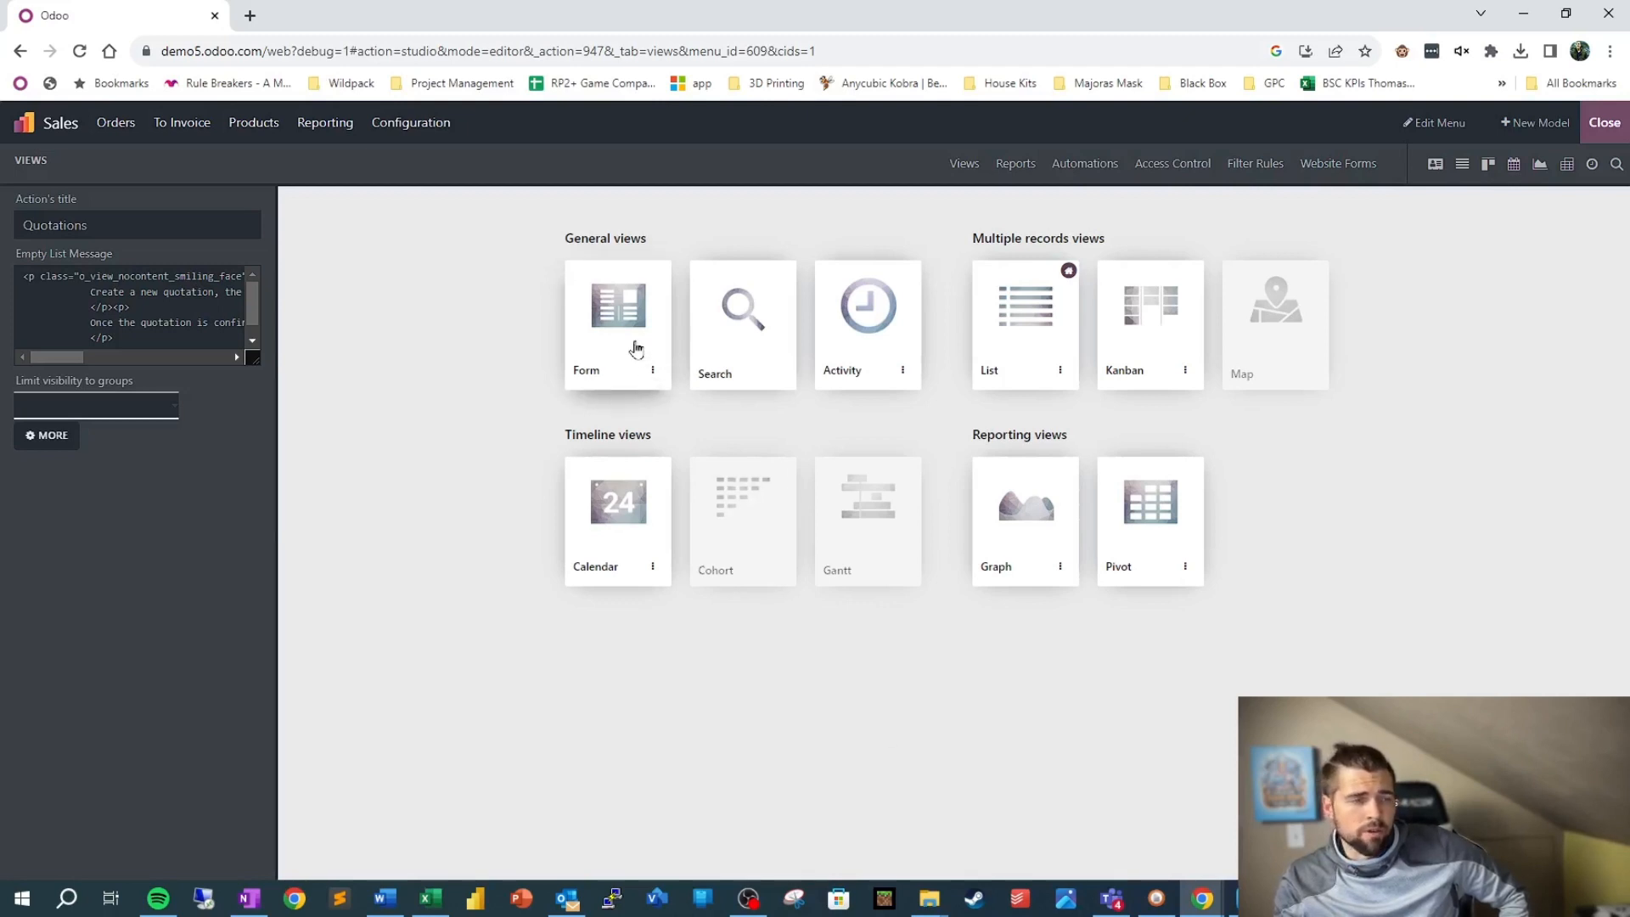
- Open the quotation Form view in Studio for editing
{"action": "left_click", "coordinate": [616, 304]}
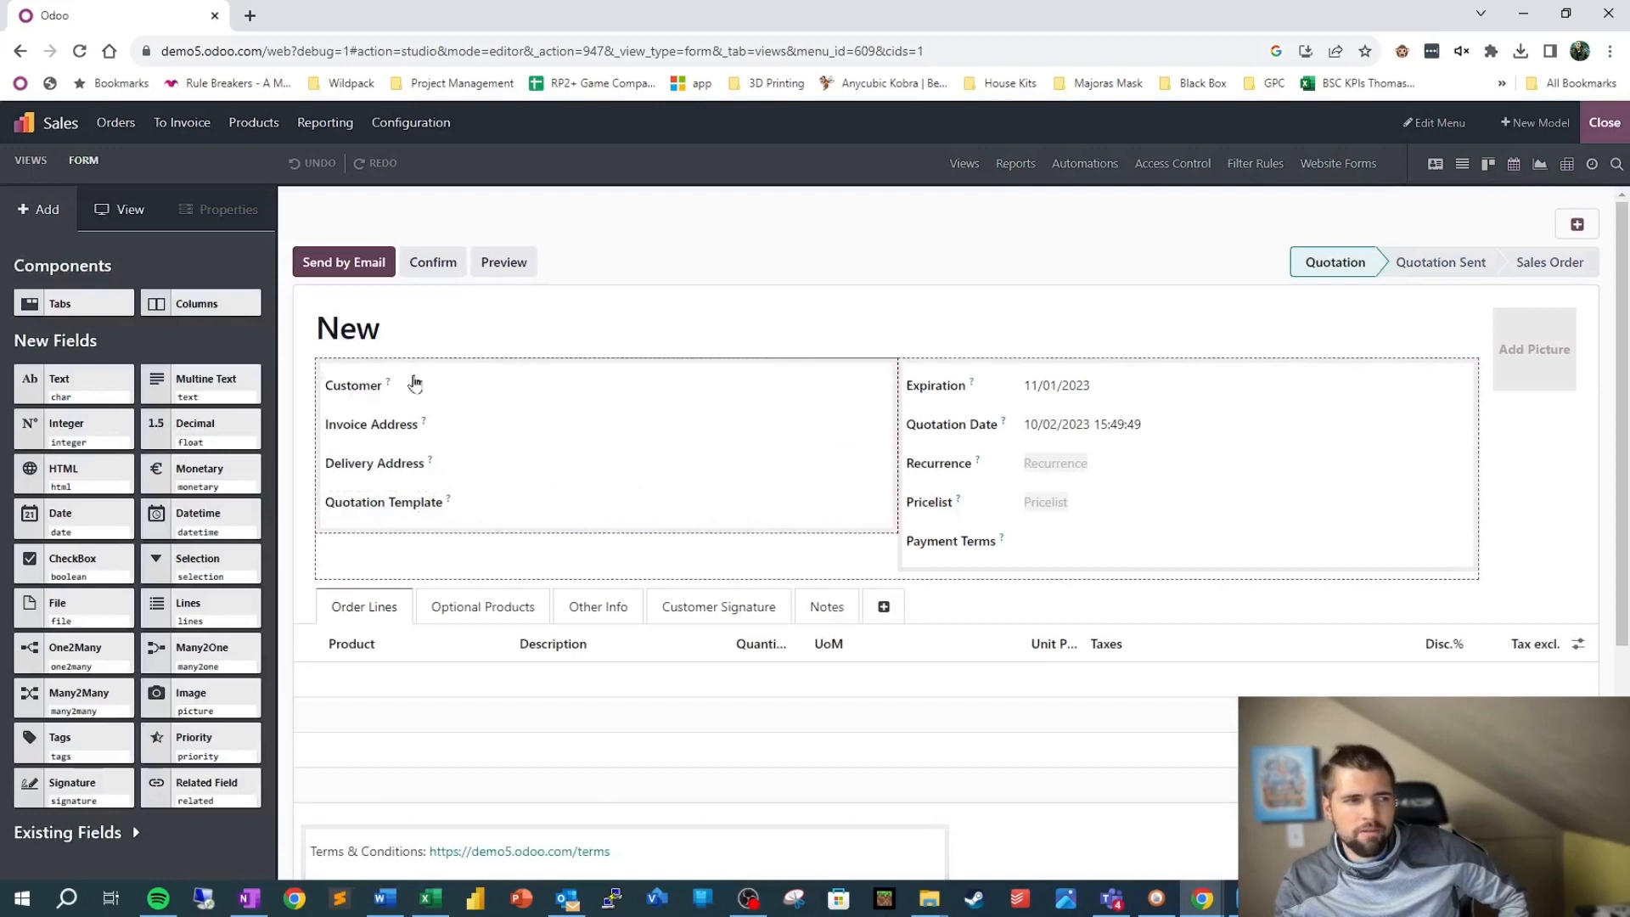
{"action": "mouse_move", "coordinate": [676, 379]}
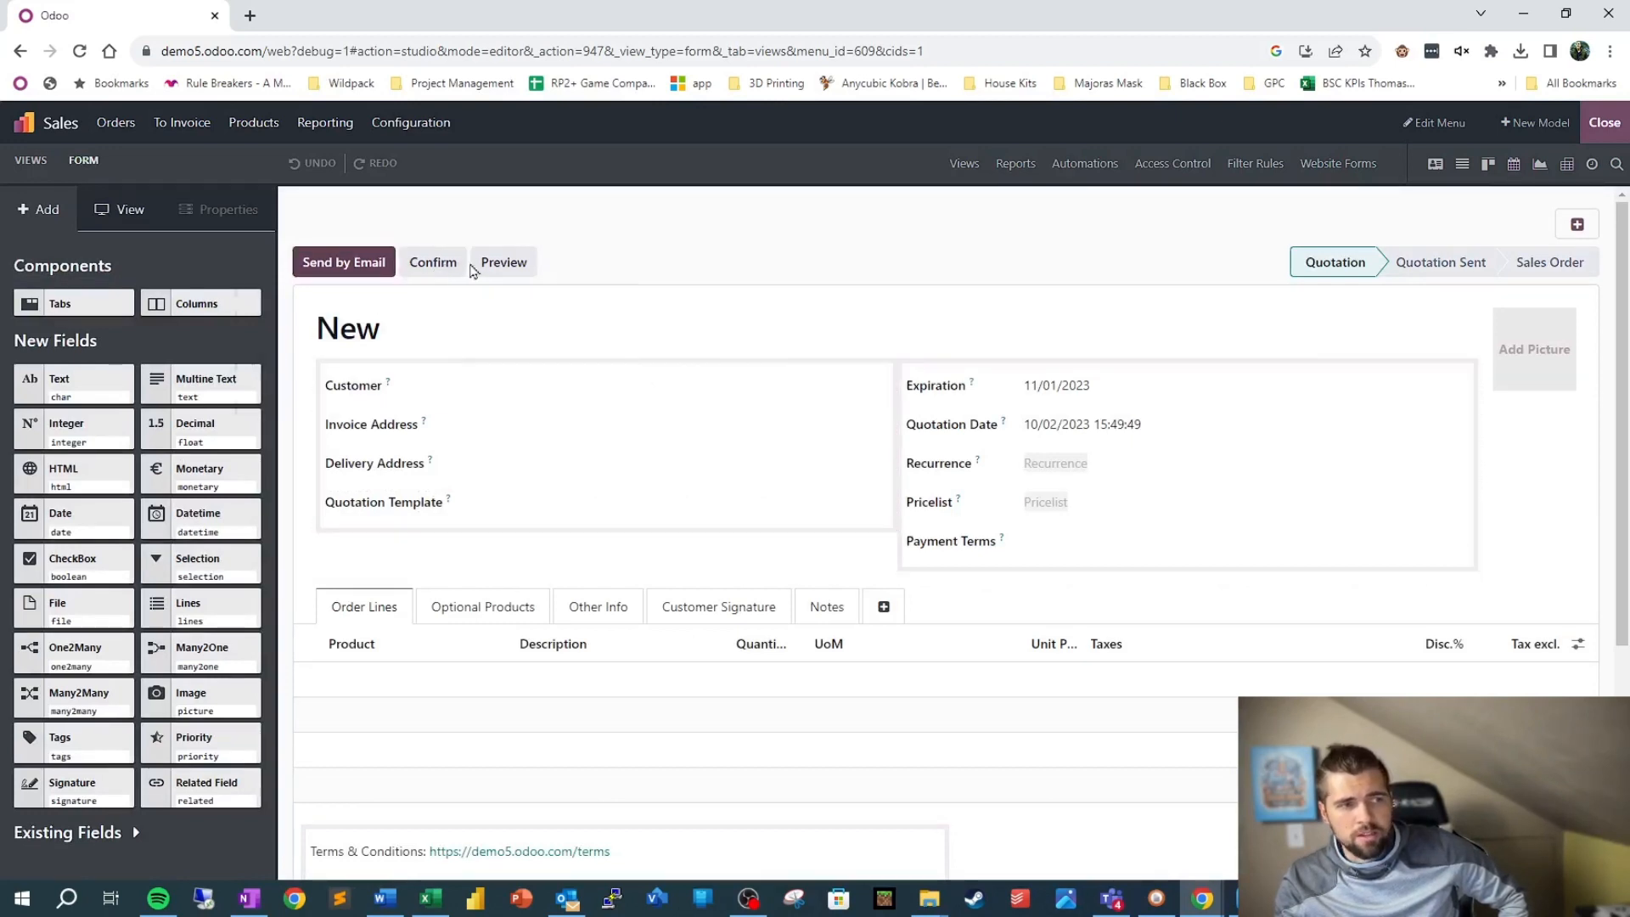
{"action": "left_click", "coordinate": [353, 385]}
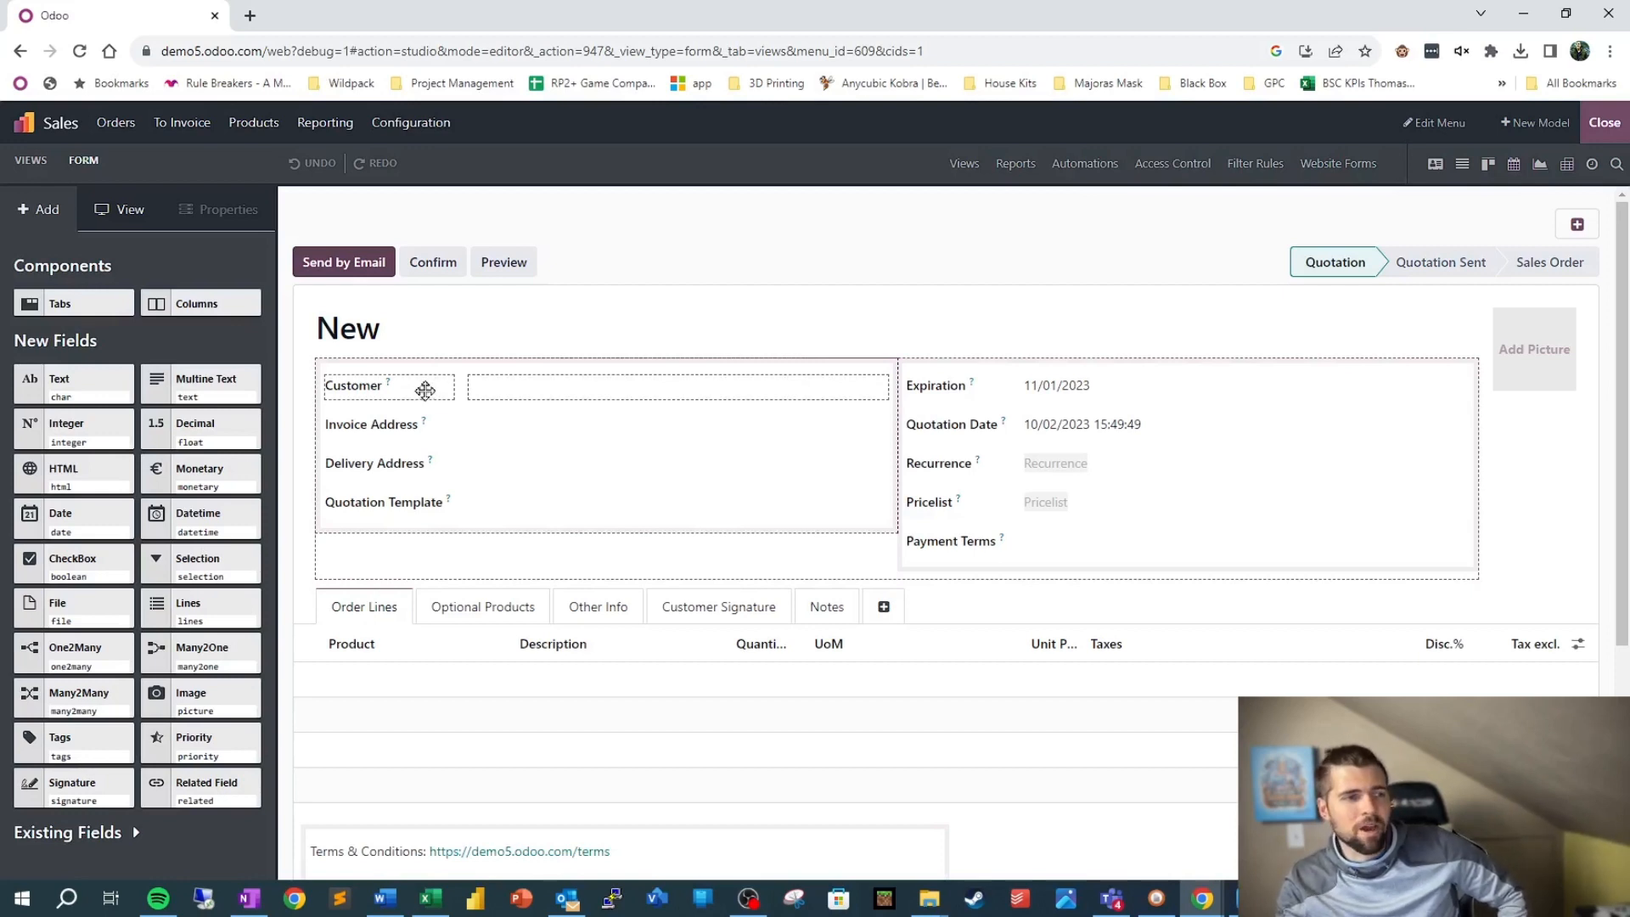
{"action": "mouse_move", "coordinate": [431, 411]}
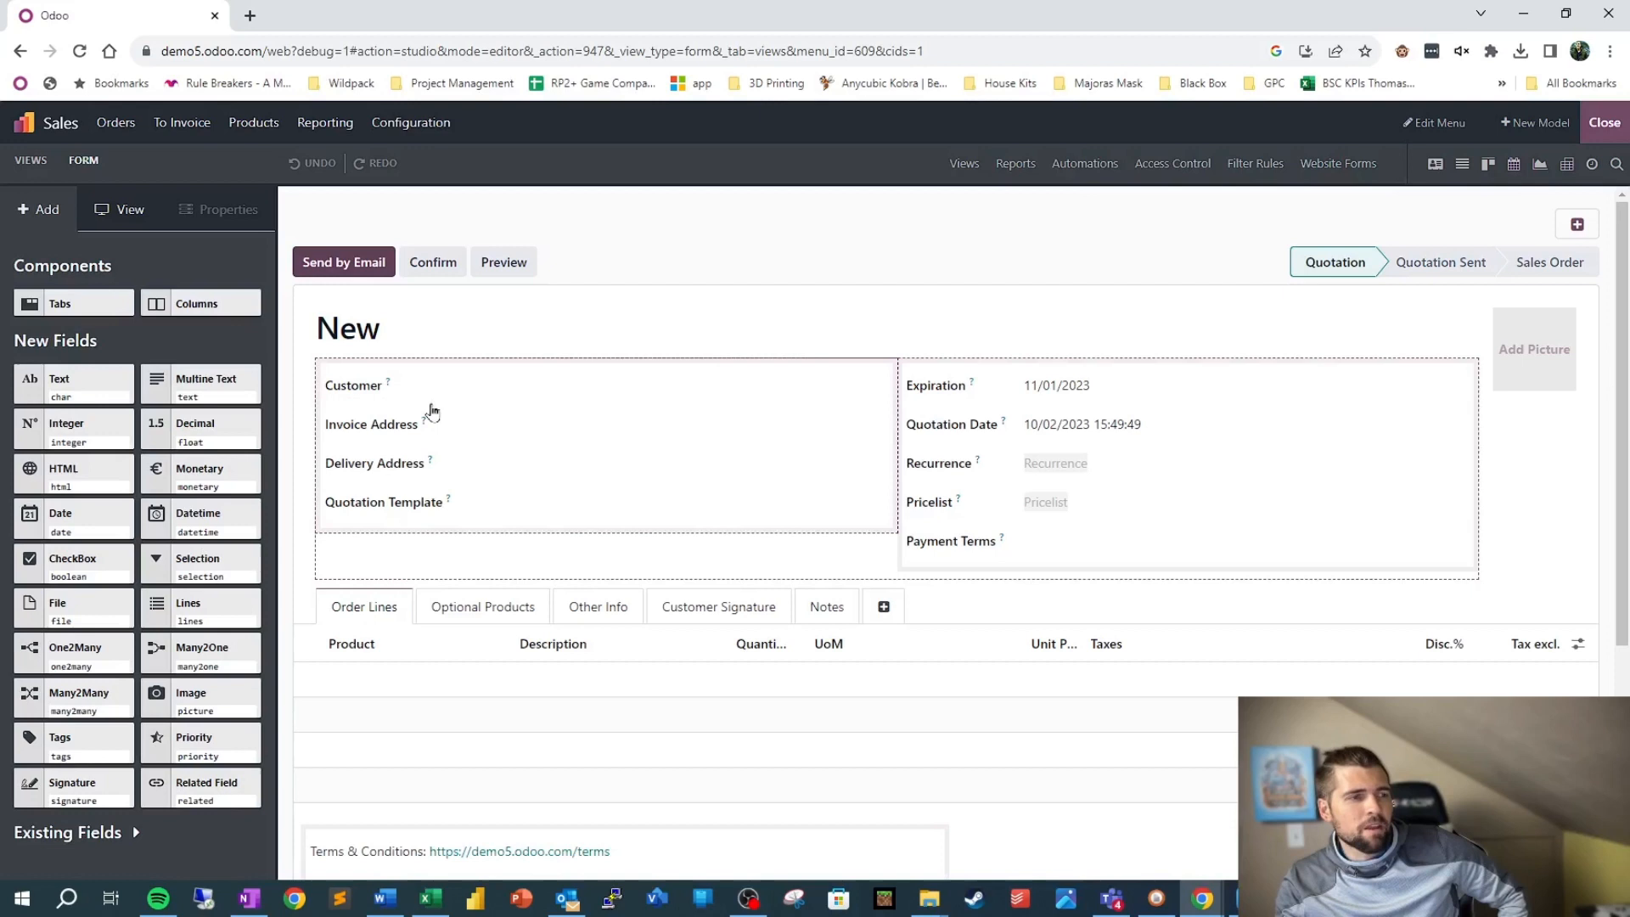
- Select the Customer field and review its properties in the Studio sidebar
{"action": "left_click", "coordinate": [388, 385]}
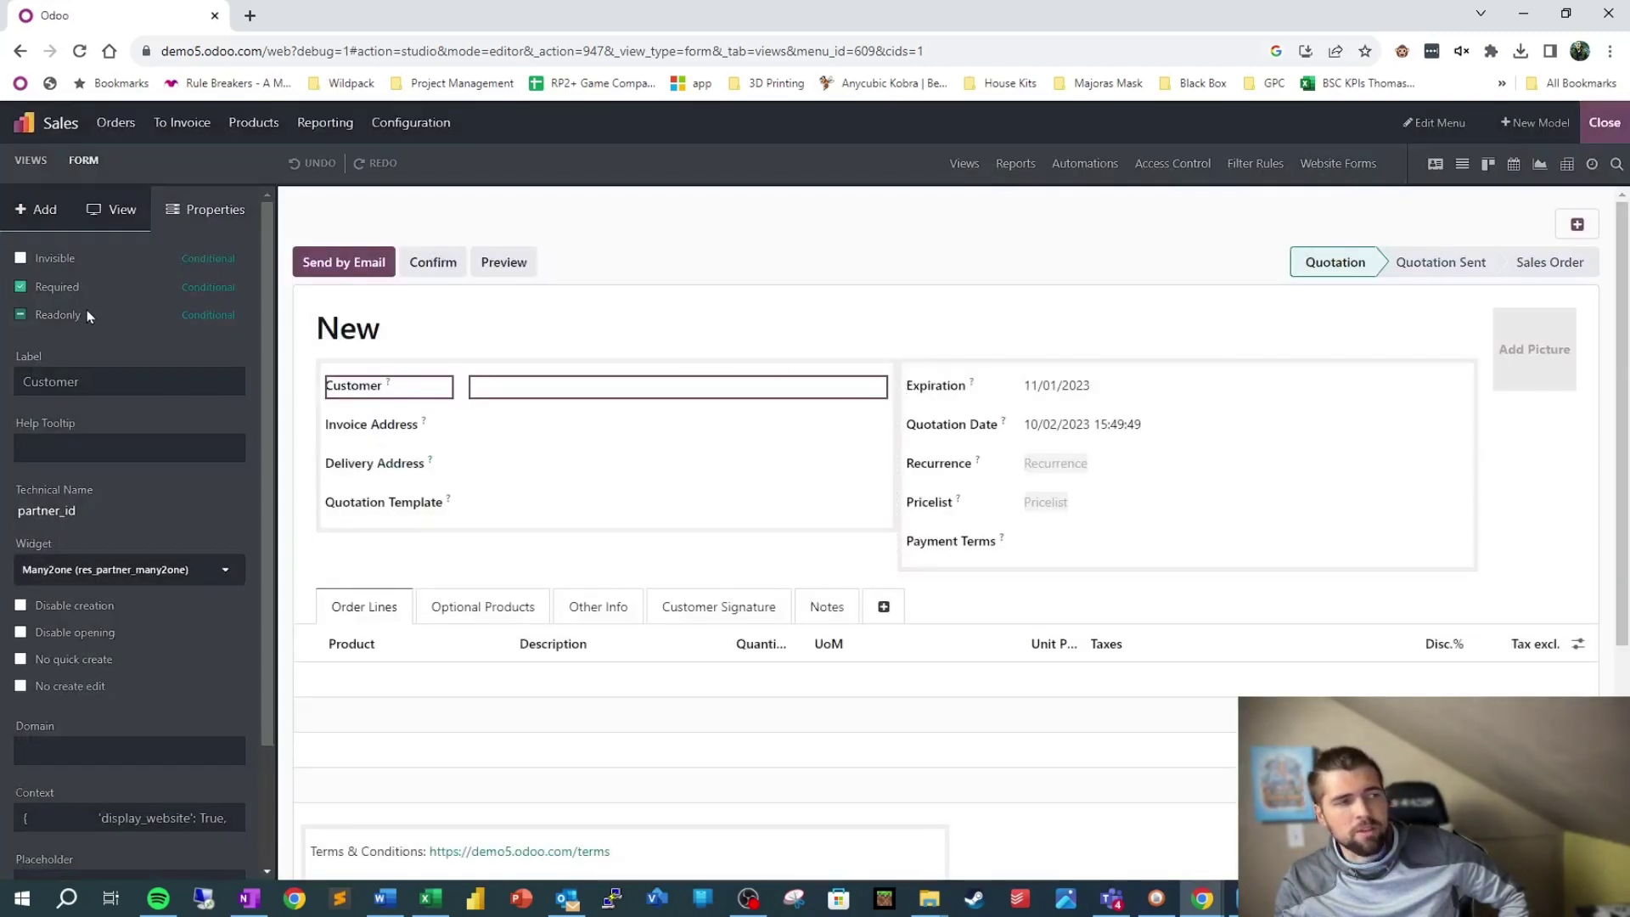
{"action": "mouse_move", "coordinate": [73, 296]}
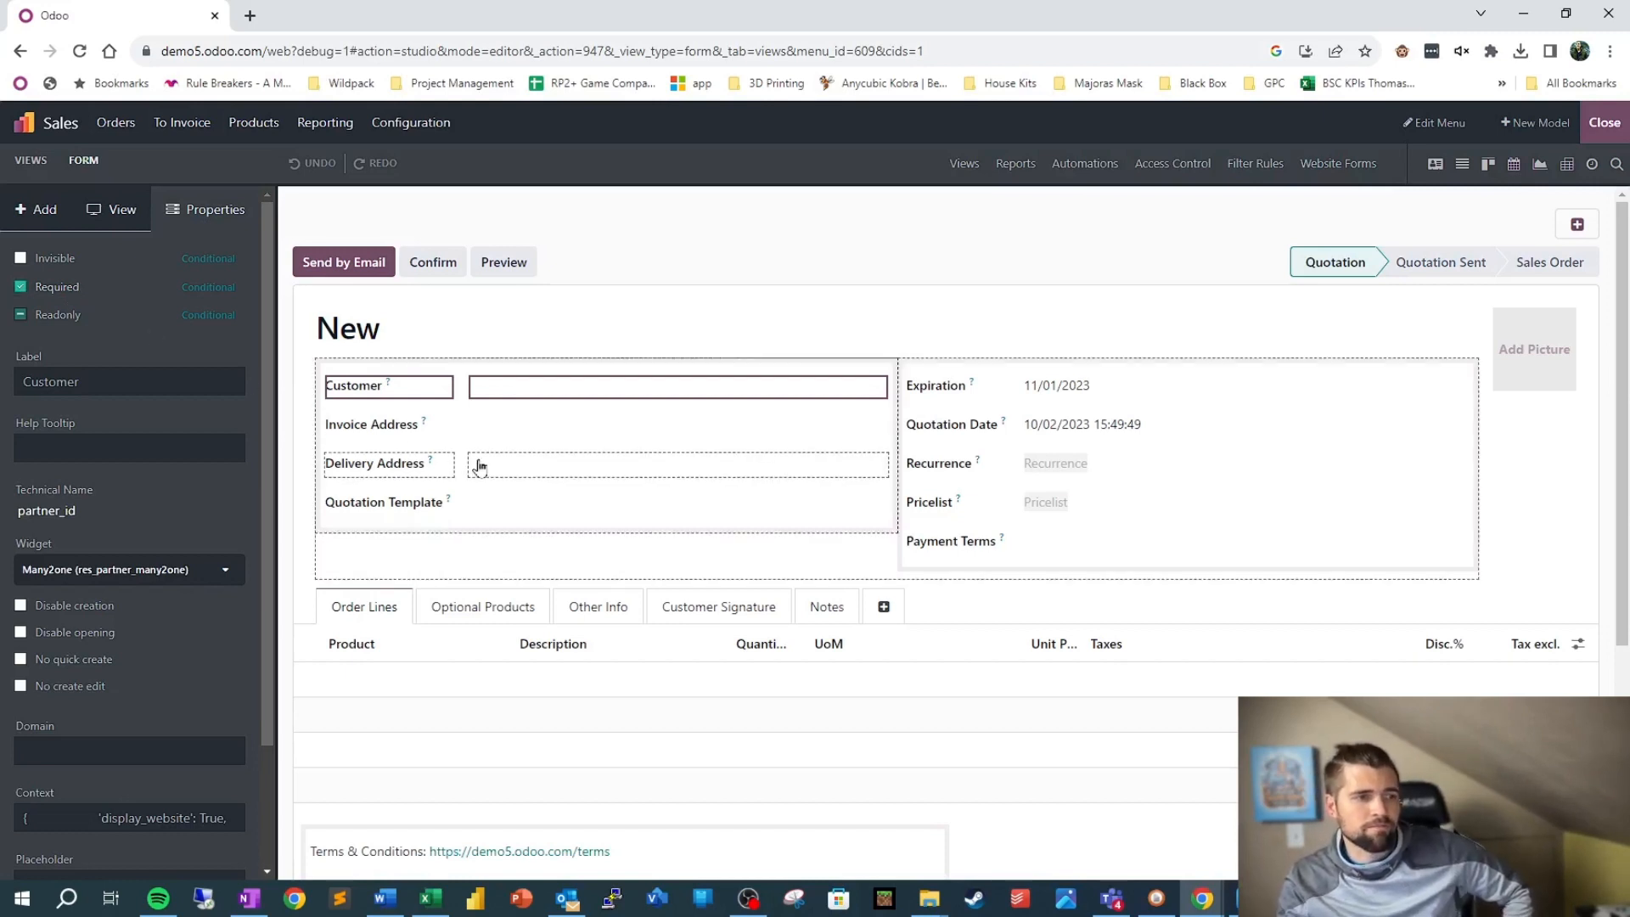
{"action": "scroll", "scroll_direction": "down", "scroll_amount": 3}
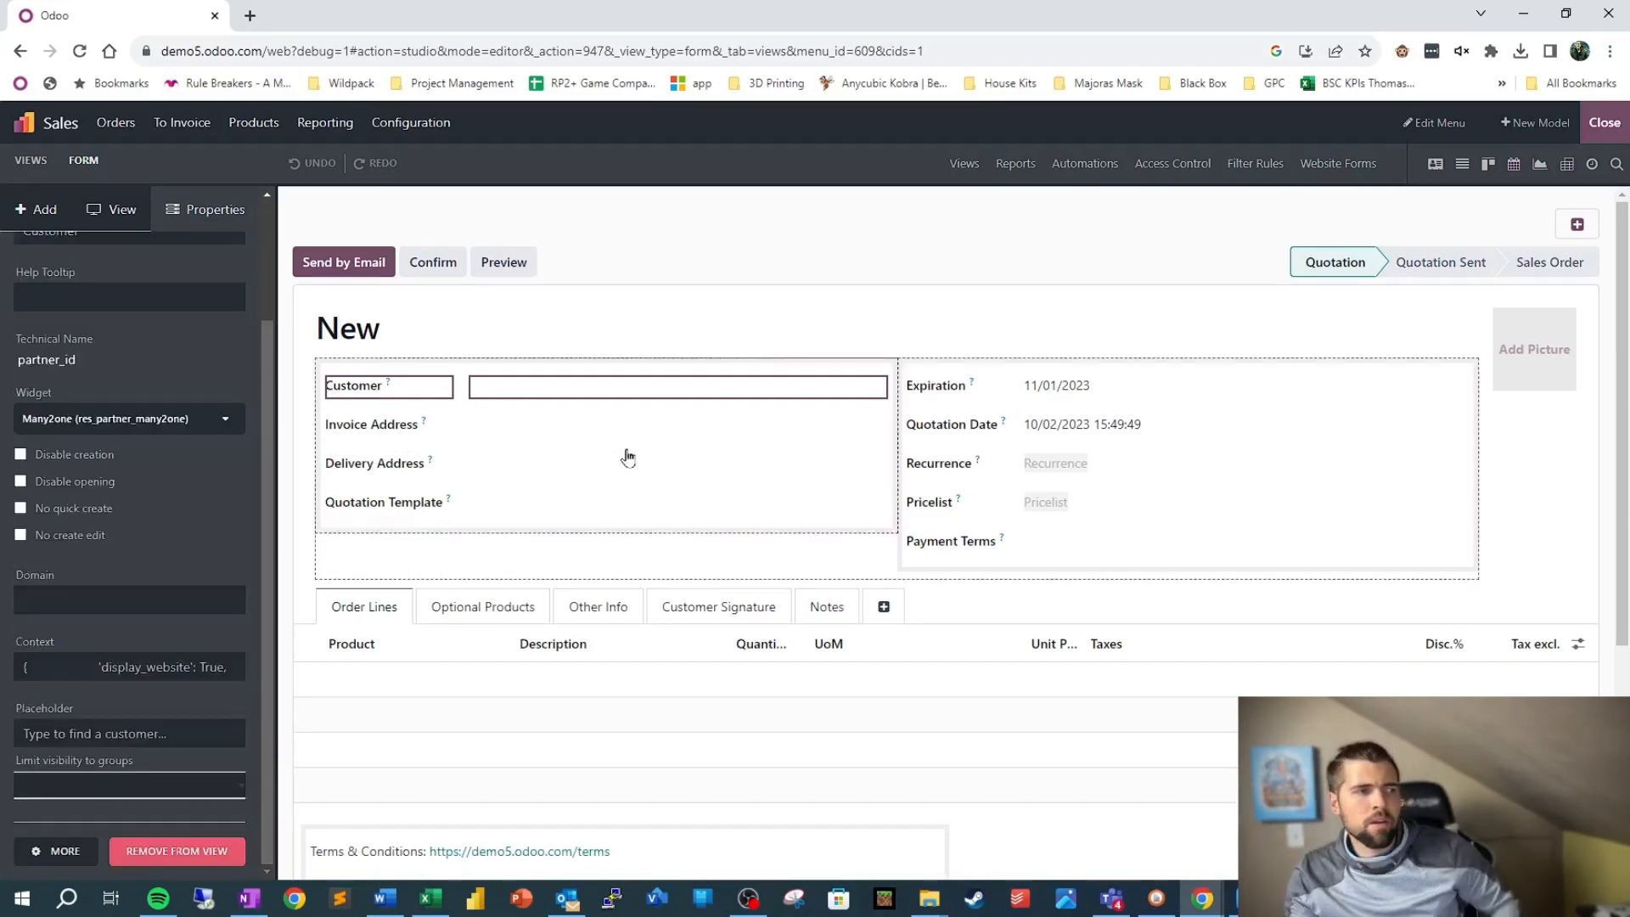
{"action": "scroll", "scroll_direction": "up", "scroll_amount": 3}
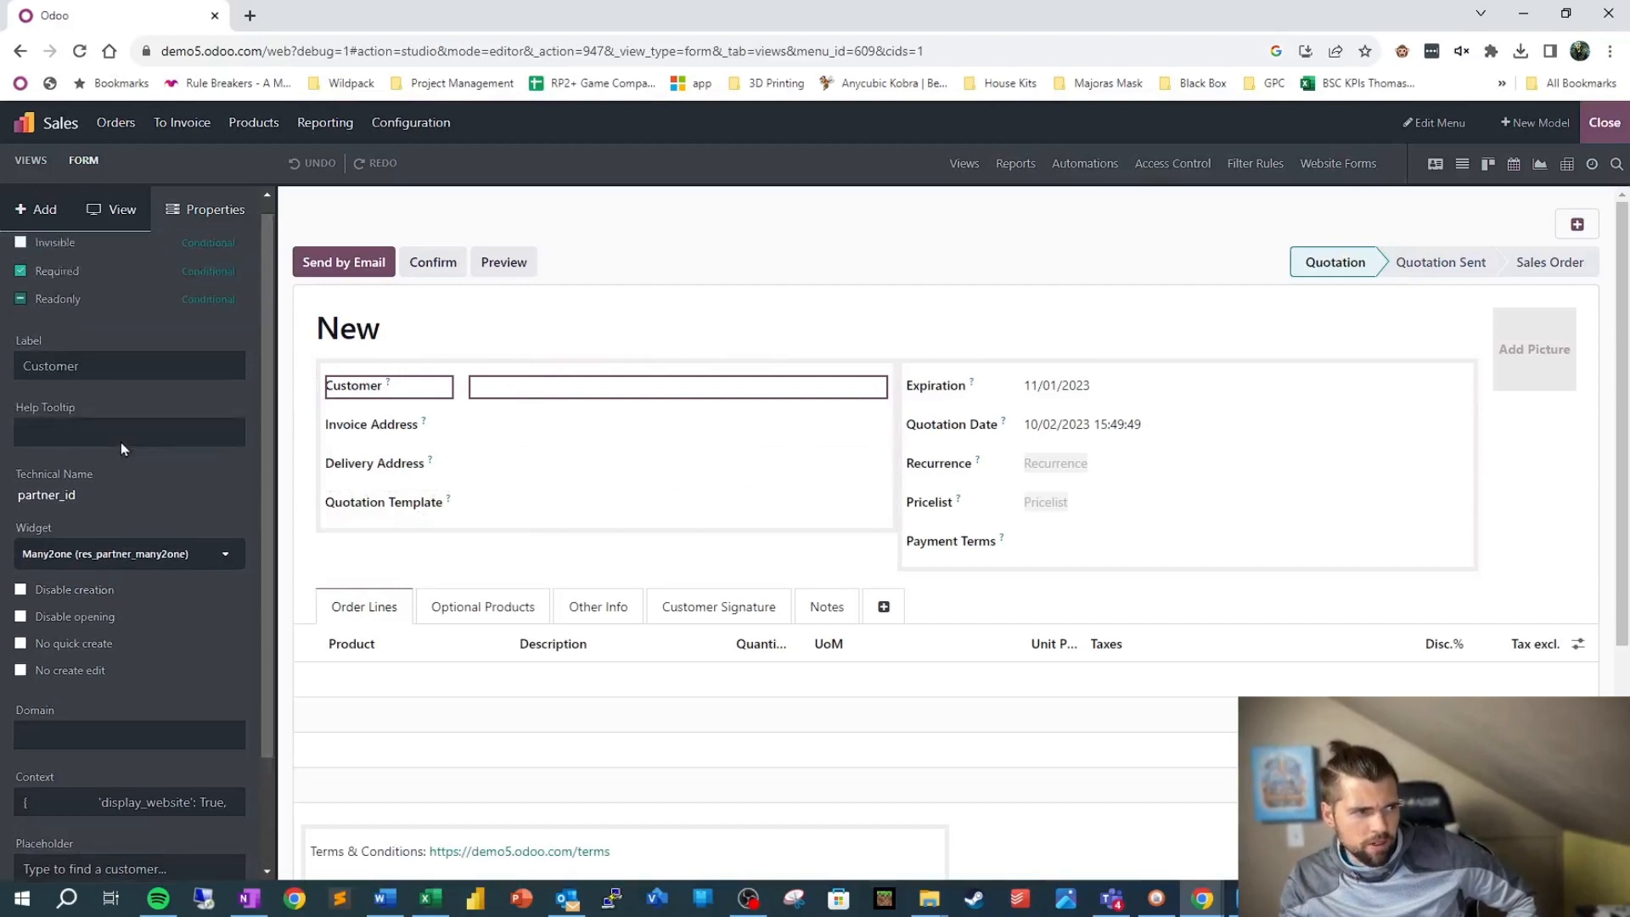
{"action": "scroll", "scroll_direction": "up", "scroll_amount": 3}
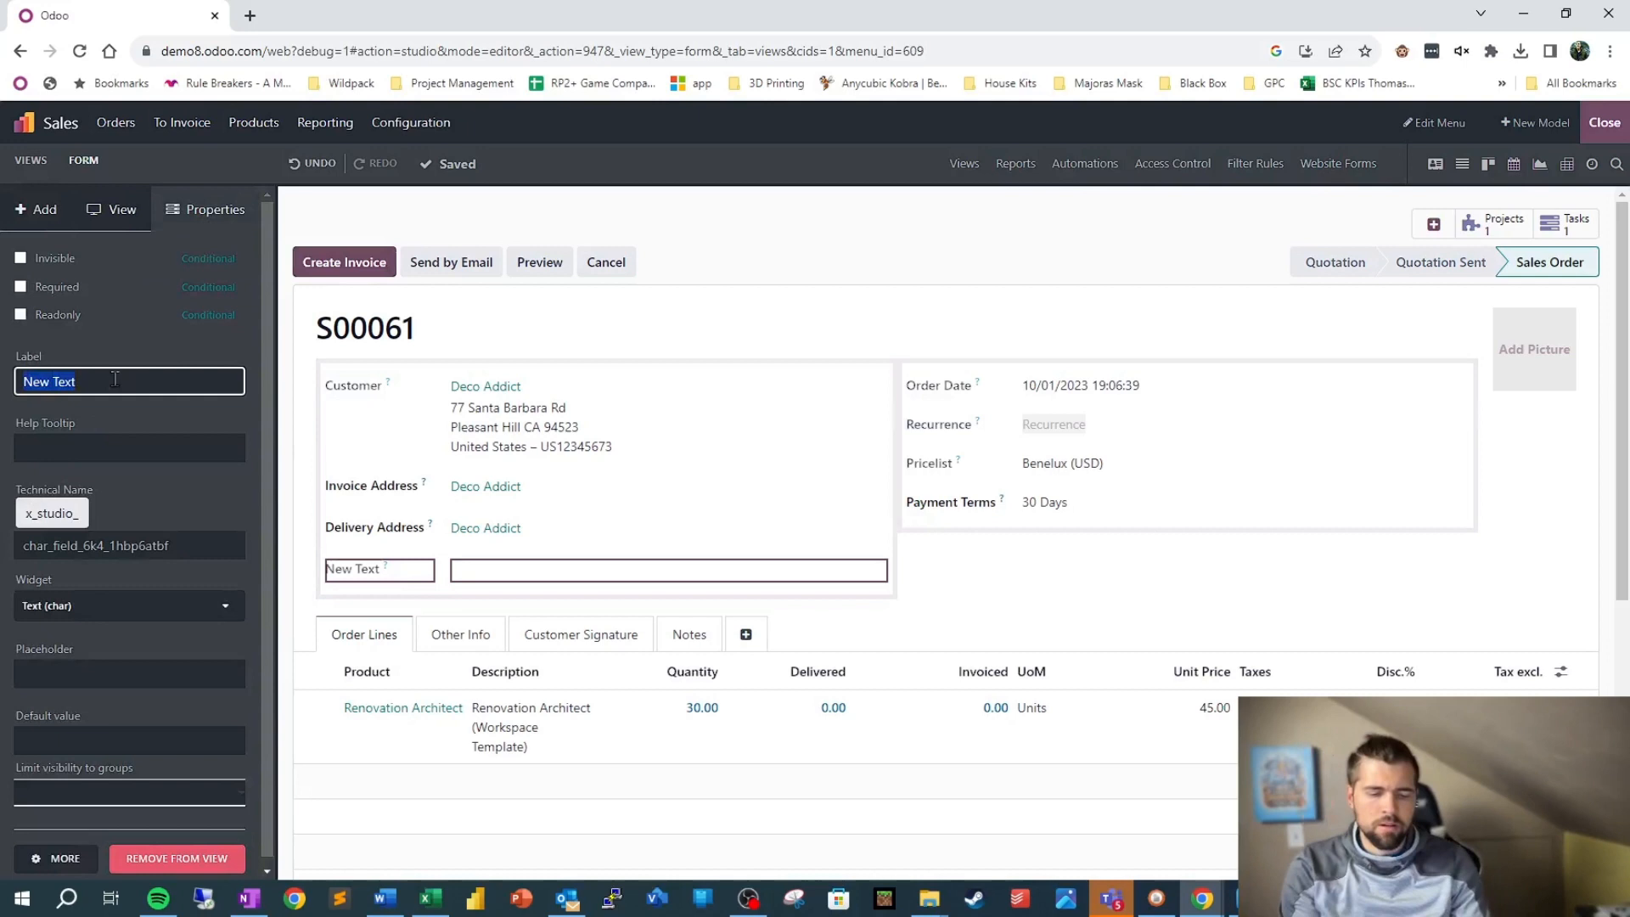
- Label the field 'Customer Short Name' and make it invisible when Customer is not set
{"action": "type", "text": "Customer Short Name"}
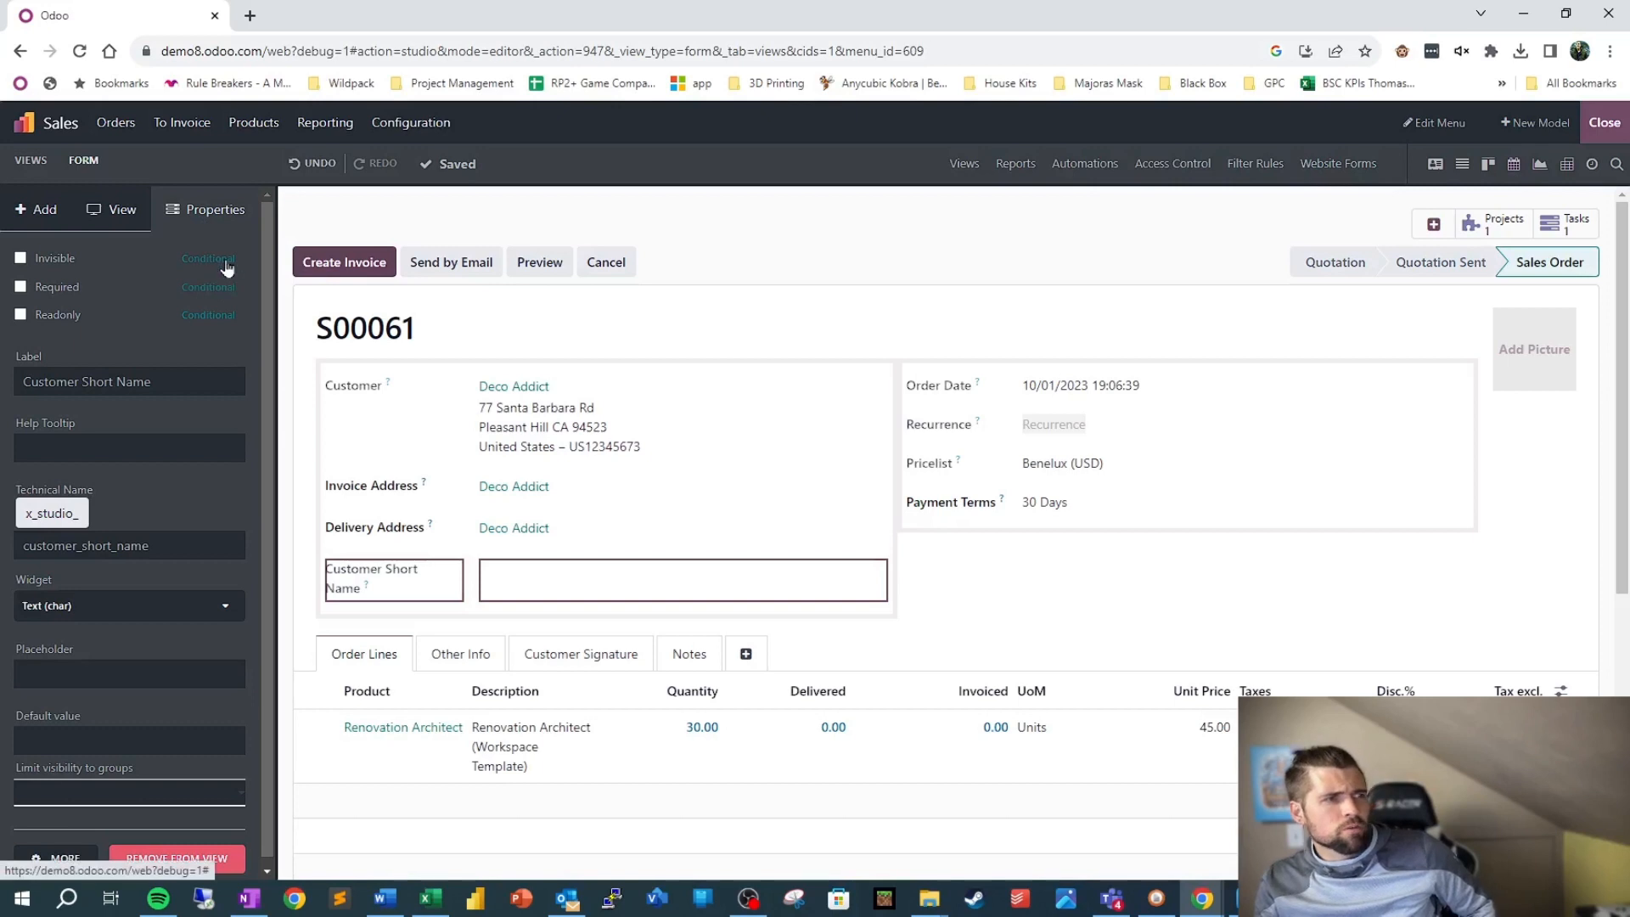
{"action": "left_click", "coordinate": [208, 258]}
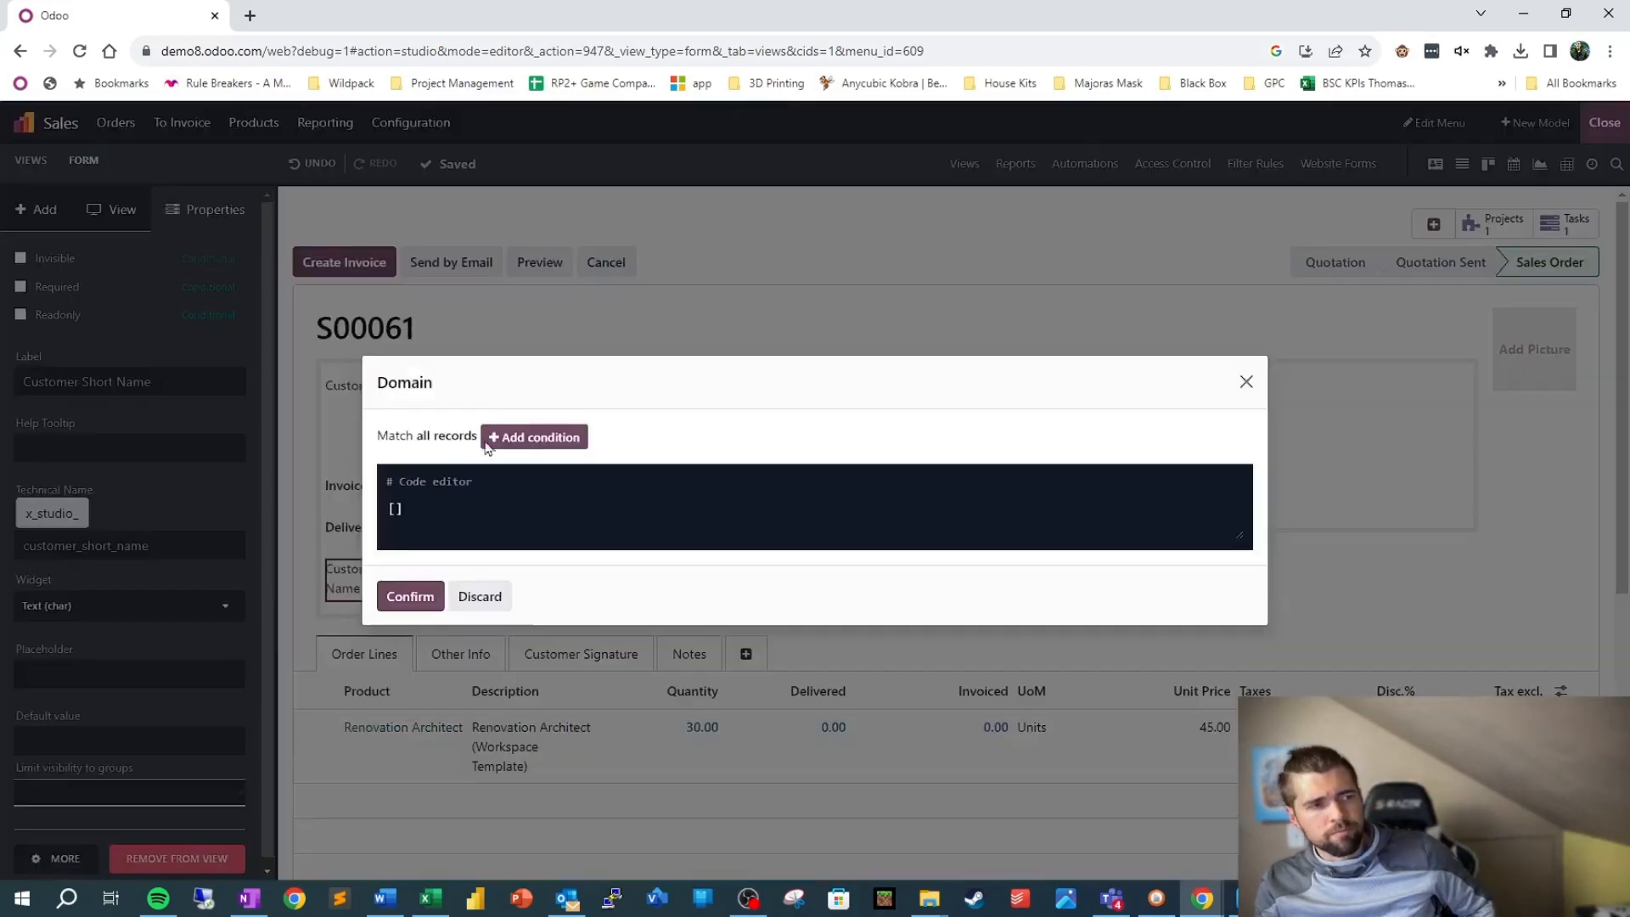
{"action": "left_click", "coordinate": [533, 437]}
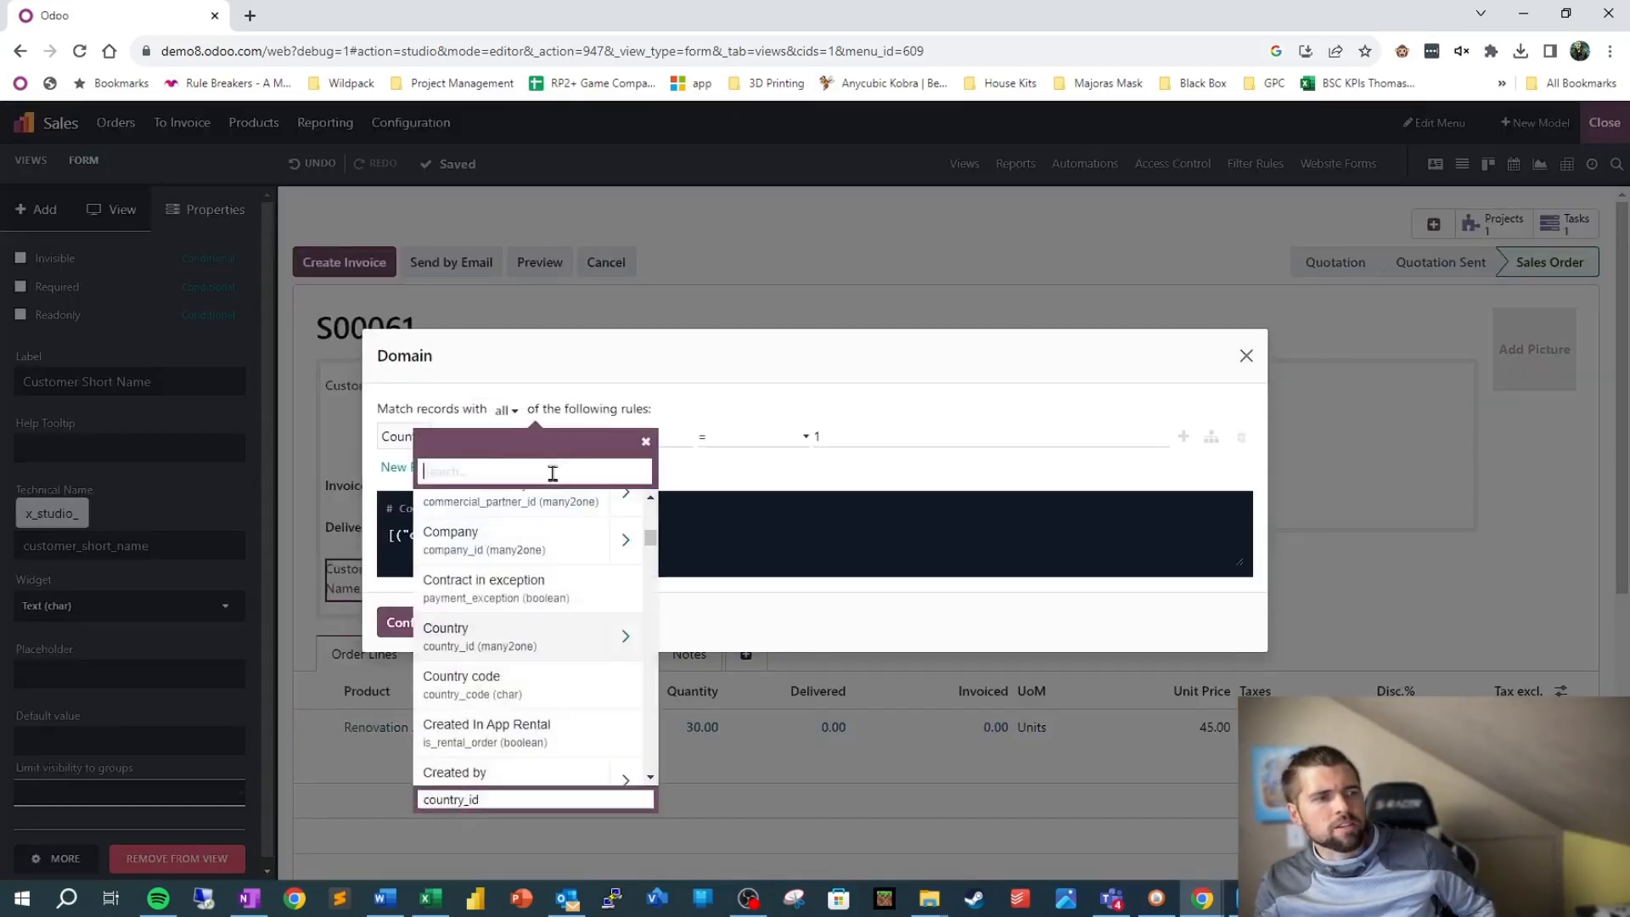
{"action": "type", "text": "customer"}
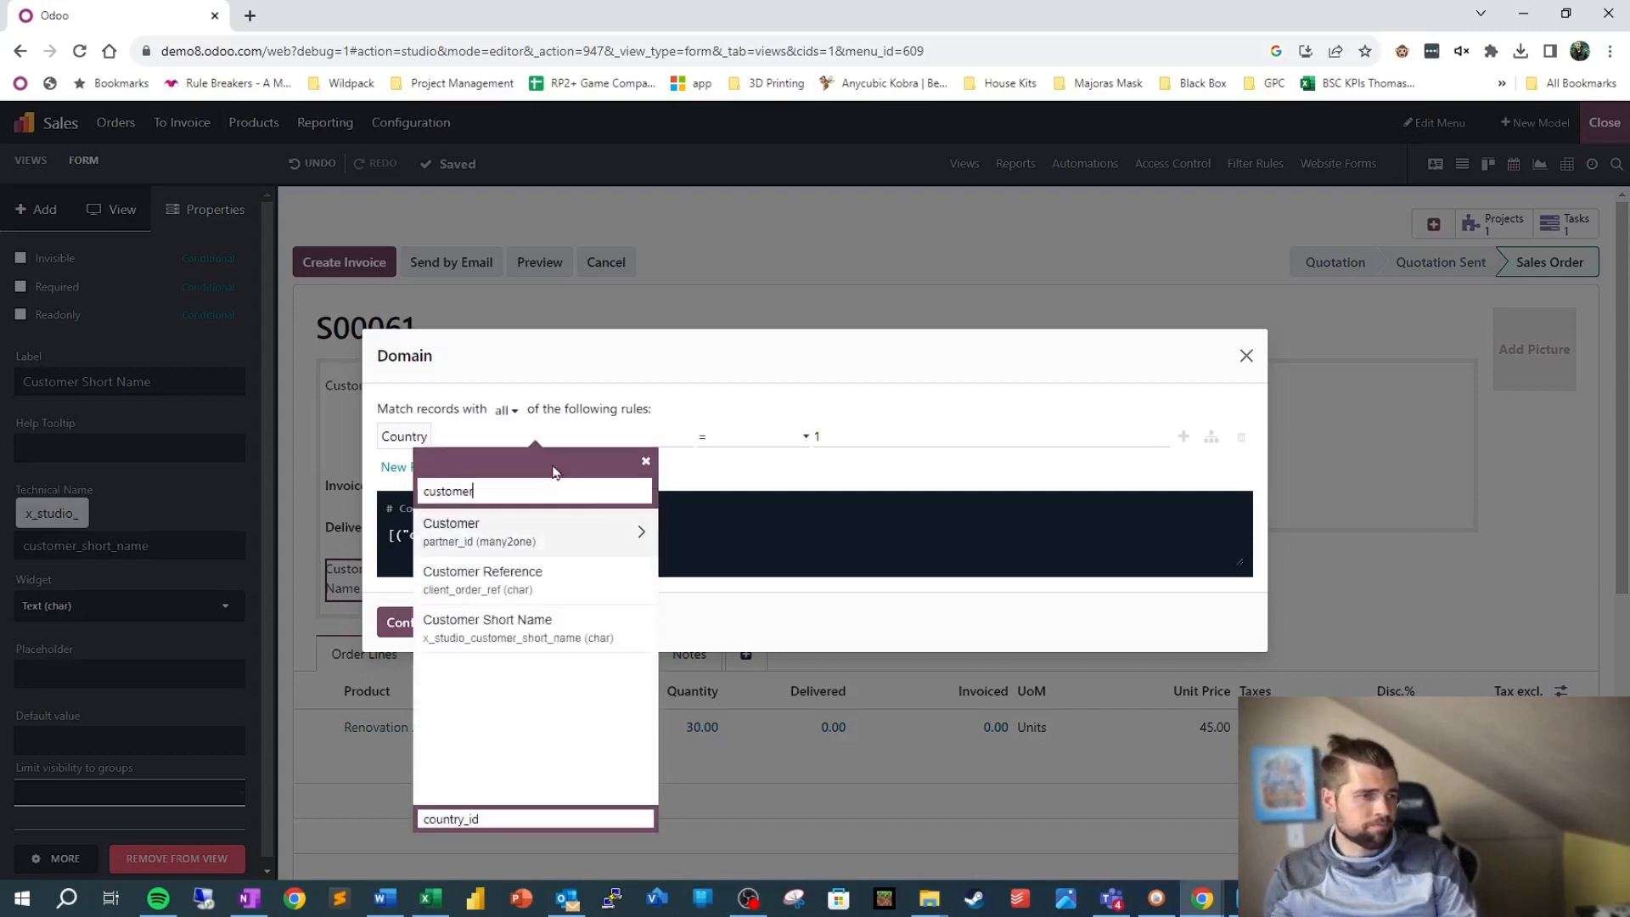
{"action": "left_click", "coordinate": [451, 523]}
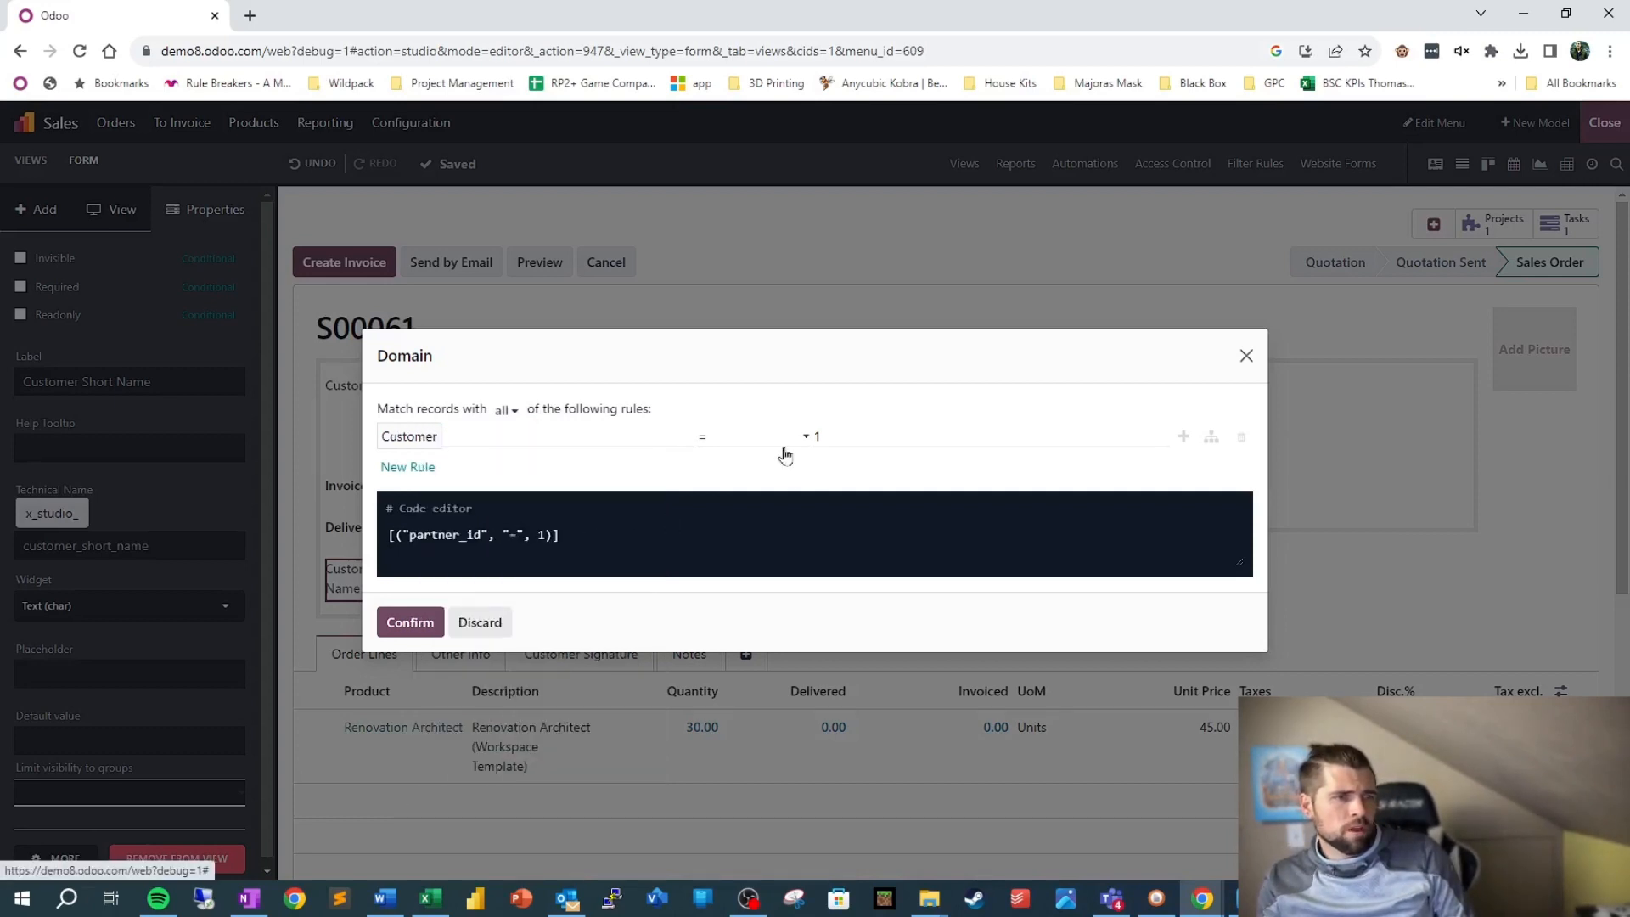
{"action": "left_click", "coordinate": [748, 435]}
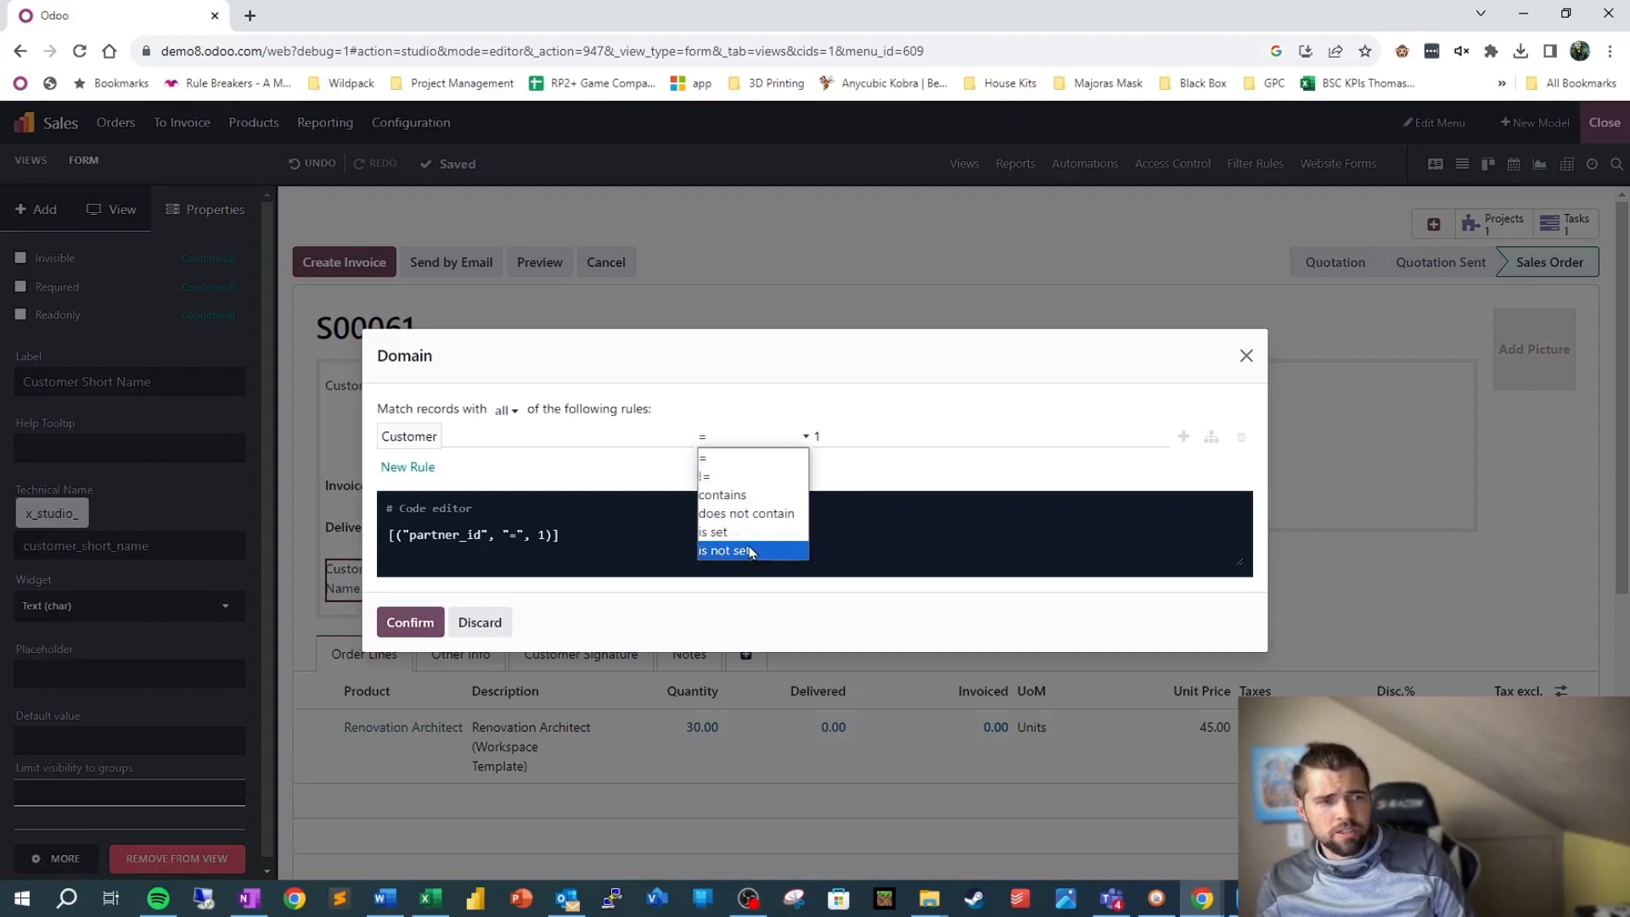
{"action": "left_click", "coordinate": [728, 550]}
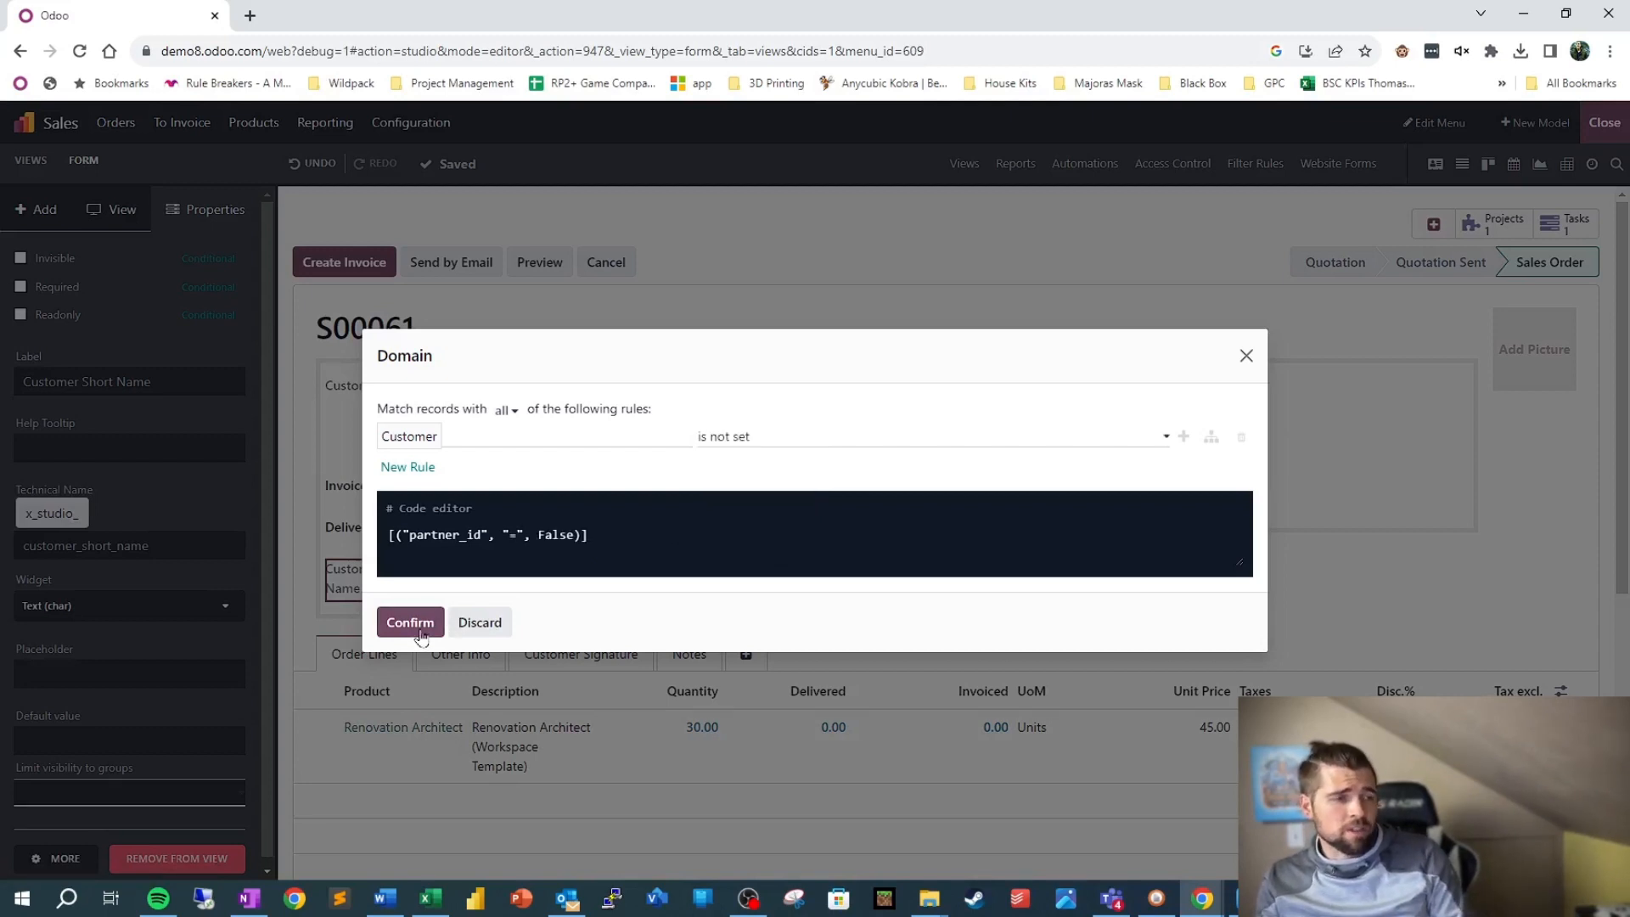
{"action": "left_click", "coordinate": [409, 622]}
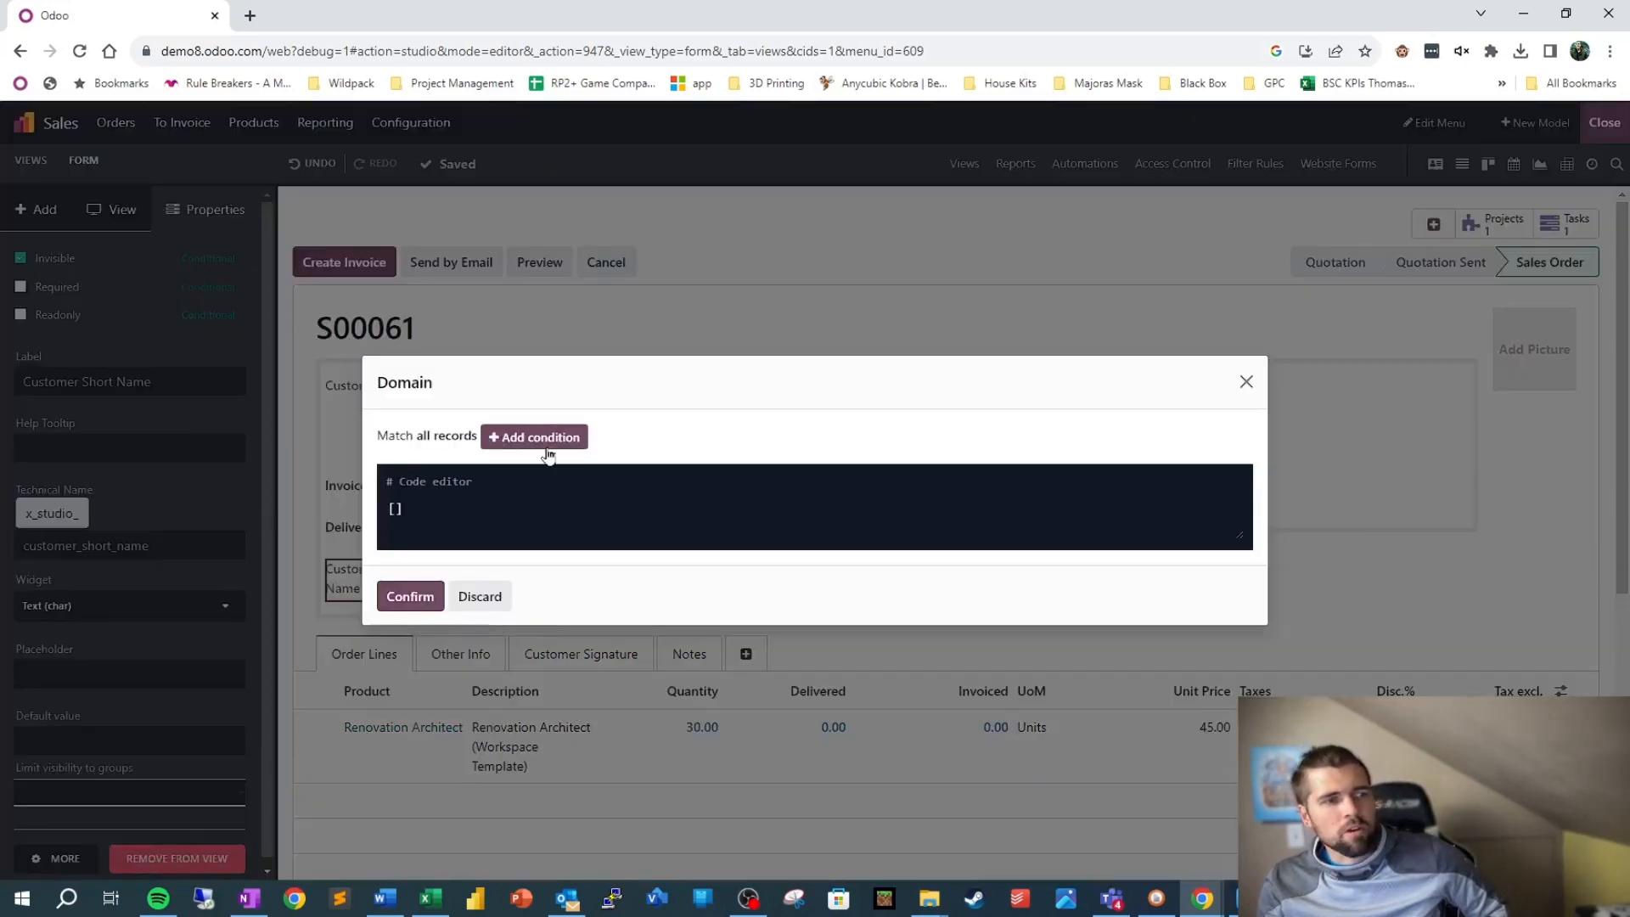
- Make Customer Short Name required when the Customer is set
{"action": "left_click", "coordinate": [533, 436]}
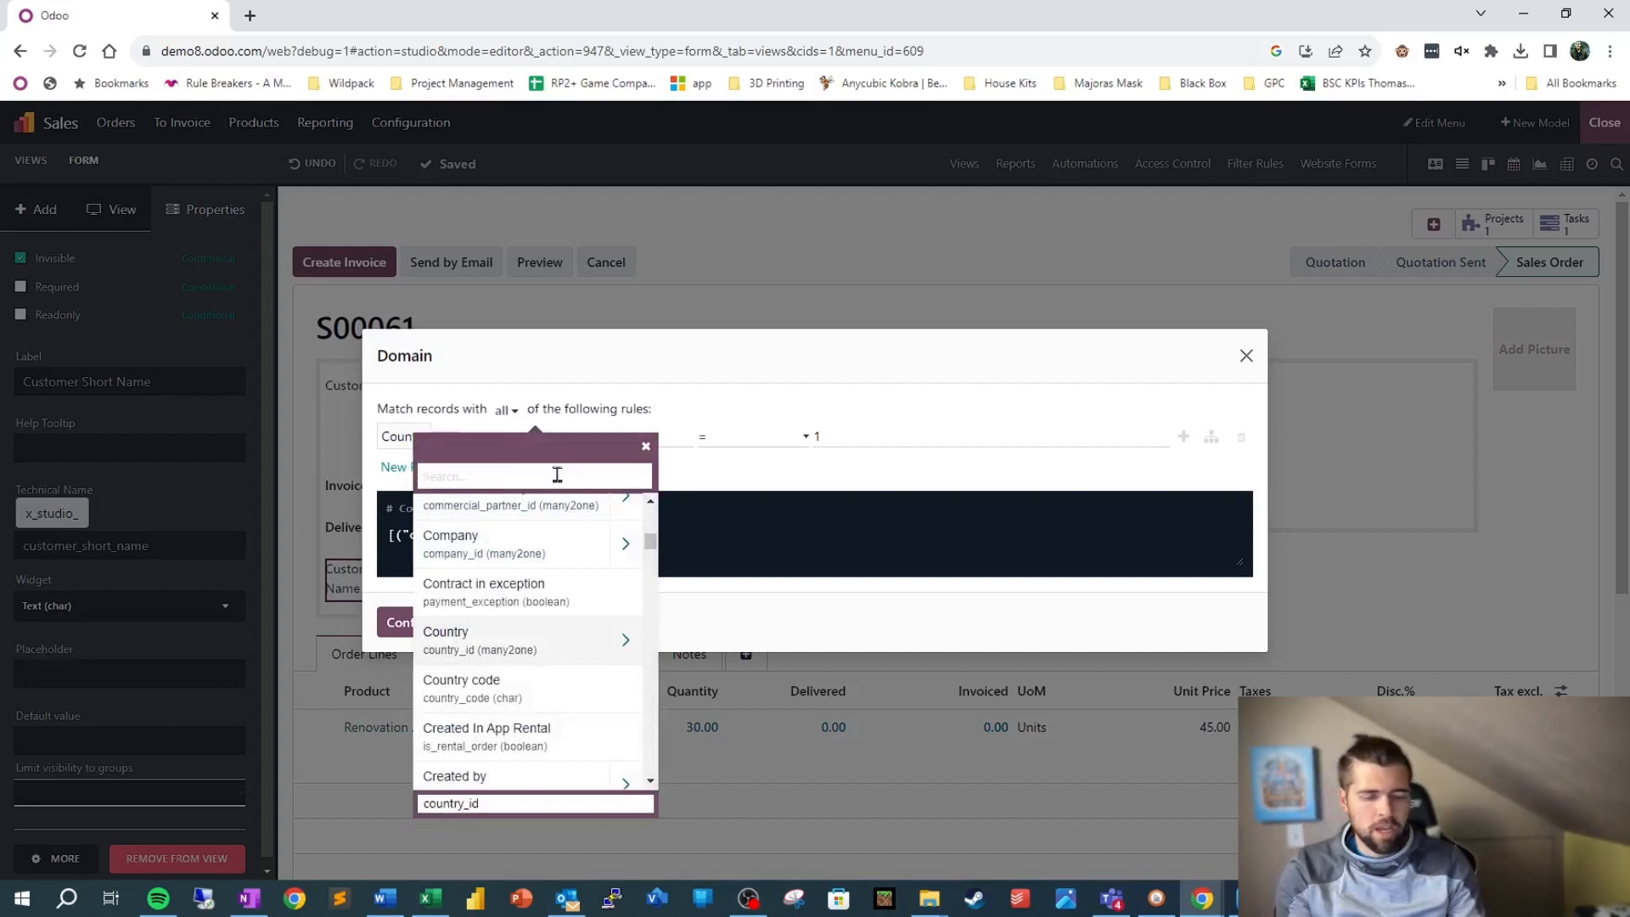
{"action": "type", "text": "customer"}
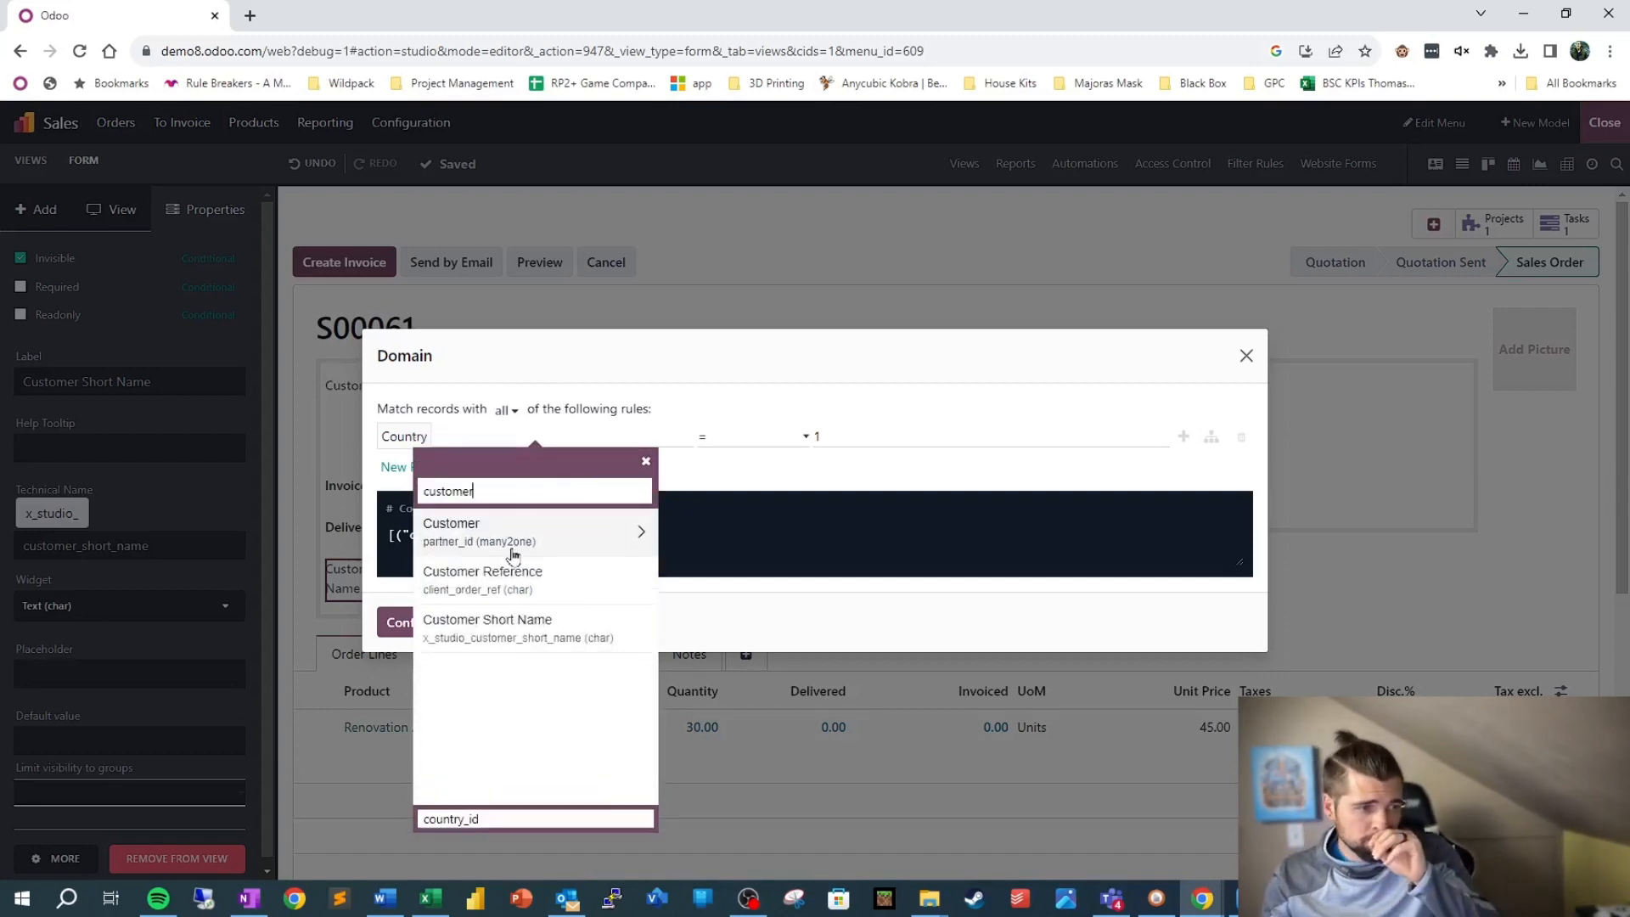
{"action": "left_click", "coordinate": [451, 523]}
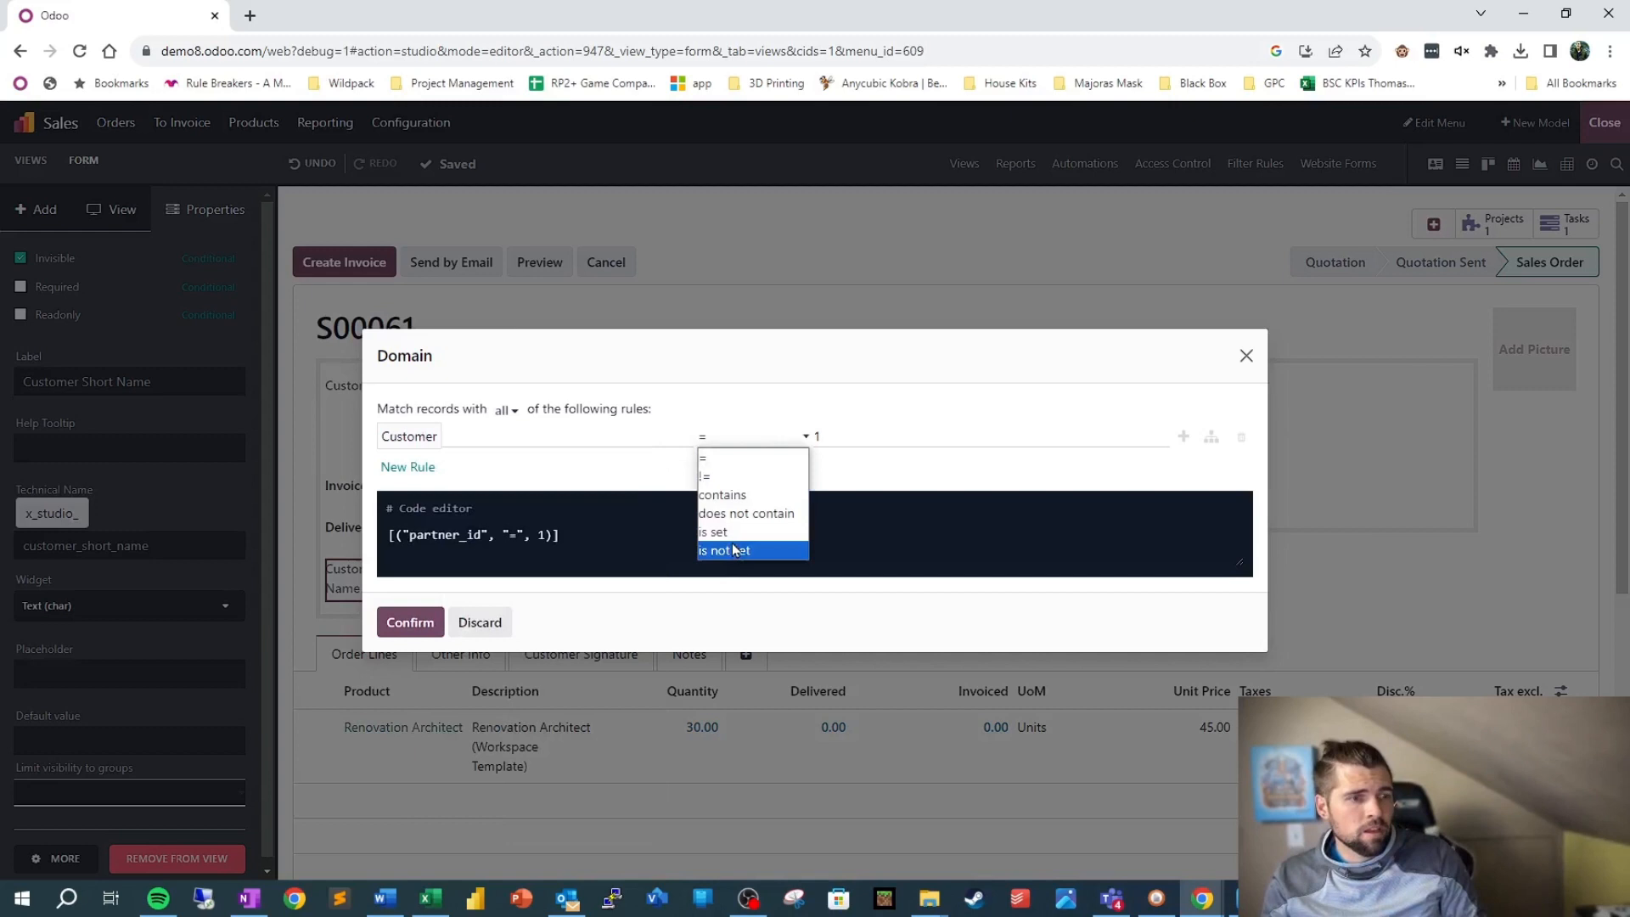
{"action": "left_click", "coordinate": [714, 531]}
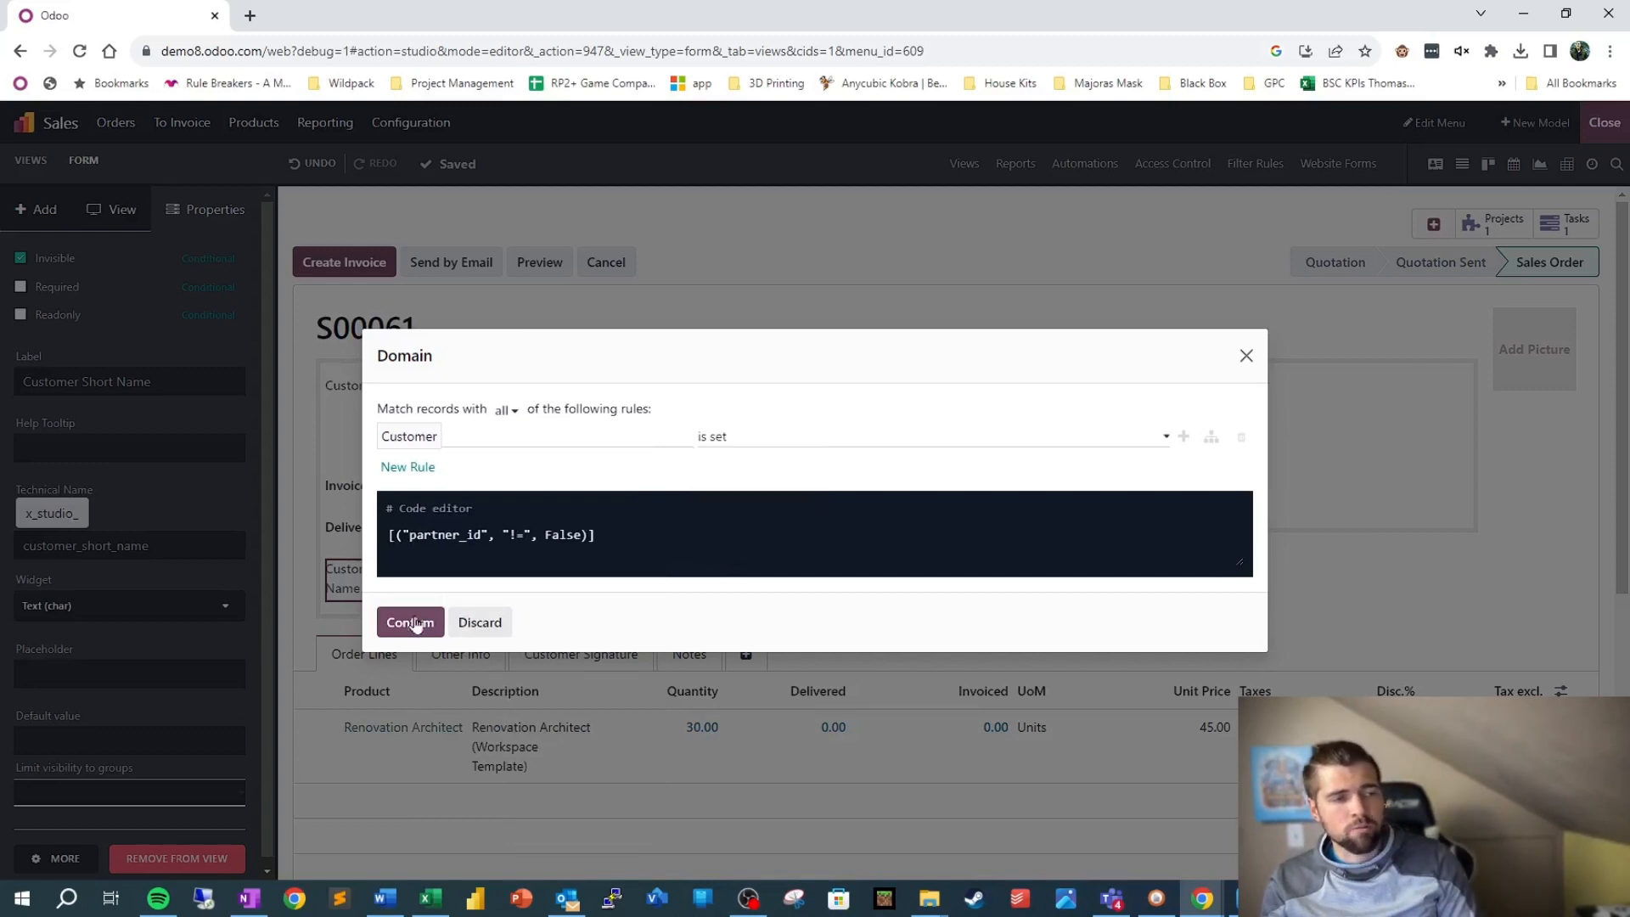
{"action": "left_click", "coordinate": [409, 622]}
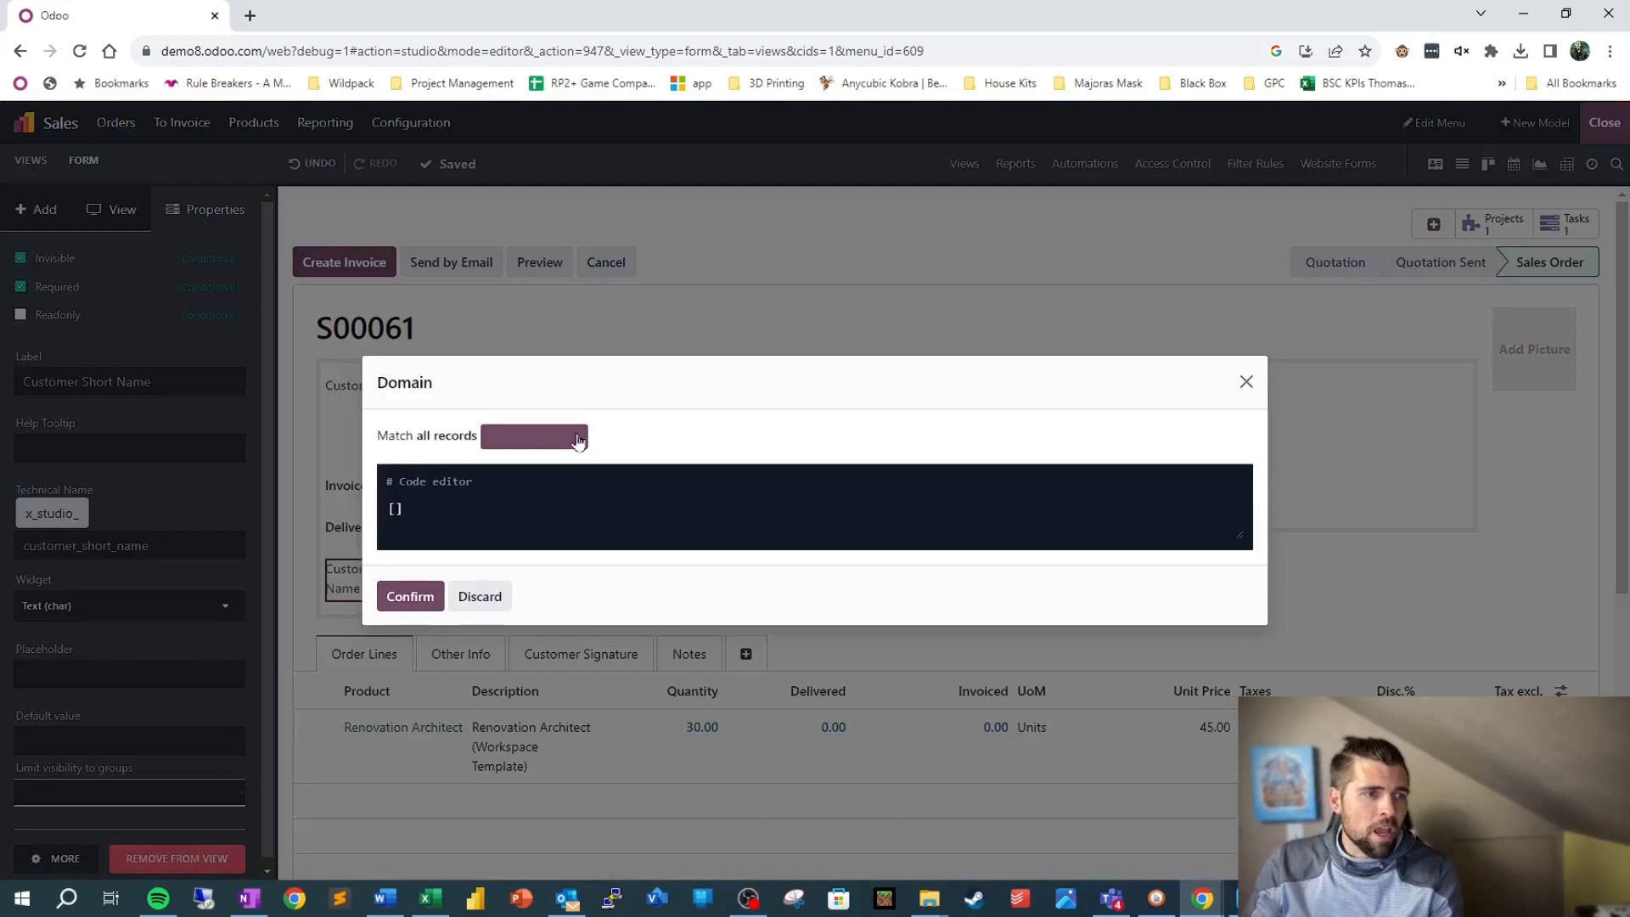
- Make Customer Short Name read-only when Status is not Quotation
{"action": "left_click", "coordinate": [533, 435]}
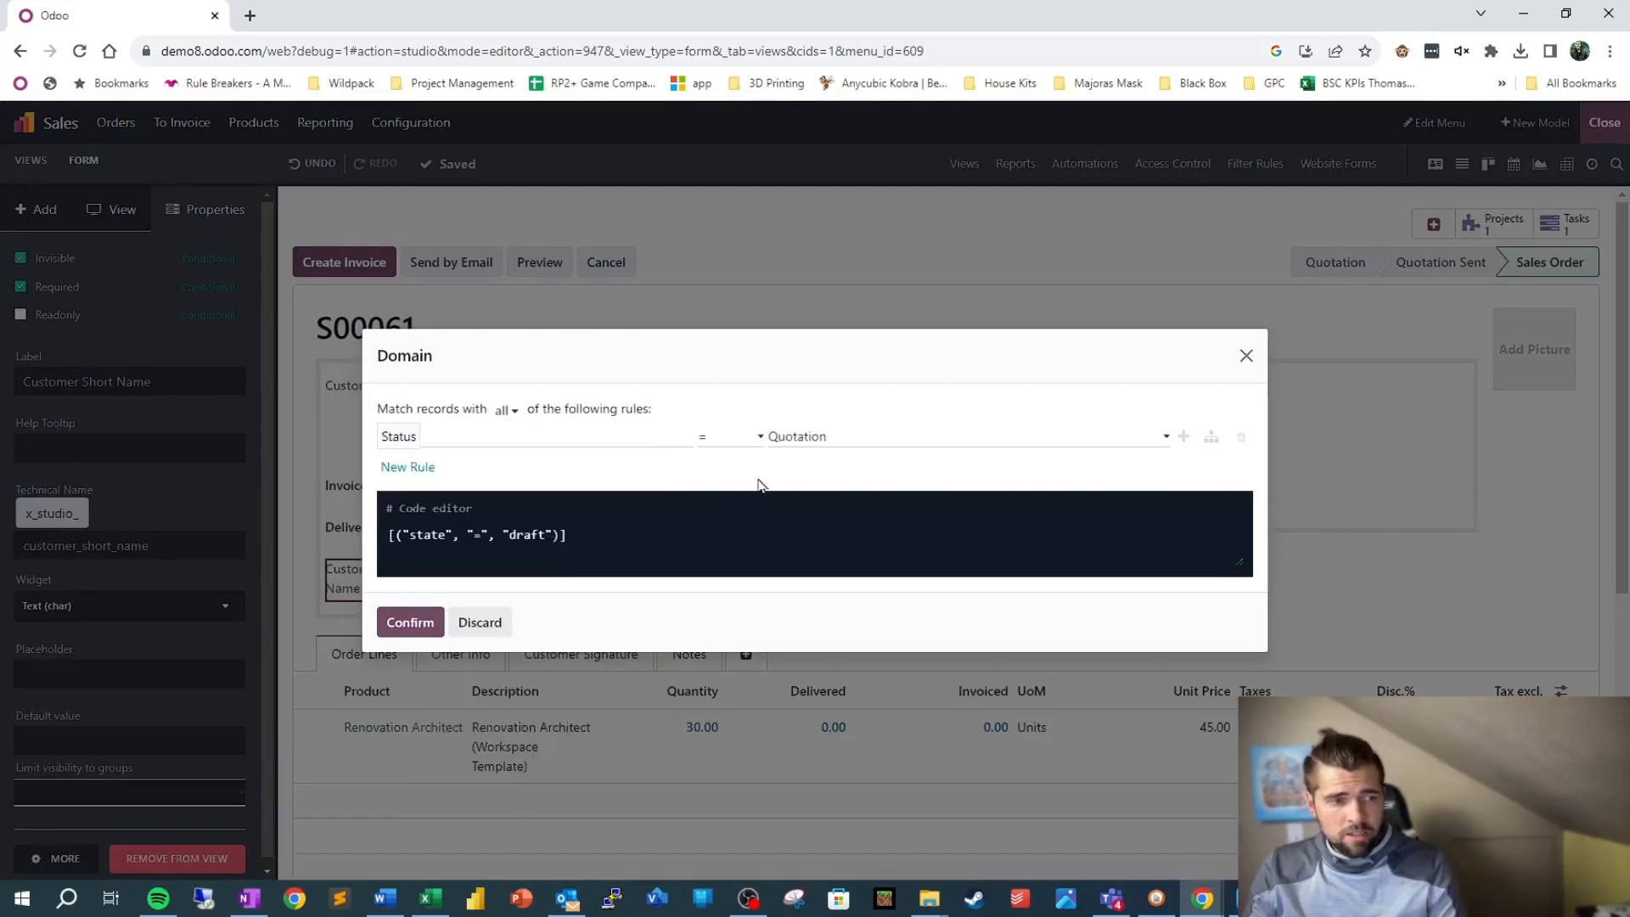
{"action": "left_click", "coordinate": [728, 436]}
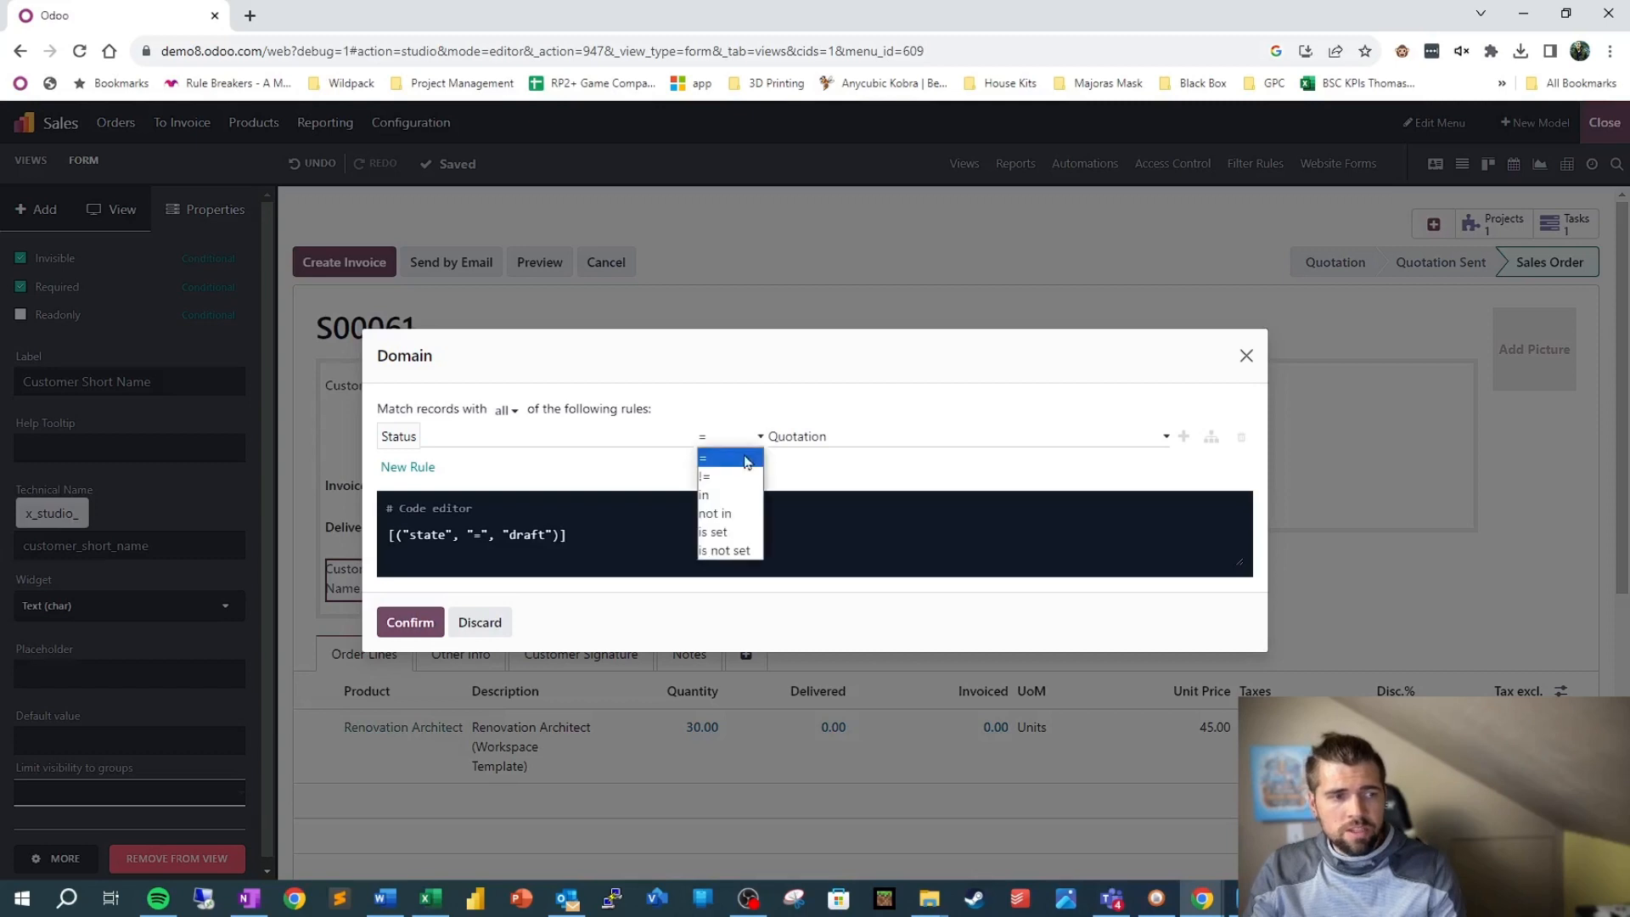
{"action": "mouse_move", "coordinate": [746, 513]}
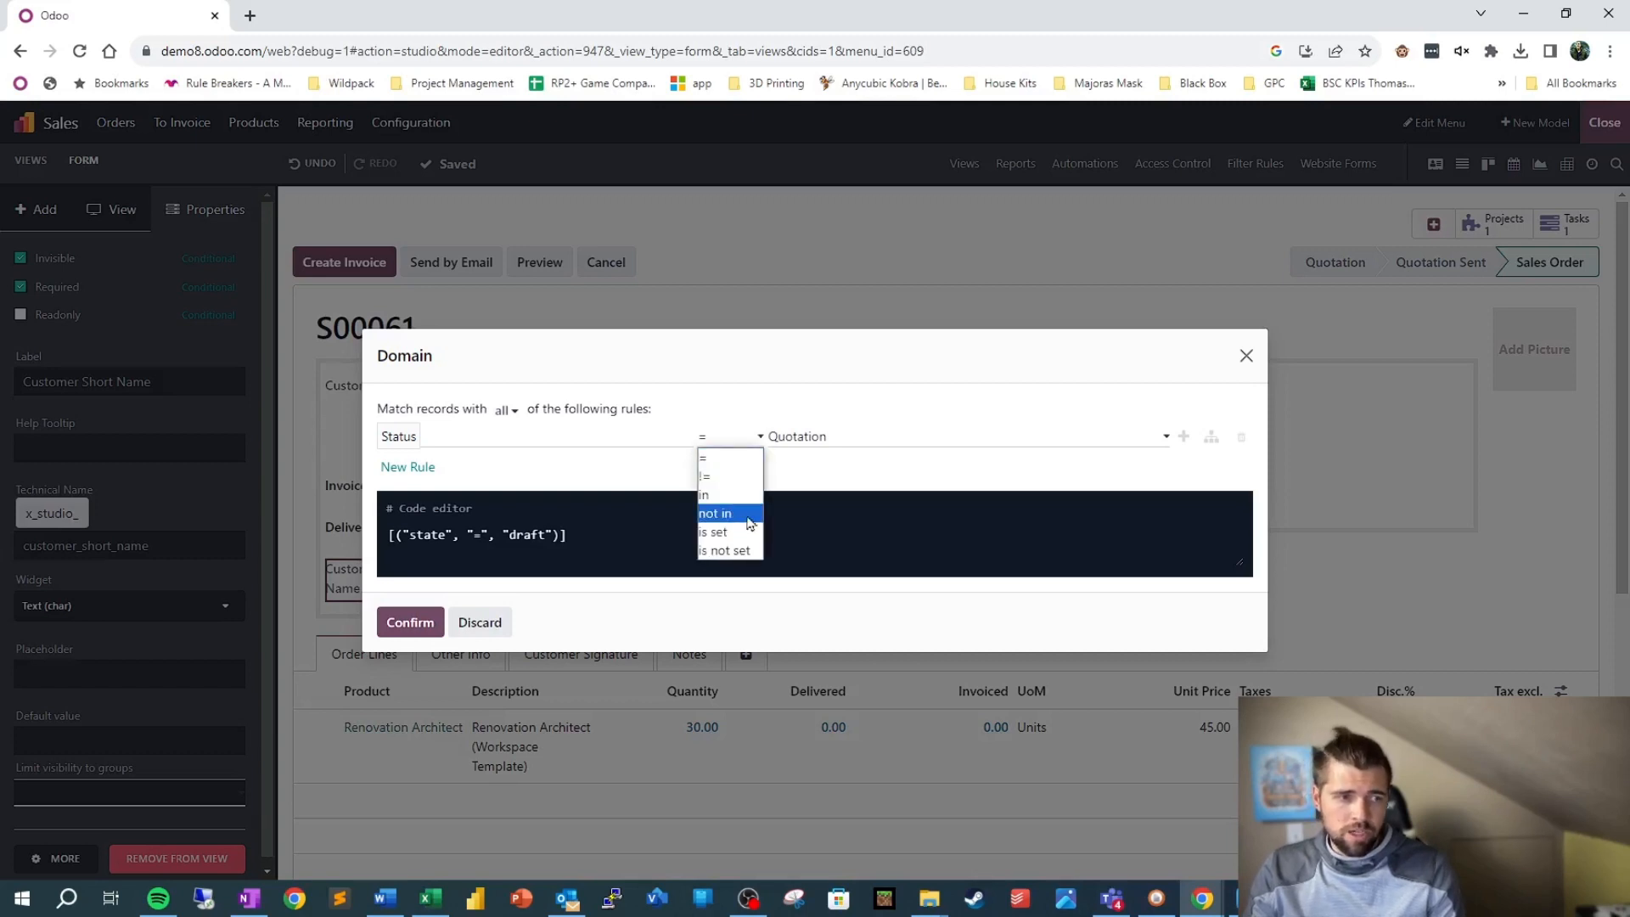
{"action": "mouse_move", "coordinate": [730, 476]}
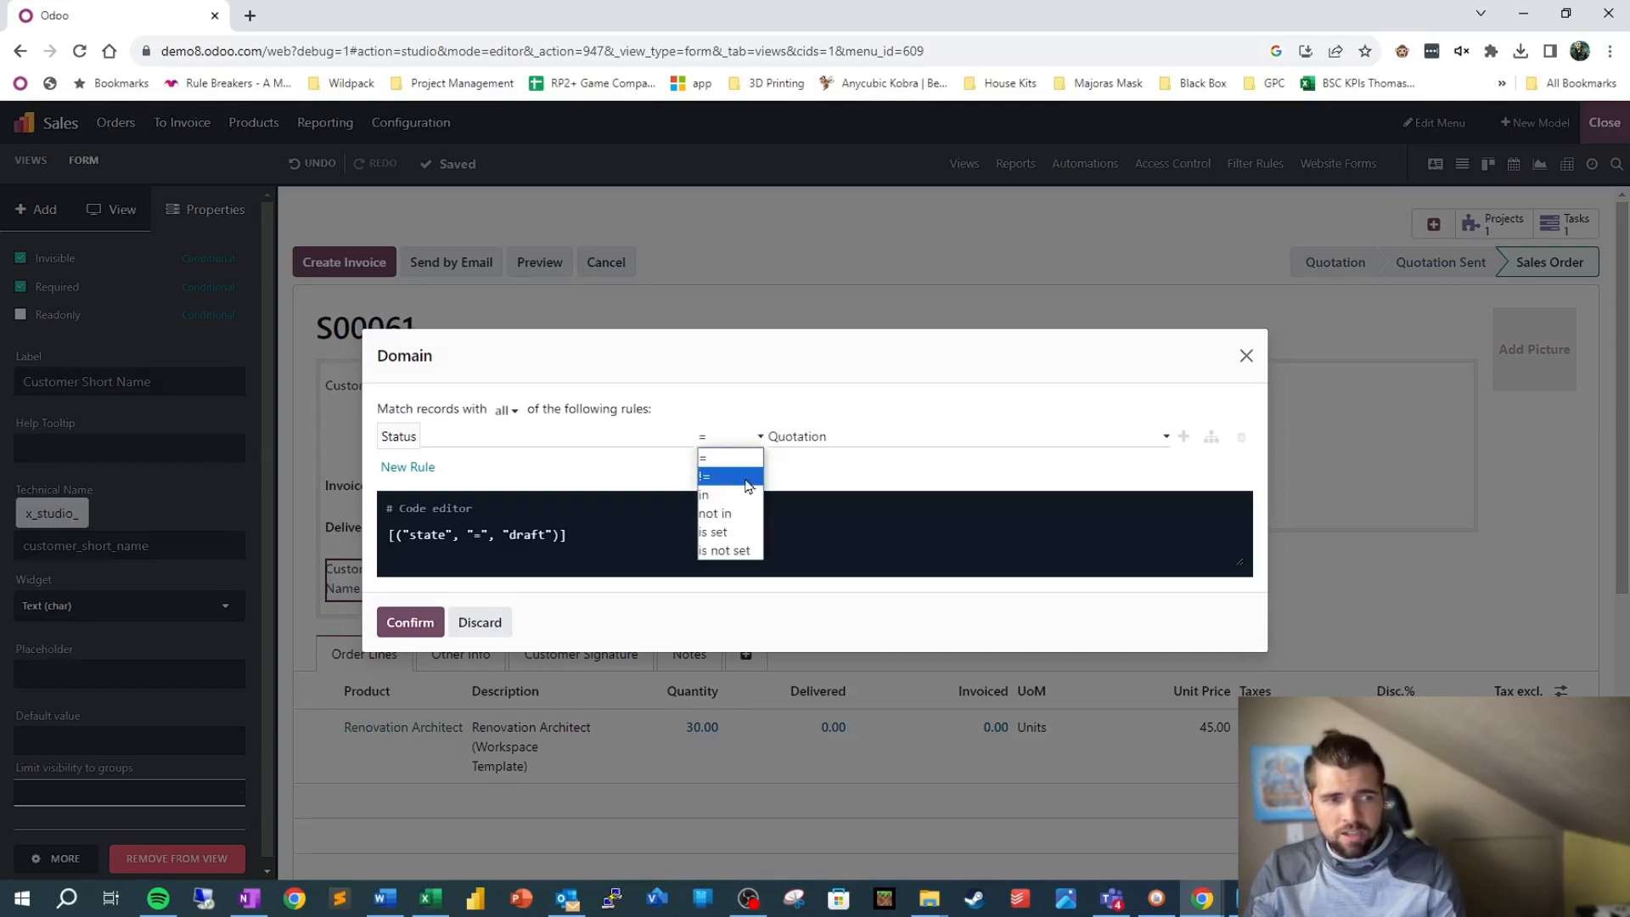
{"action": "left_click", "coordinate": [703, 477]}
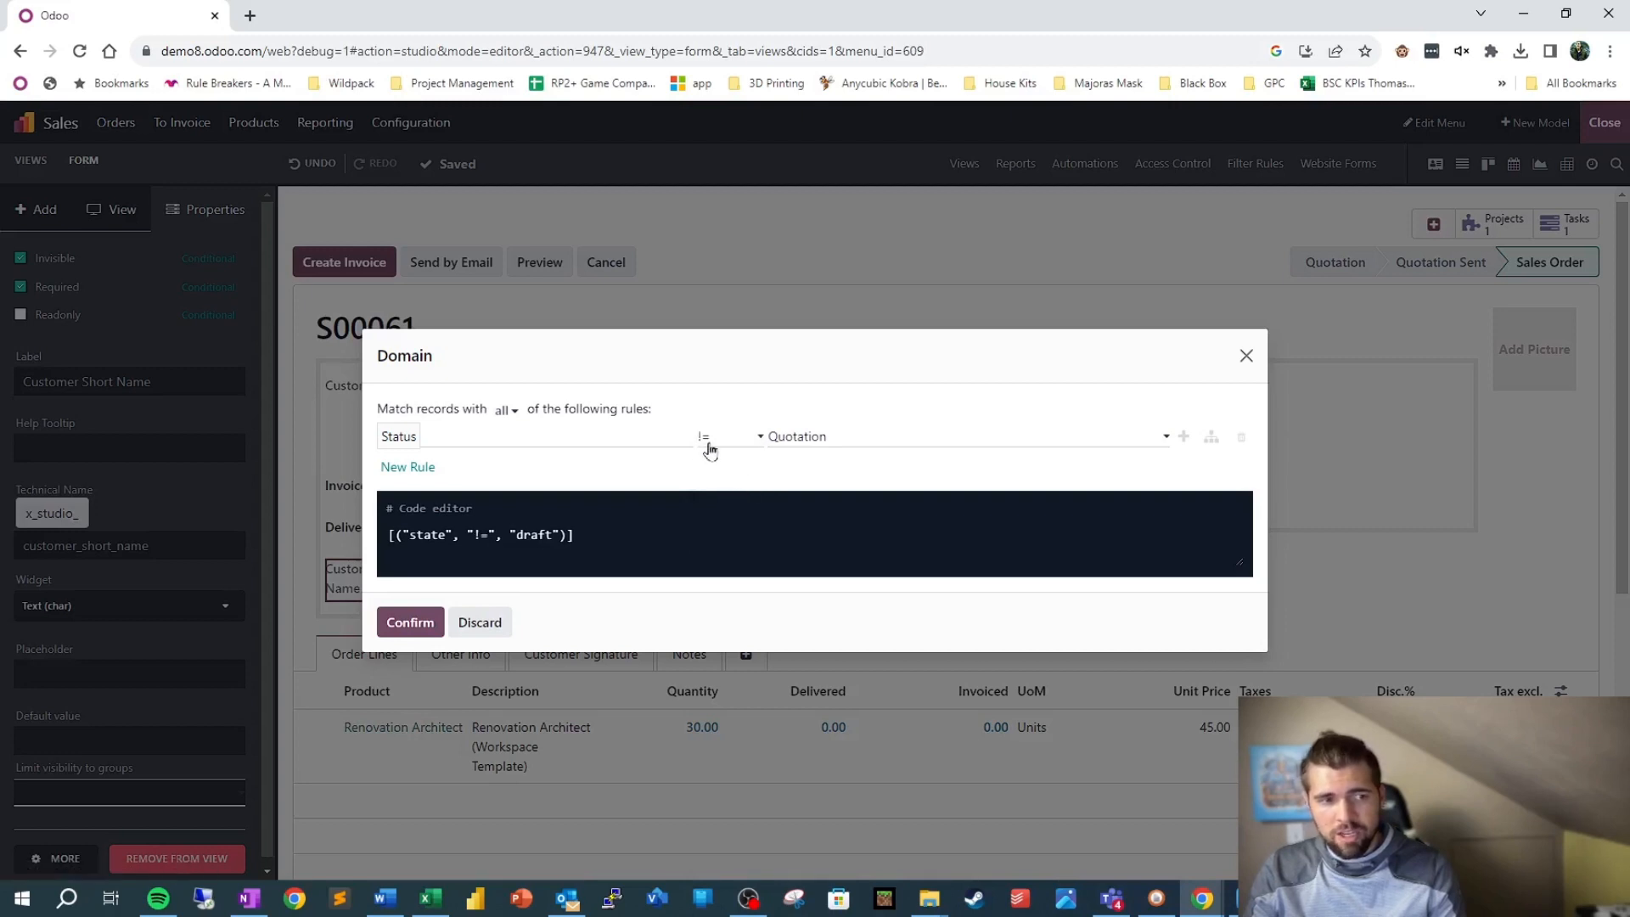
{"action": "mouse_move", "coordinate": [471, 607]}
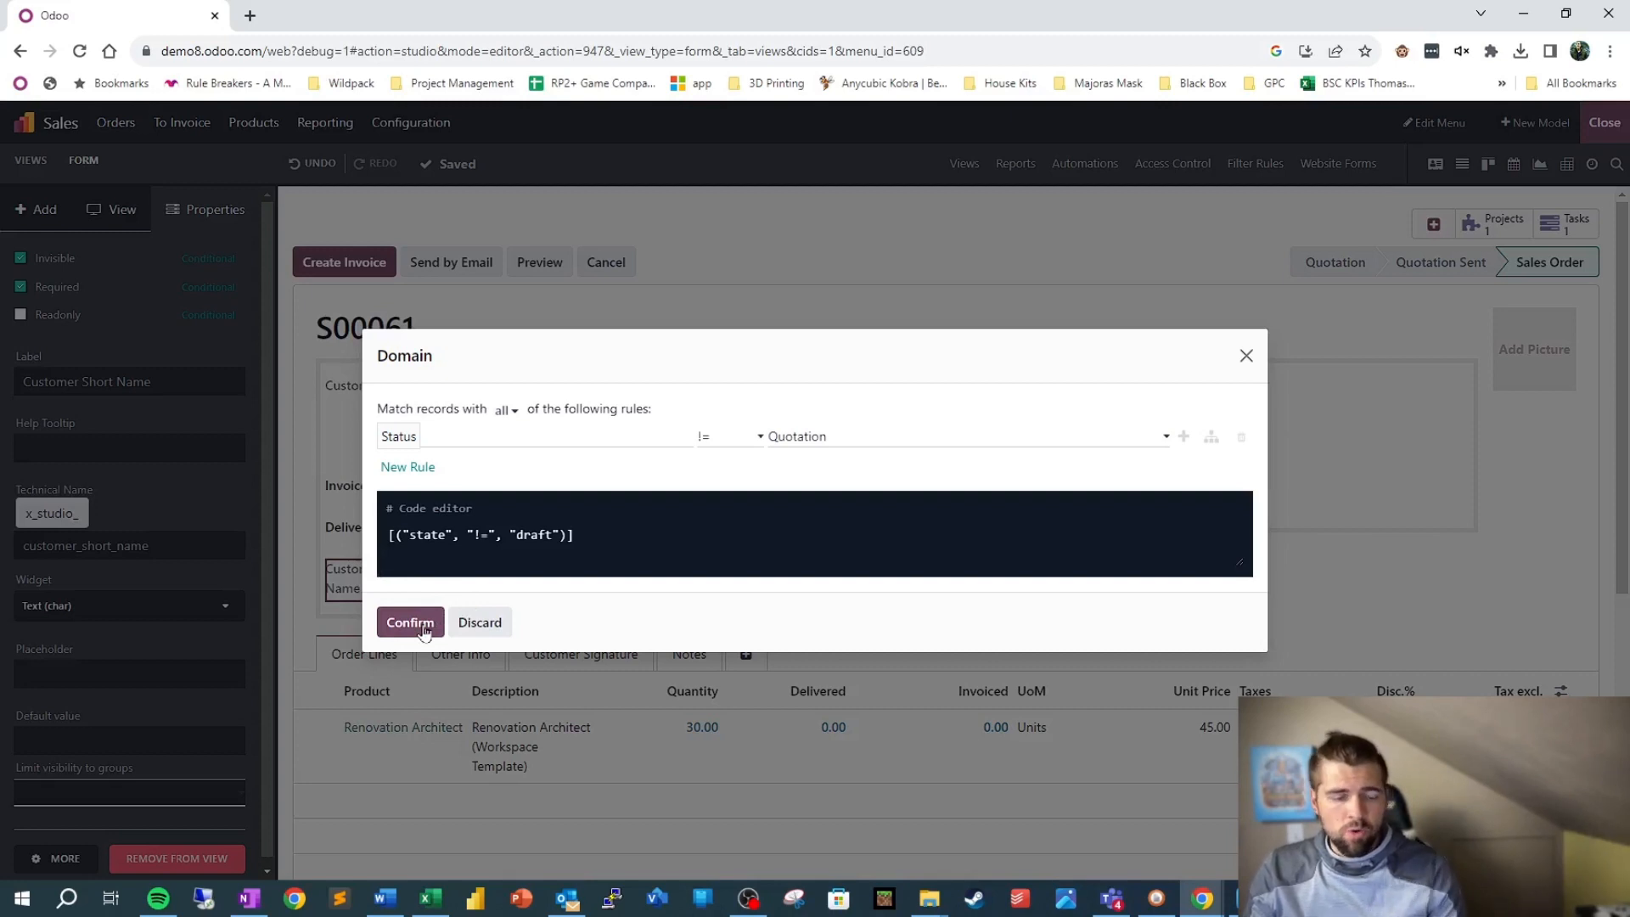
{"action": "left_click", "coordinate": [408, 621]}
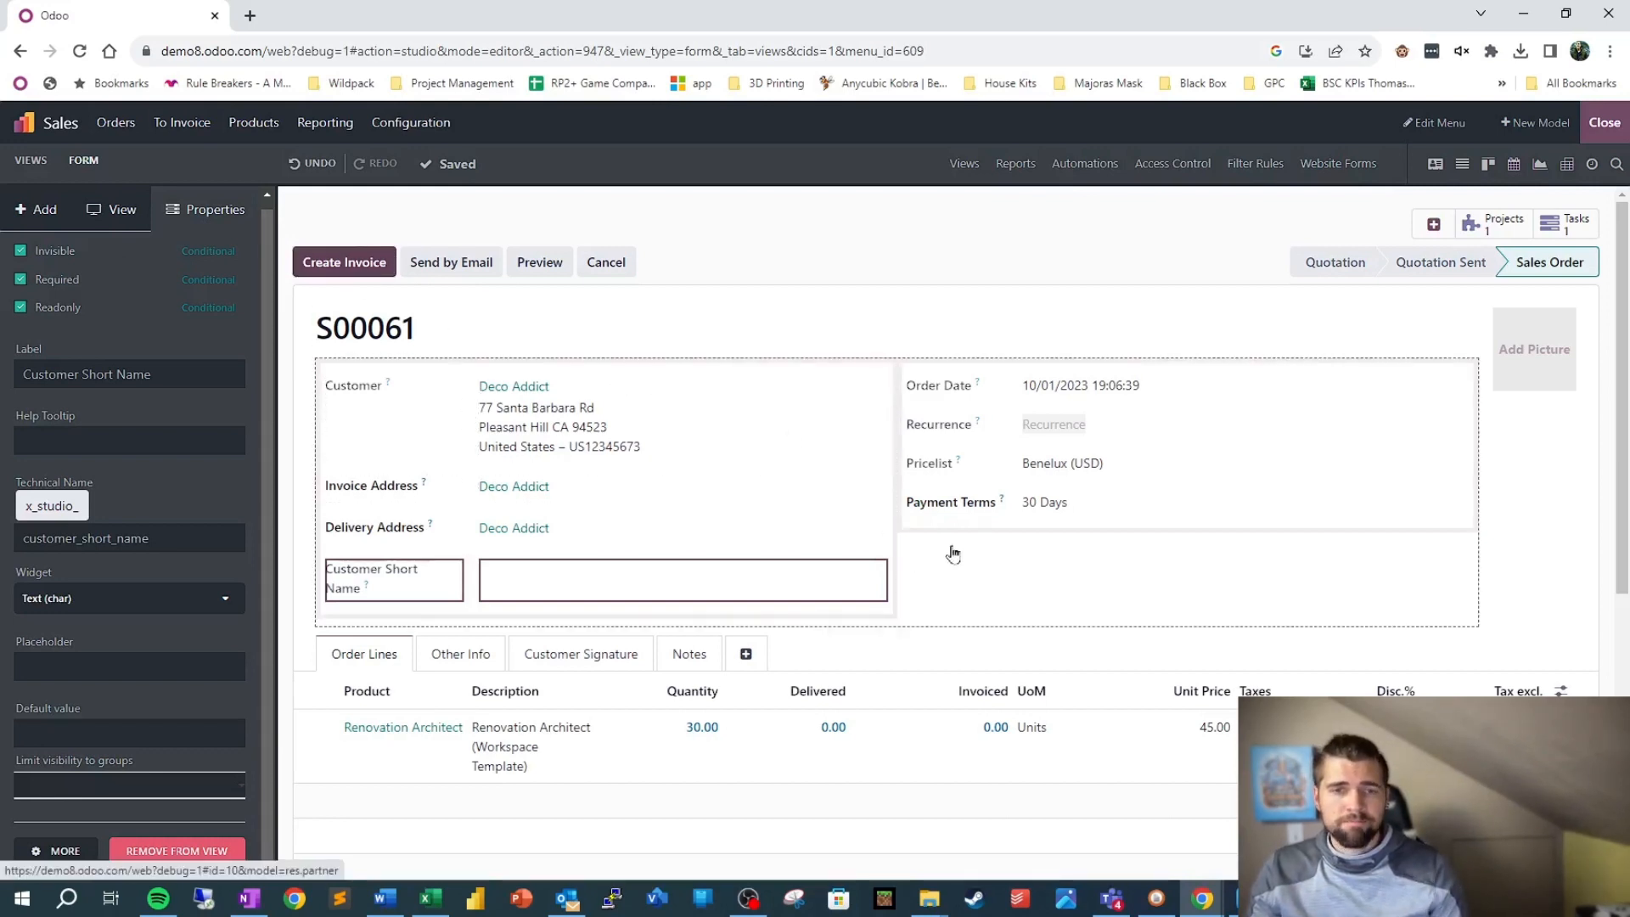
{"action": "left_click", "coordinate": [129, 440]}
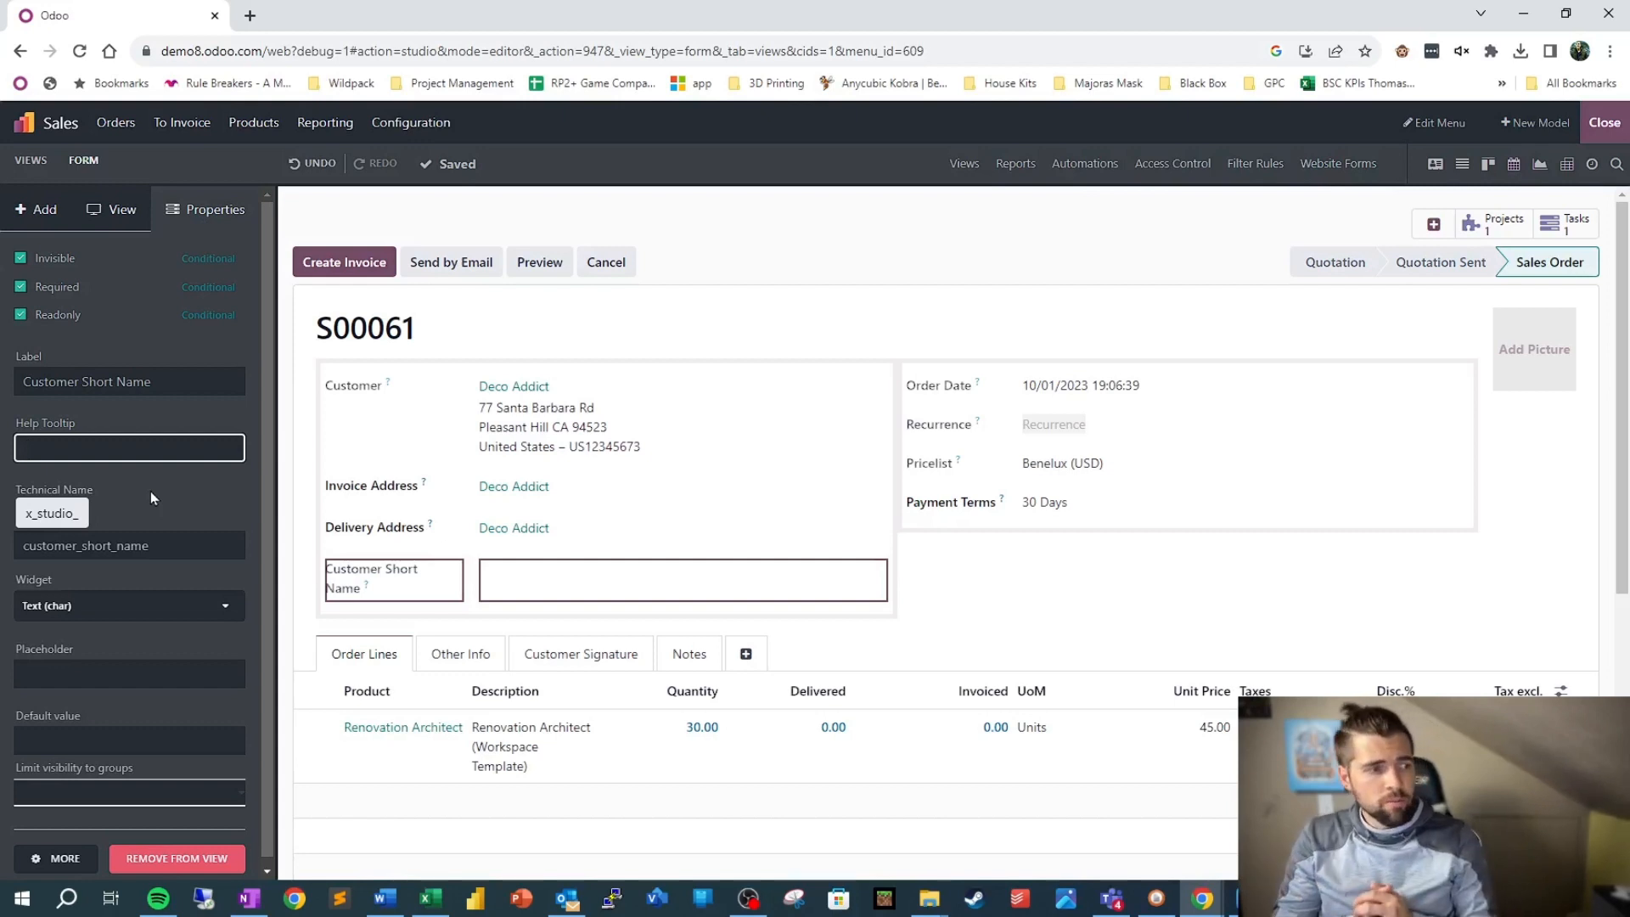
{"action": "mouse_move", "coordinate": [151, 578]}
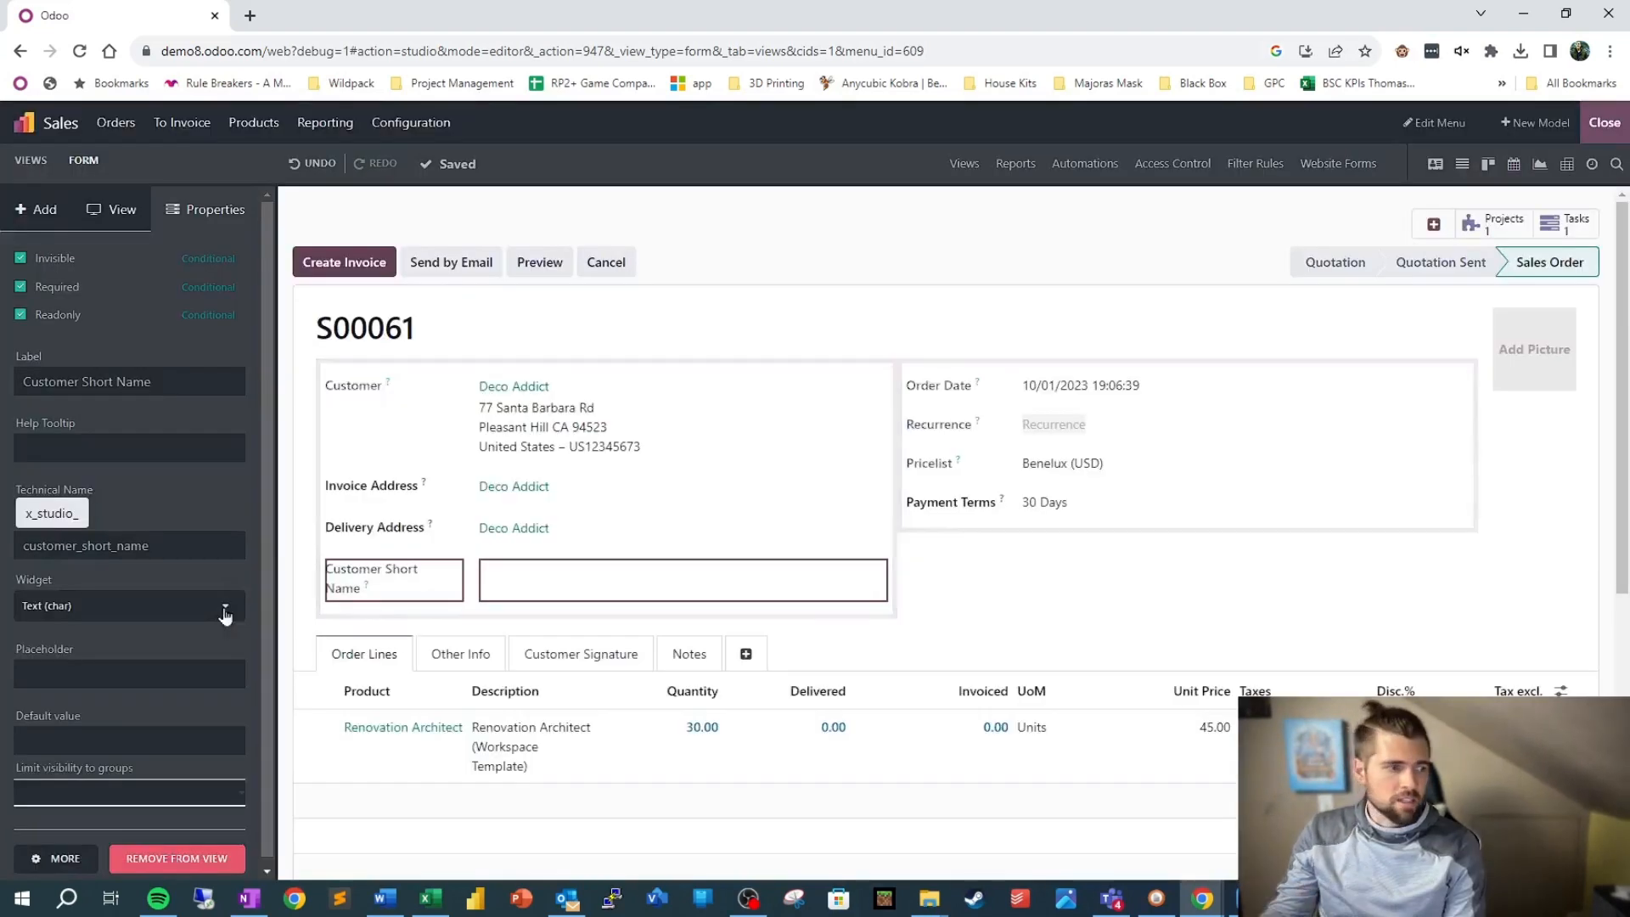
{"action": "left_click", "coordinate": [224, 606]}
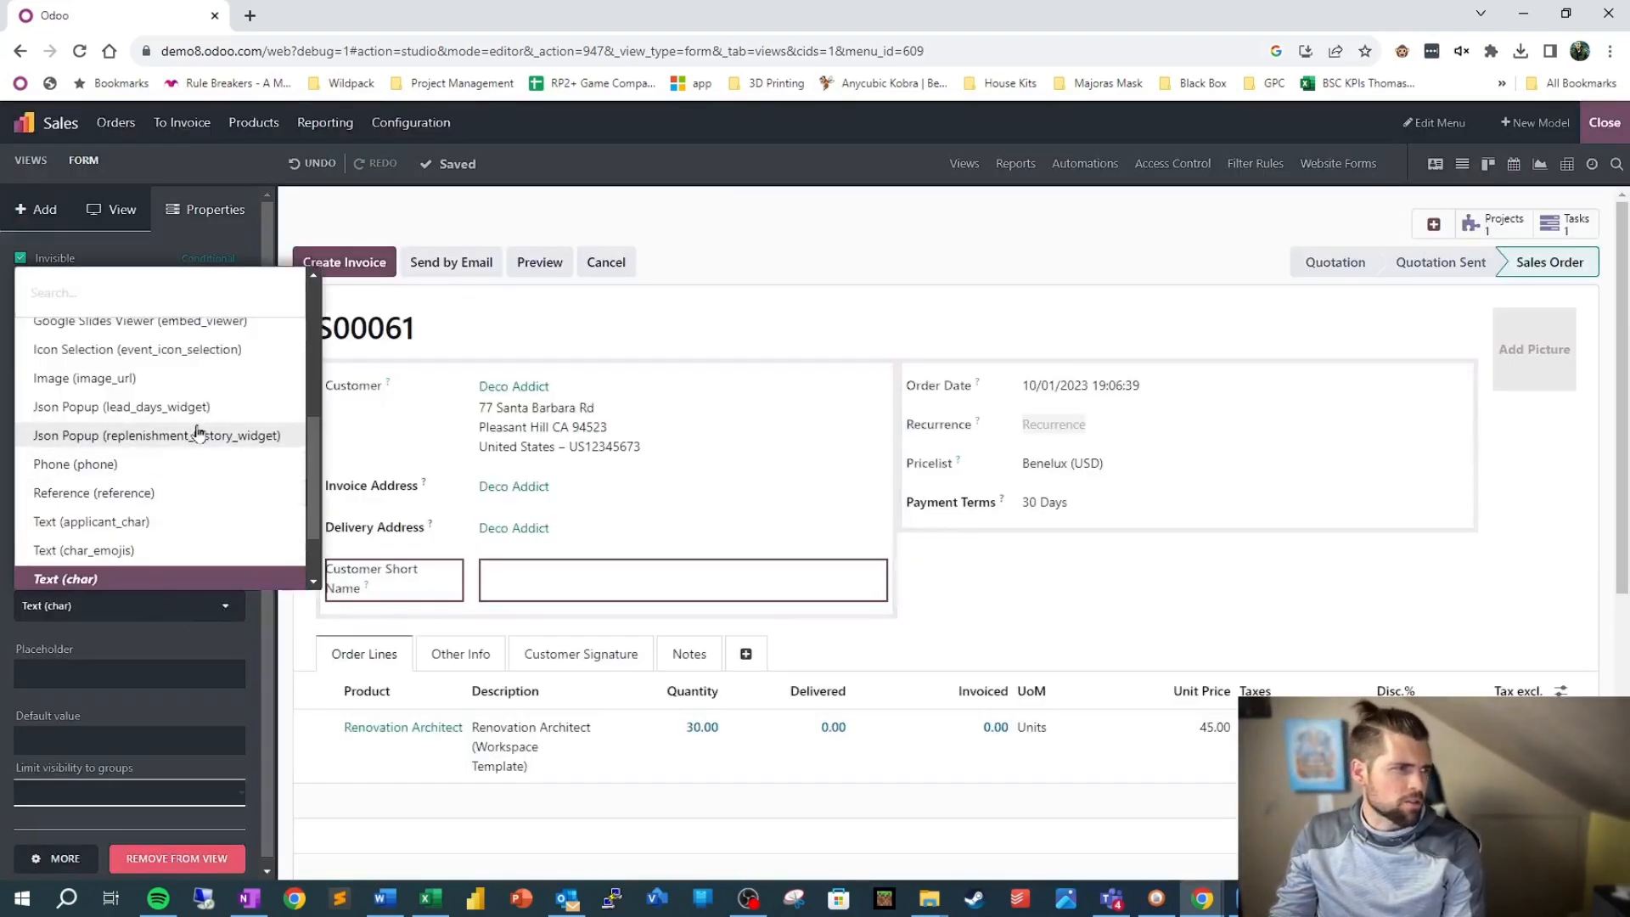
{"action": "scroll", "scroll_direction": "up", "scroll_amount": 3}
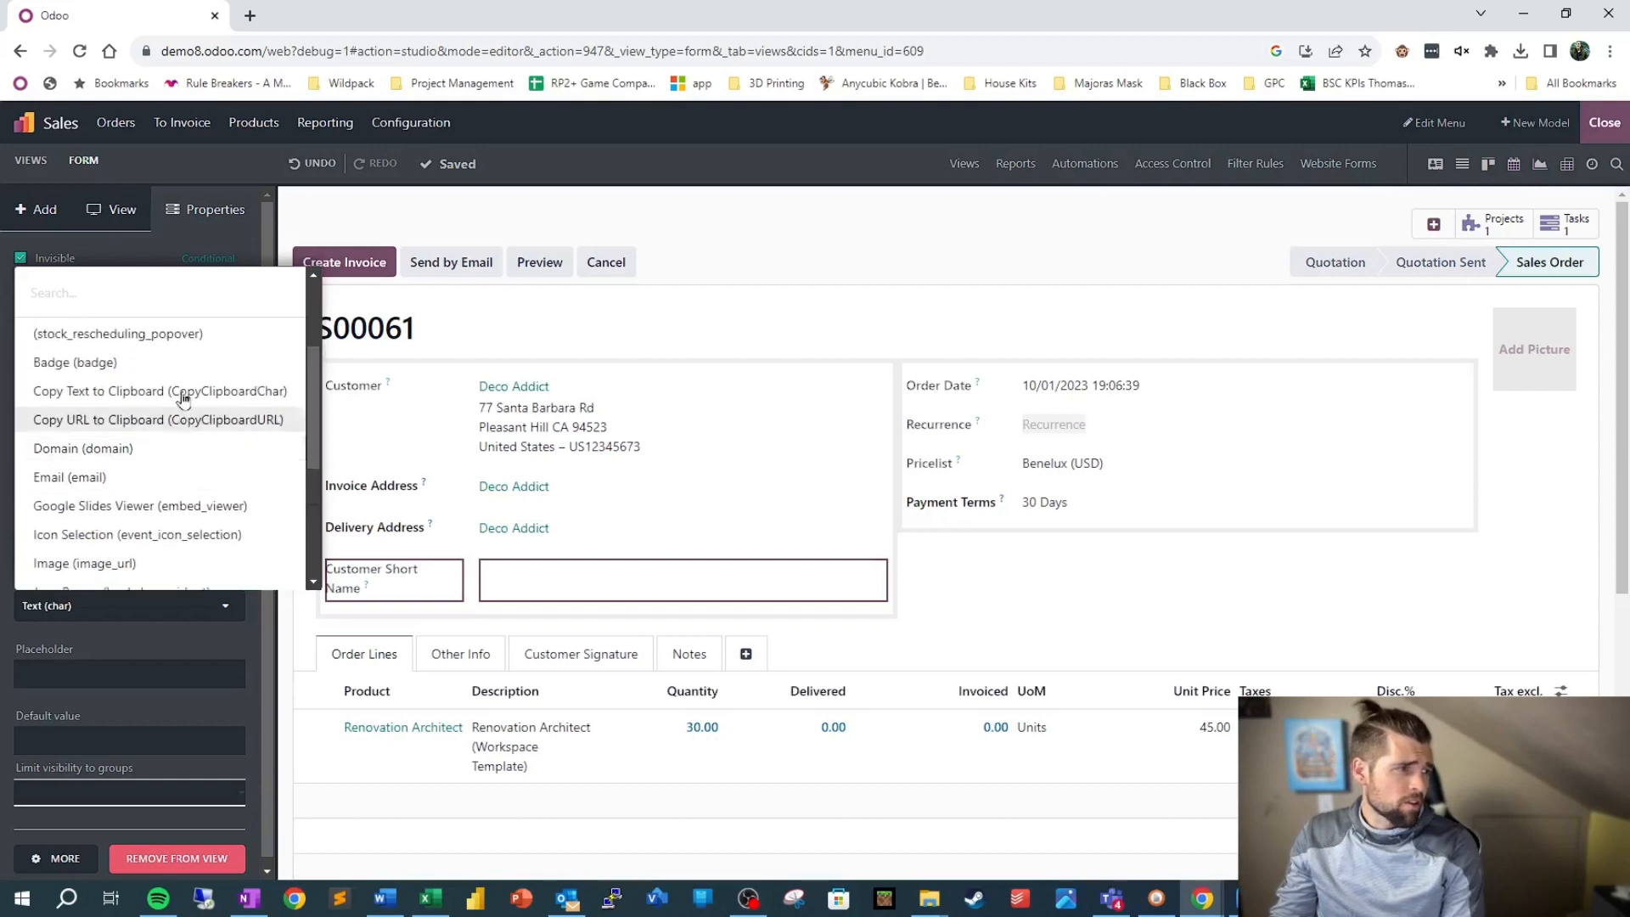
{"action": "scroll", "scroll_direction": "down", "scroll_amount": 3}
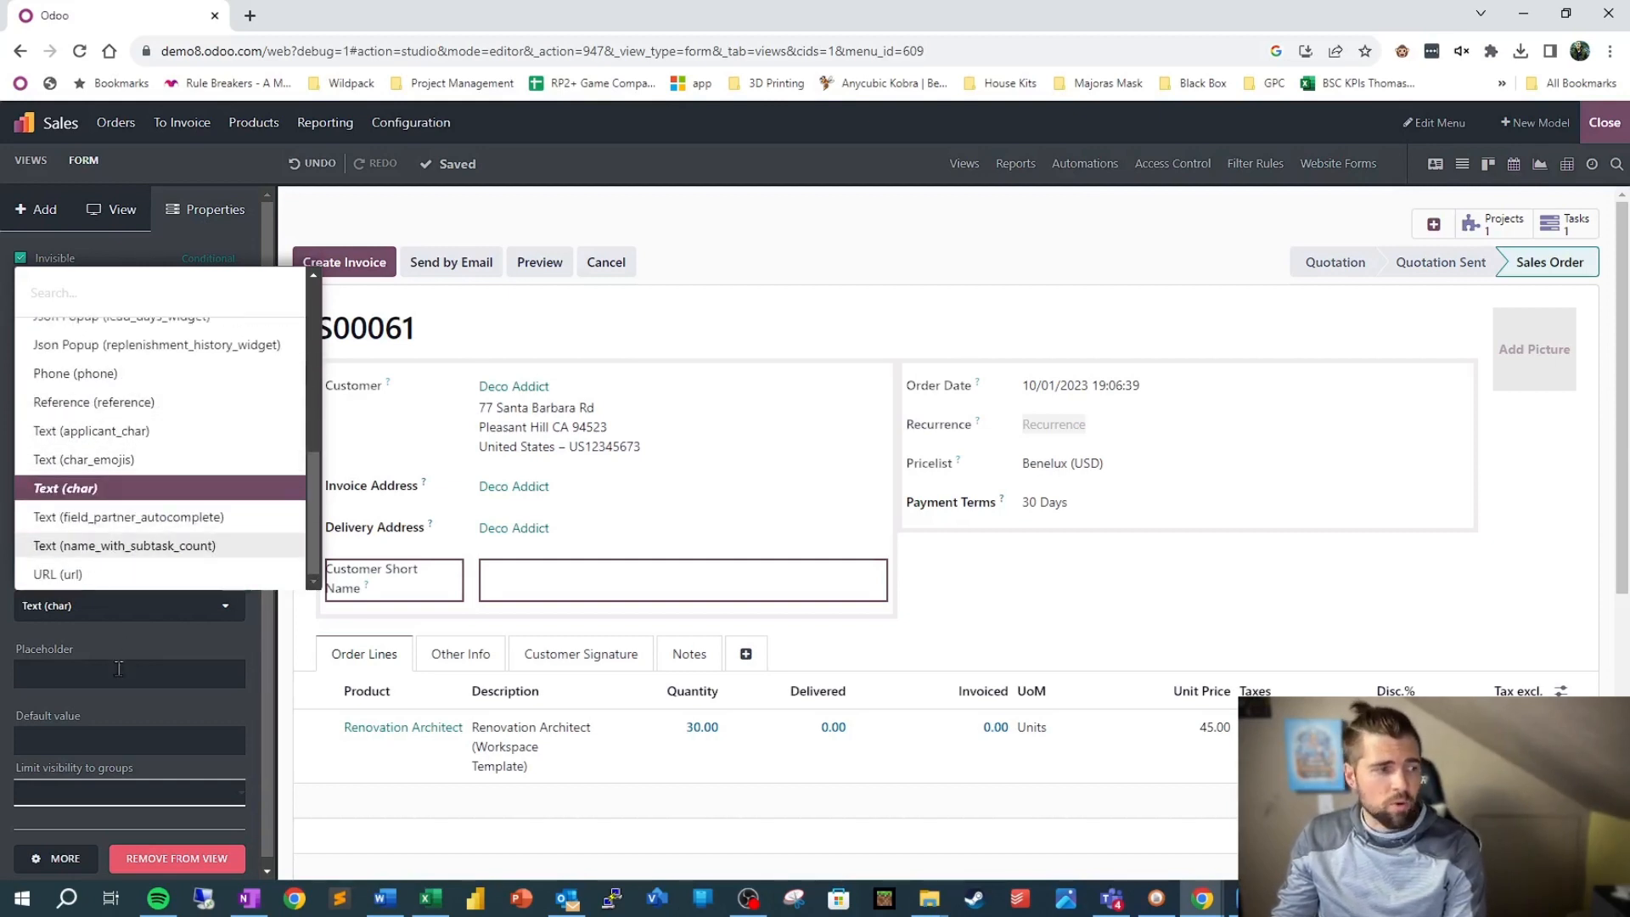
{"action": "left_click", "coordinate": [129, 672]}
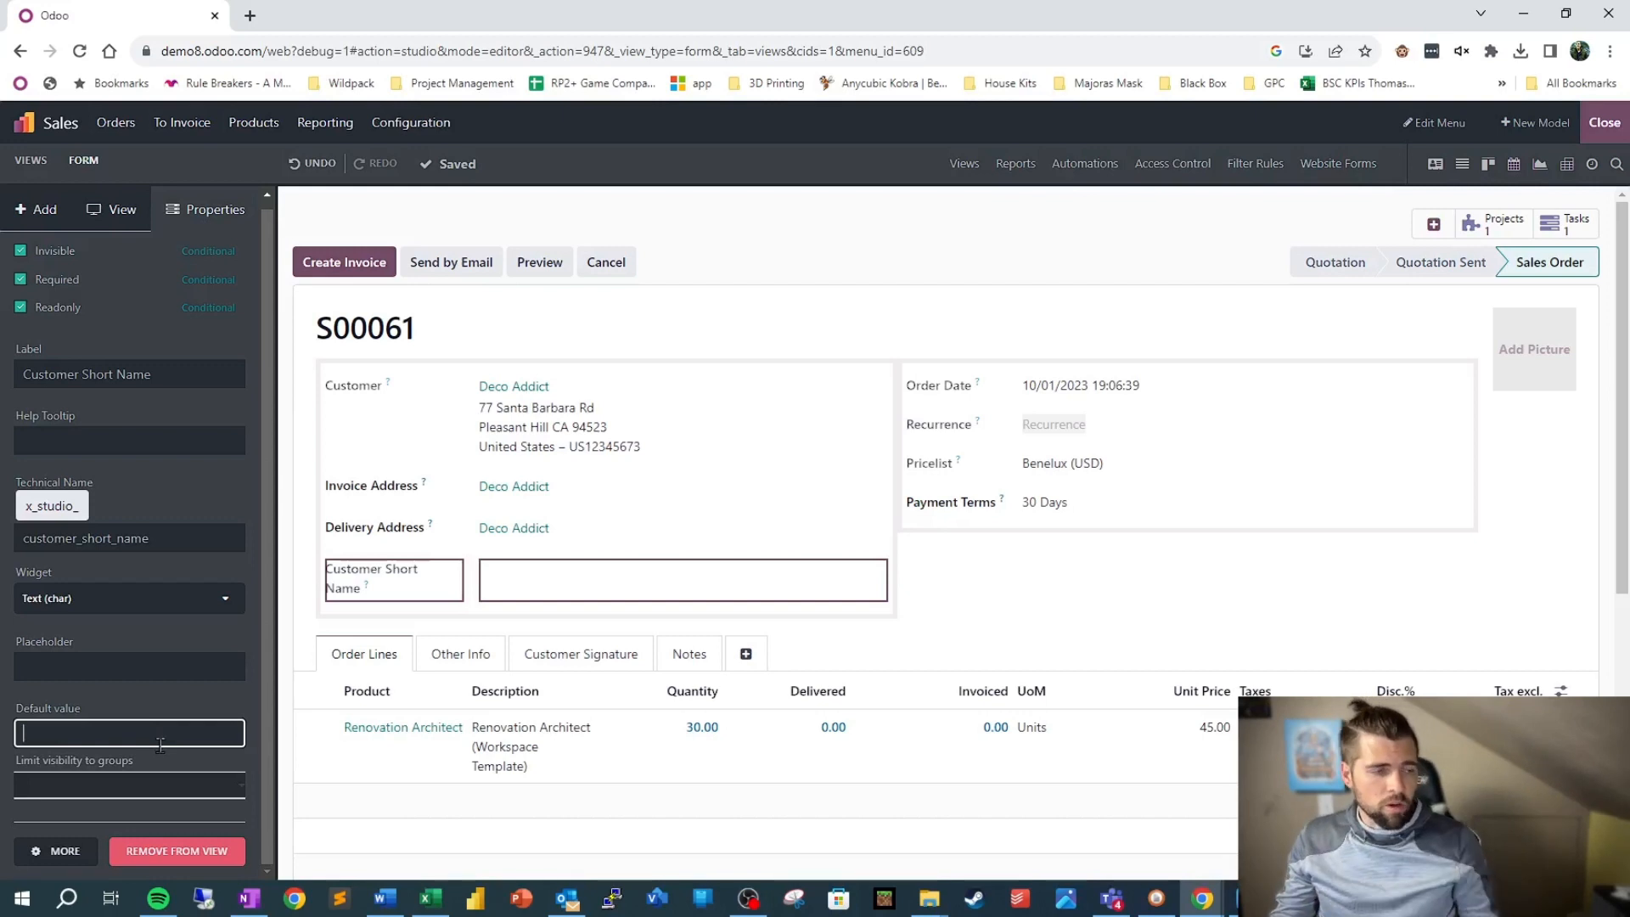
- Show the user groups available for limiting Customer Short Name's visibility
{"action": "left_click", "coordinate": [128, 784]}
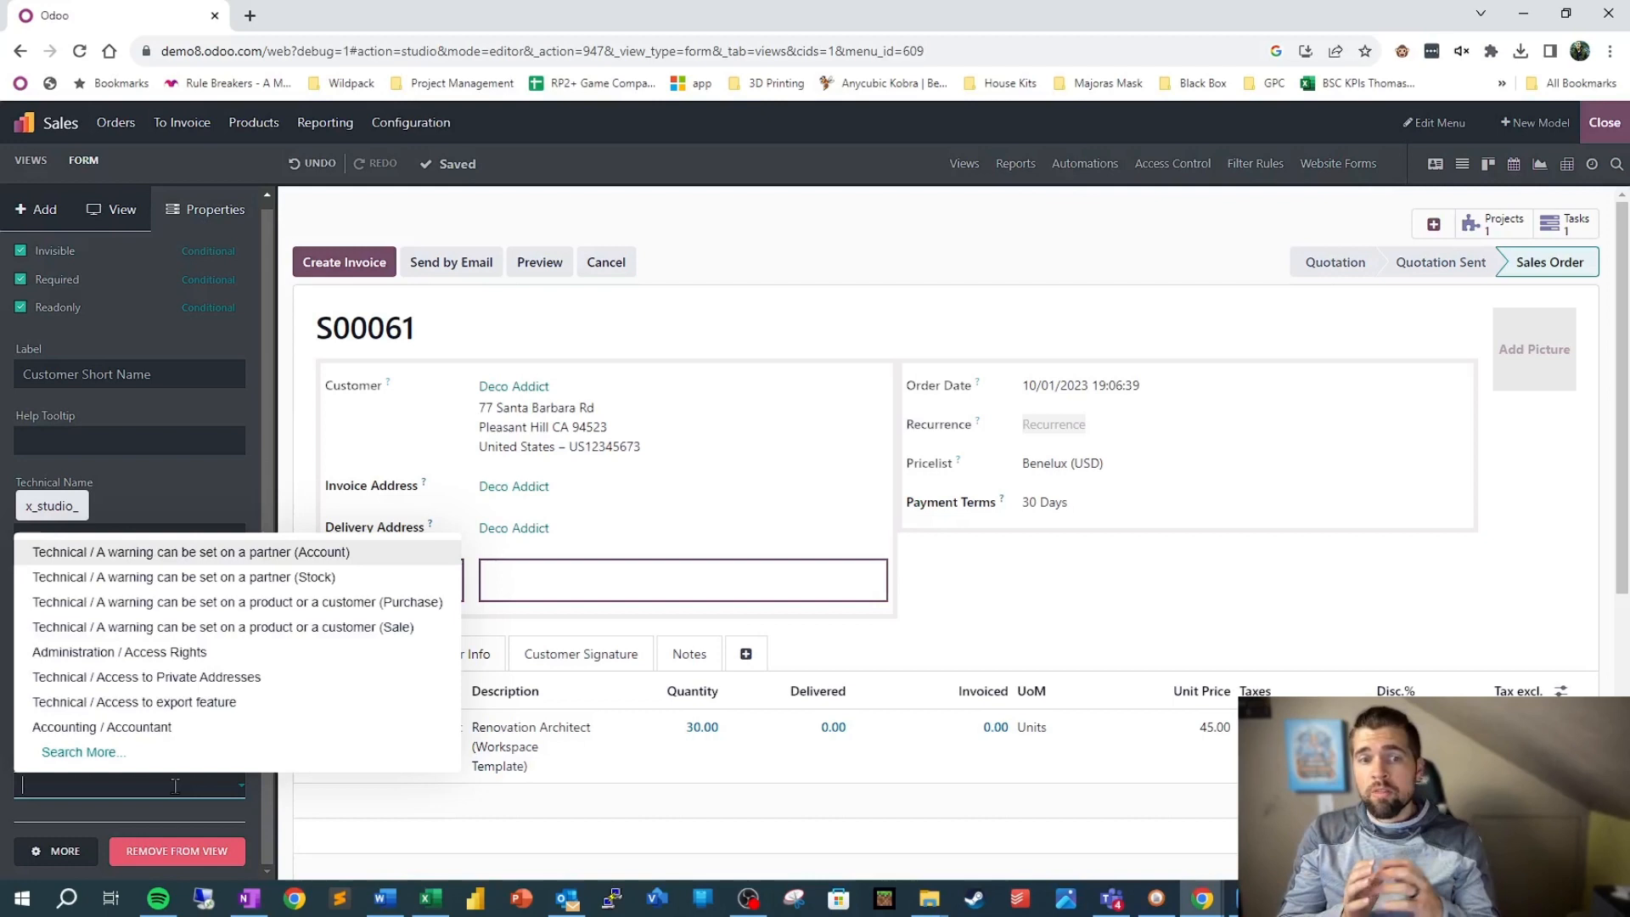
{"action": "mouse_move", "coordinate": [207, 708]}
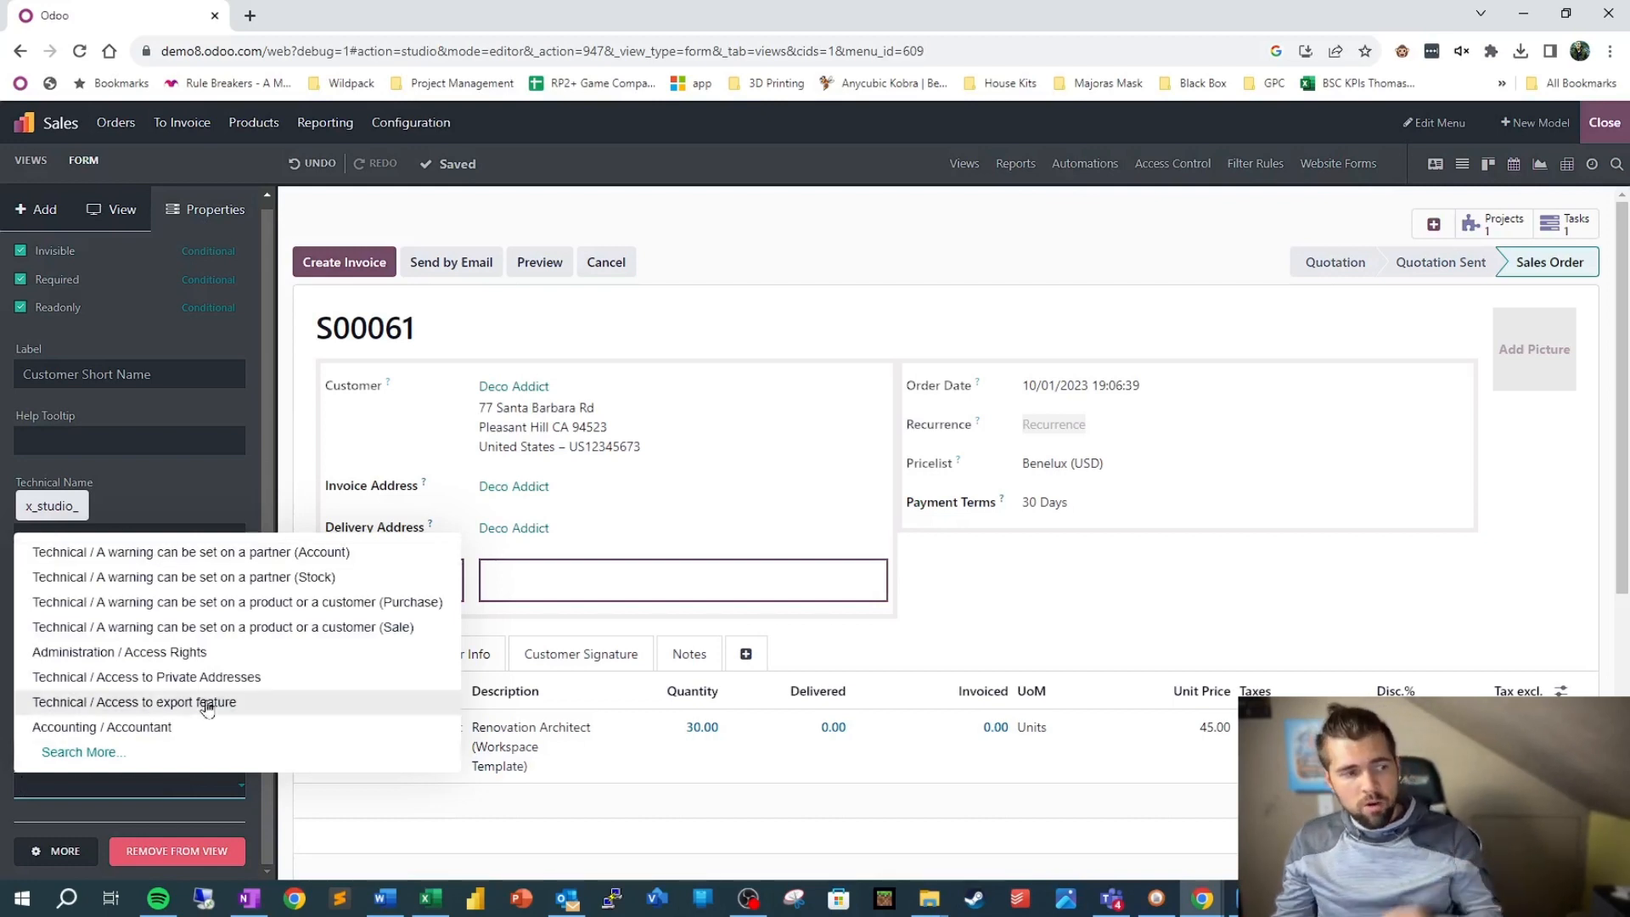
{"action": "mouse_move", "coordinate": [403, 783]}
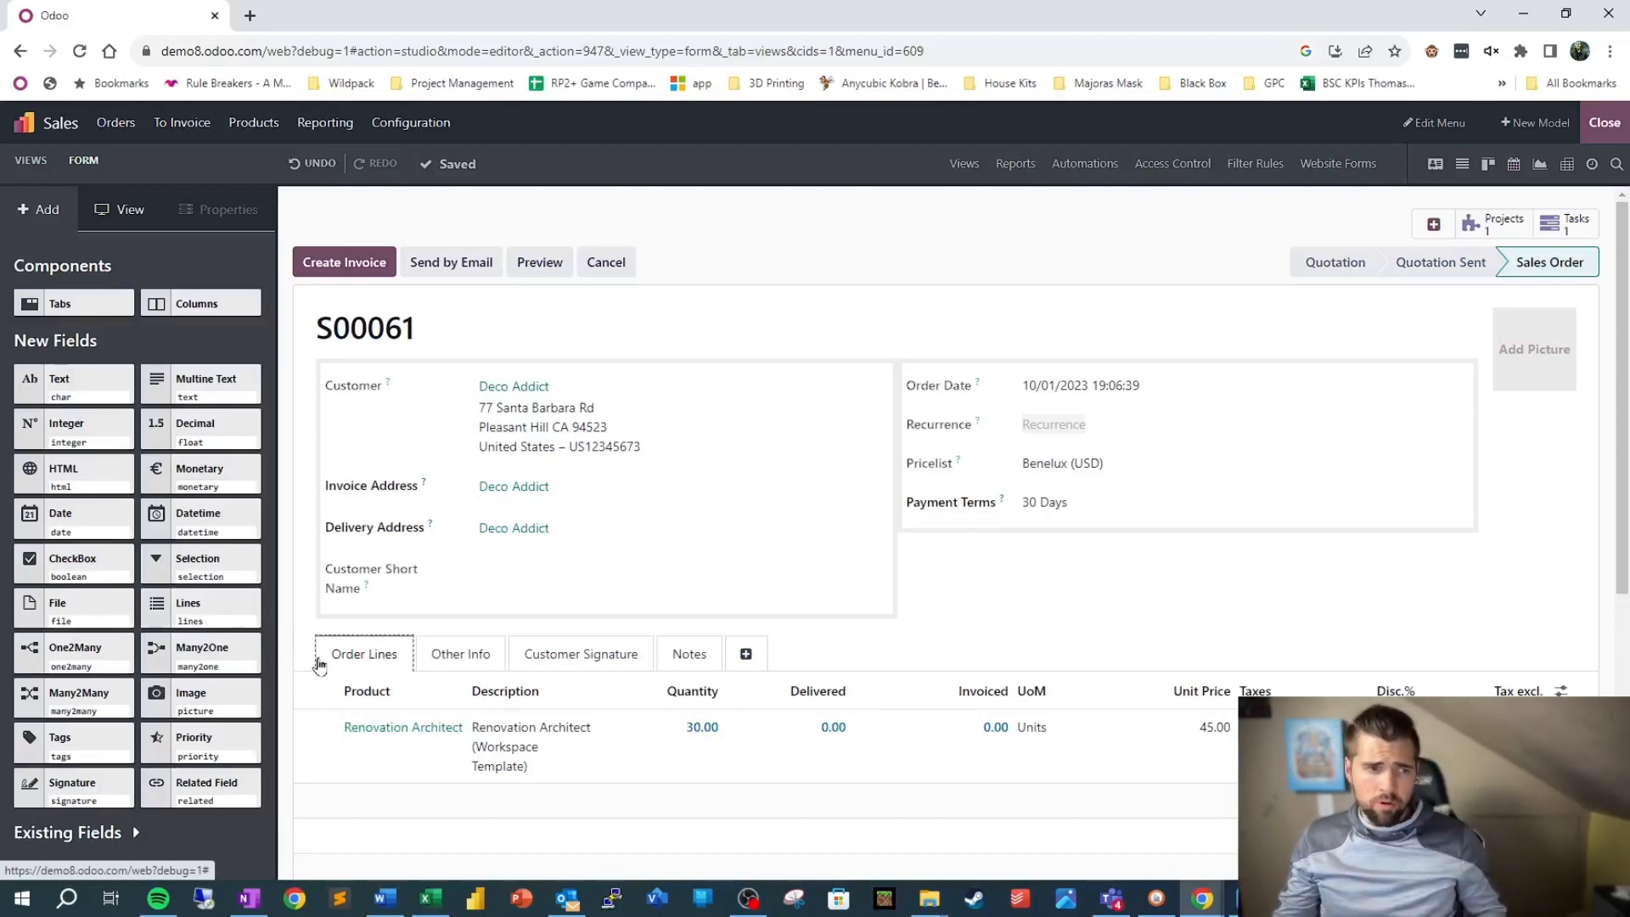
{"action": "mouse_move", "coordinate": [205, 665]}
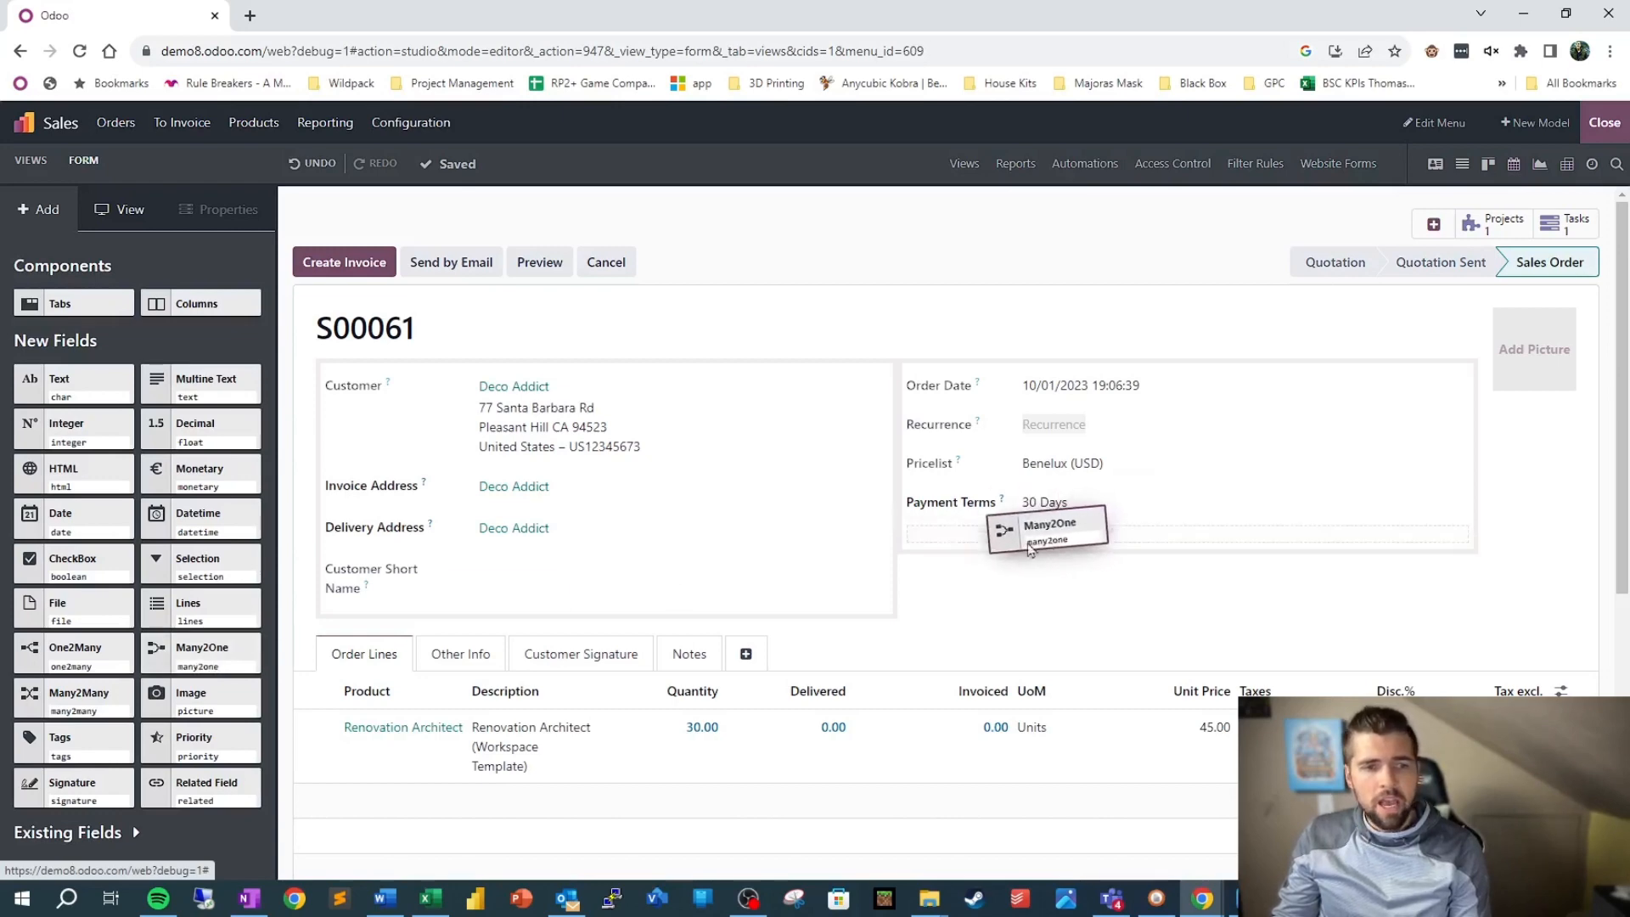
- Drop a new Many2One field onto the order form below Payment Terms
{"action": "left_click", "coordinate": [1046, 527]}
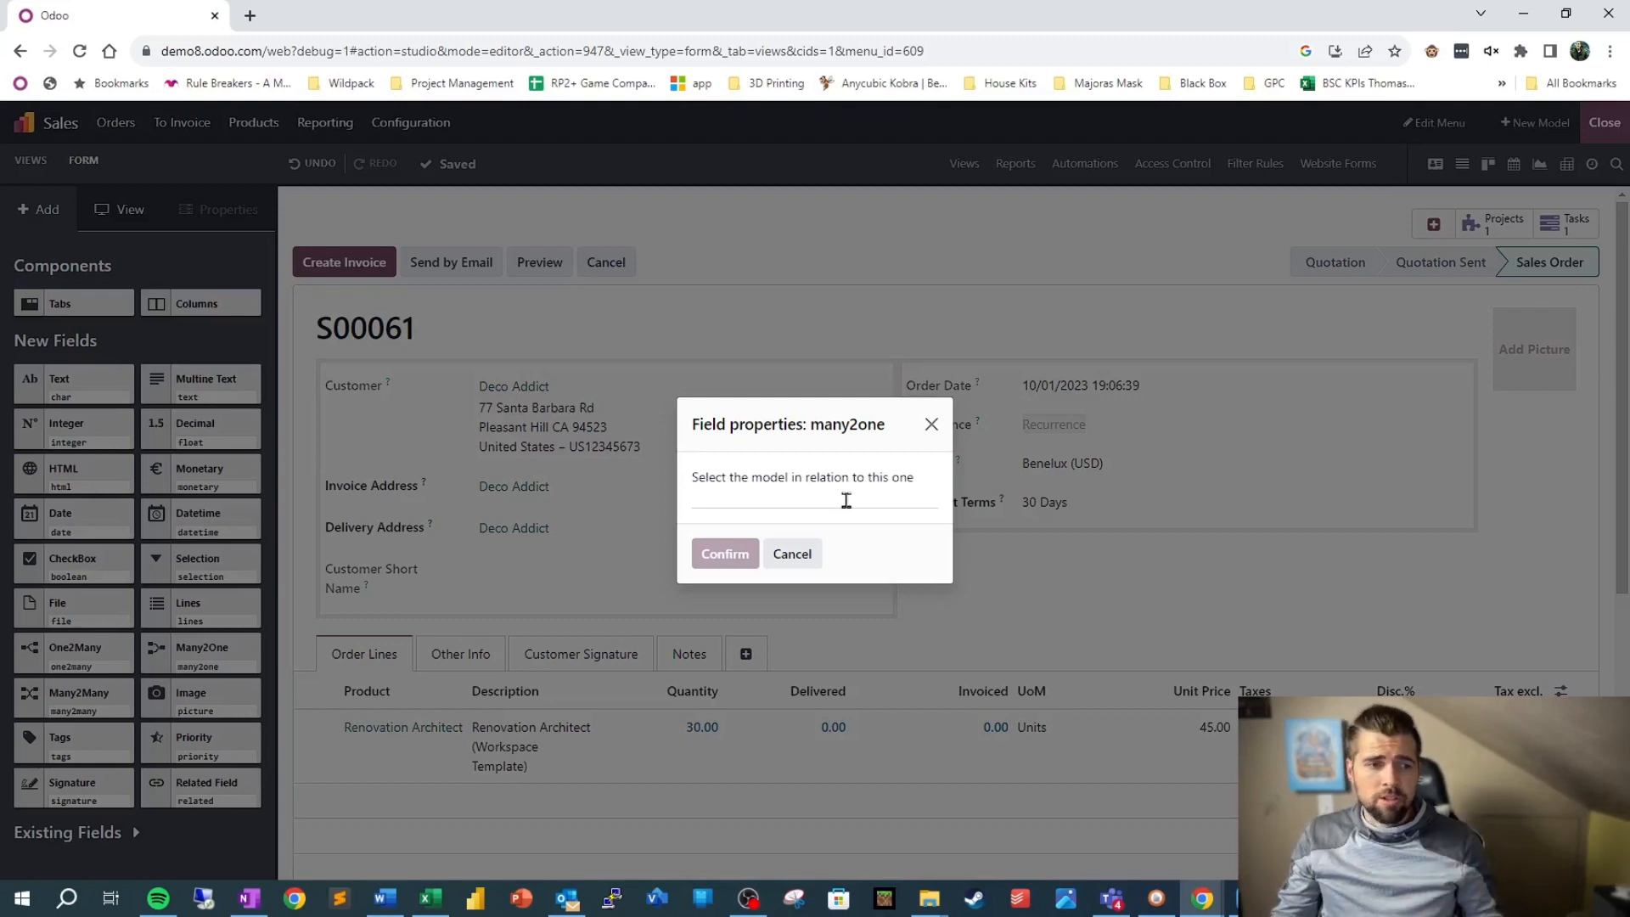
- Relate the new Many2One field to the Warehouse model and confirm
{"action": "left_click", "coordinate": [813, 498]}
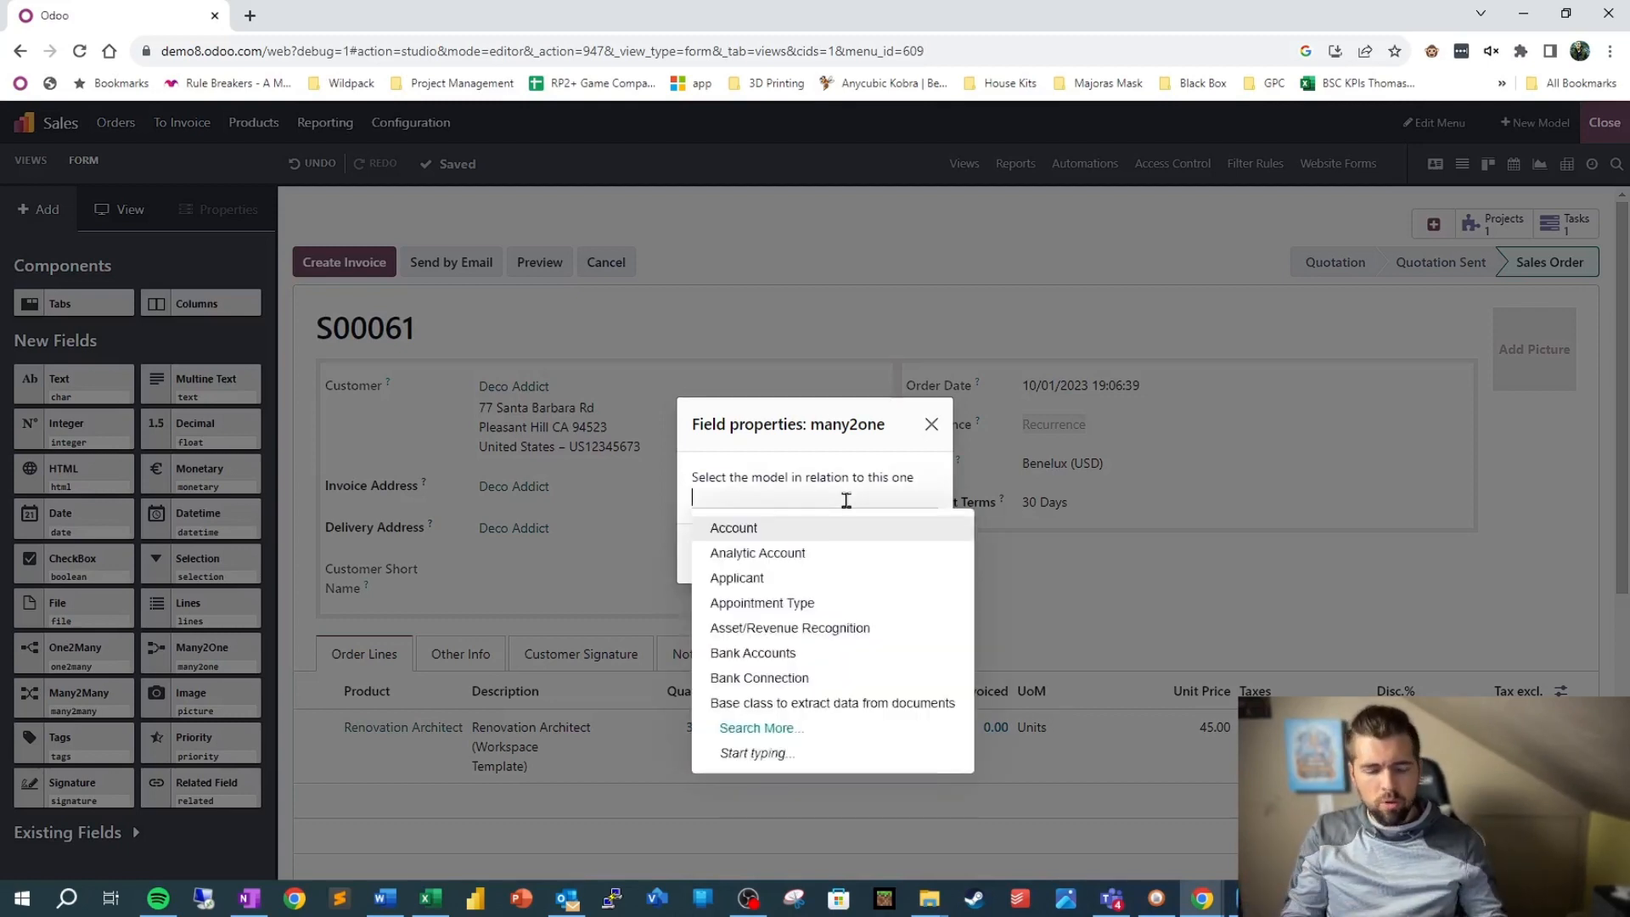
{"action": "type", "text": "warehouse"}
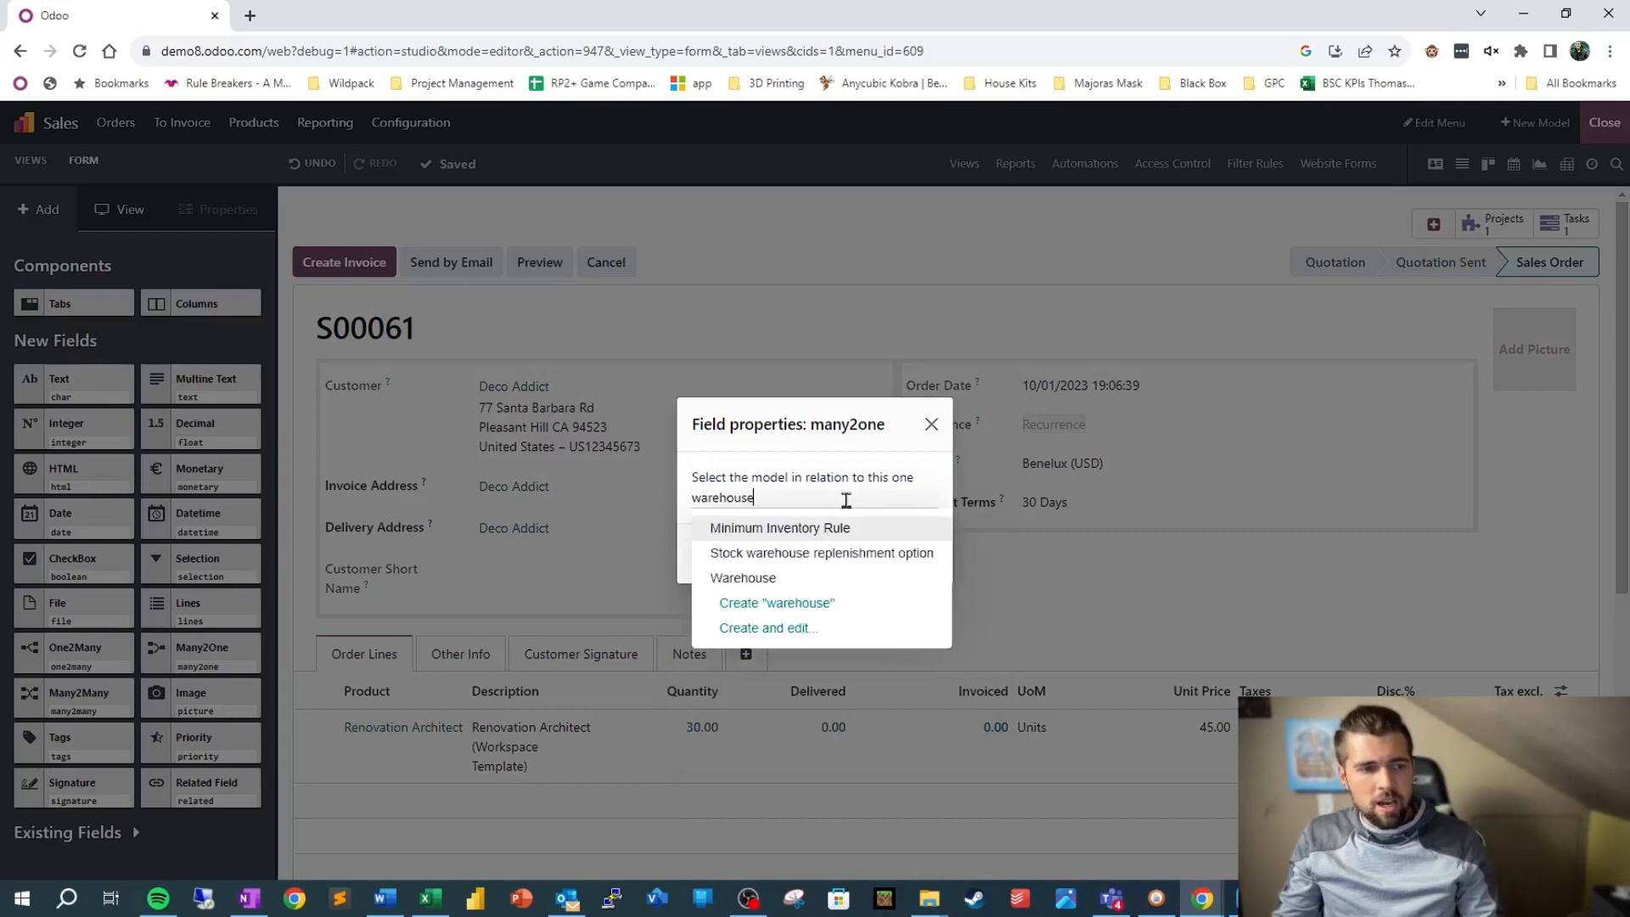
{"action": "left_click", "coordinate": [741, 577]}
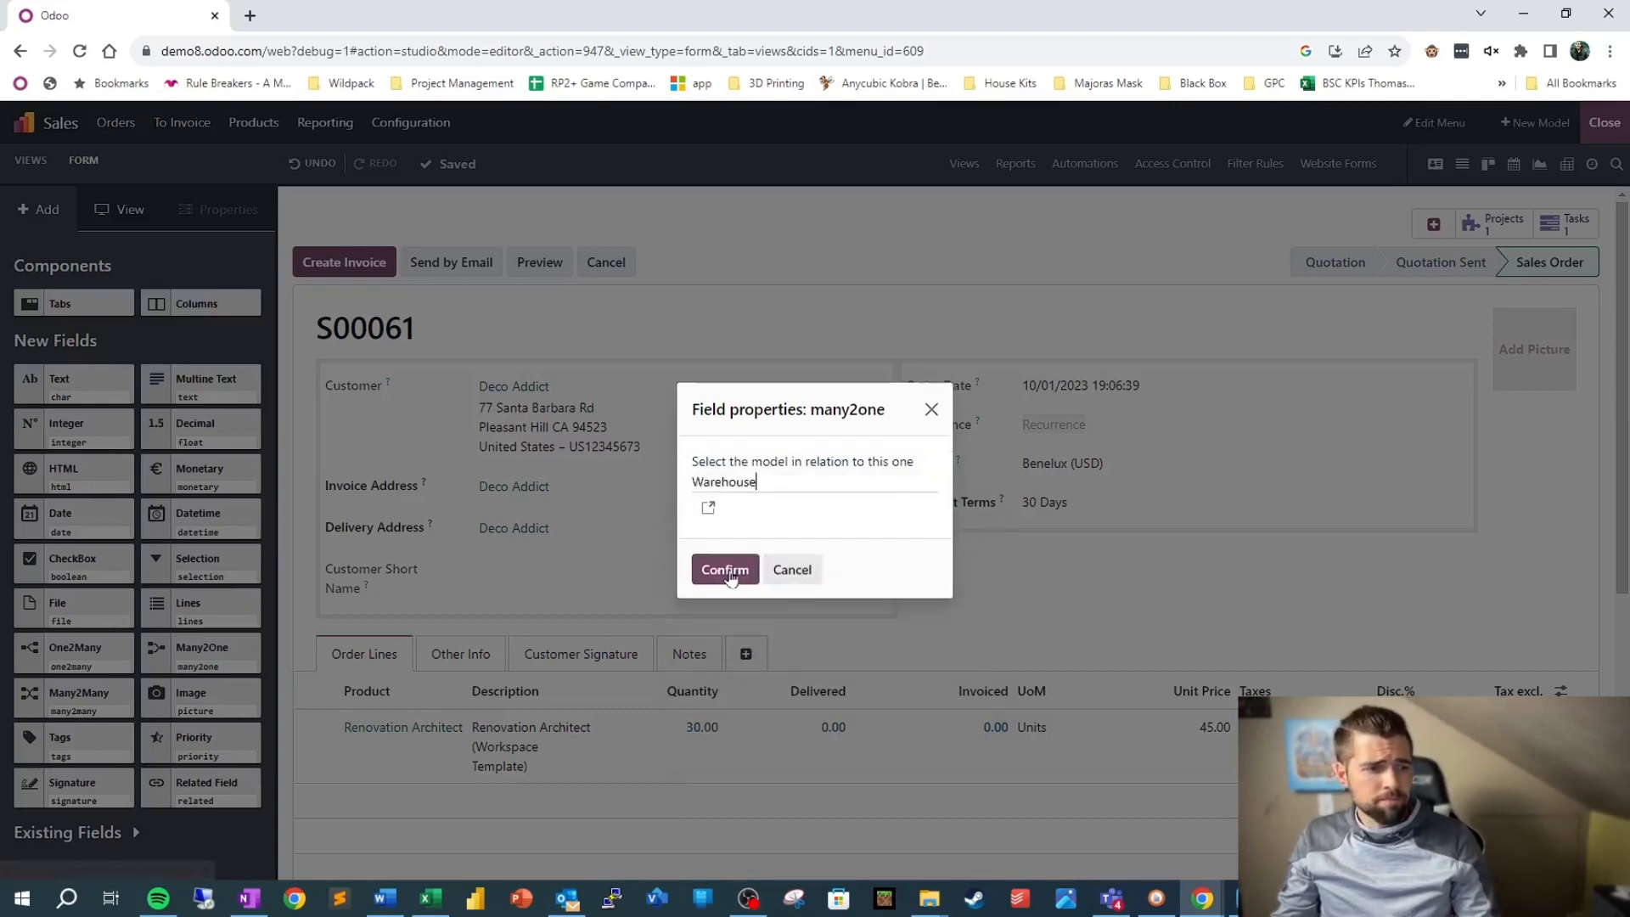
{"action": "left_click", "coordinate": [724, 568]}
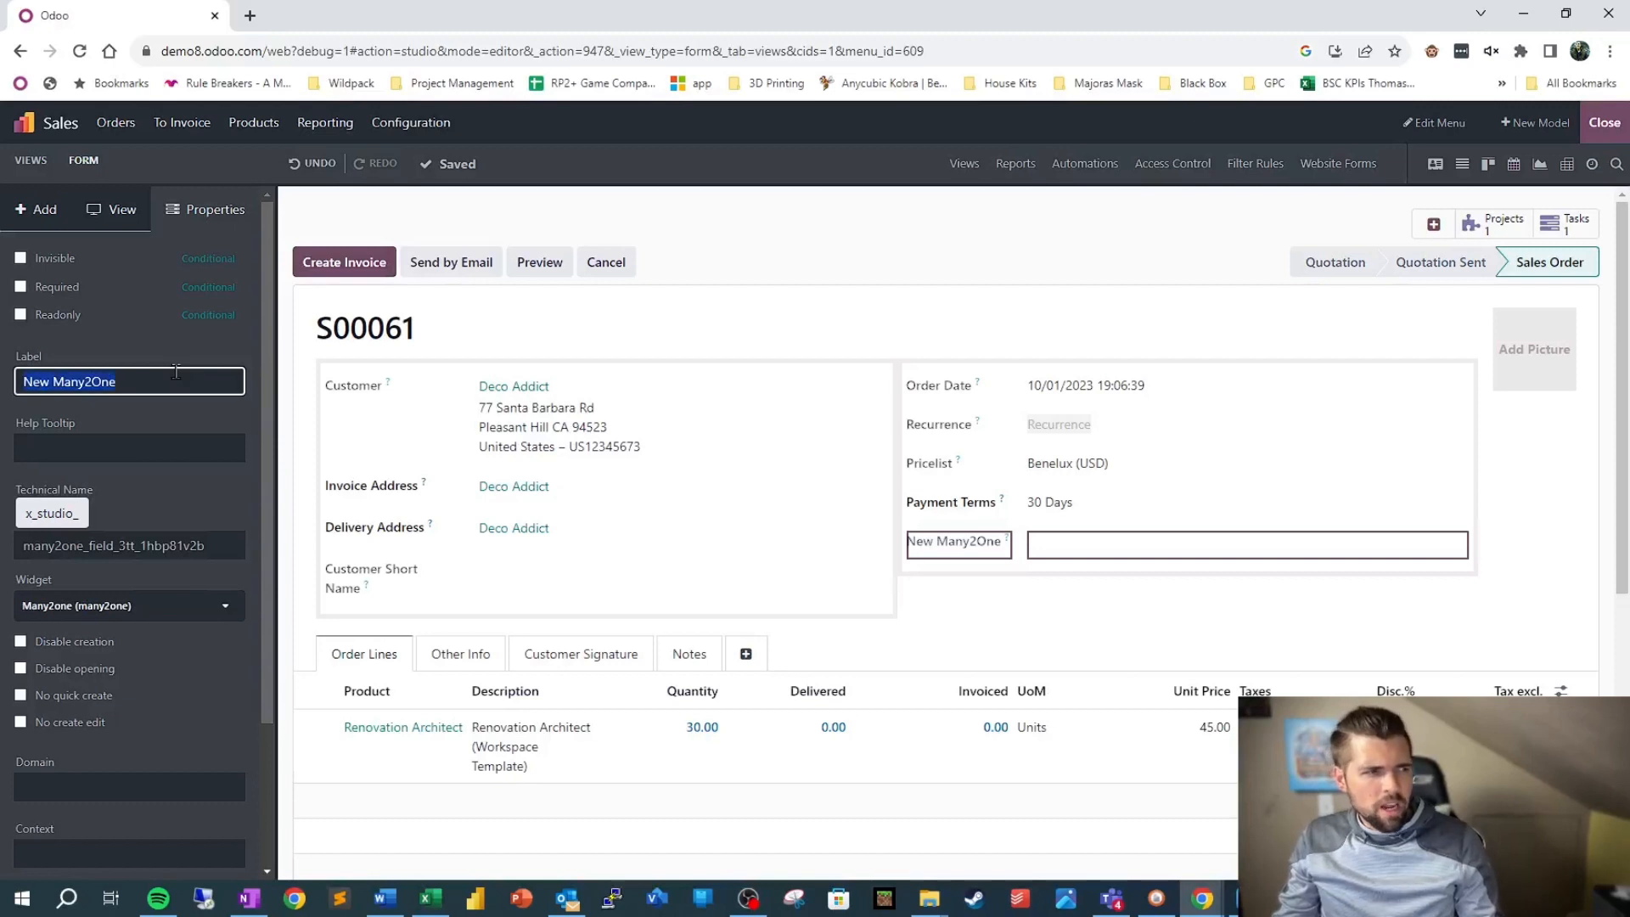
- Set the field label to 'Warehouse' from the suggestions
{"action": "type", "text": "Wareho"}
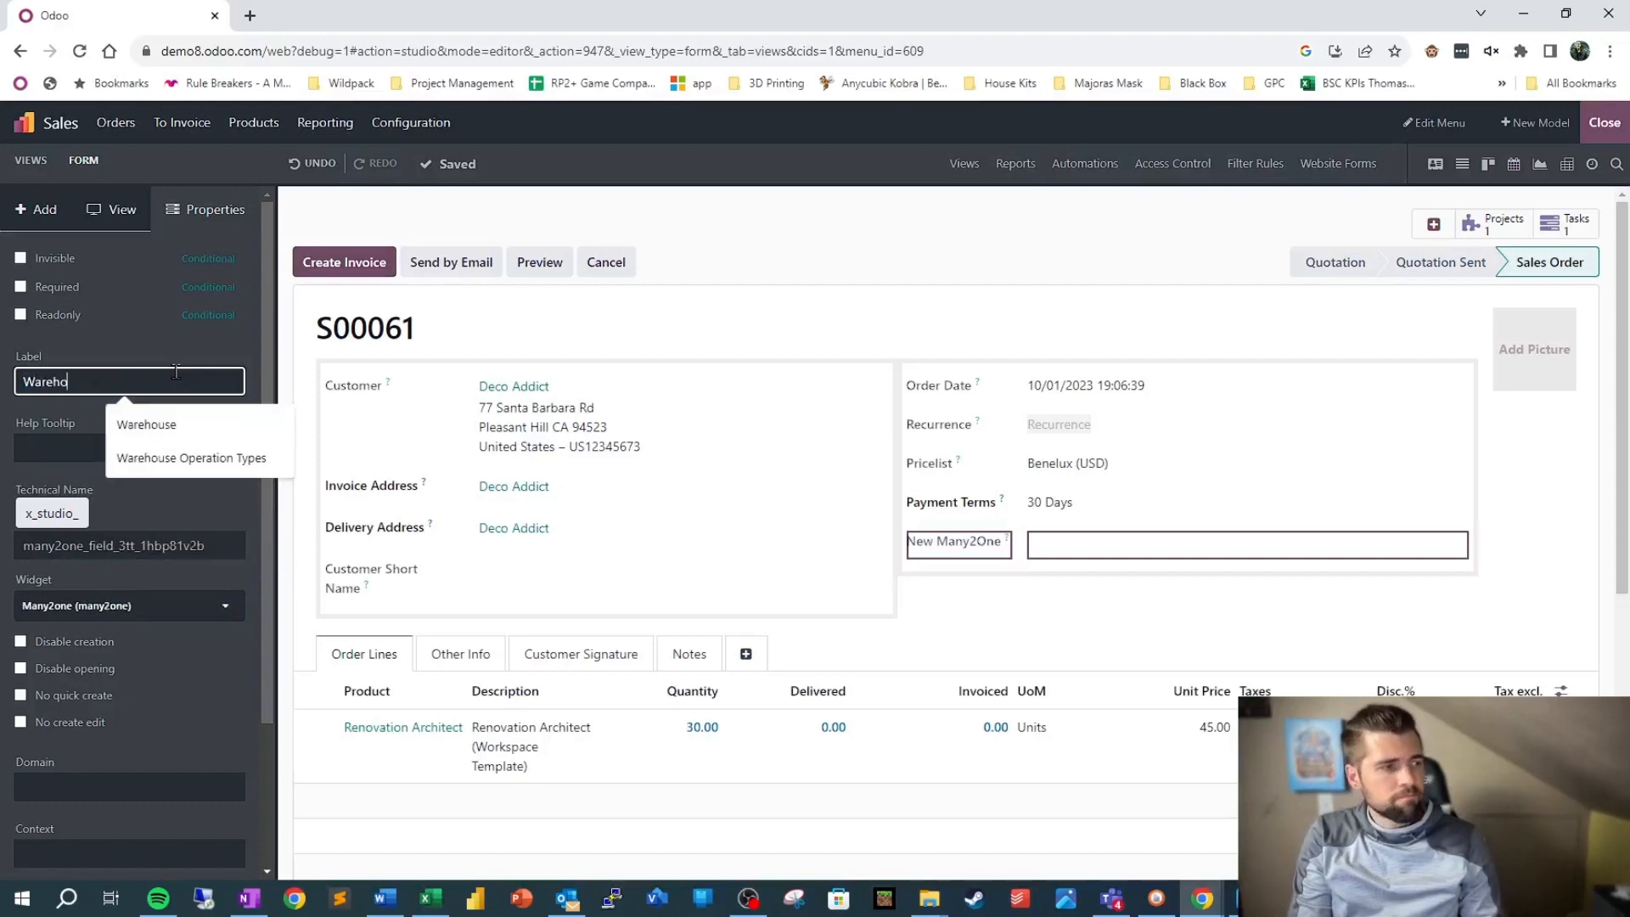
{"action": "left_click", "coordinate": [145, 424]}
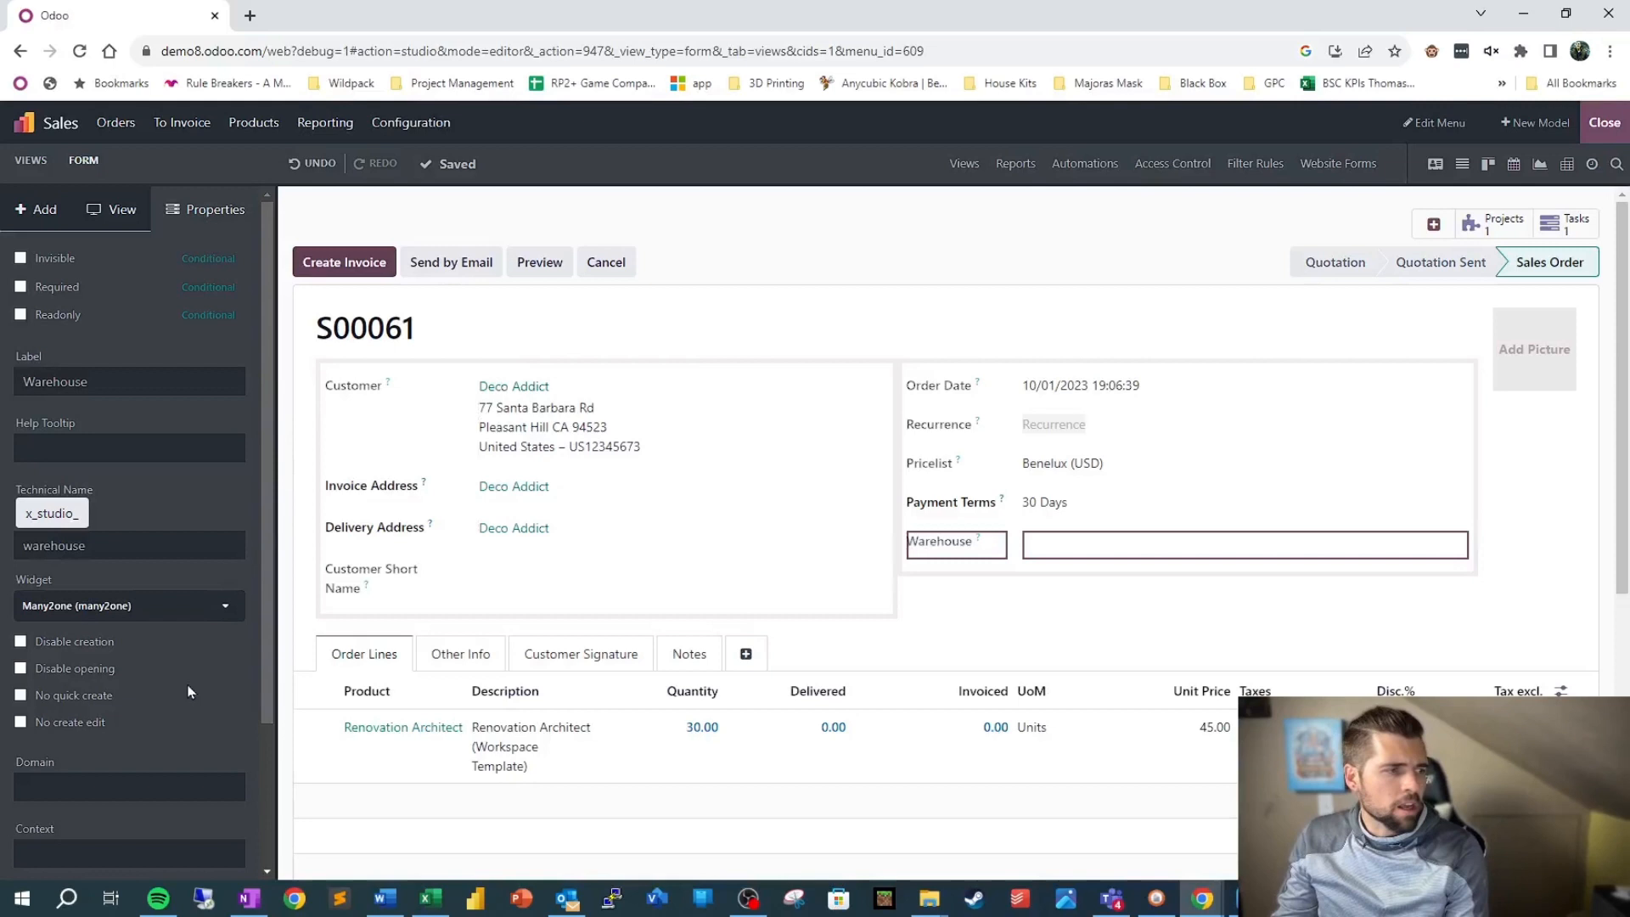
{"action": "scroll", "scroll_direction": "down", "scroll_amount": 3}
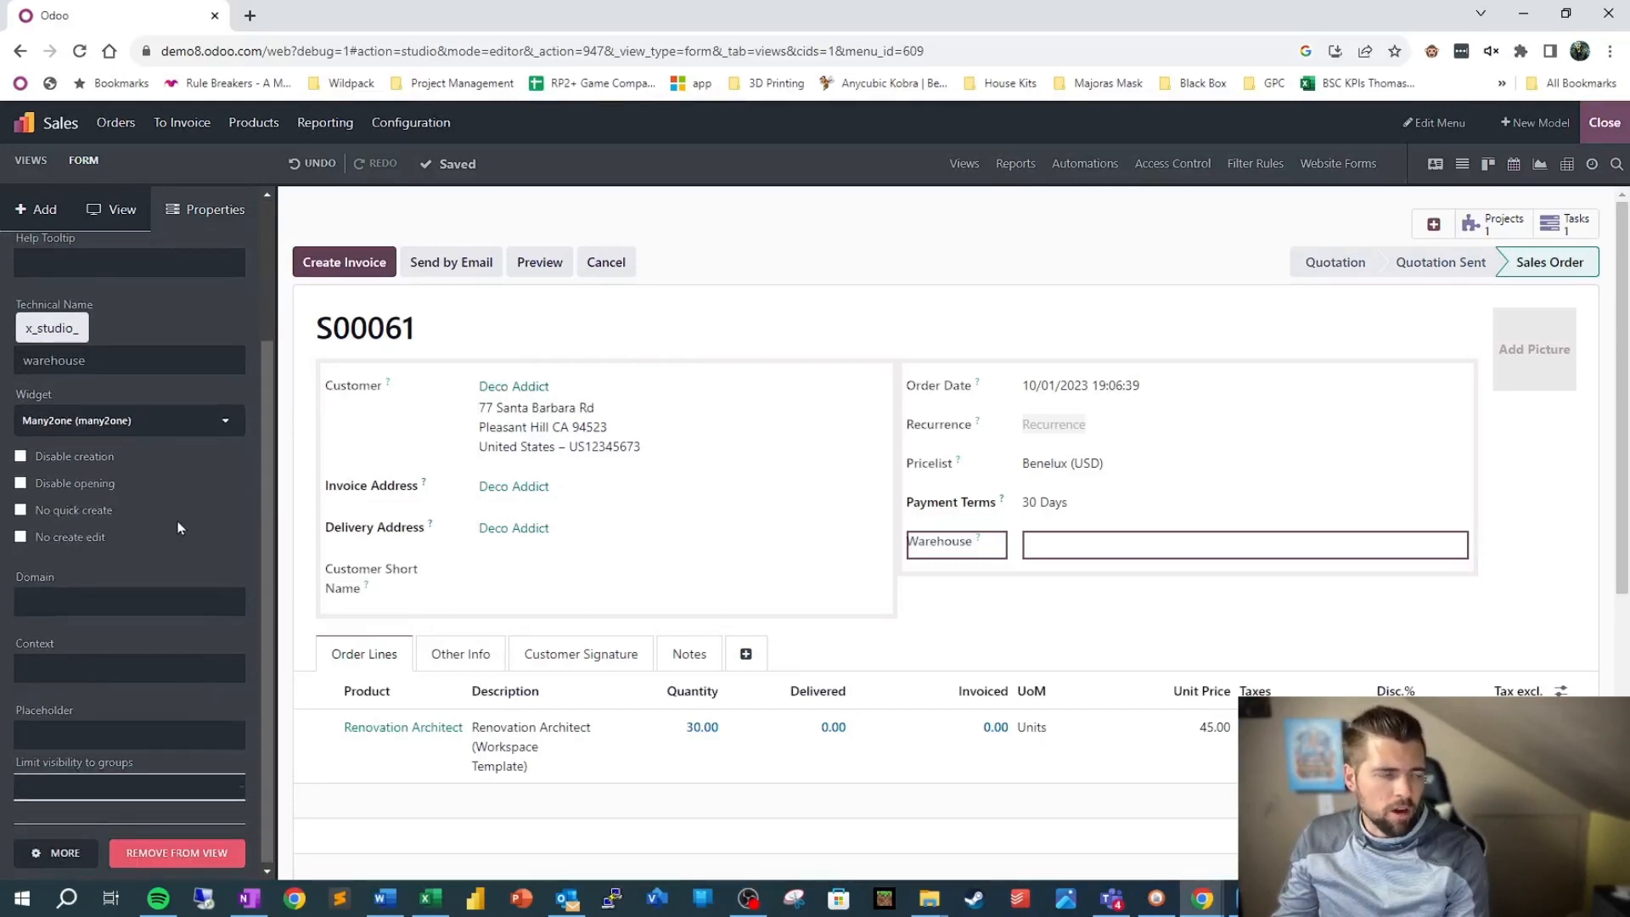
{"action": "mouse_move", "coordinate": [93, 460]}
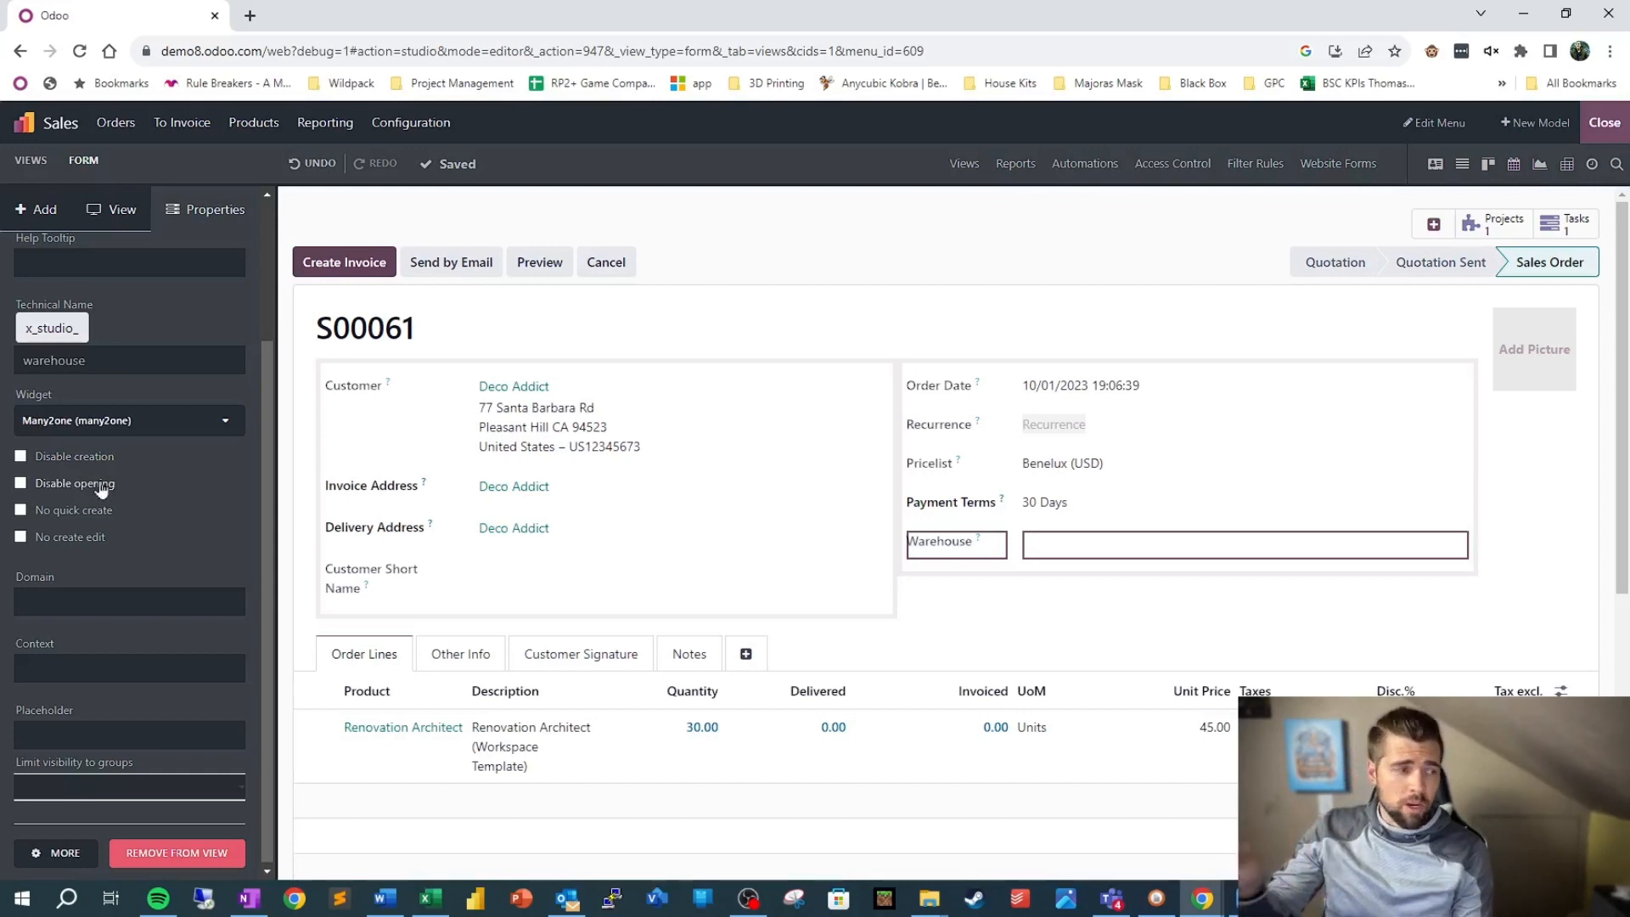
{"action": "mouse_move", "coordinate": [135, 555]}
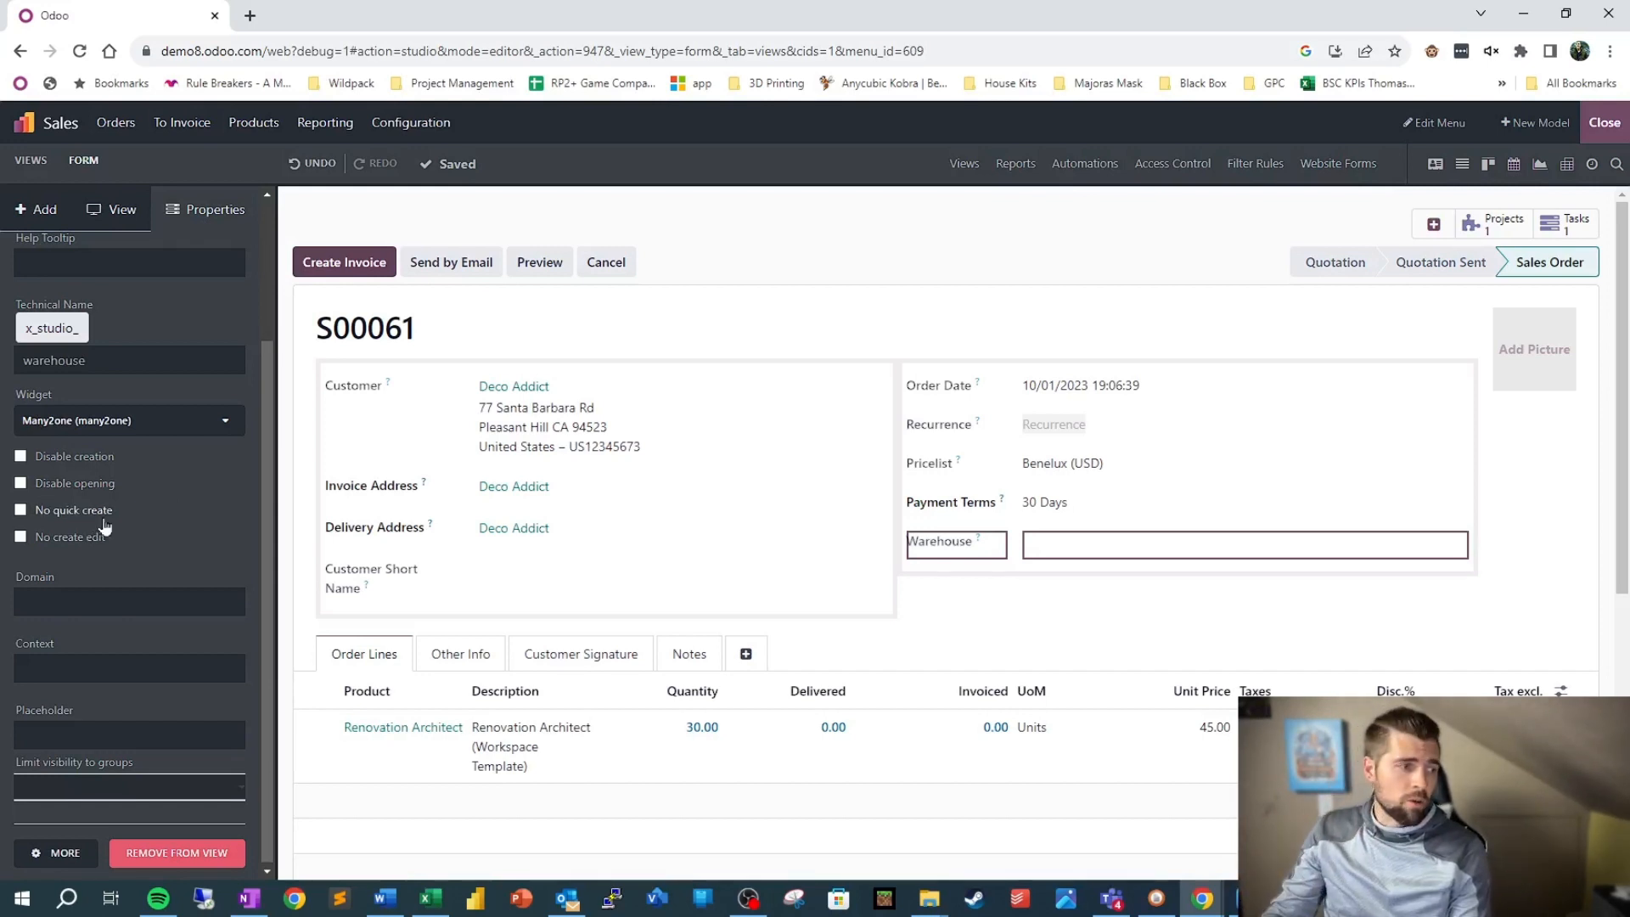
{"action": "mouse_move", "coordinate": [103, 551]}
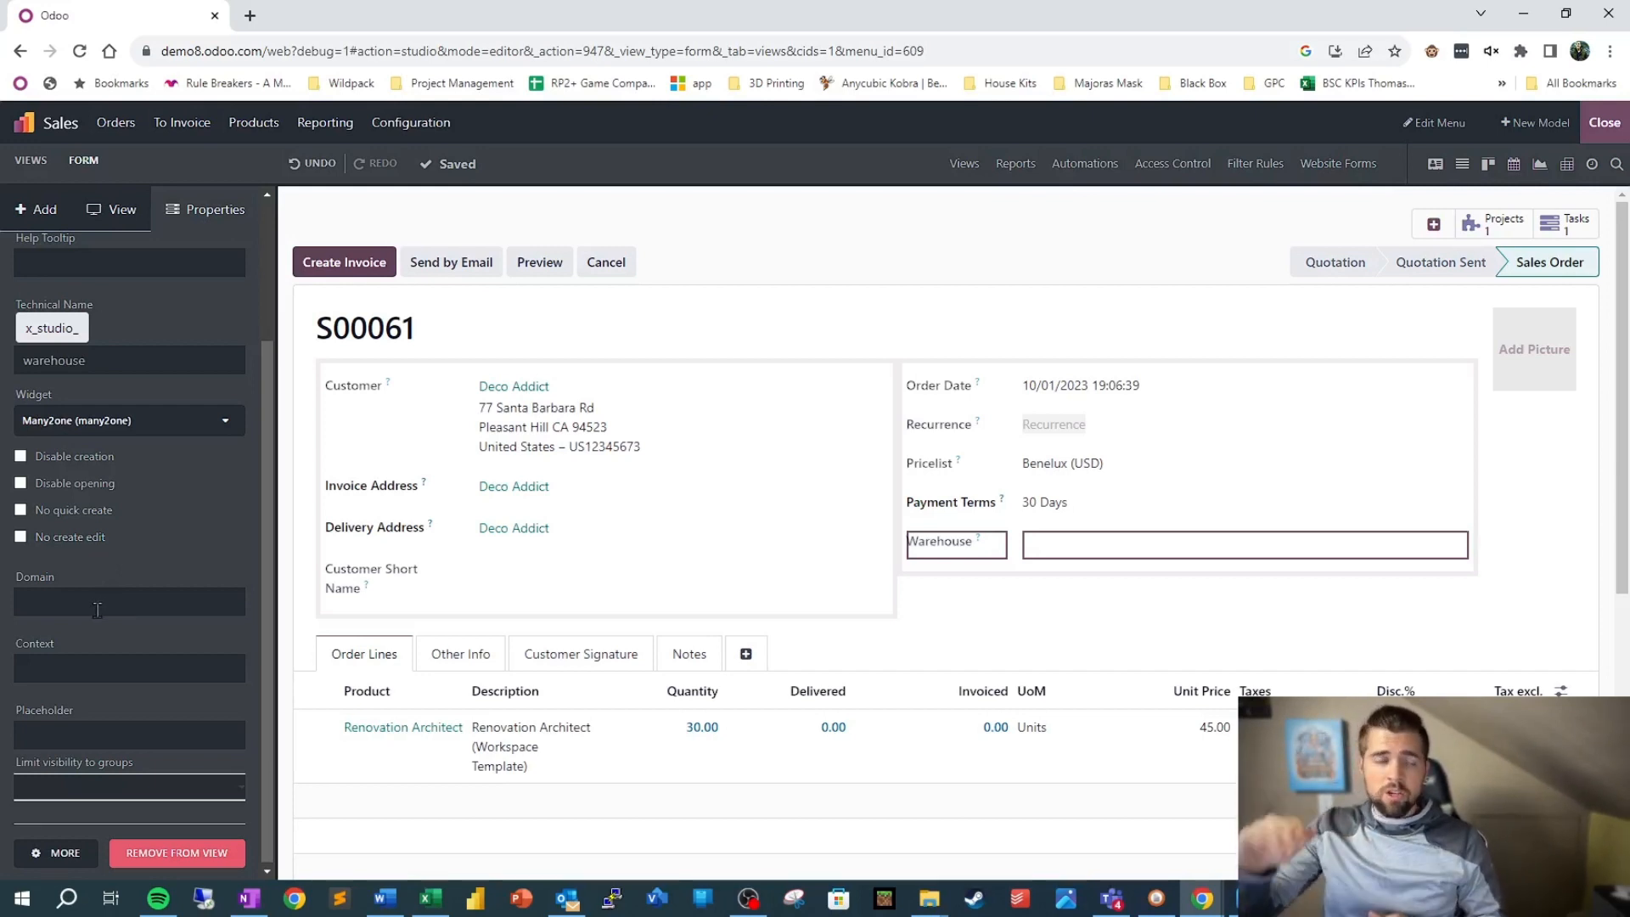
- Give the Warehouse field a domain rule on Company equal to 1 and confirm
{"action": "left_click", "coordinate": [128, 600]}
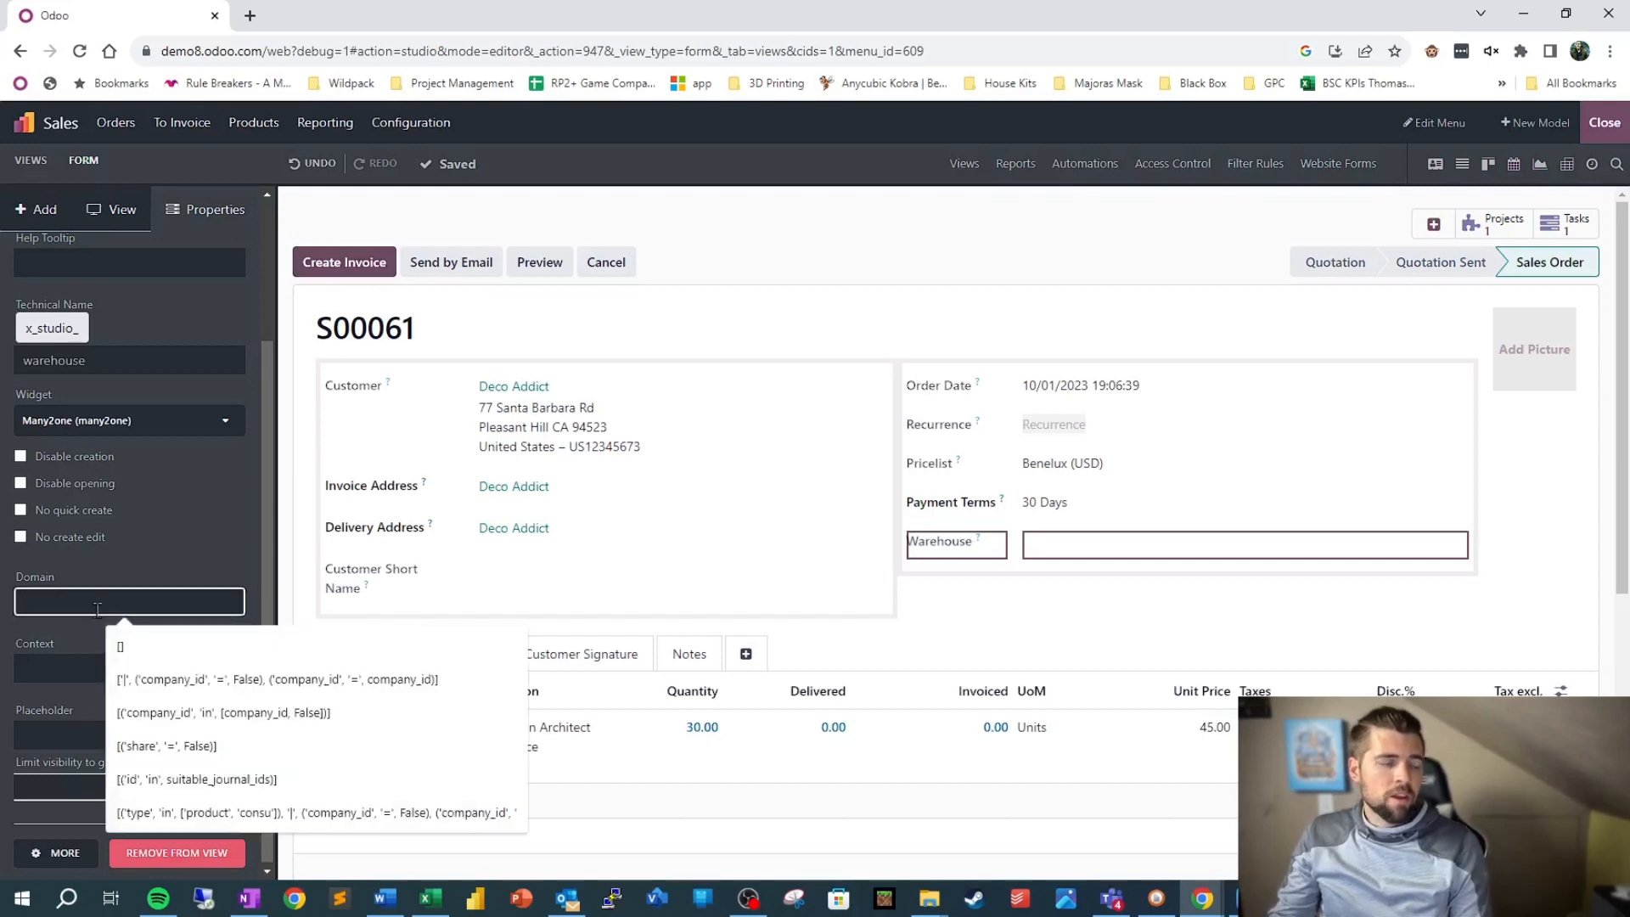
{"action": "left_click", "coordinate": [128, 601]}
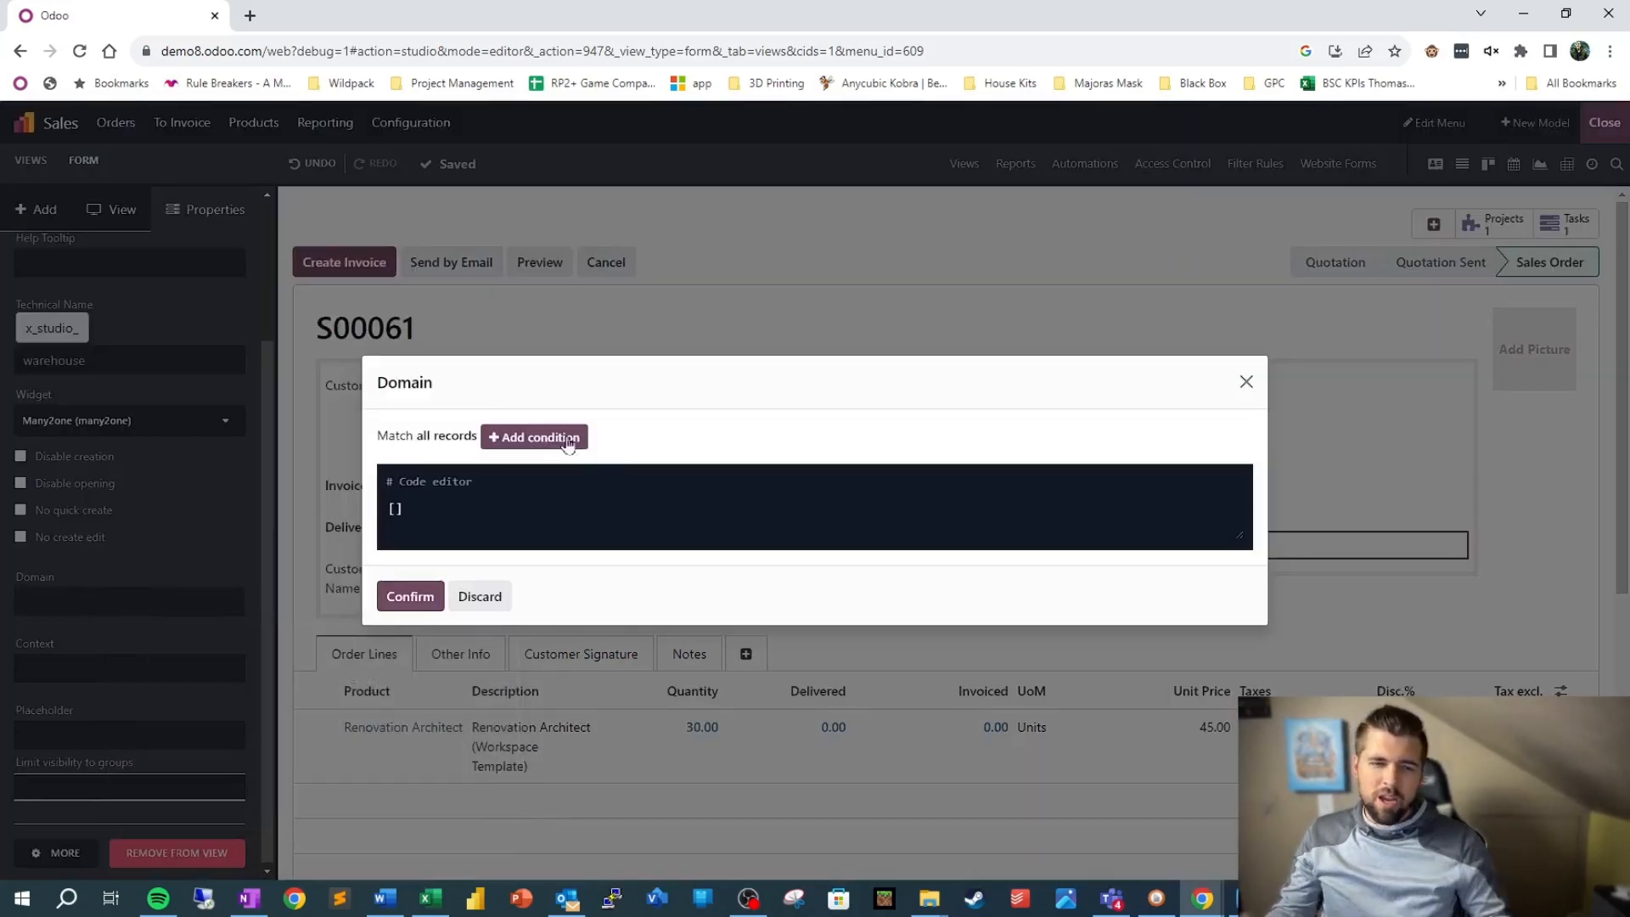
{"action": "left_click", "coordinate": [533, 436]}
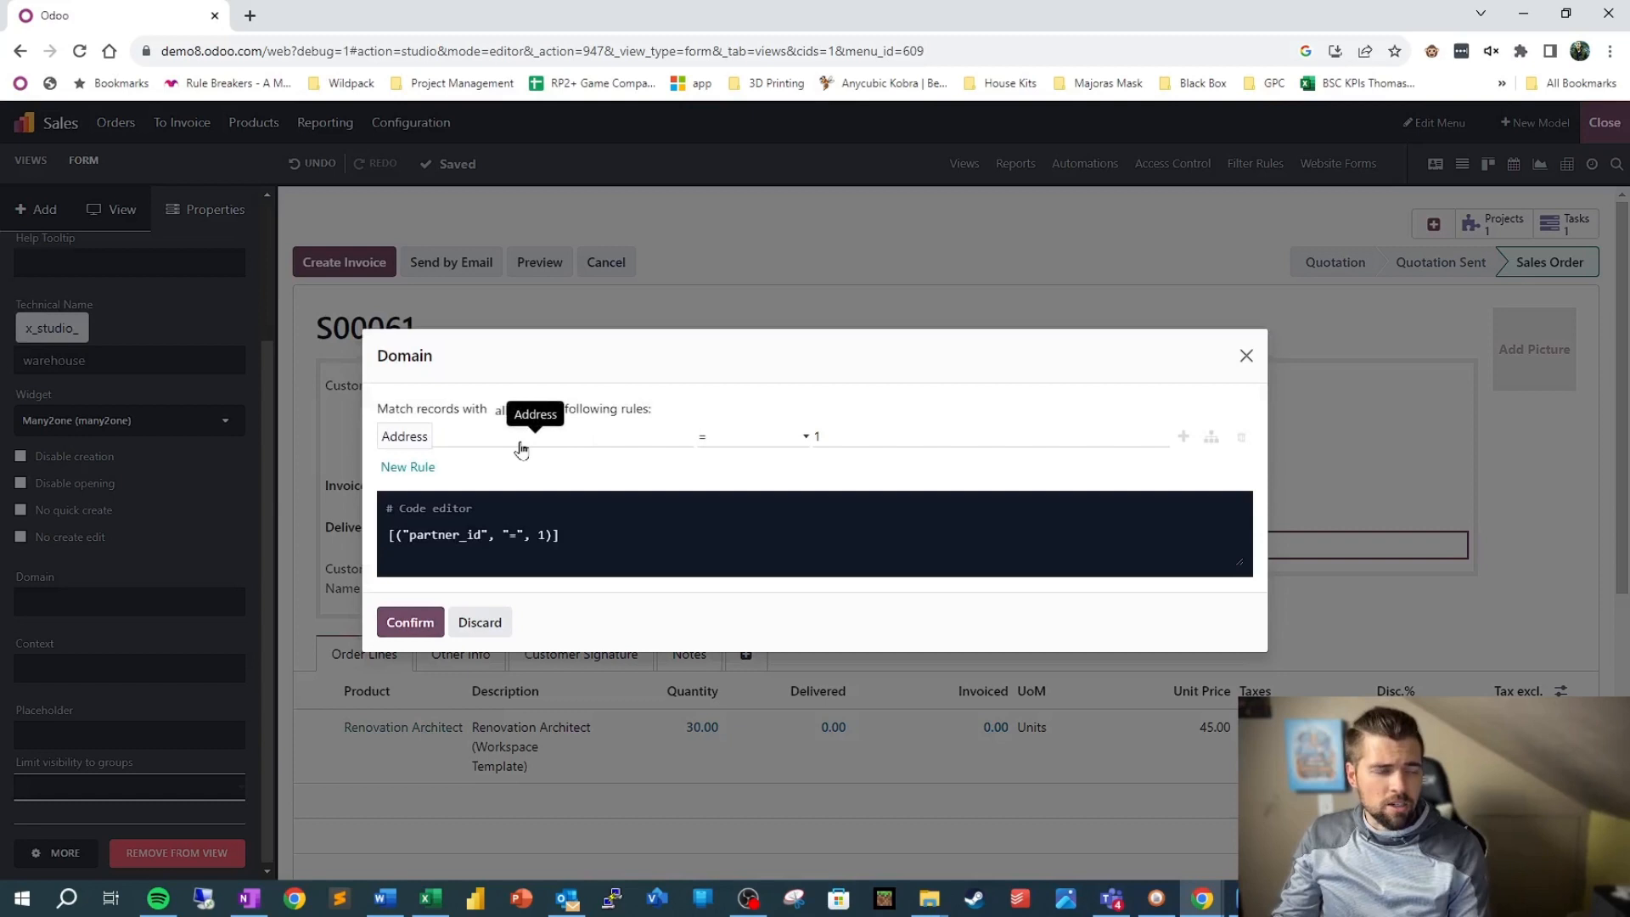
{"action": "left_click", "coordinate": [436, 436]}
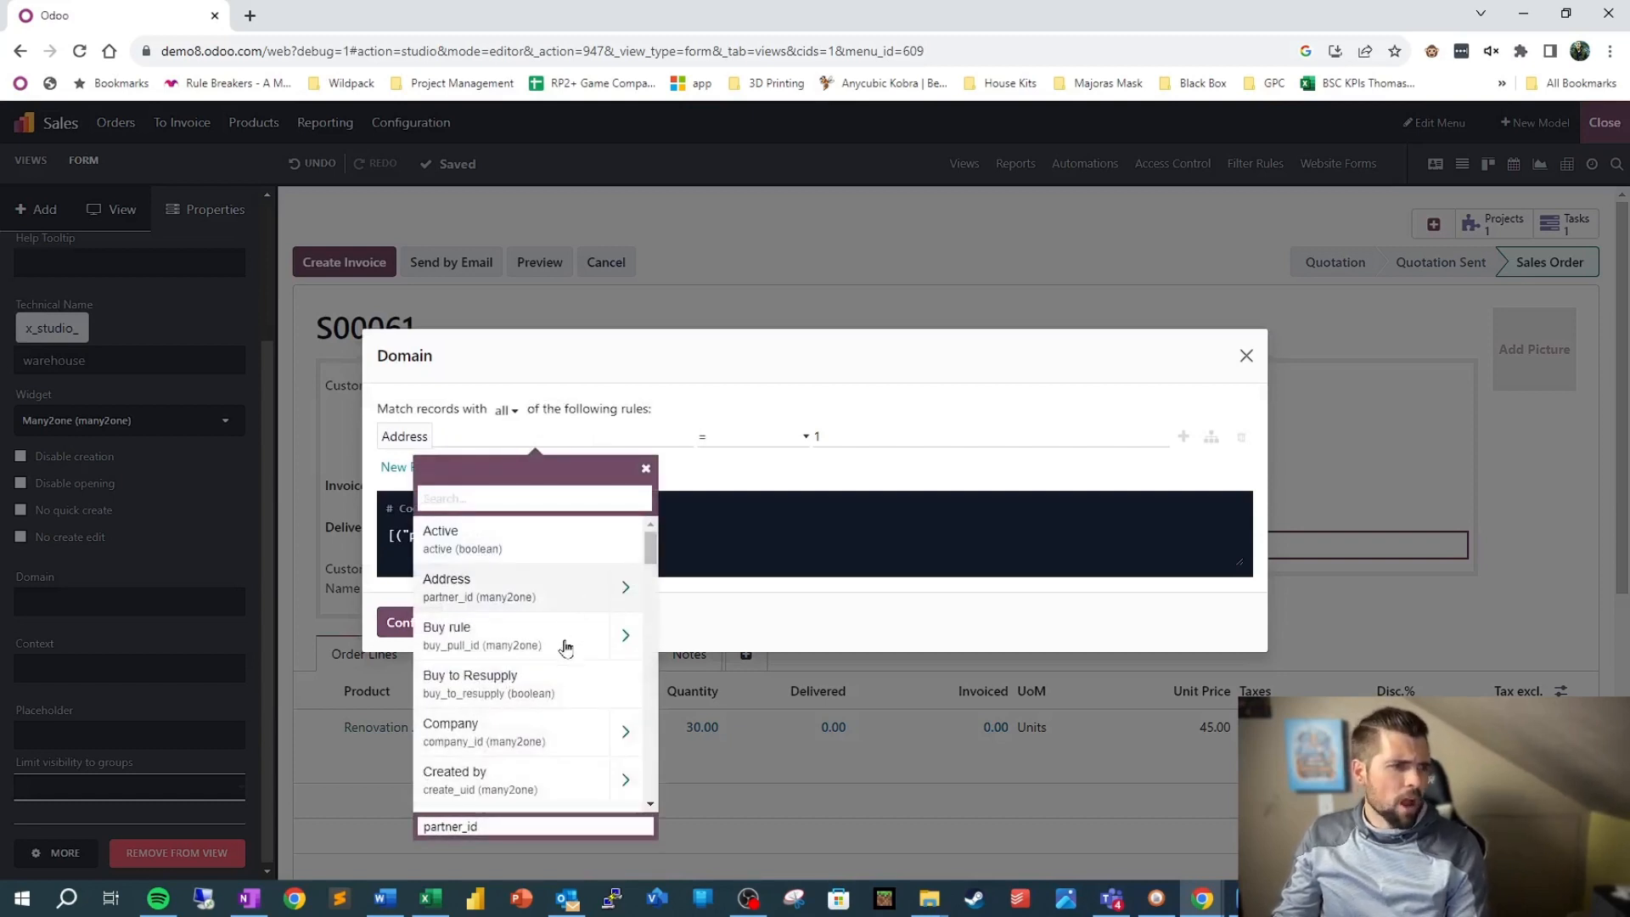
{"action": "mouse_move", "coordinate": [560, 731]}
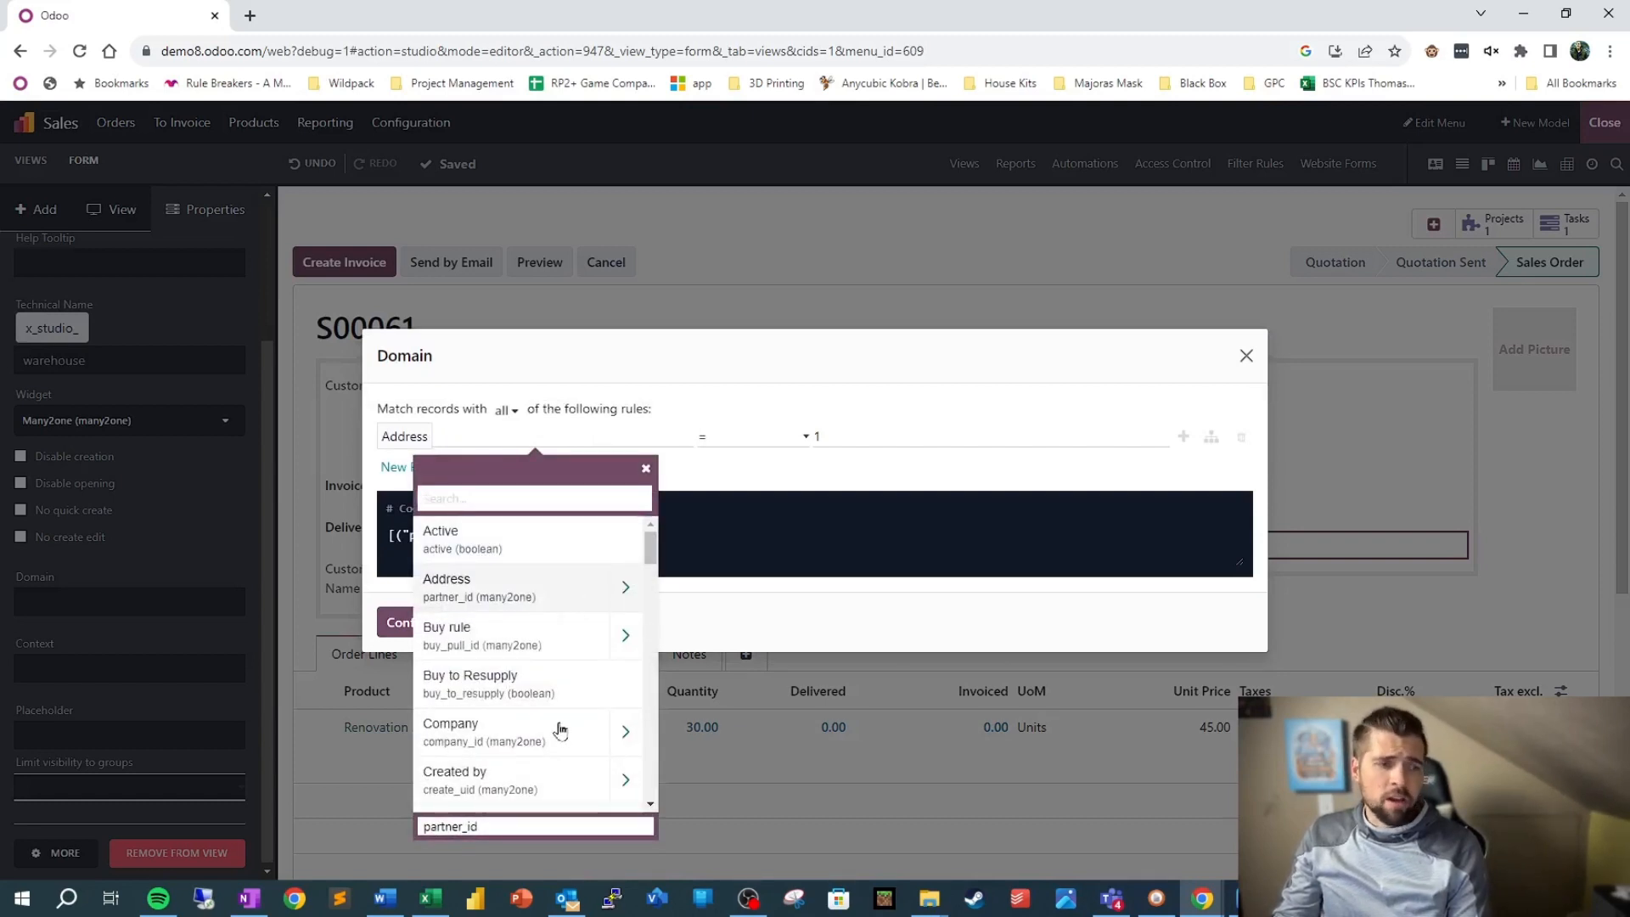
{"action": "left_click", "coordinate": [450, 731]}
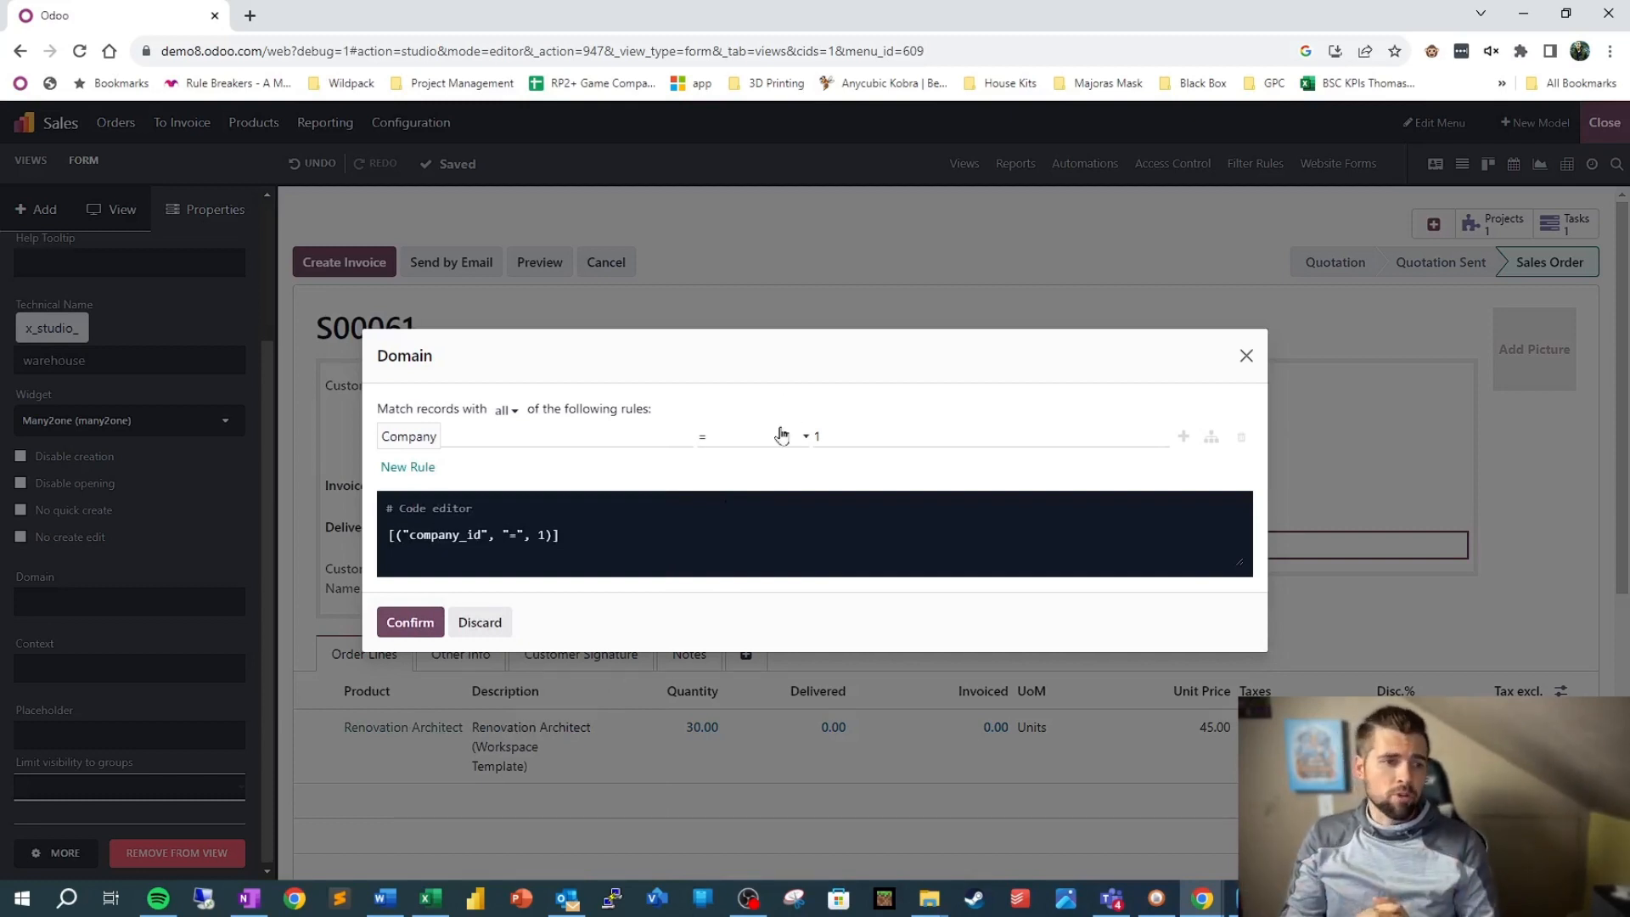
{"action": "mouse_move", "coordinate": [745, 451]}
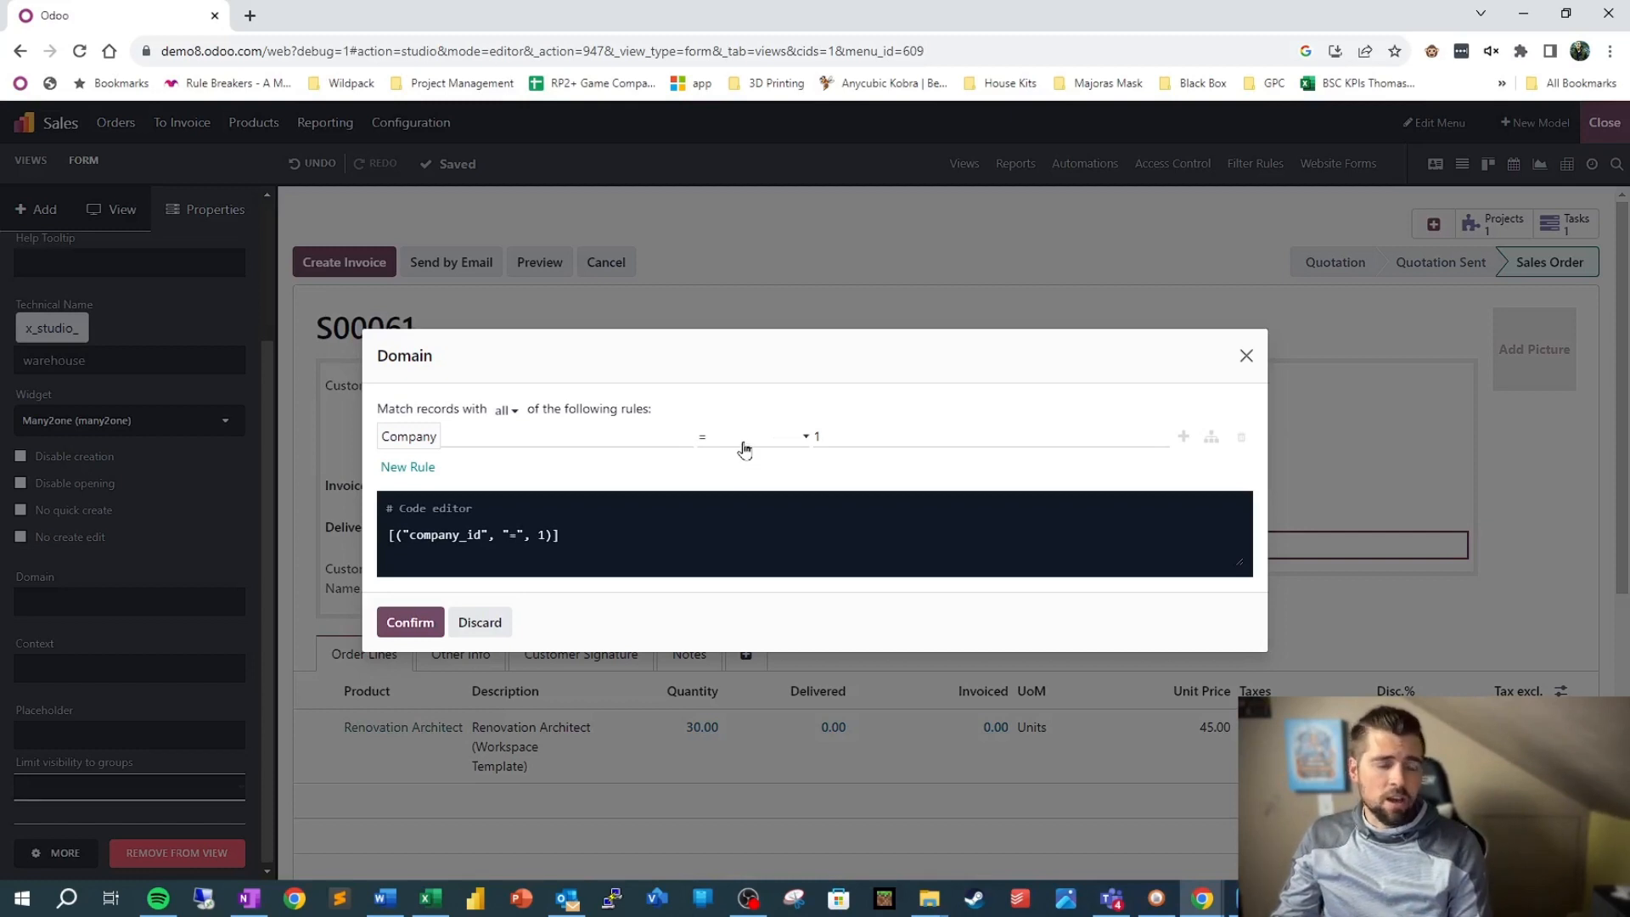
{"action": "mouse_move", "coordinate": [434, 659]}
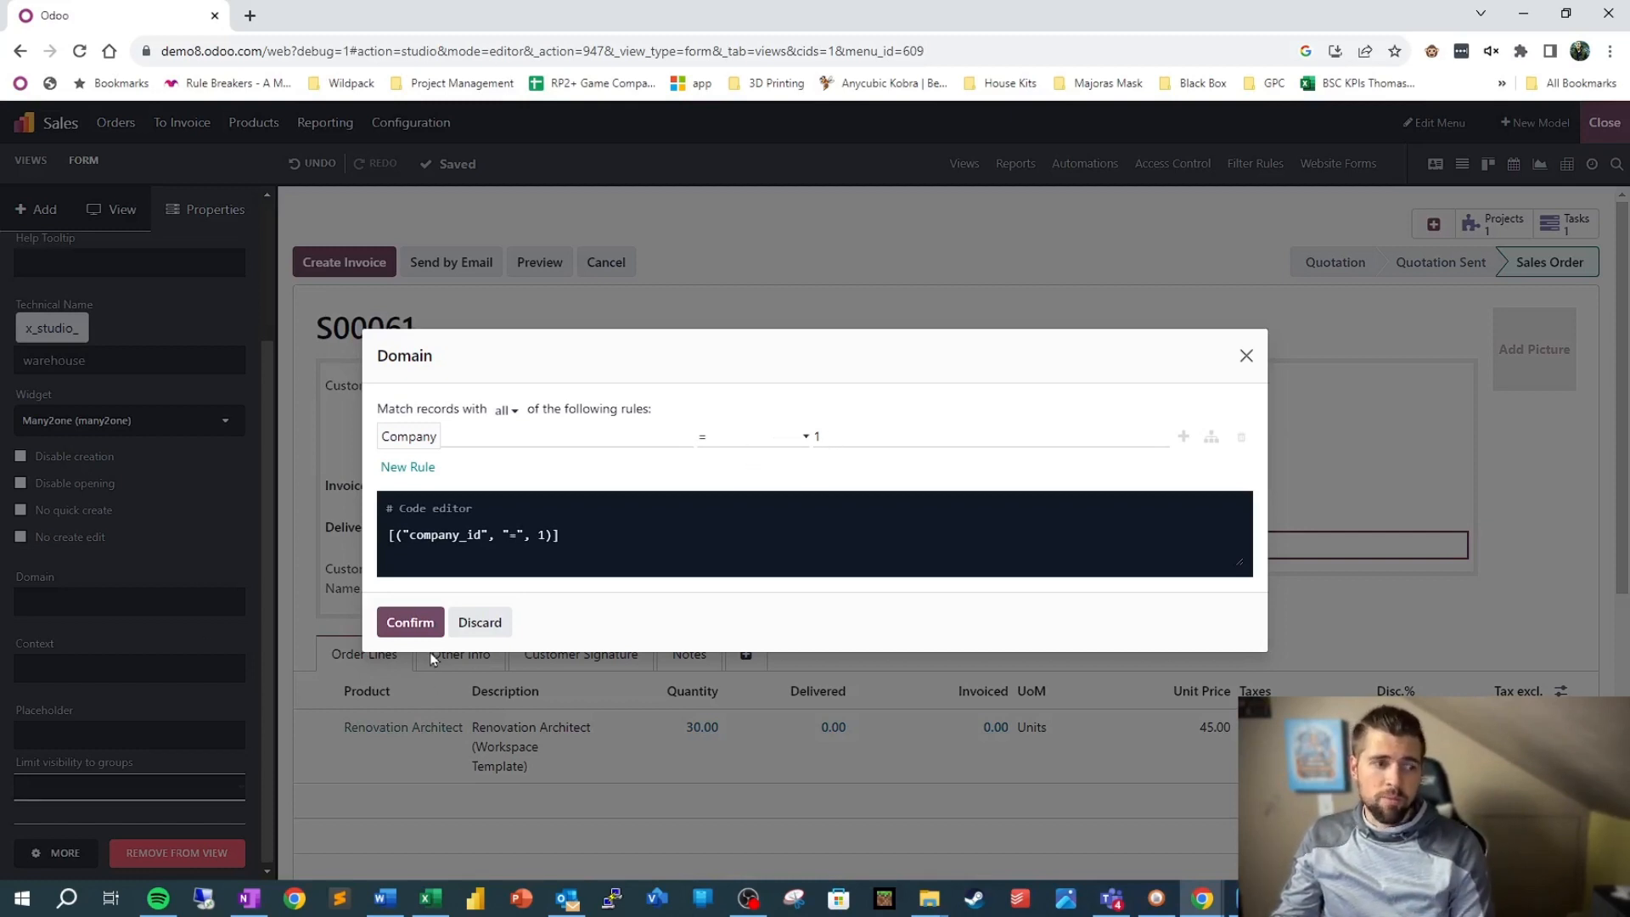
{"action": "left_click", "coordinate": [409, 621]}
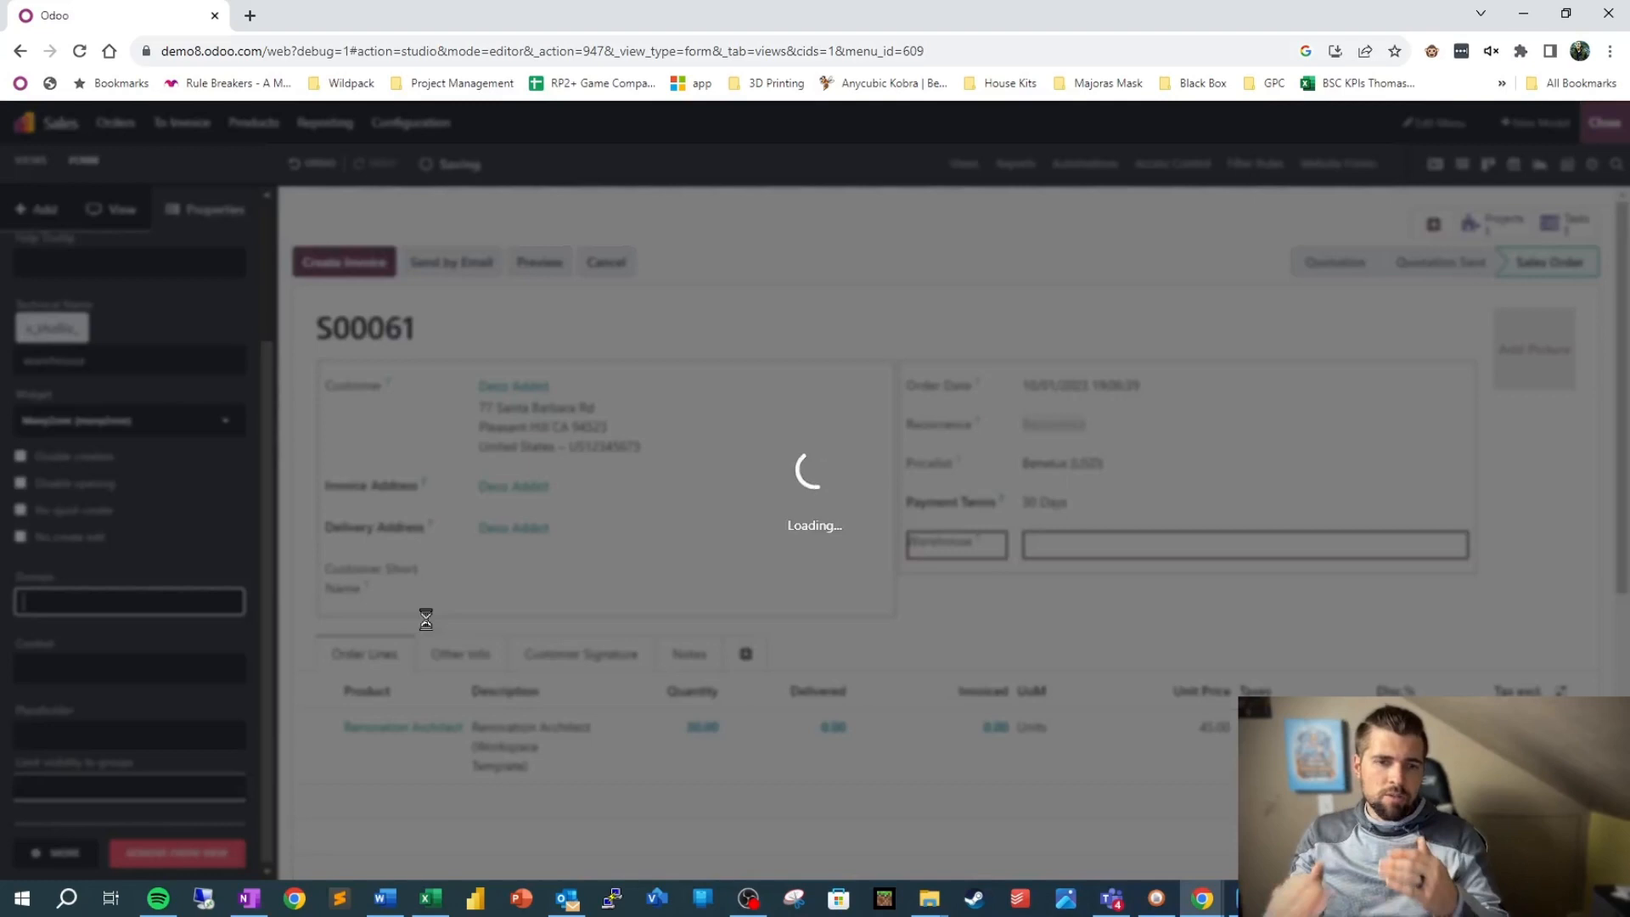